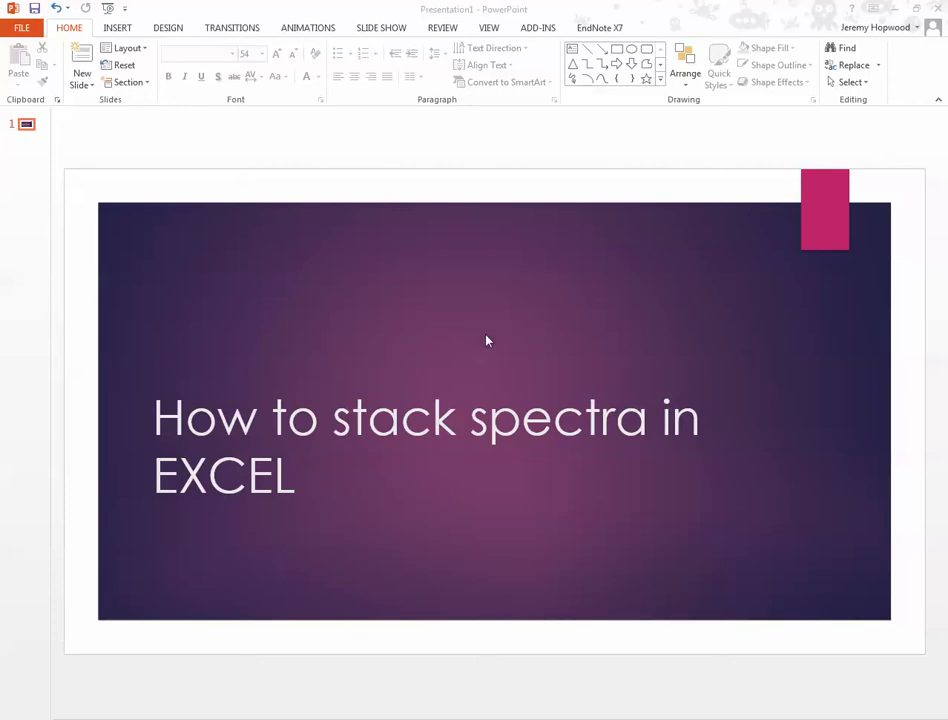
mouse_move(424, 206)
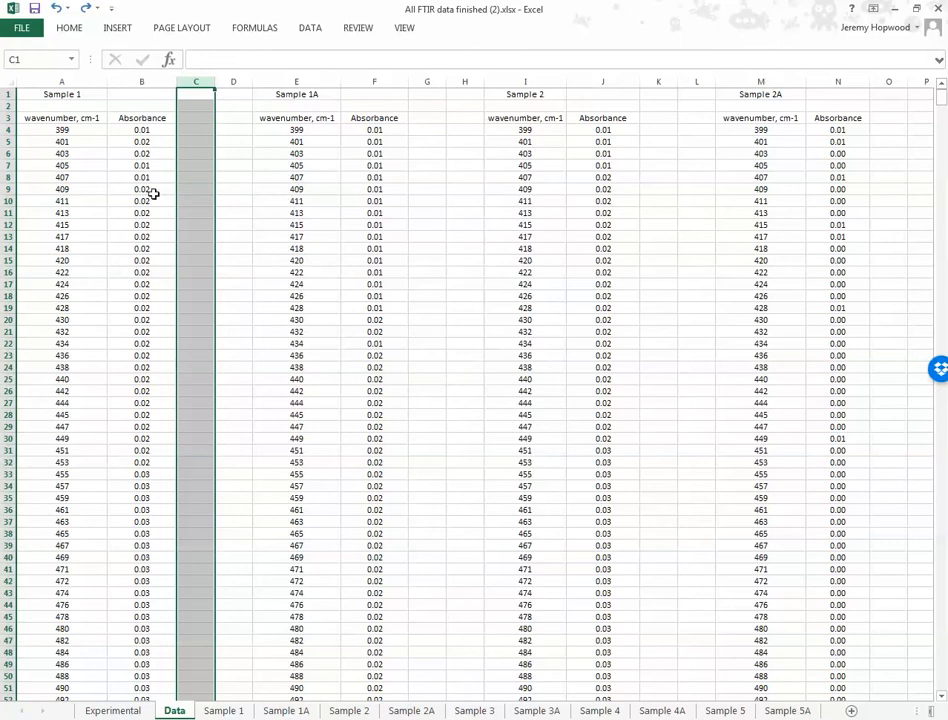
mouse_move(48, 118)
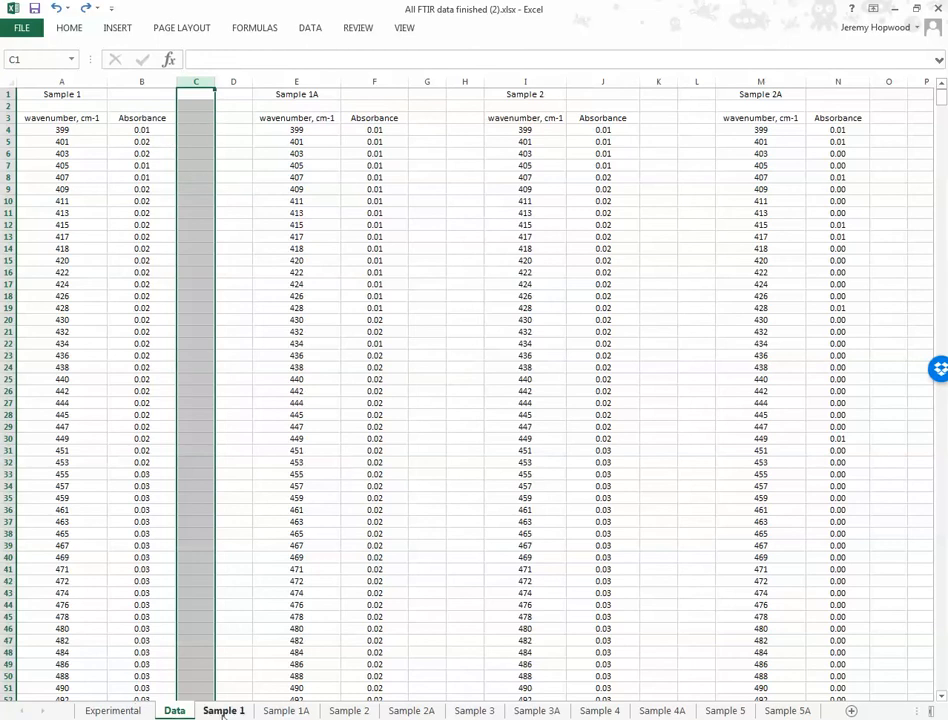
Step: Browse the Sample 2 and Sample 3A chart sheets, the Data sheet, then land on the Sample 1 chart
left_click(348, 710)
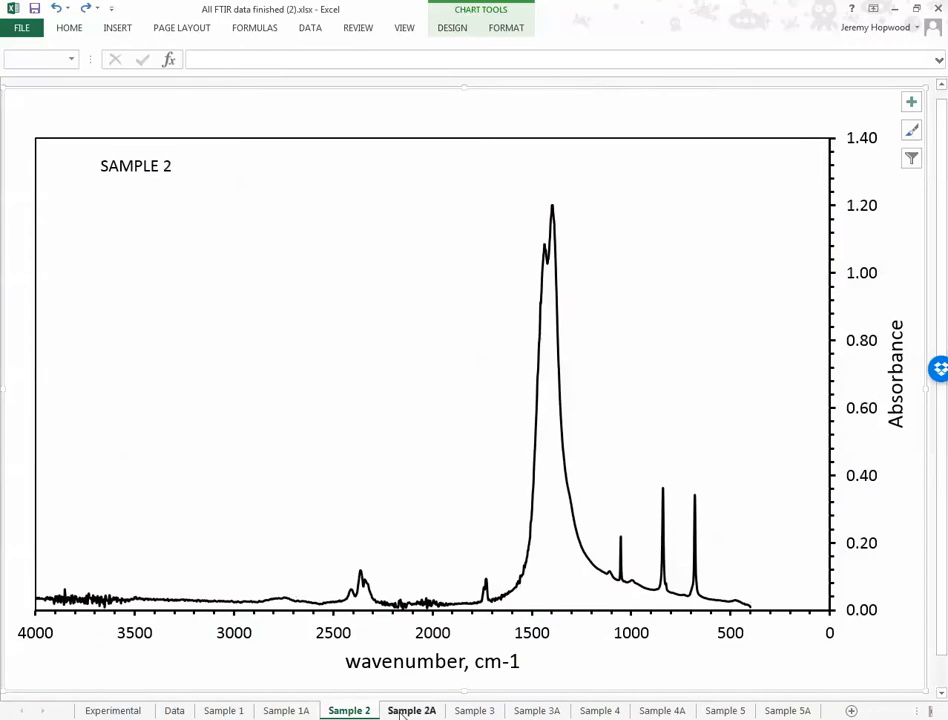
left_click(474, 710)
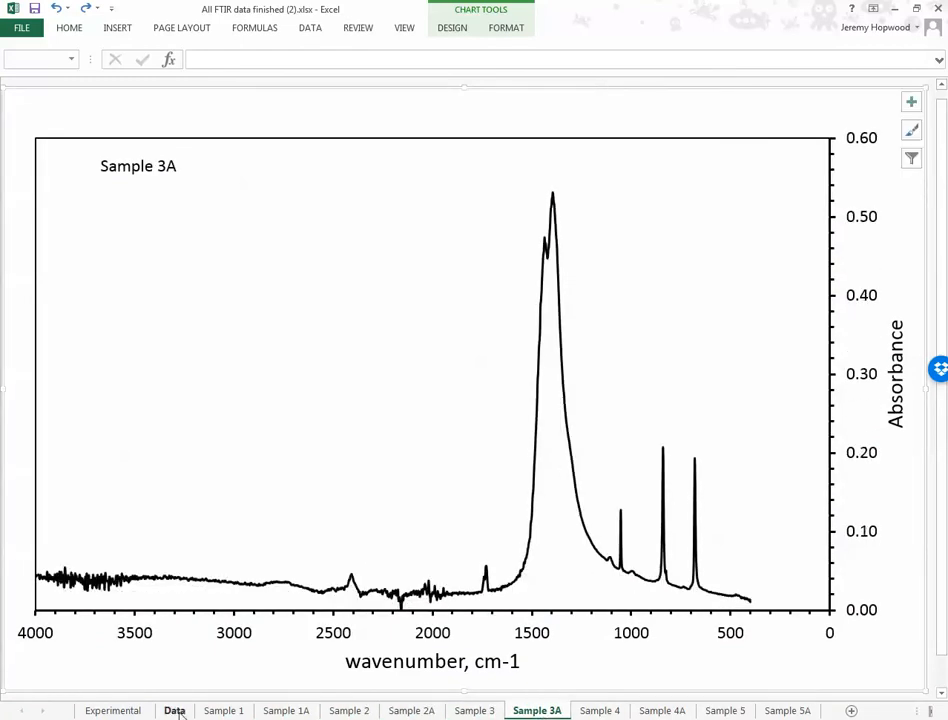
left_click(174, 710)
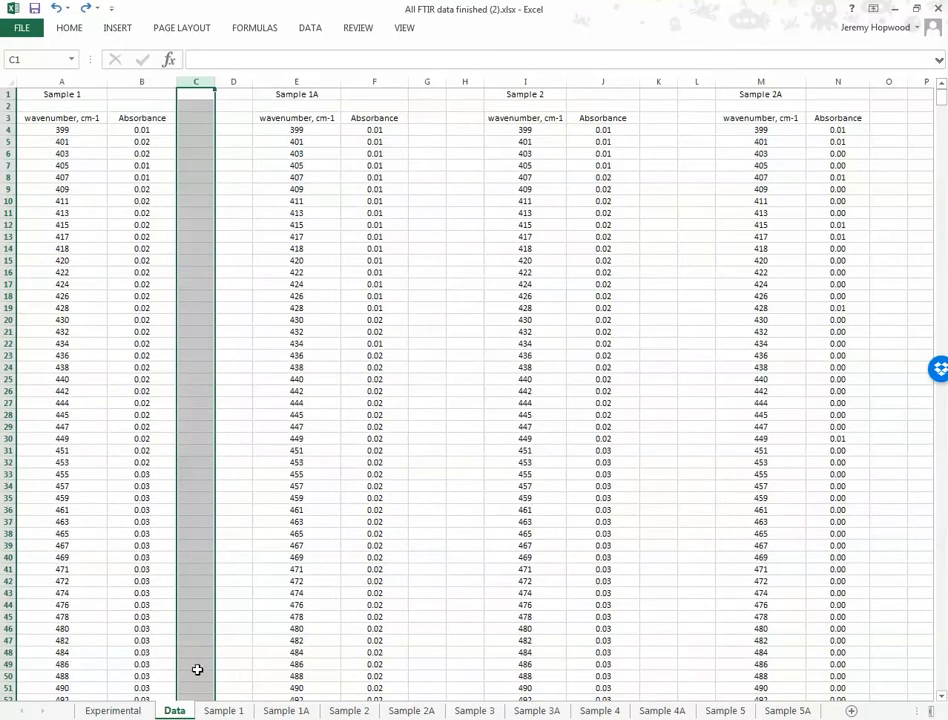
left_click(224, 710)
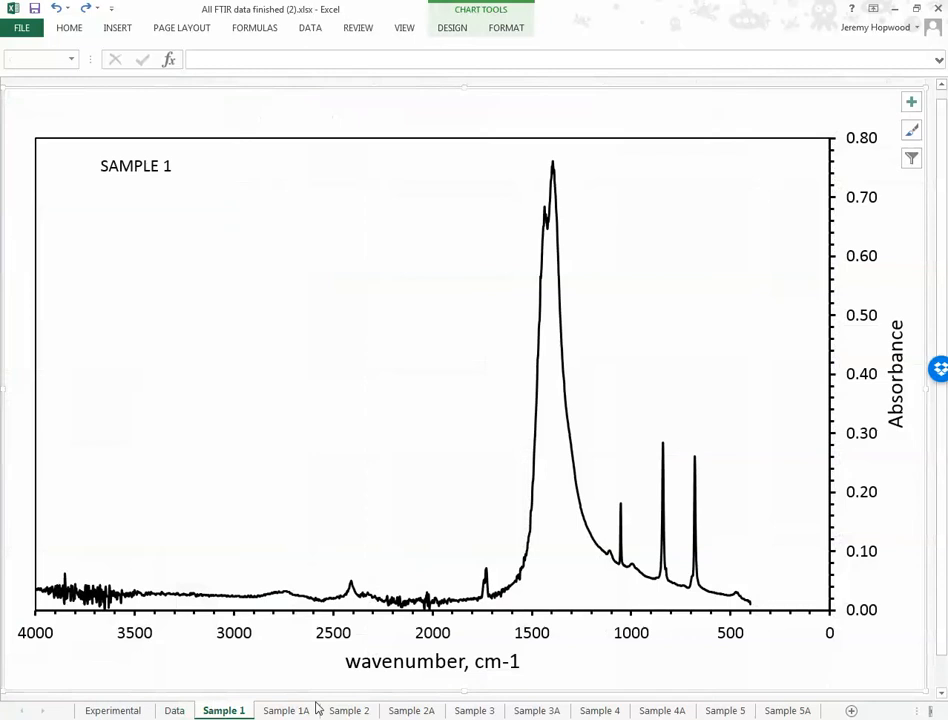
mouse_move(594, 516)
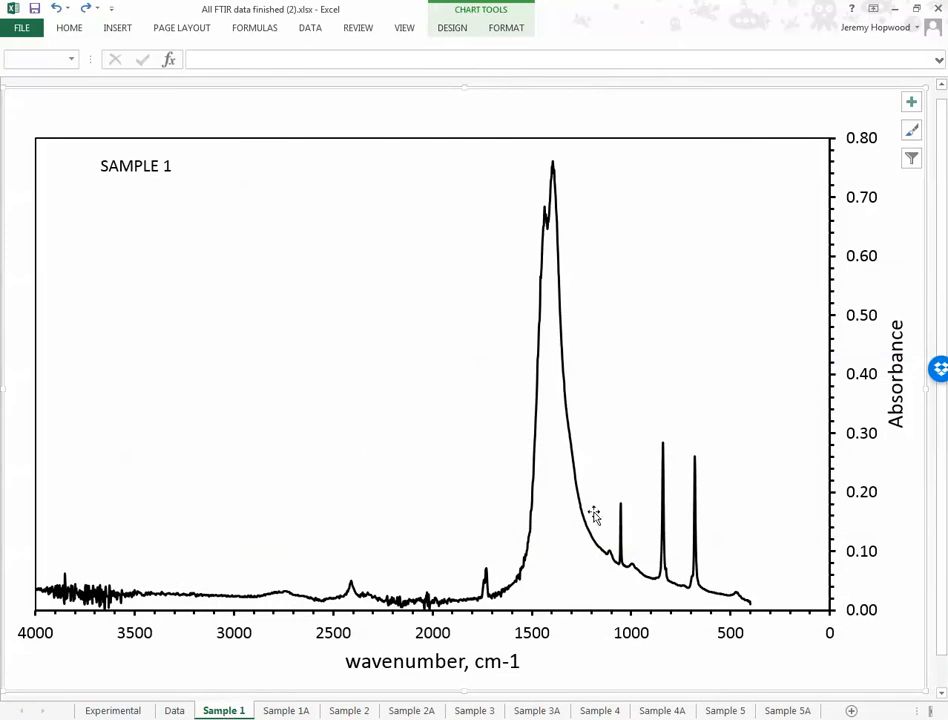
mouse_move(576, 620)
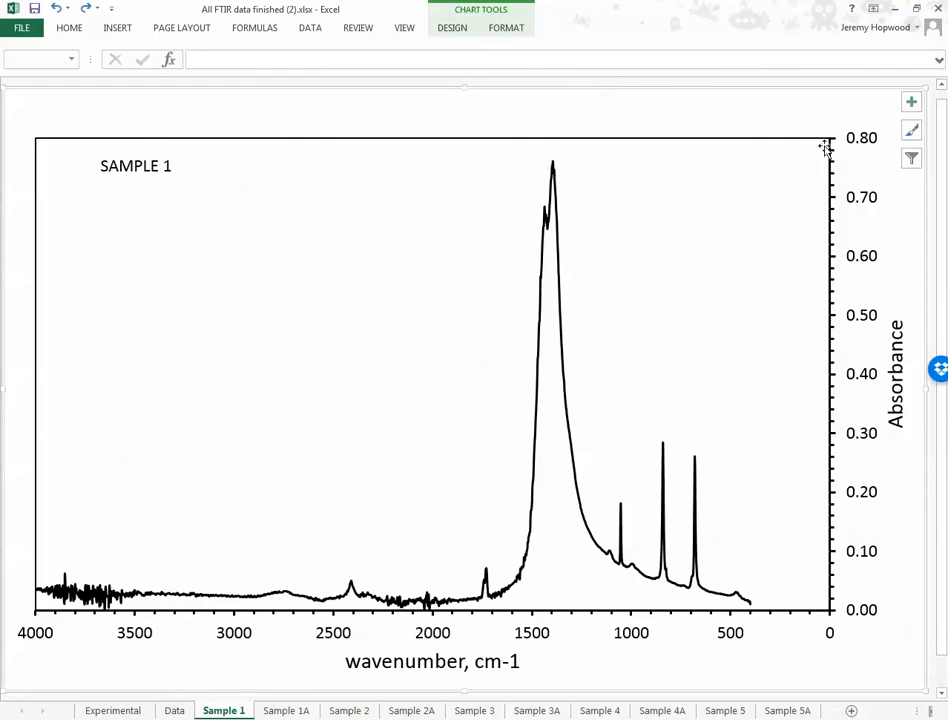
mouse_move(862, 152)
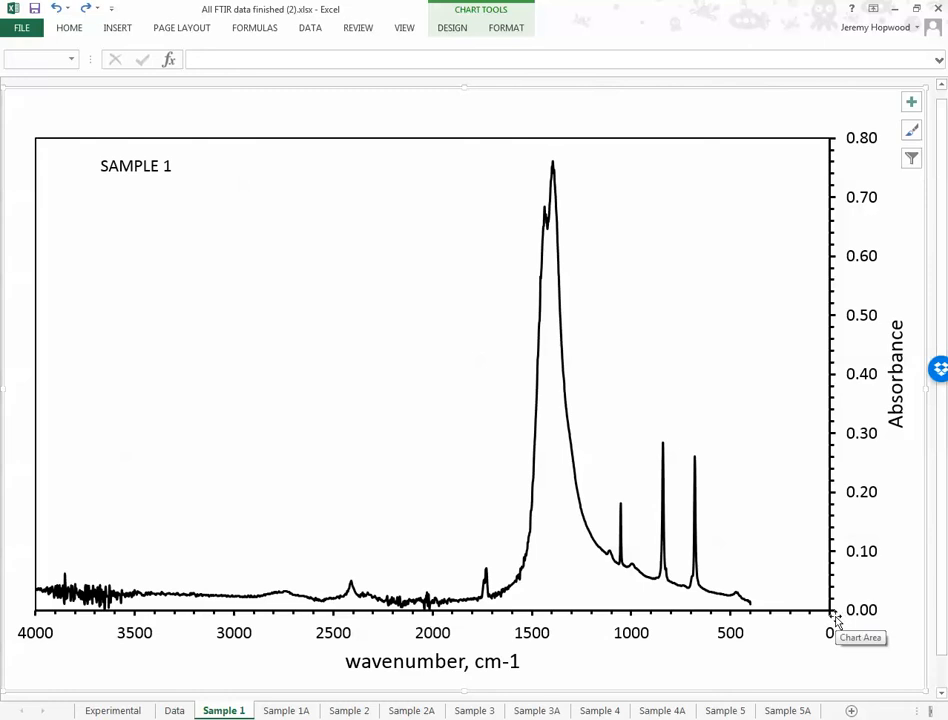
mouse_move(818, 600)
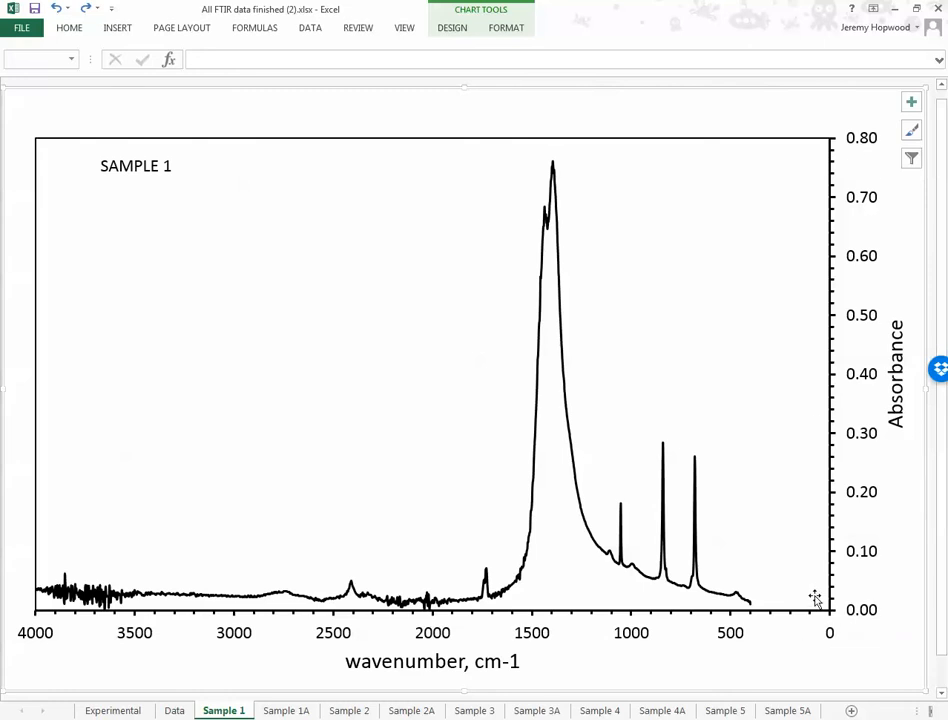
mouse_move(862, 170)
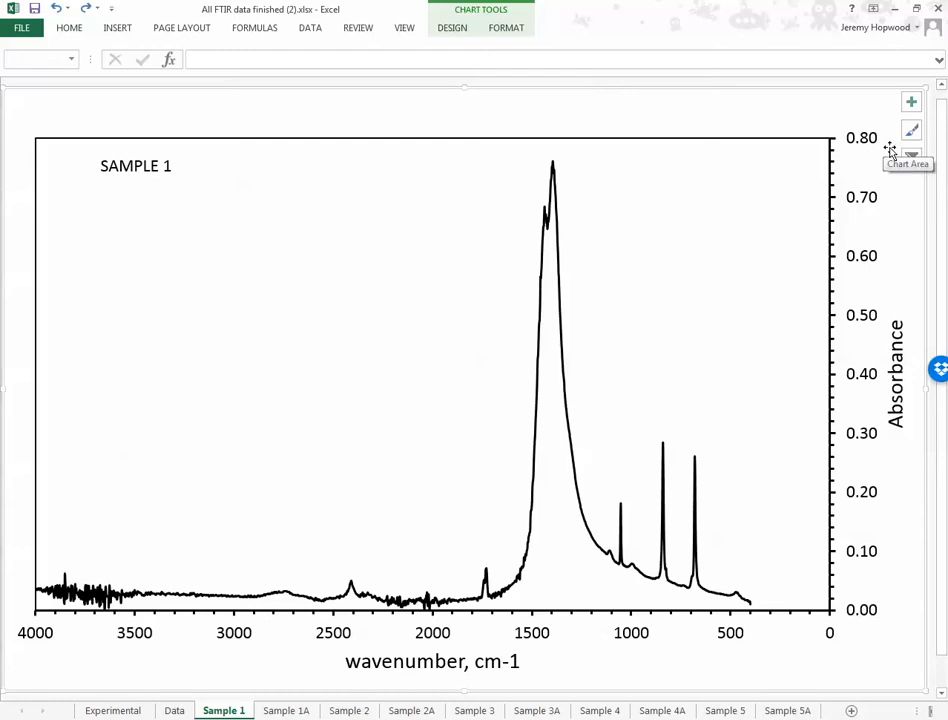
mouse_move(858, 584)
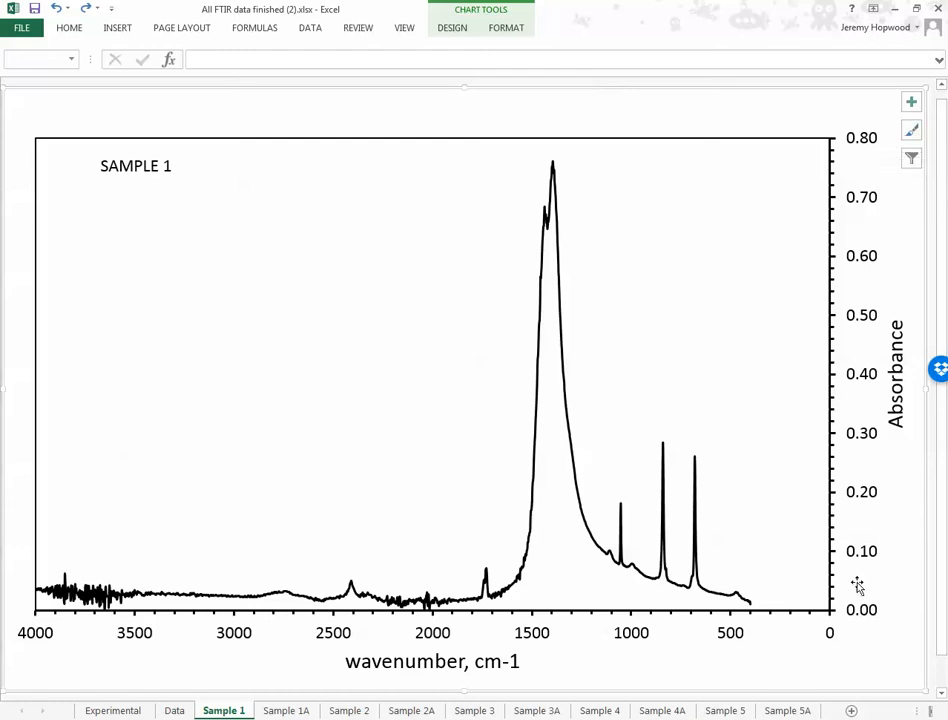
mouse_move(836, 324)
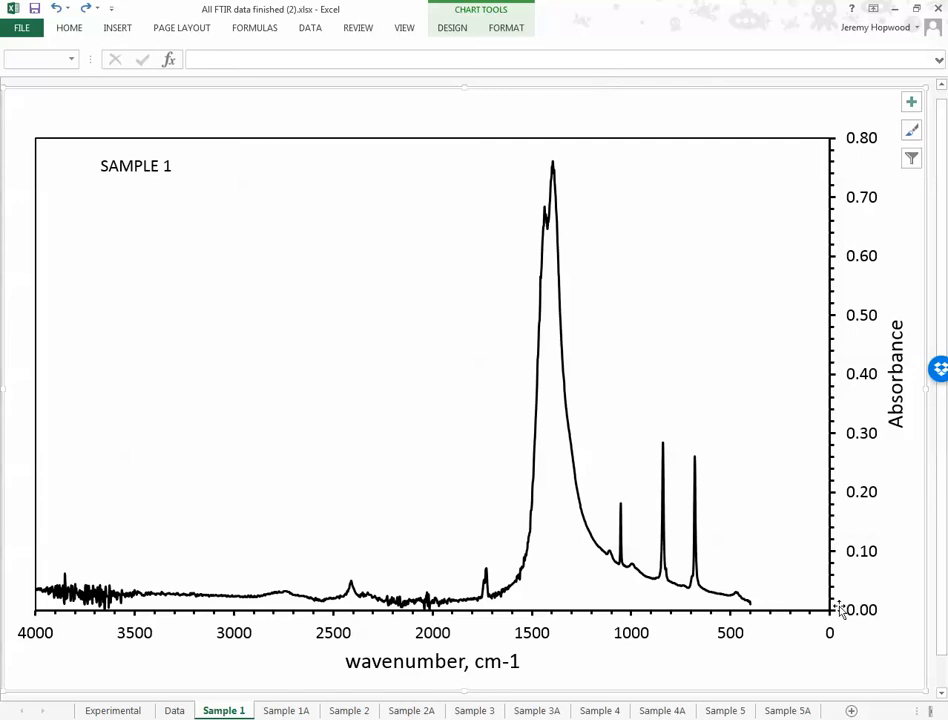
mouse_move(688, 486)
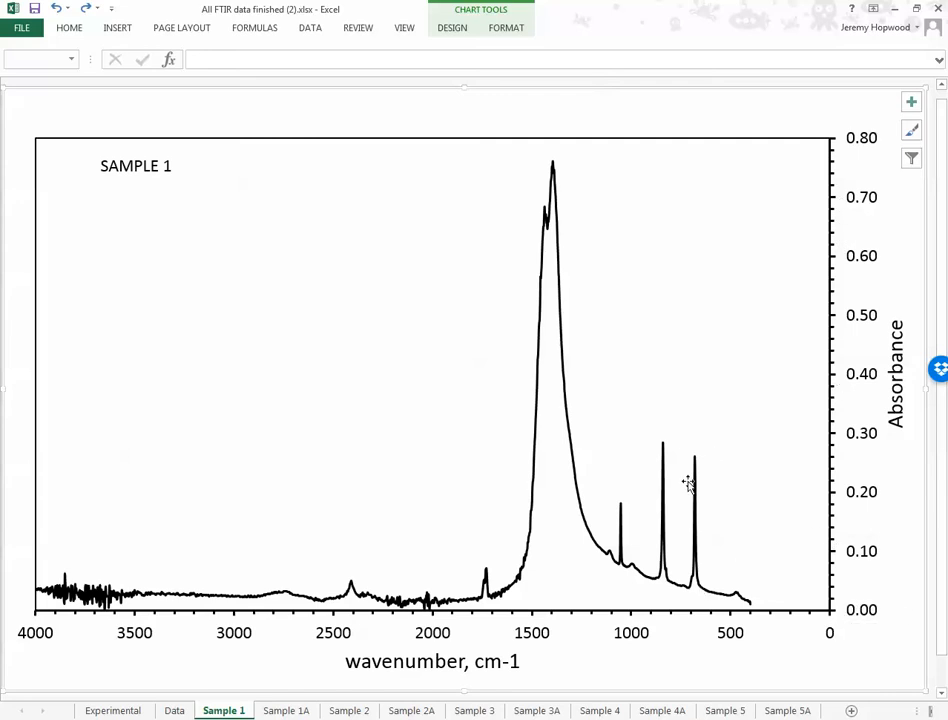
mouse_move(716, 466)
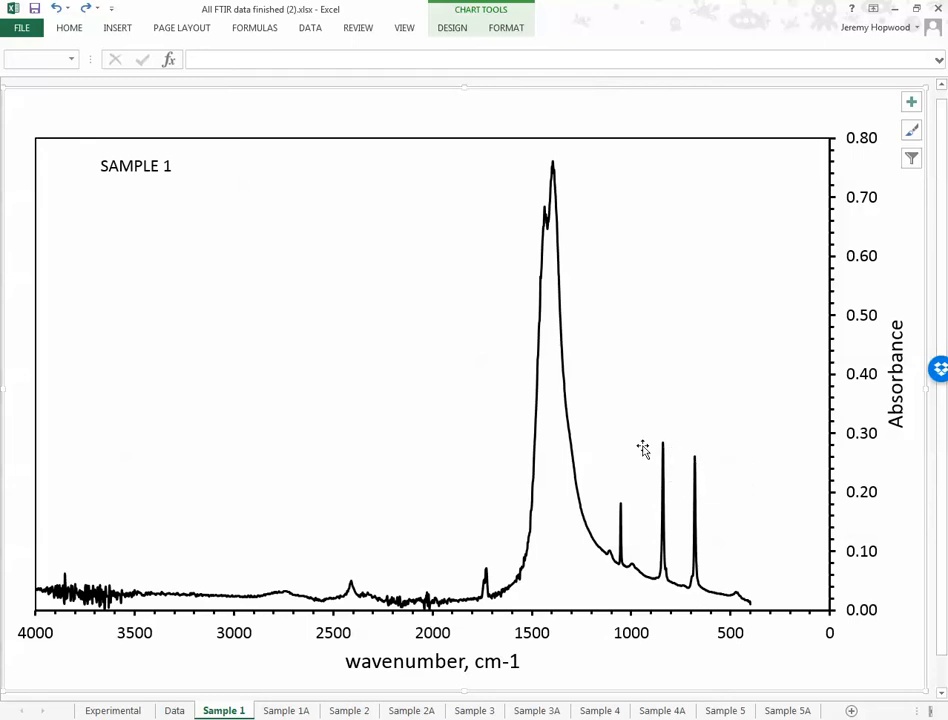
mouse_move(832, 628)
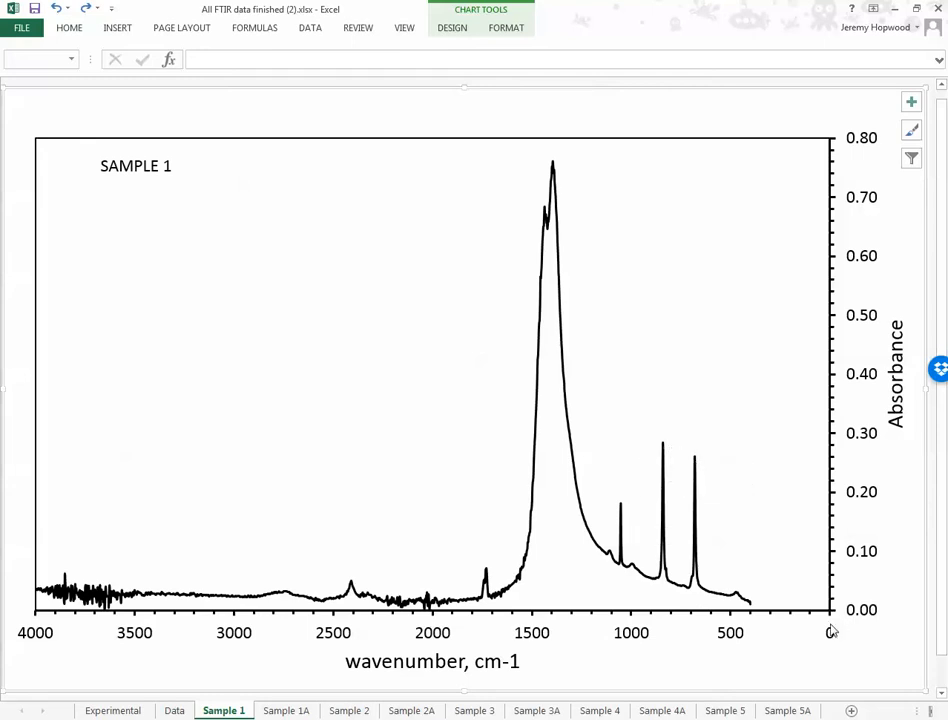
mouse_move(840, 236)
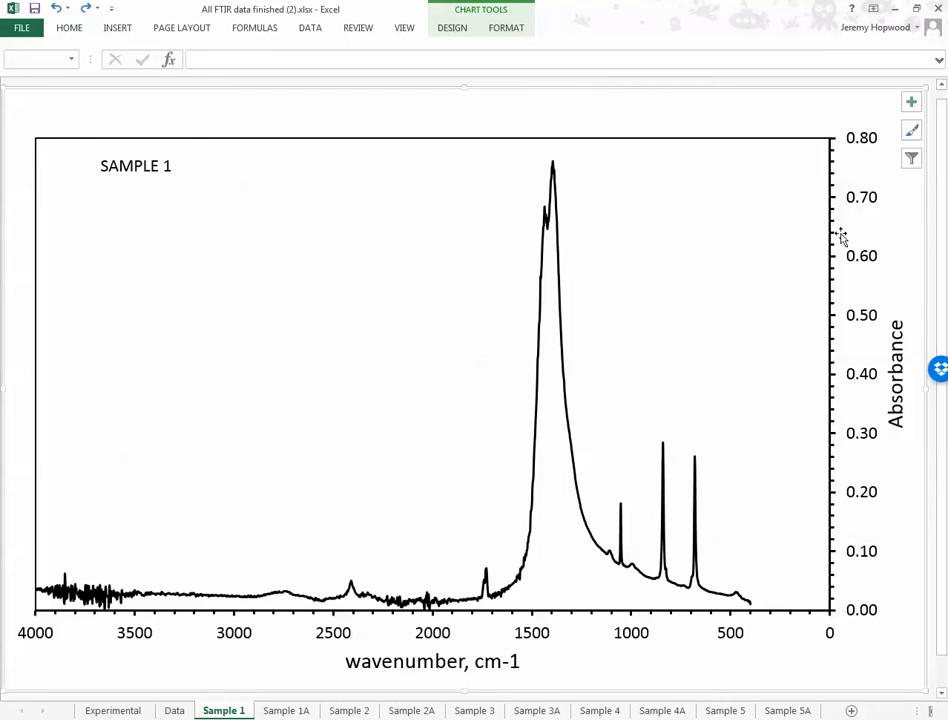
mouse_move(840, 612)
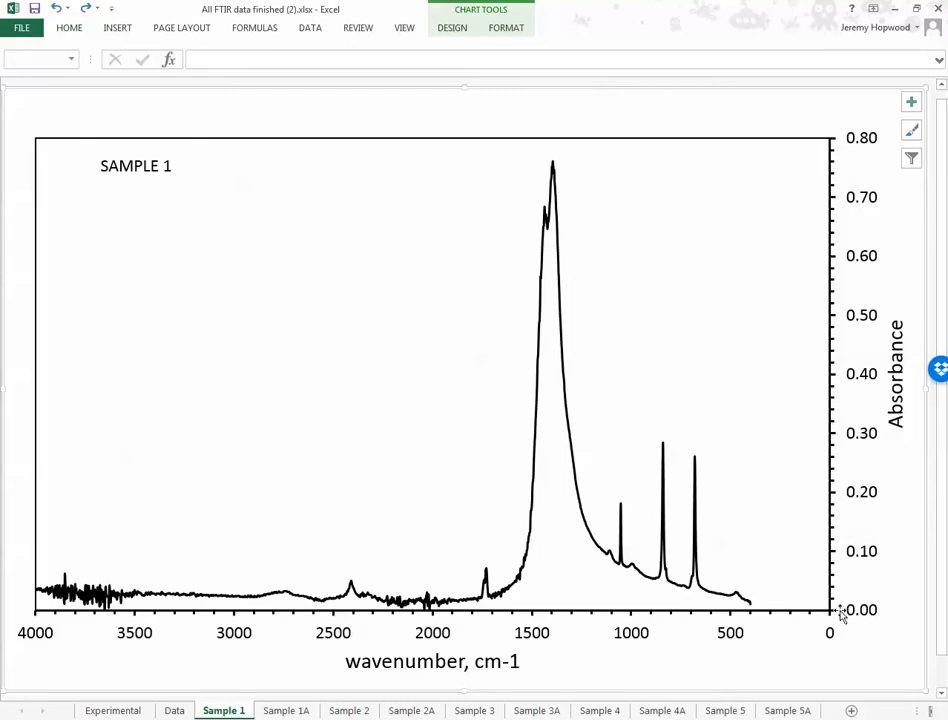
mouse_move(560, 200)
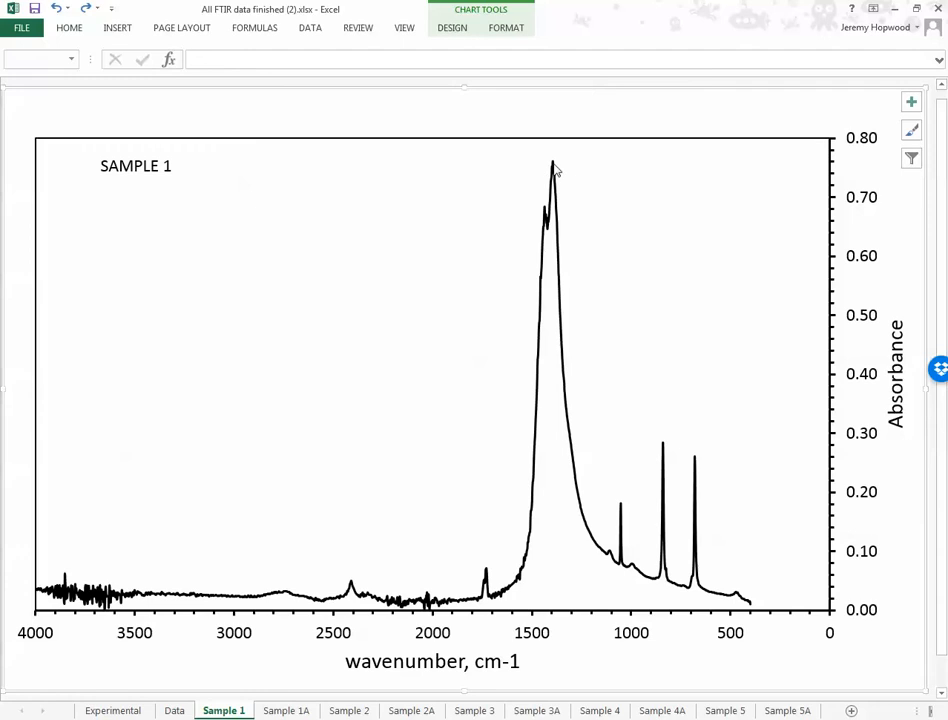
mouse_move(560, 208)
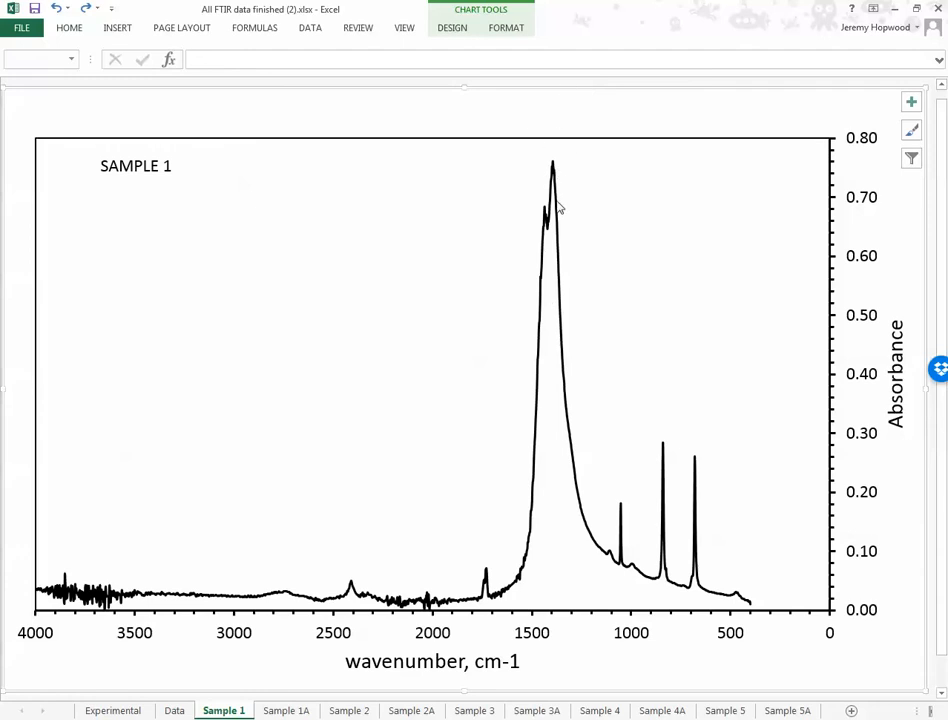
mouse_move(584, 296)
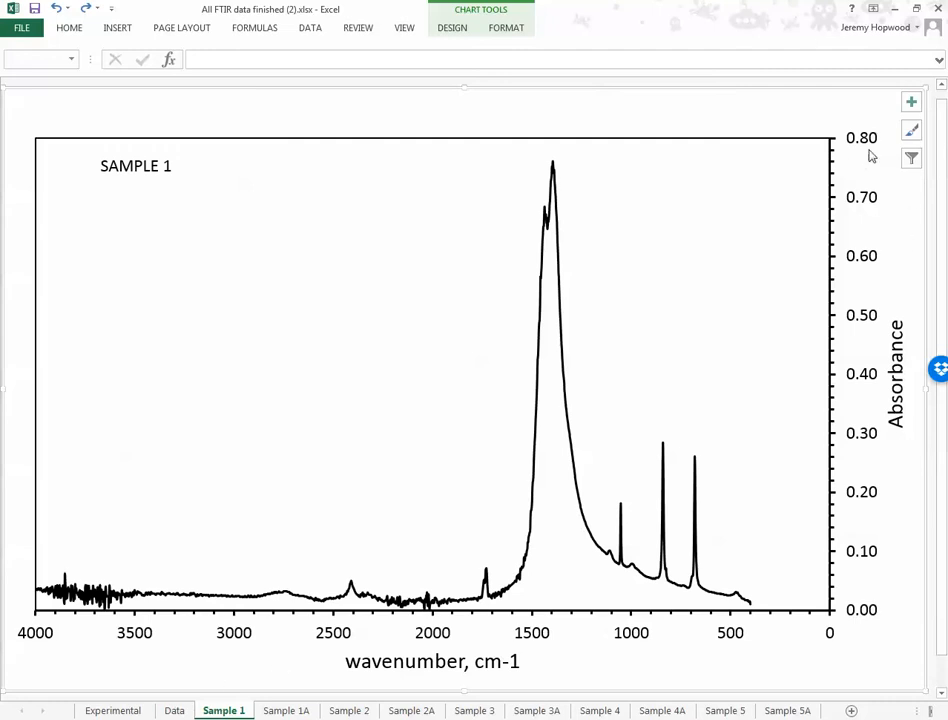
Step: Switch from the Sample 1 chart back to the Data sheet
left_click(174, 710)
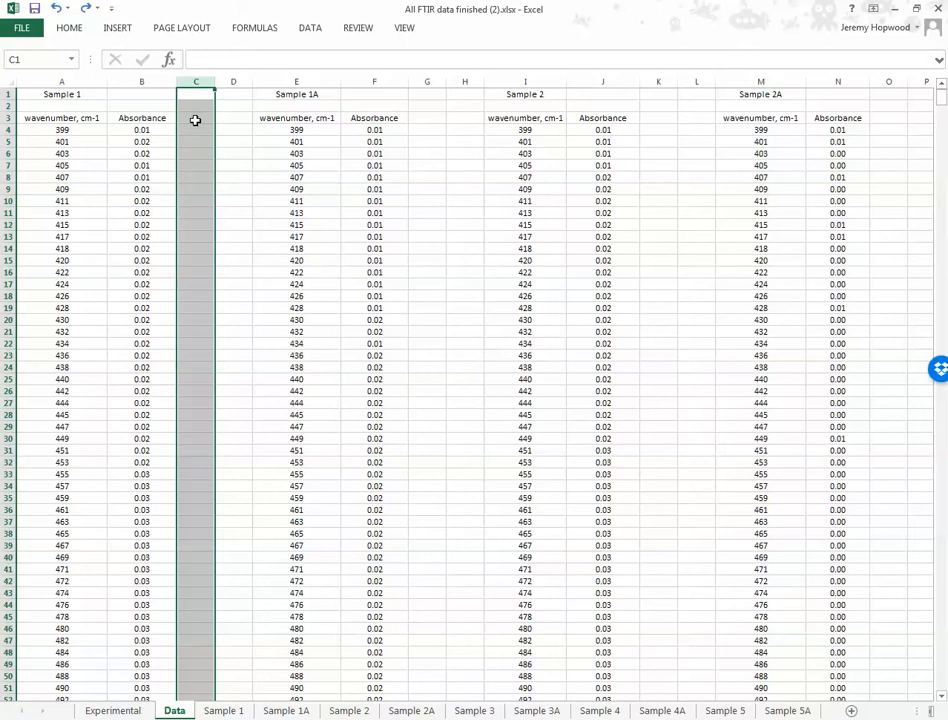
Step: Head the new column C 'Normalised Absorbance' and check Sample 1's first absorbance value
type("No")
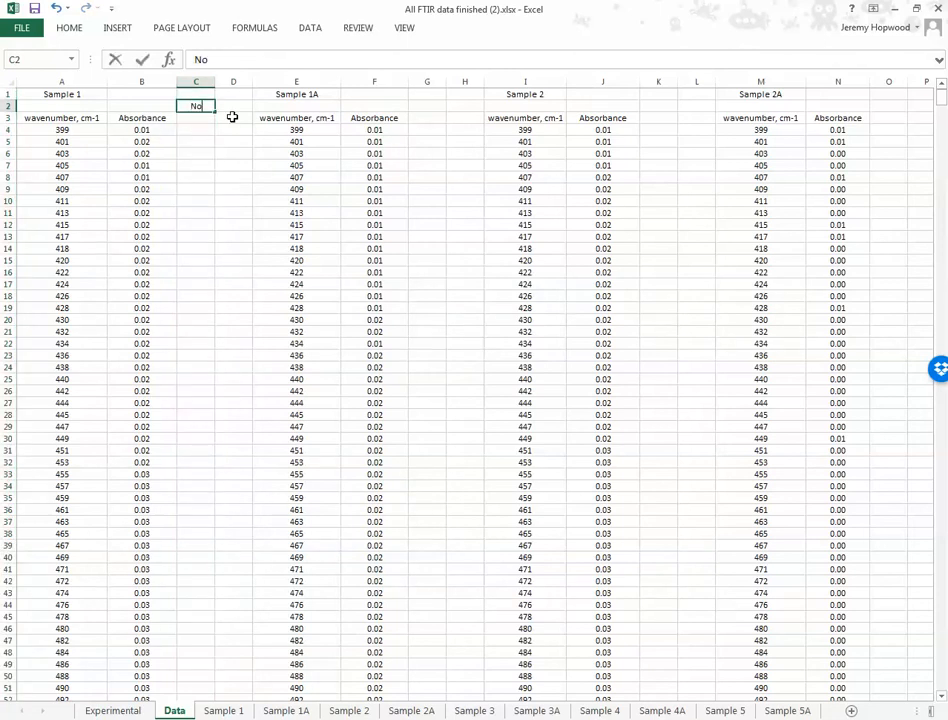
type("Normalised")
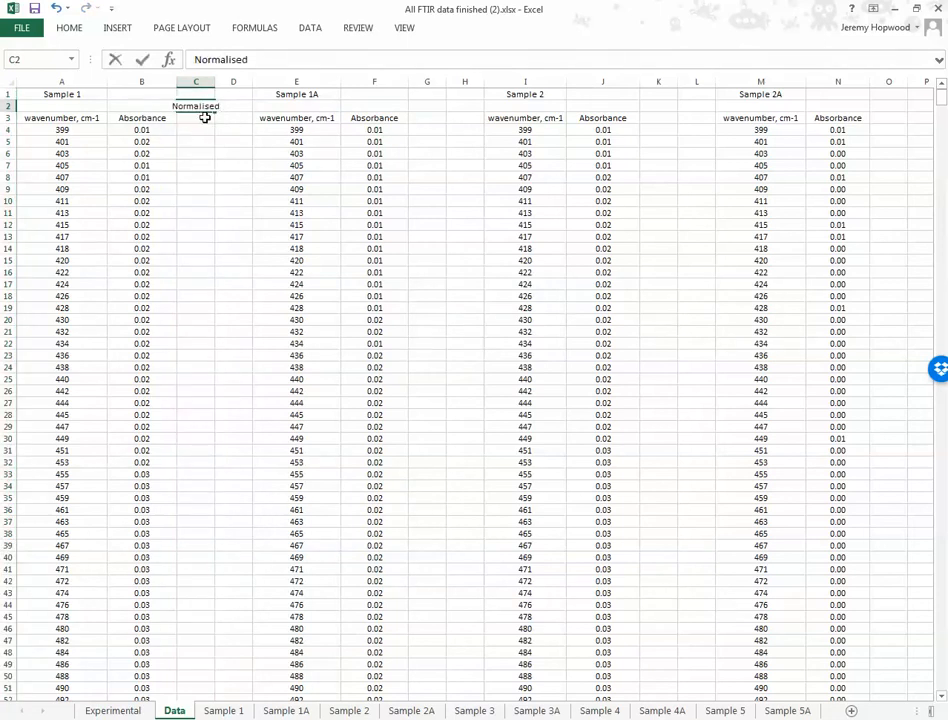
type("Absorbance")
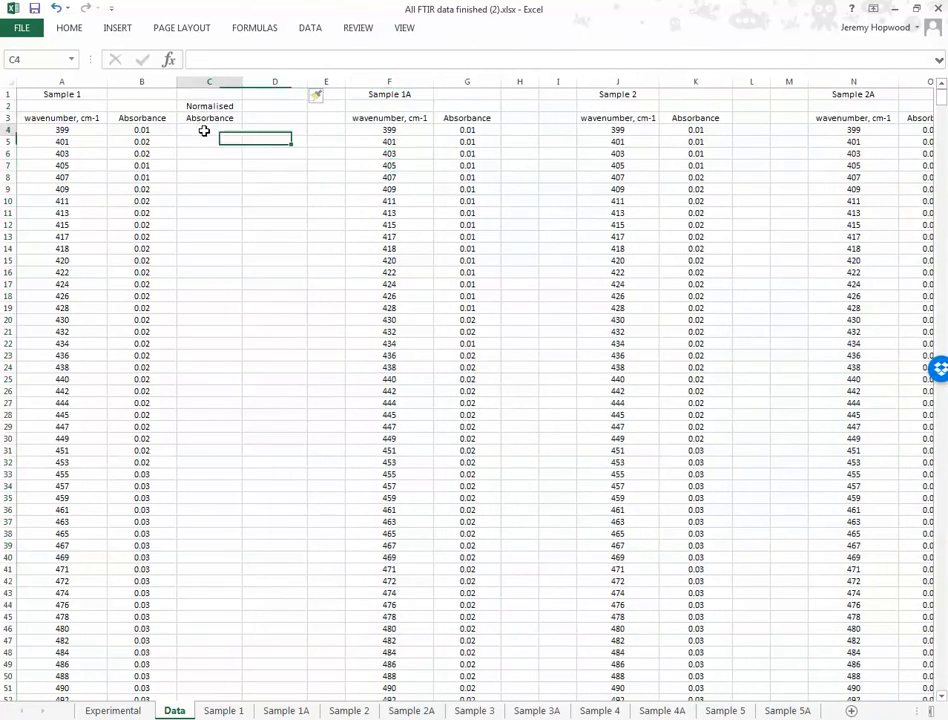
left_click(140, 130)
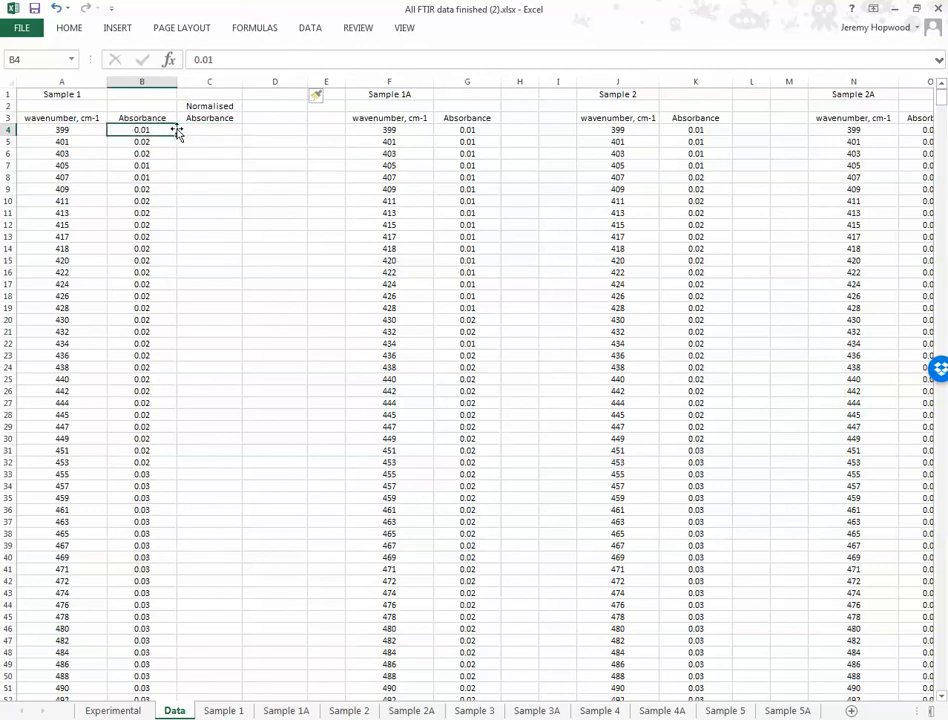
Step: Enter =B4/0.8 in C4, giving the first normalised value 0.0125
left_click(208, 130)
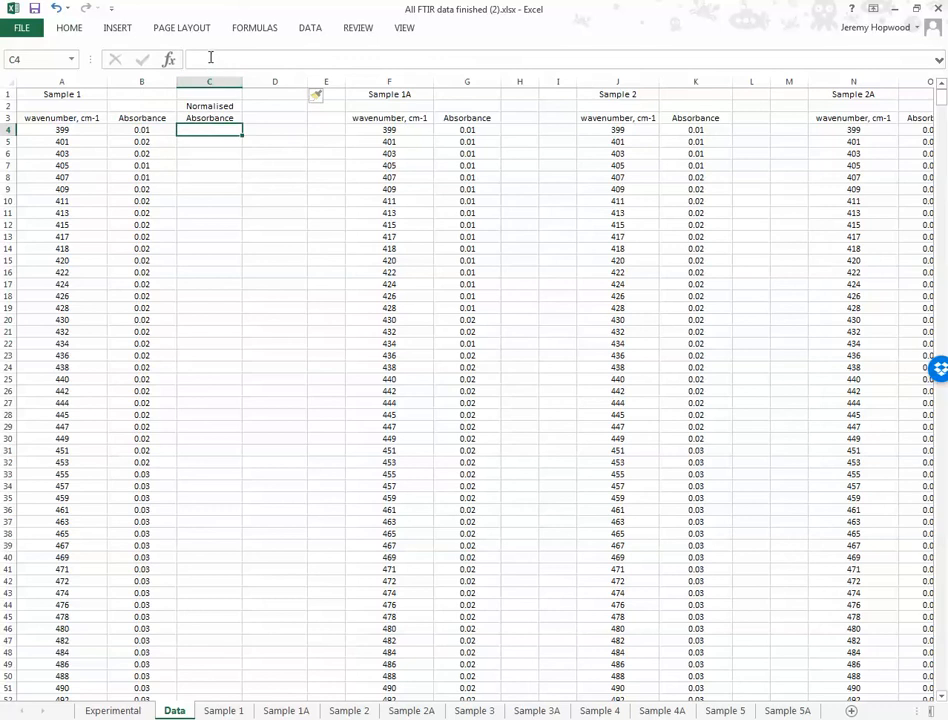
type("=")
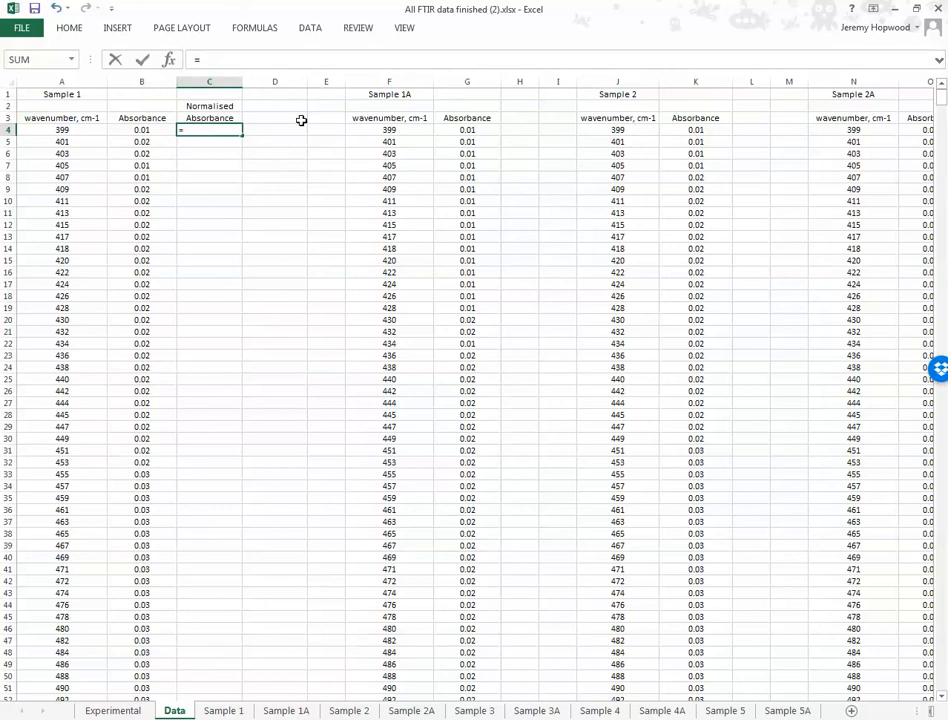
left_click(140, 130)
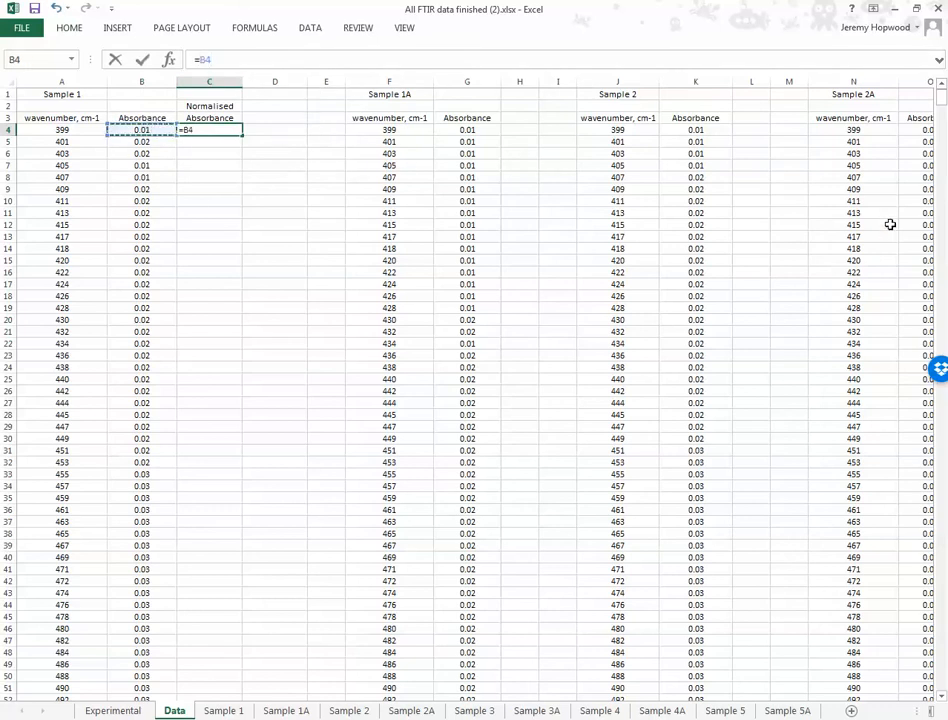
type("/0.8")
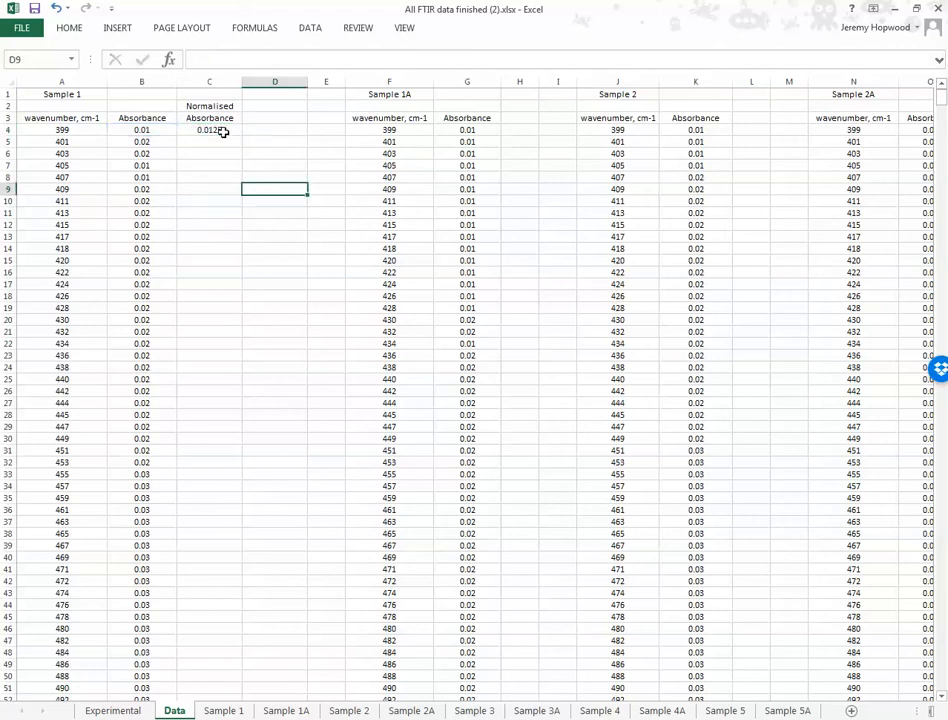
left_click(208, 130)
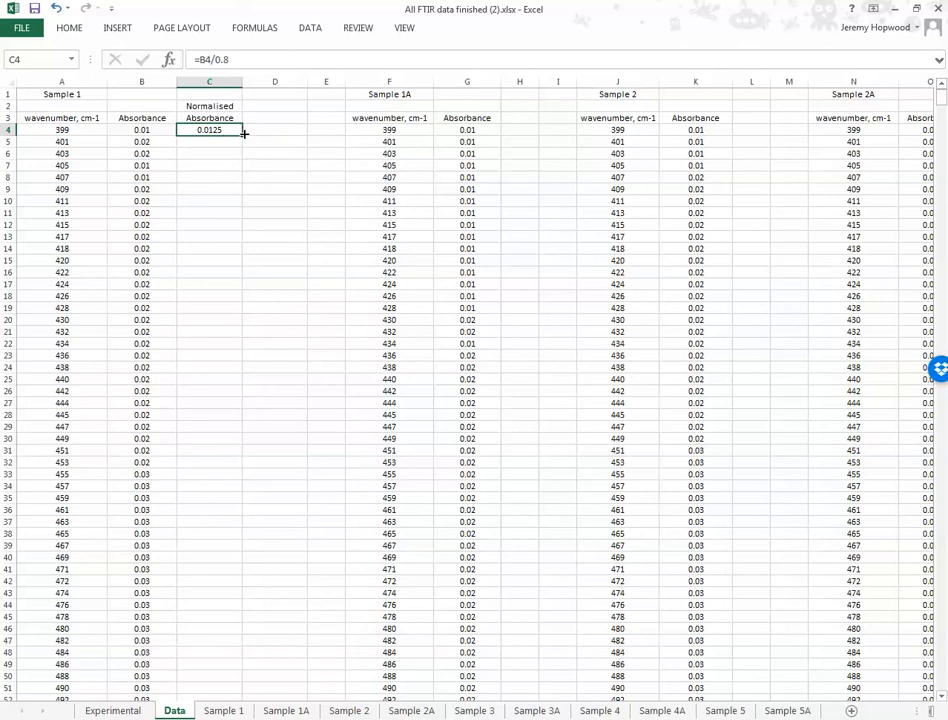
Step: Format column C as Number with 3 decimal places via Format Cells
scroll("down", 3)
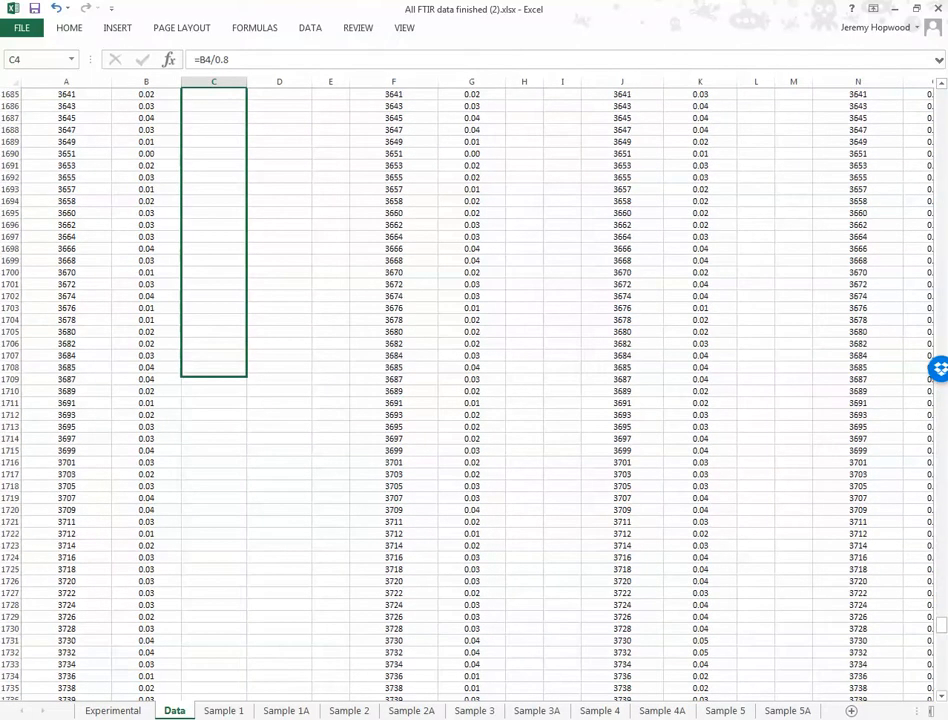
scroll("down", 3)
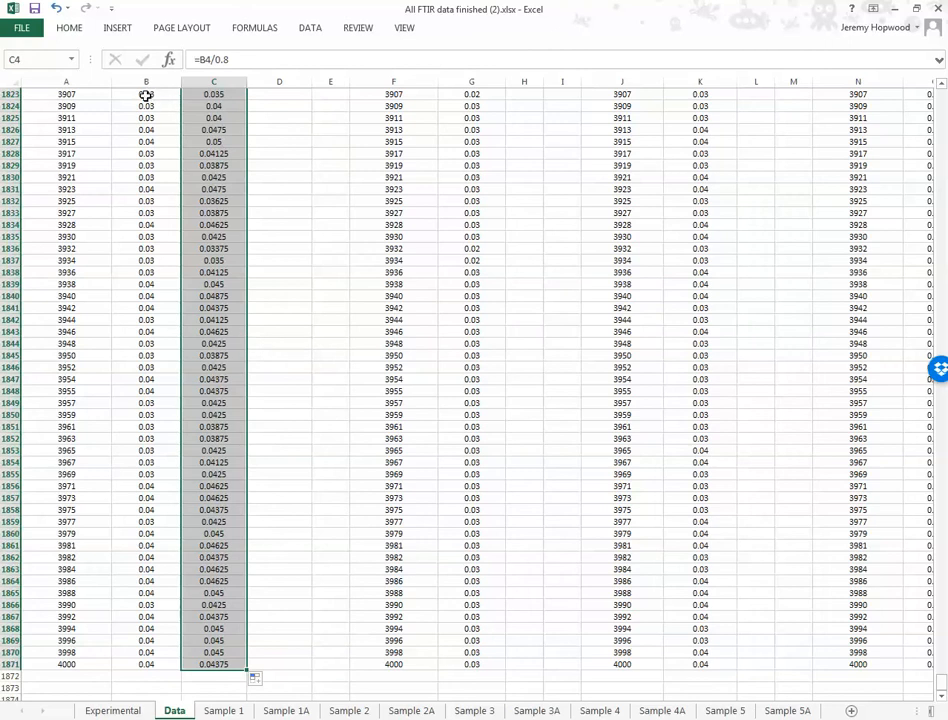
left_click(280, 94)
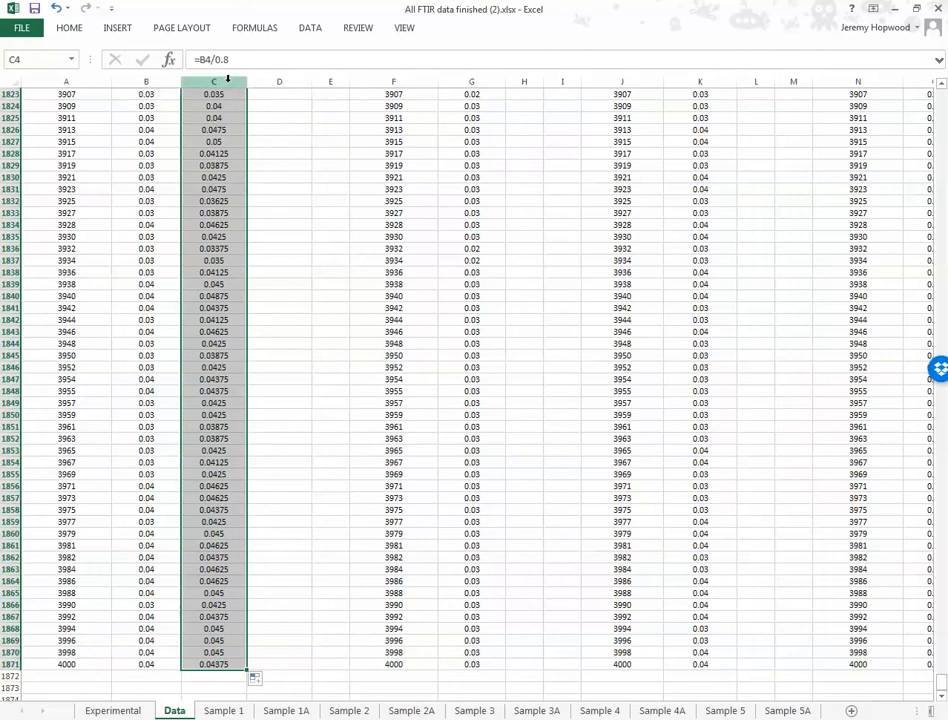
right_click(212, 96)
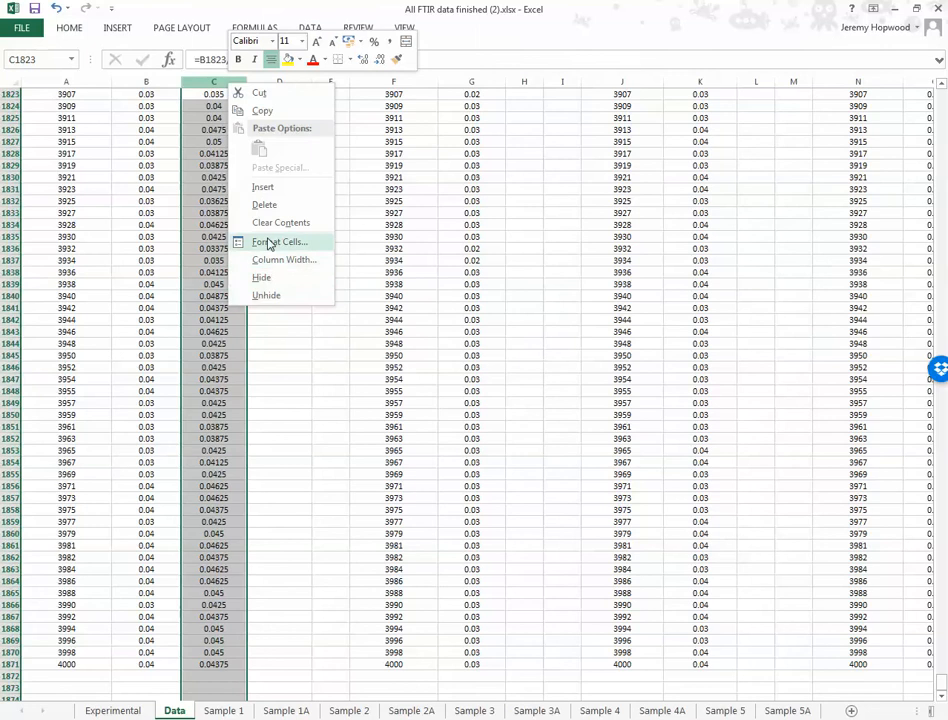
left_click(280, 240)
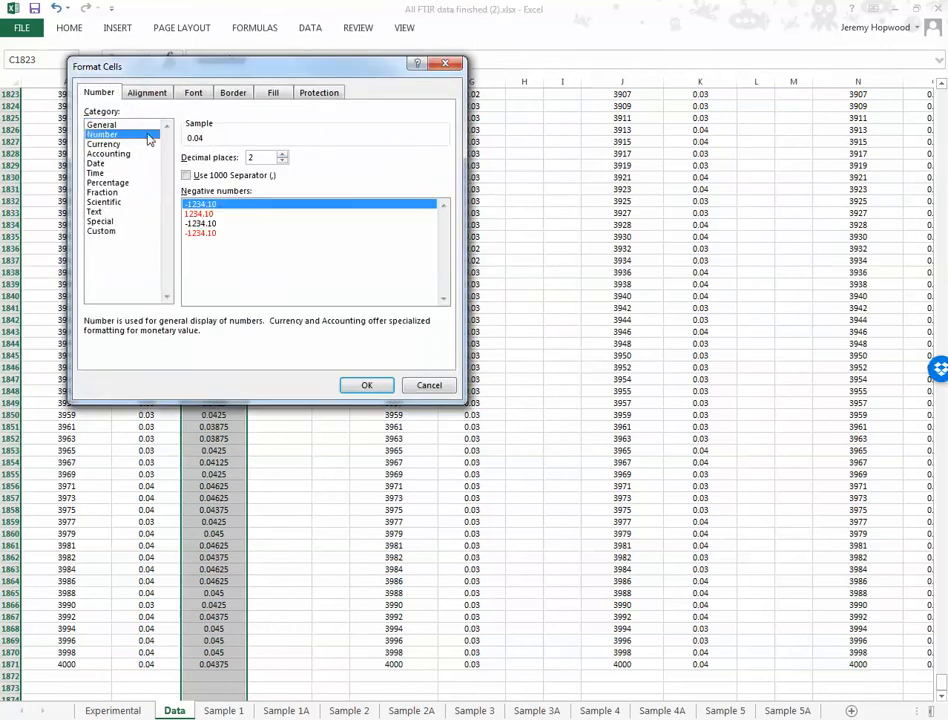
left_click(366, 384)
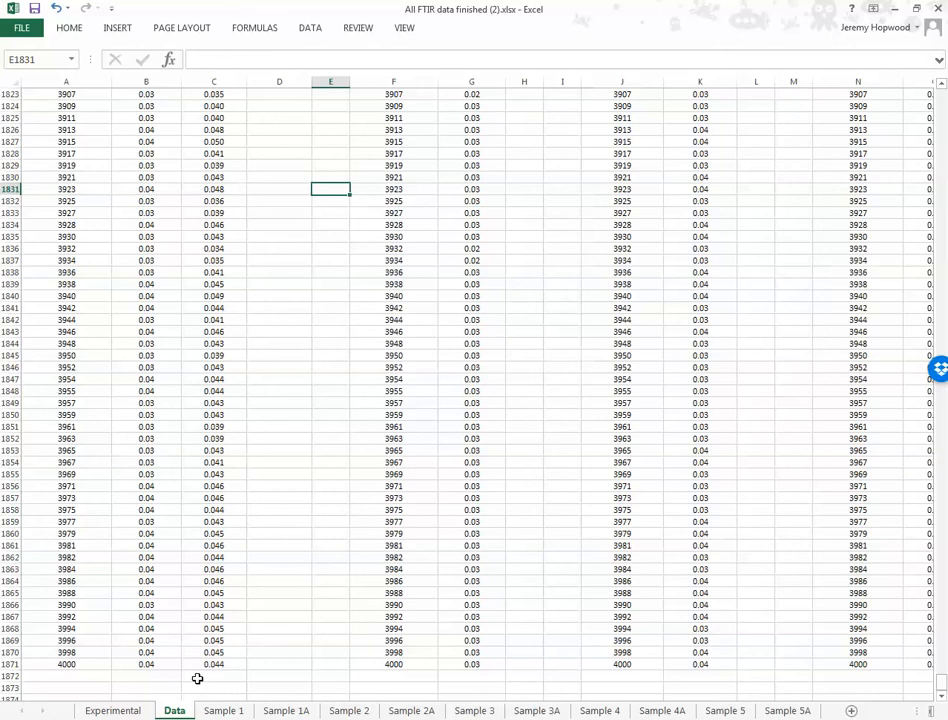
Step: Switch to the Sample 1 chart to read its main peak height
left_click(224, 710)
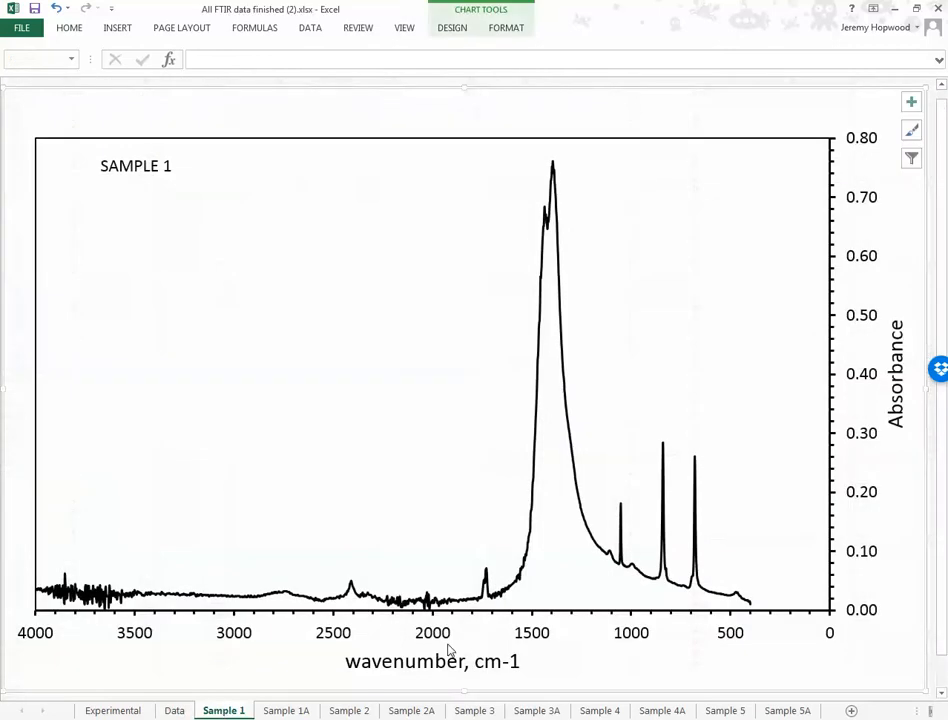
mouse_move(560, 184)
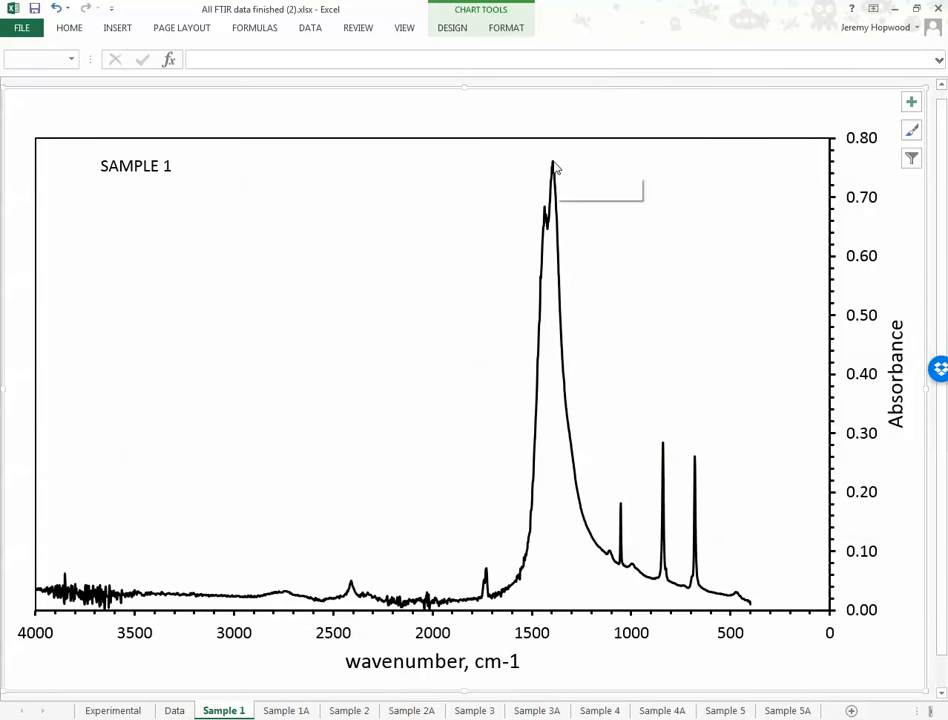
mouse_move(556, 168)
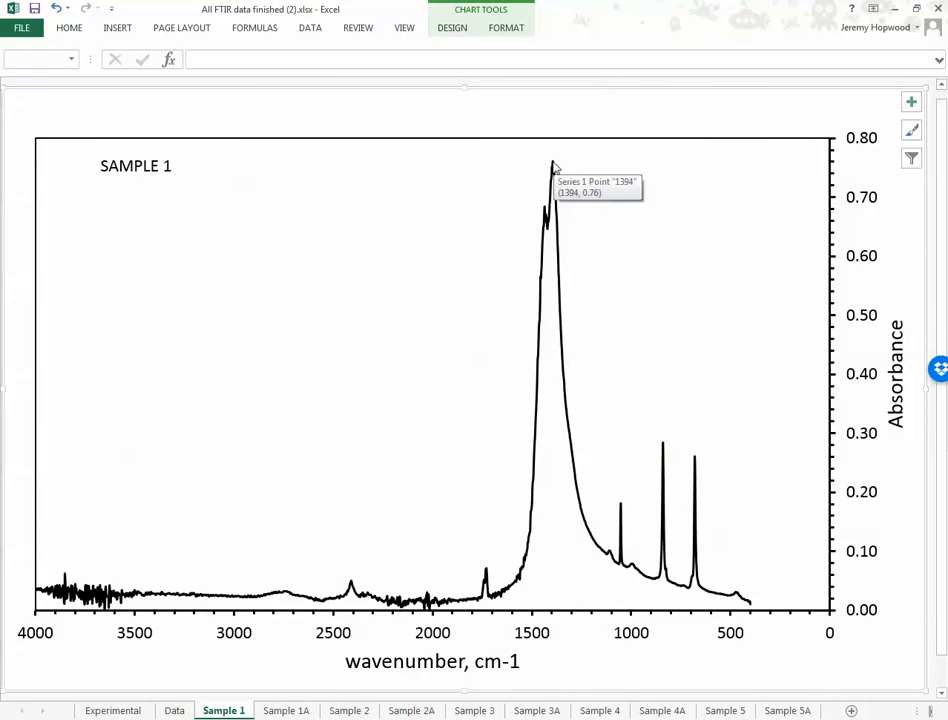
mouse_move(552, 168)
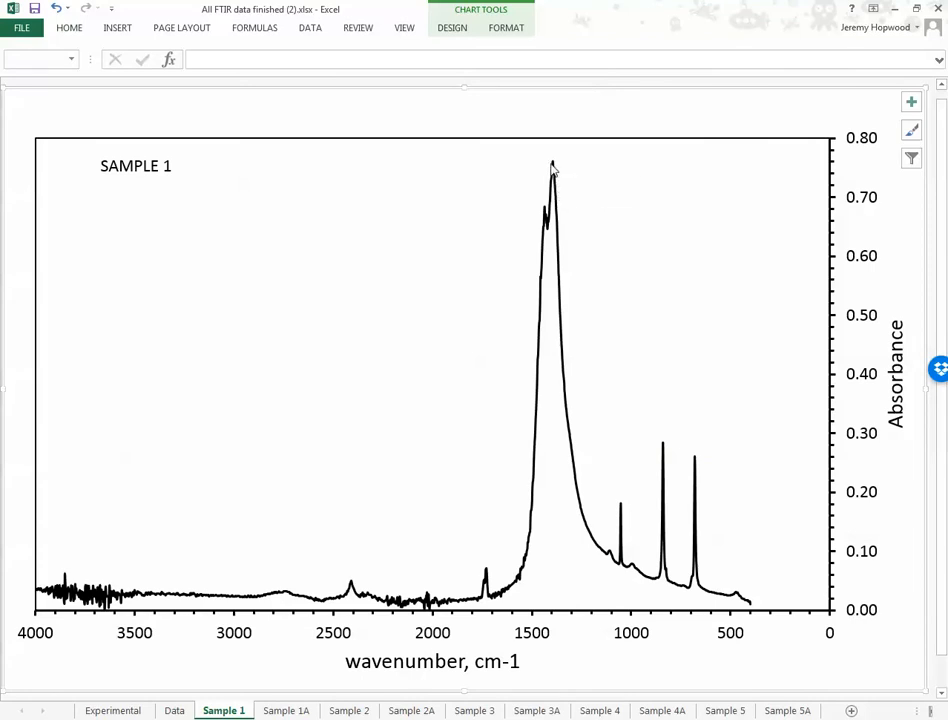
mouse_move(552, 168)
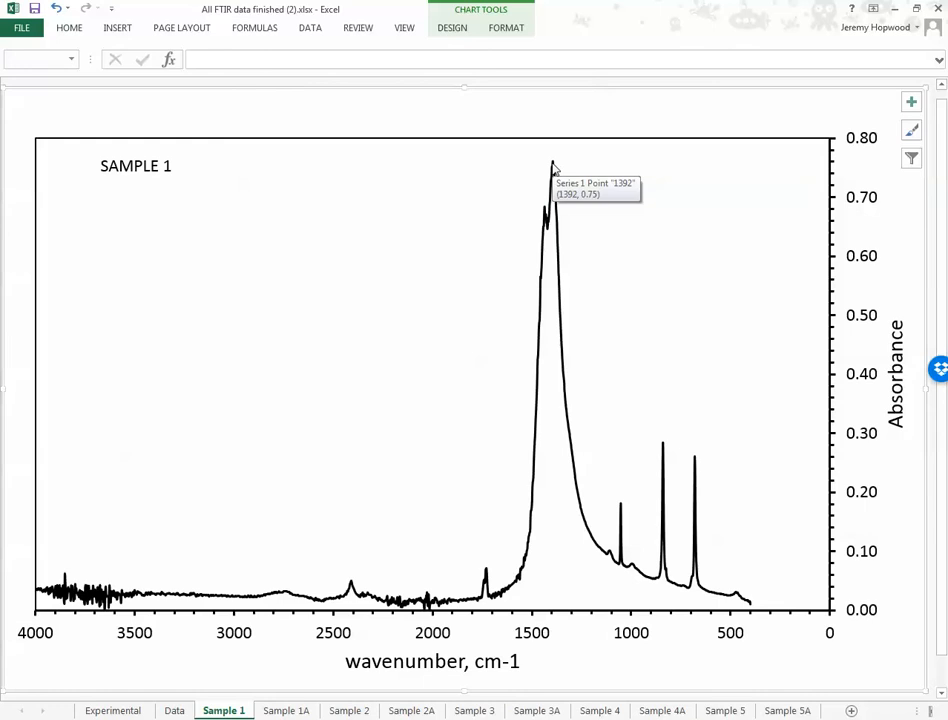
mouse_move(556, 164)
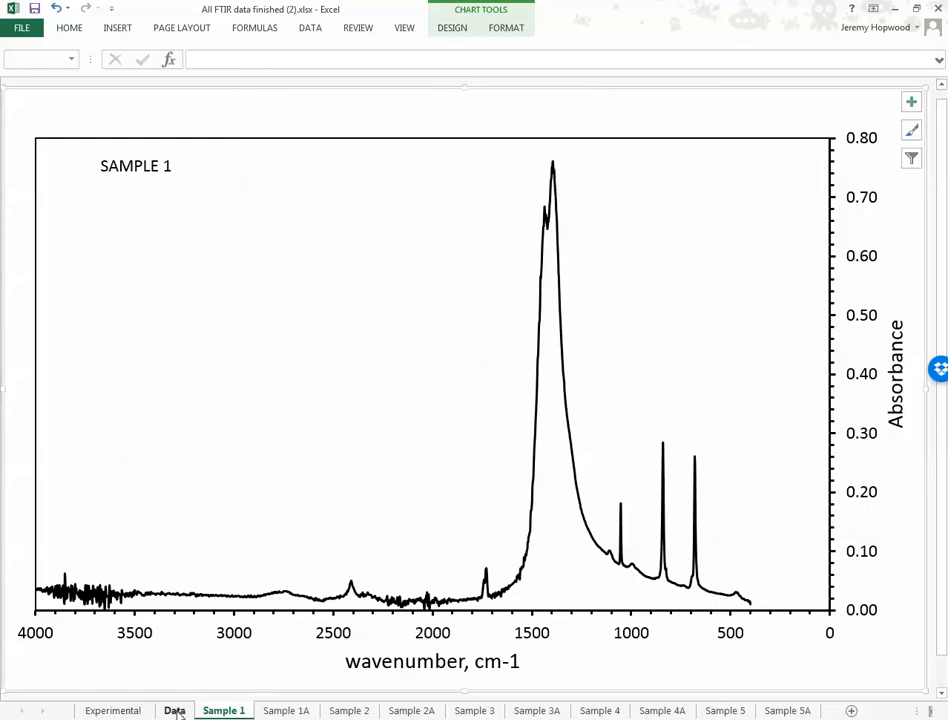
Step: Return to the Data sheet and check the normalised value 0.940 at the 1392 cm-1 peak row
left_click(174, 710)
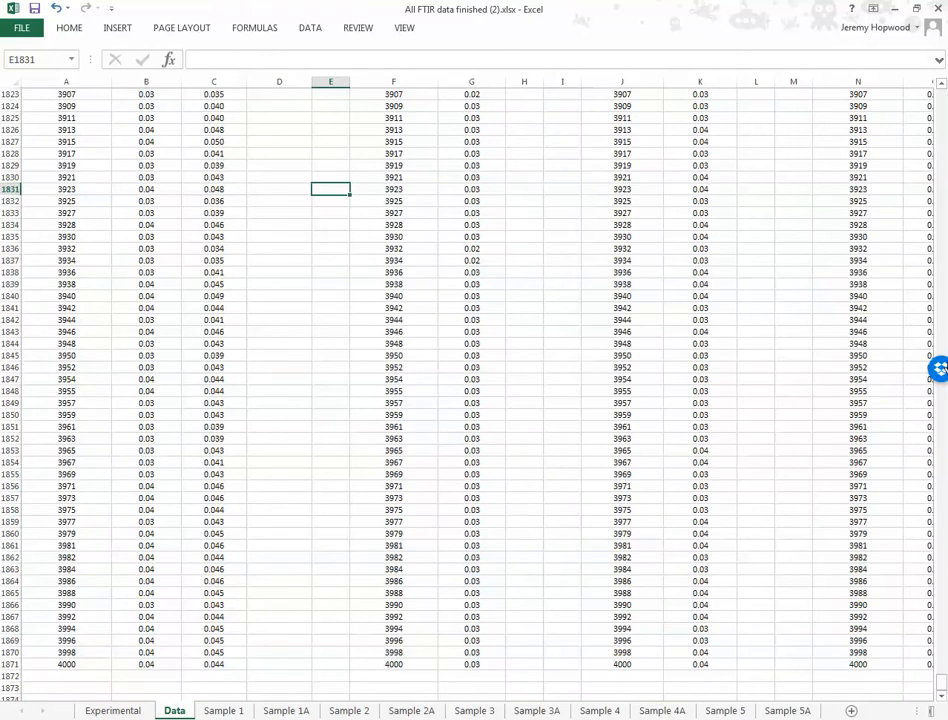
scroll("up", 3)
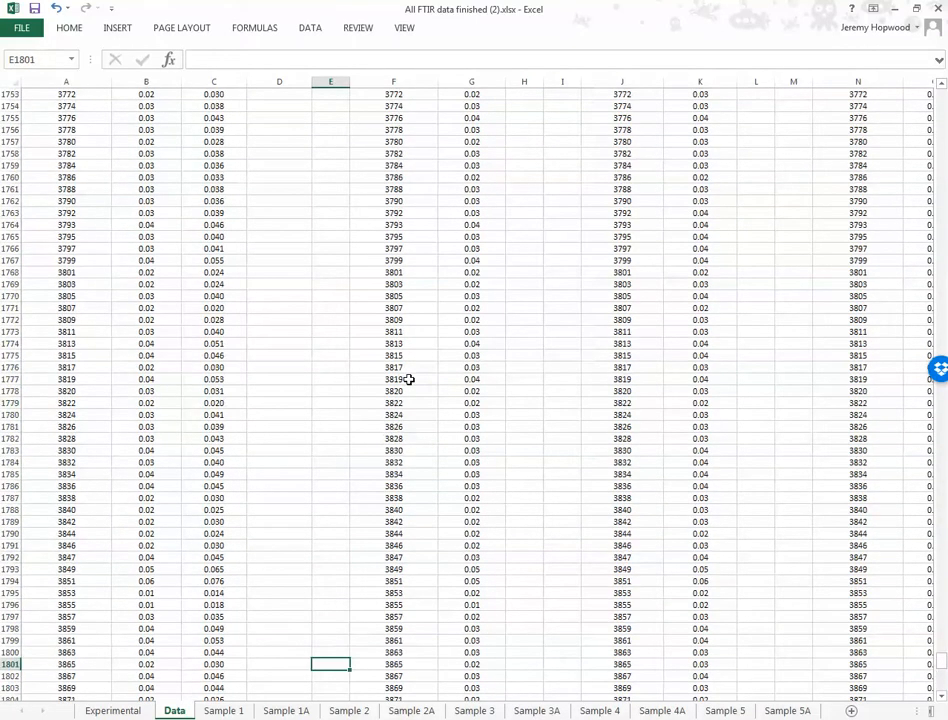
scroll("up", 3)
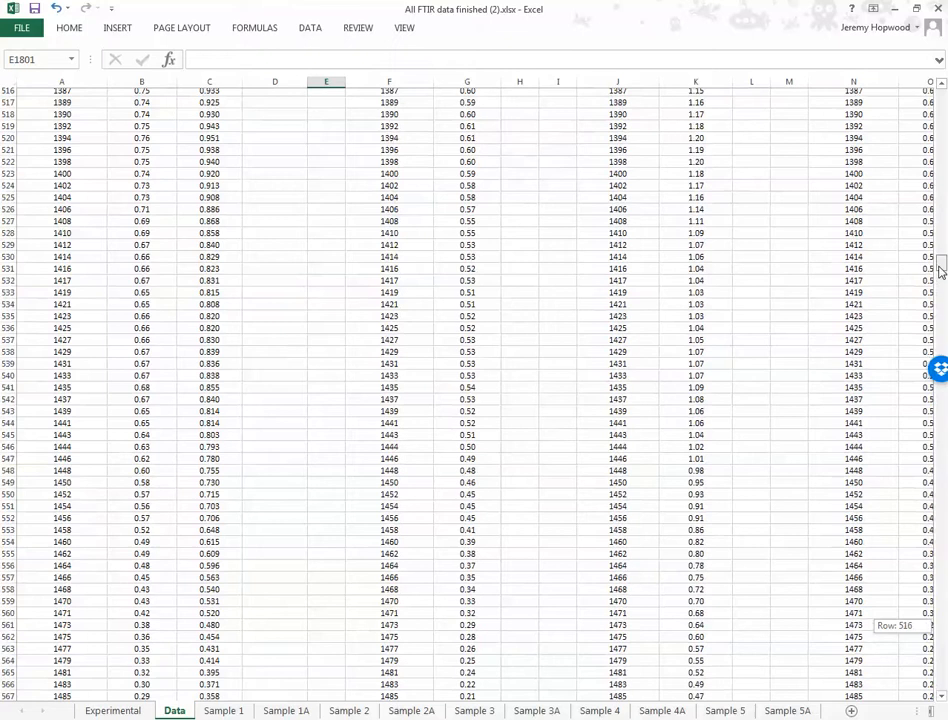
scroll("up", 3)
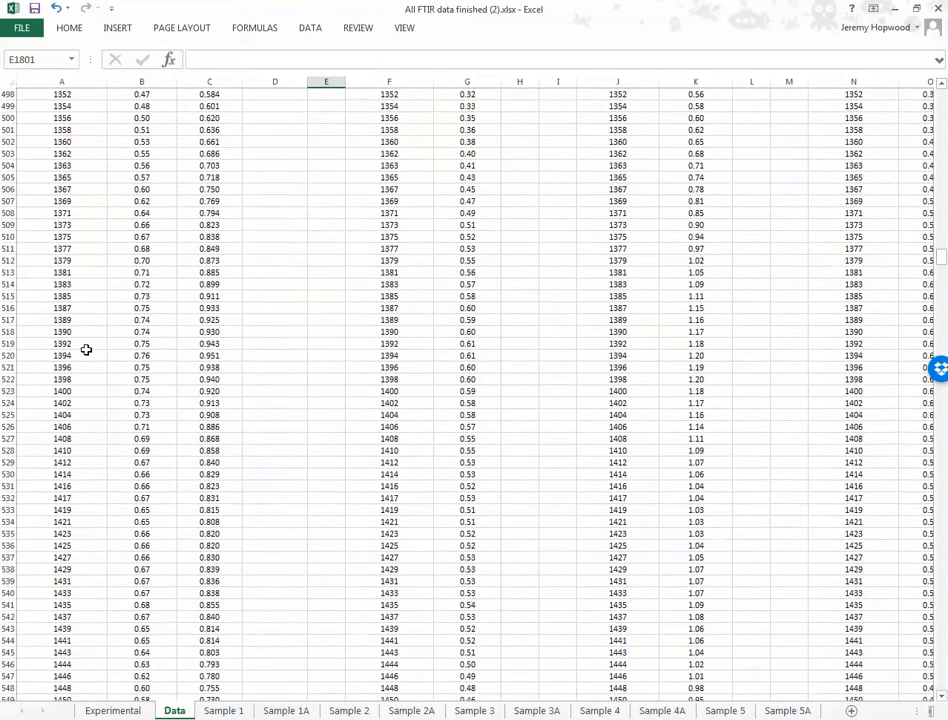
mouse_move(216, 344)
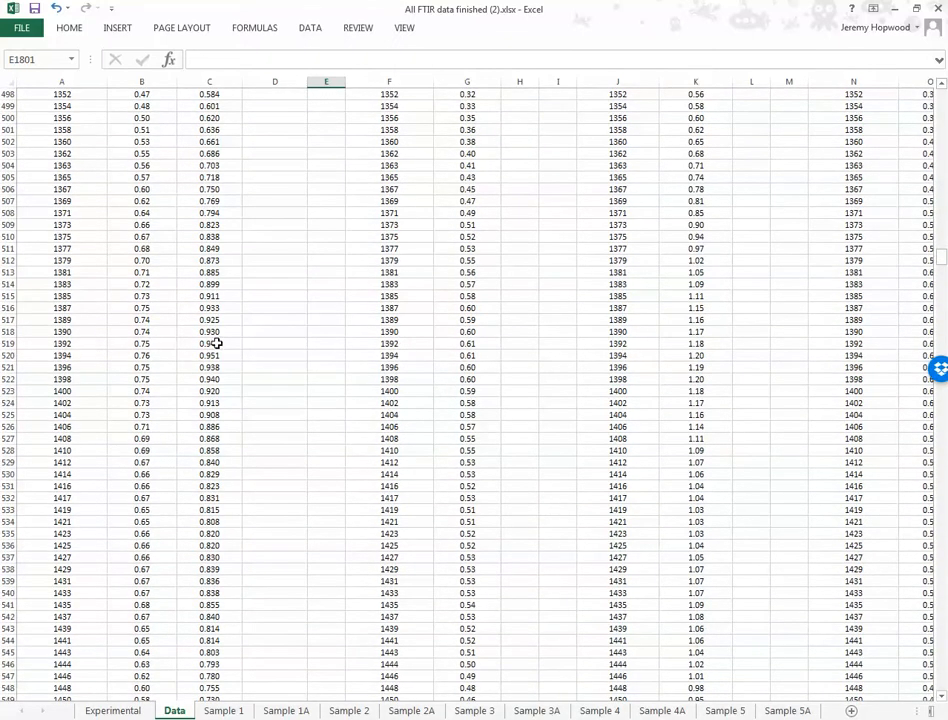
left_click(208, 344)
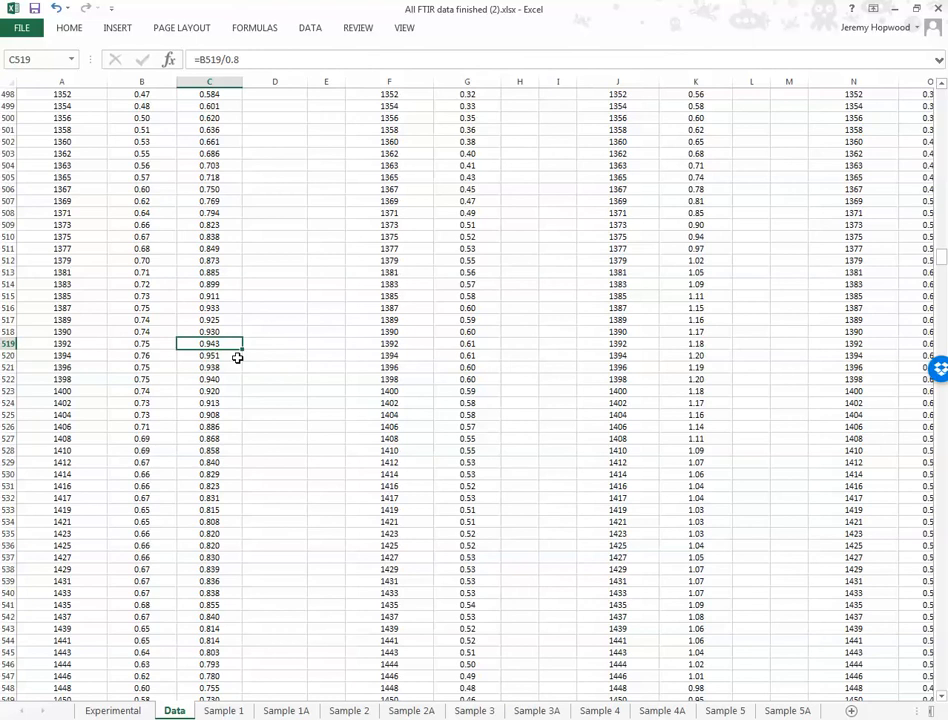
mouse_move(240, 340)
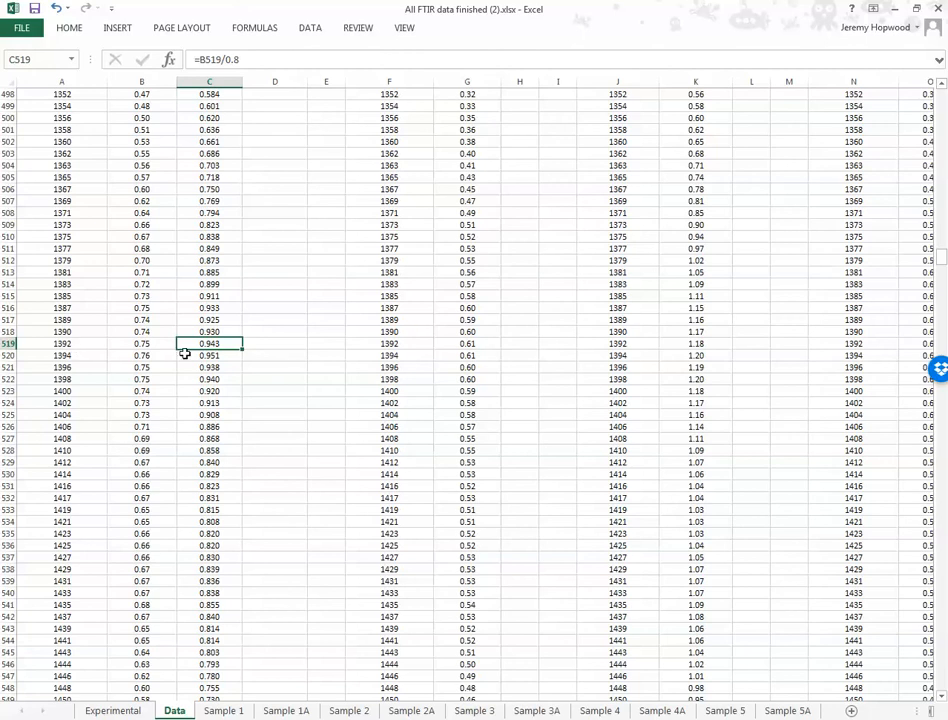
mouse_move(256, 342)
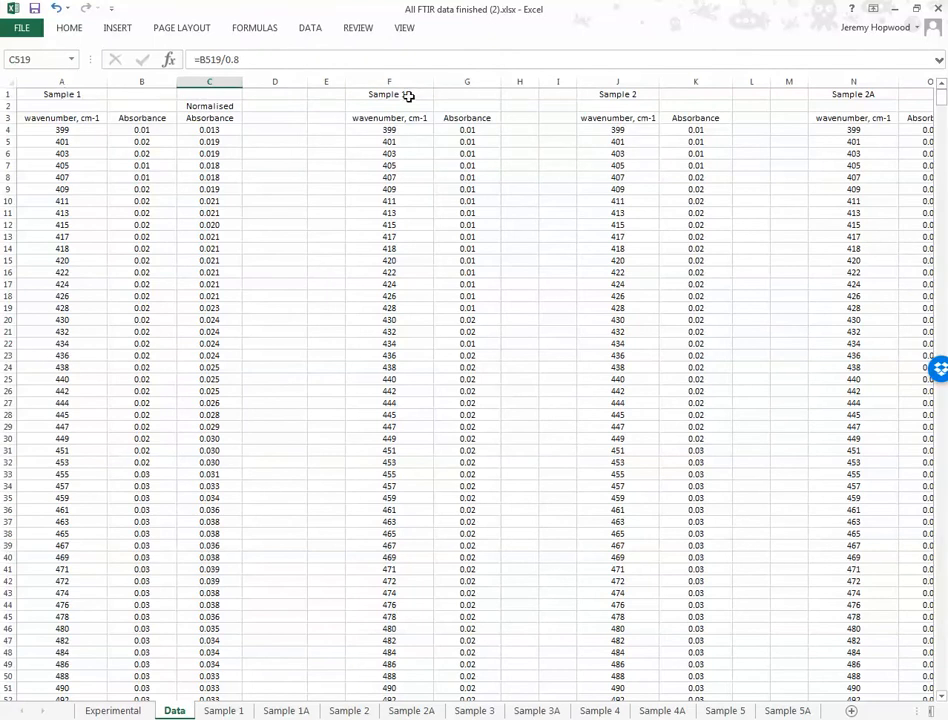
Step: Insert column H for Sample 1A and verify H4 computes =G4/0.8 against G4's absorbance
right_click(520, 80)
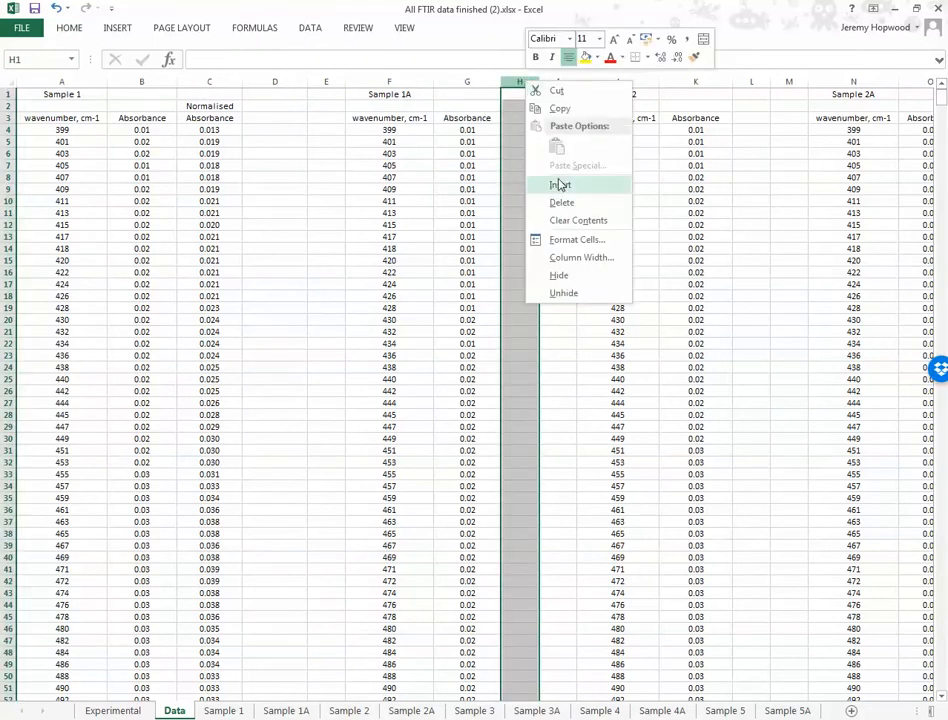
left_click(560, 184)
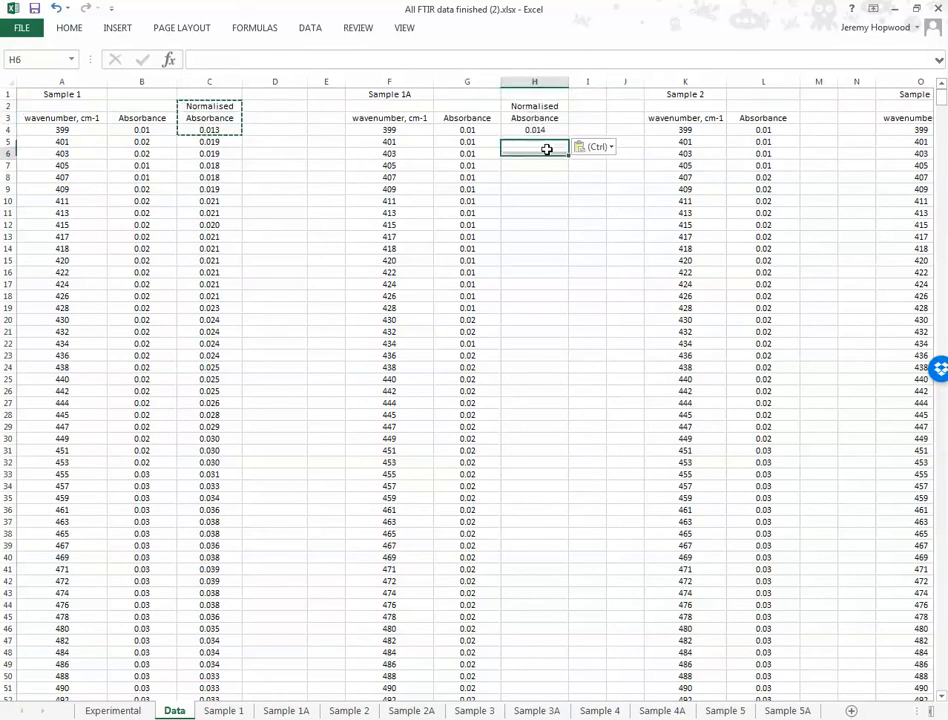
left_click(274, 152)
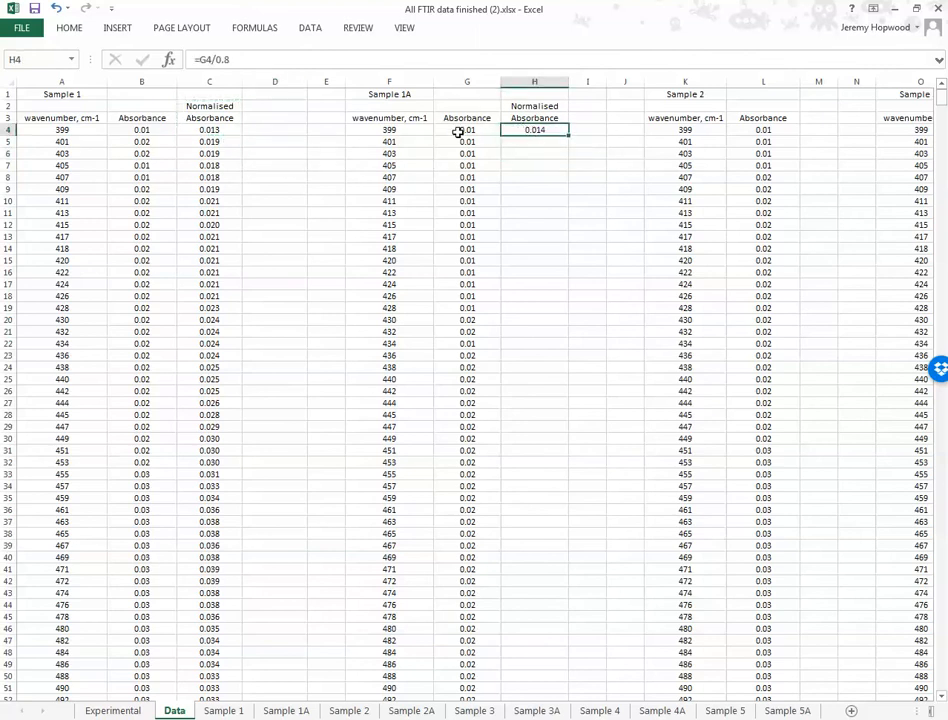
left_click(466, 130)
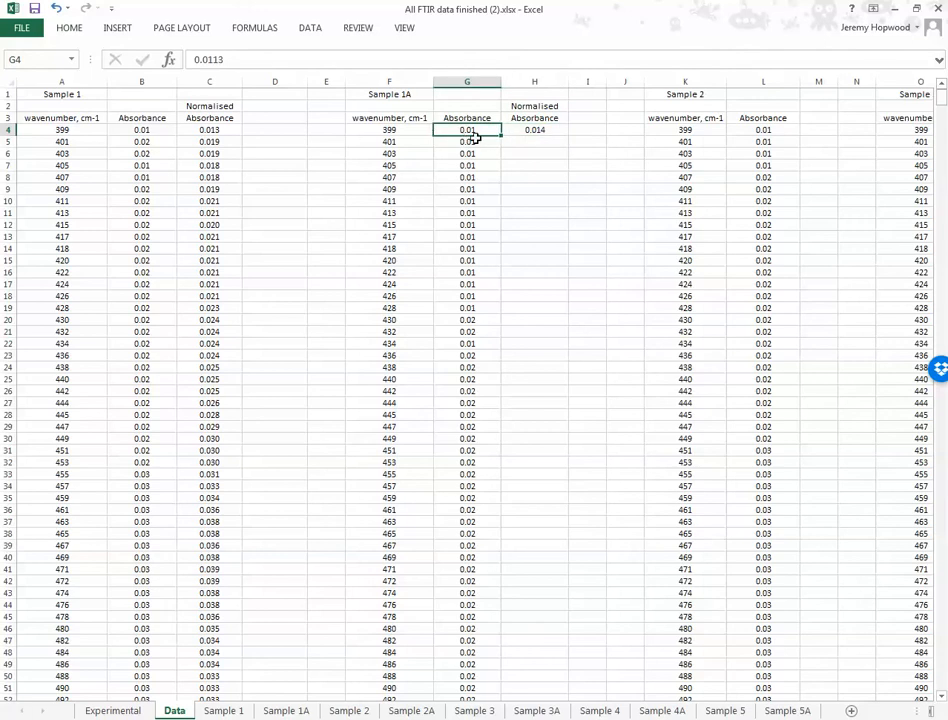
left_click(534, 130)
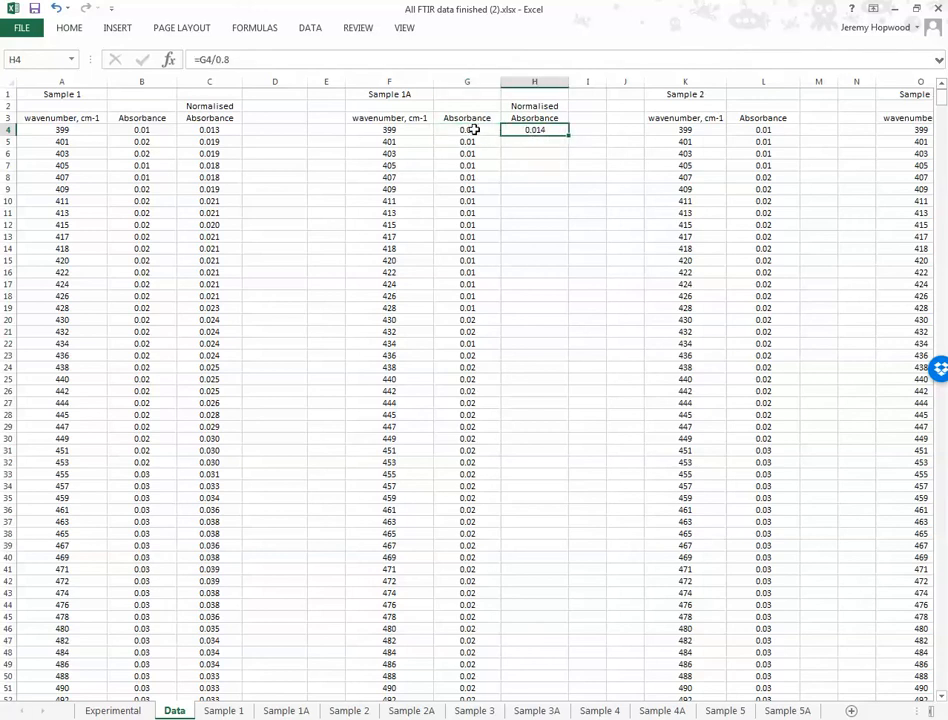
mouse_move(224, 60)
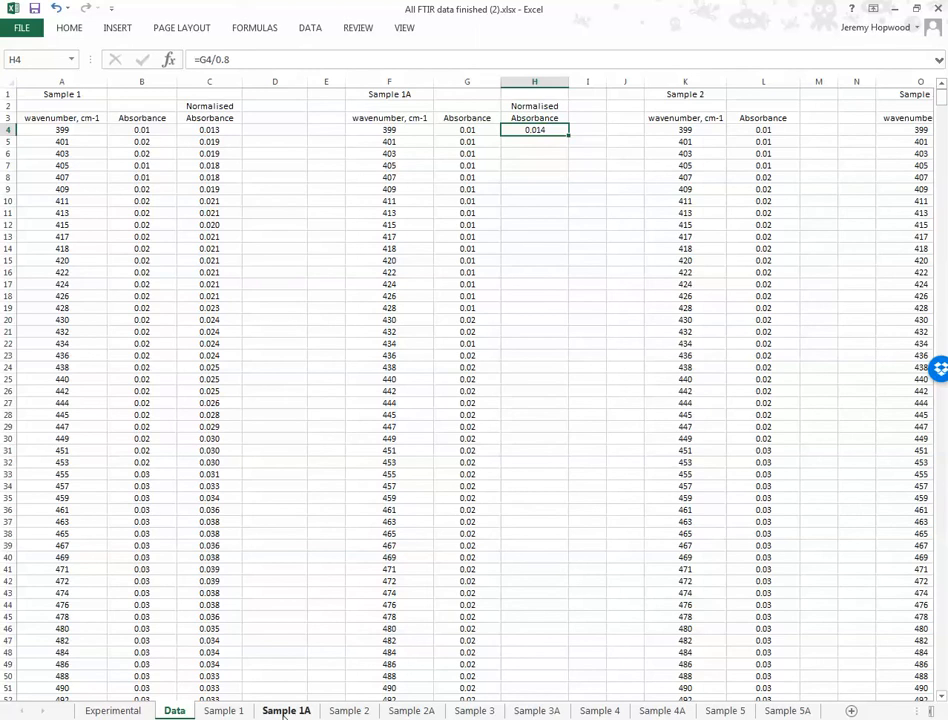
Step: Compare the Sample 1A and Sample 1 charts, then change H4 to =(G4/0.7)+1
left_click(286, 710)
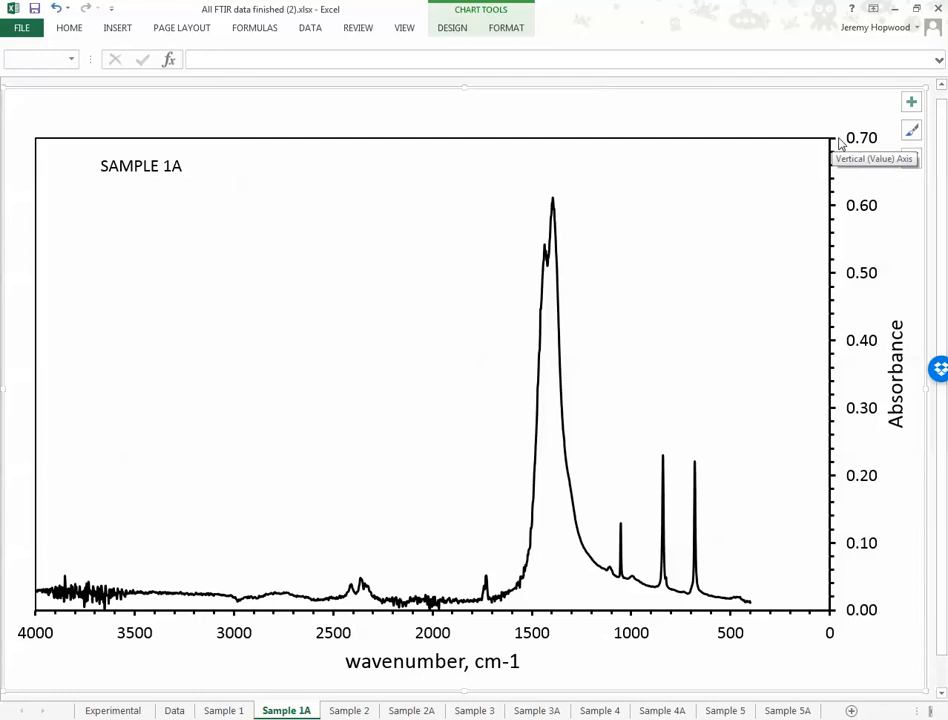
left_click(224, 710)
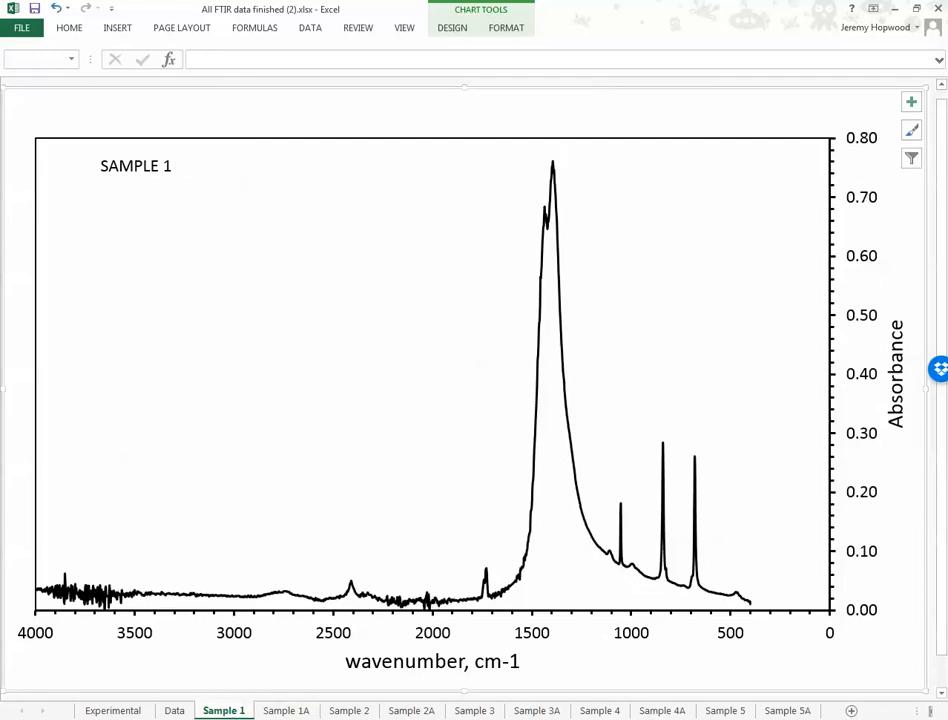
left_click(174, 710)
type("=G4/0.7")
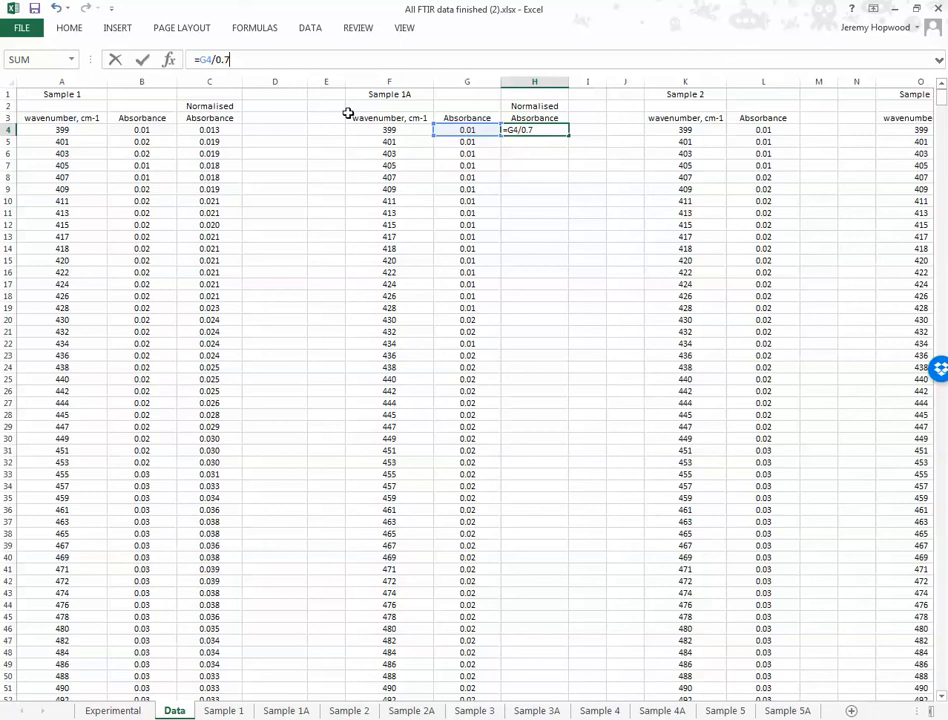
key("Enter")
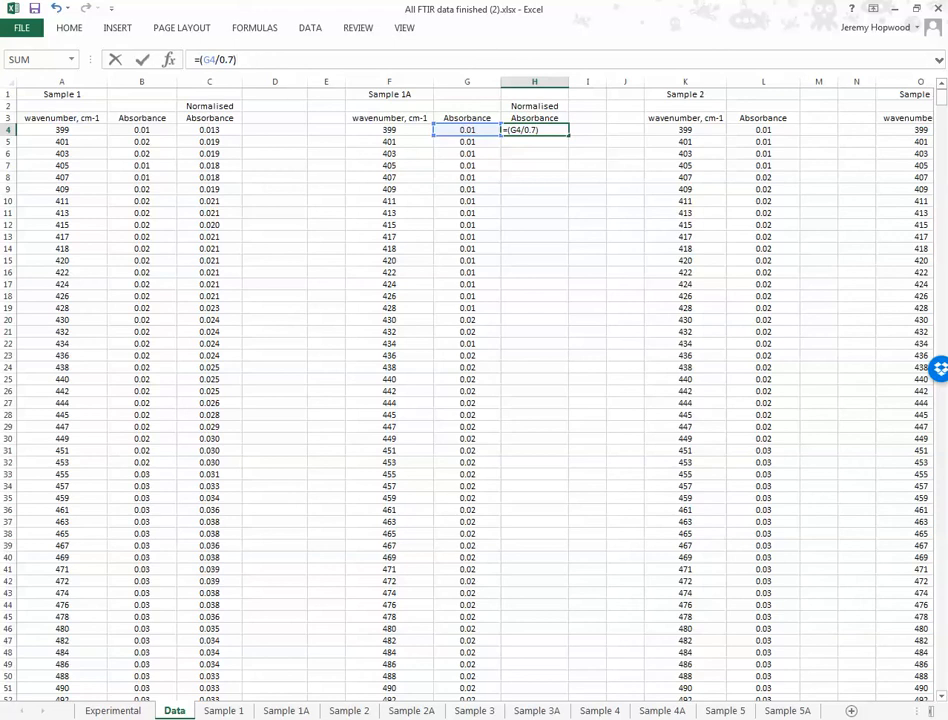
type("+1")
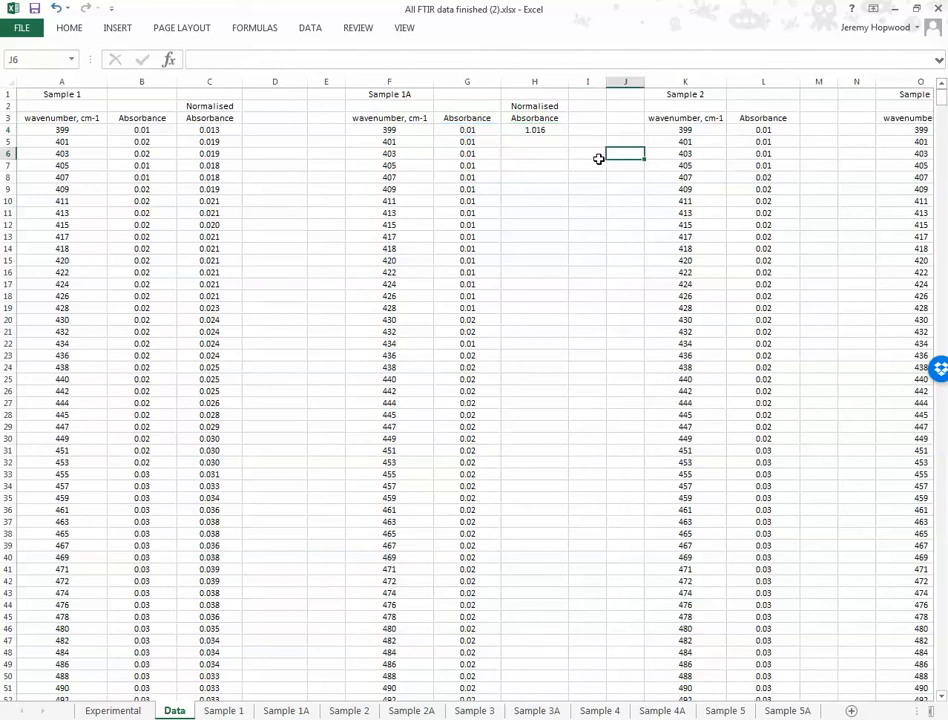
left_click(534, 130)
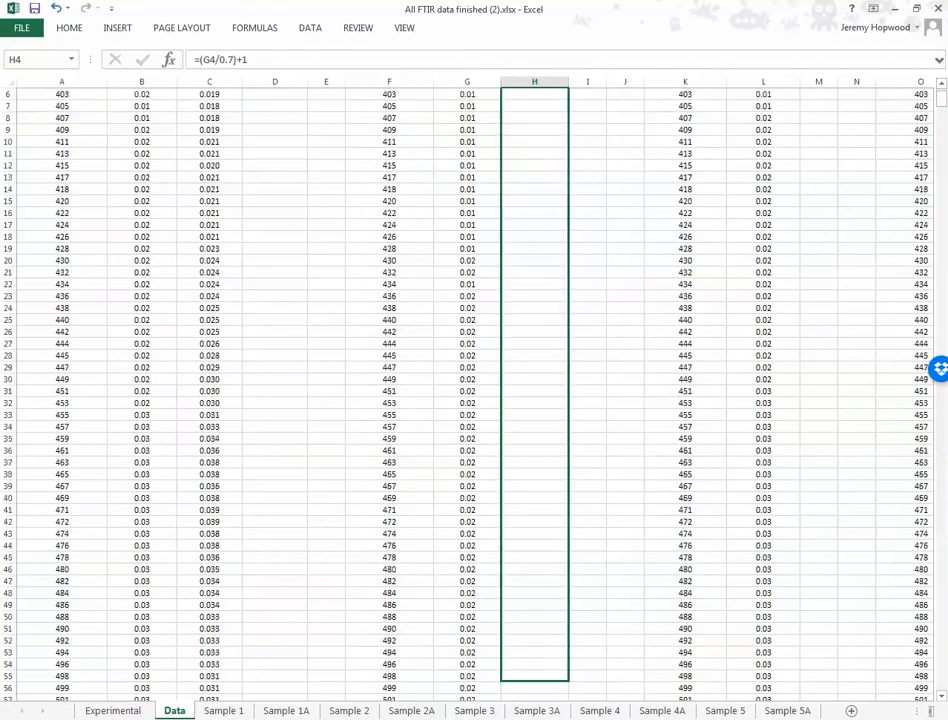
Step: Fill the offset formula down Sample 1A's whole column, giving values around 1.02
scroll("down", 3)
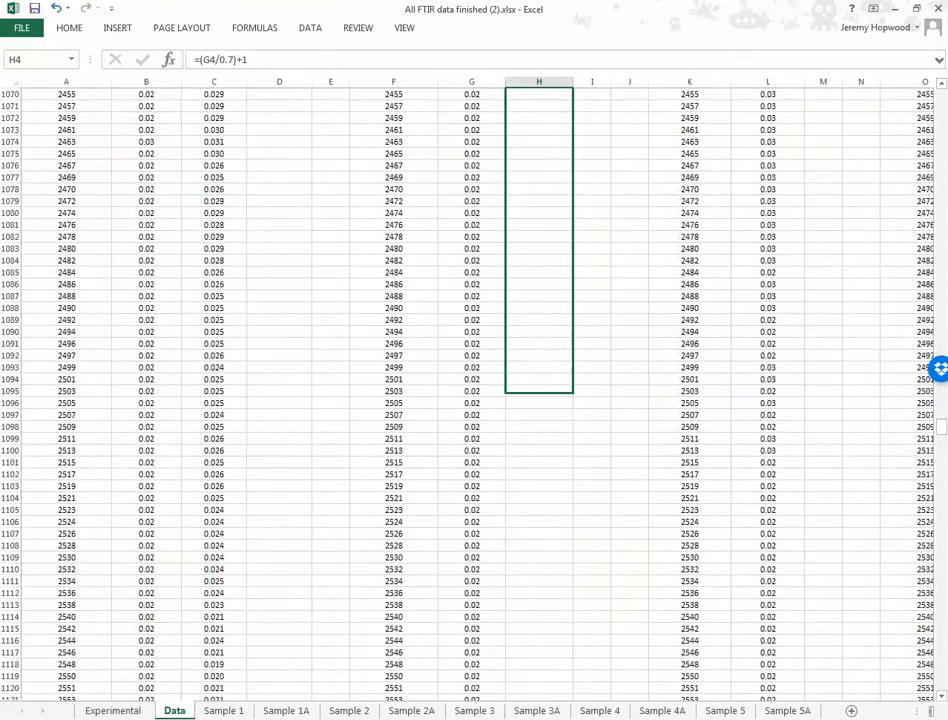
scroll("down", 3)
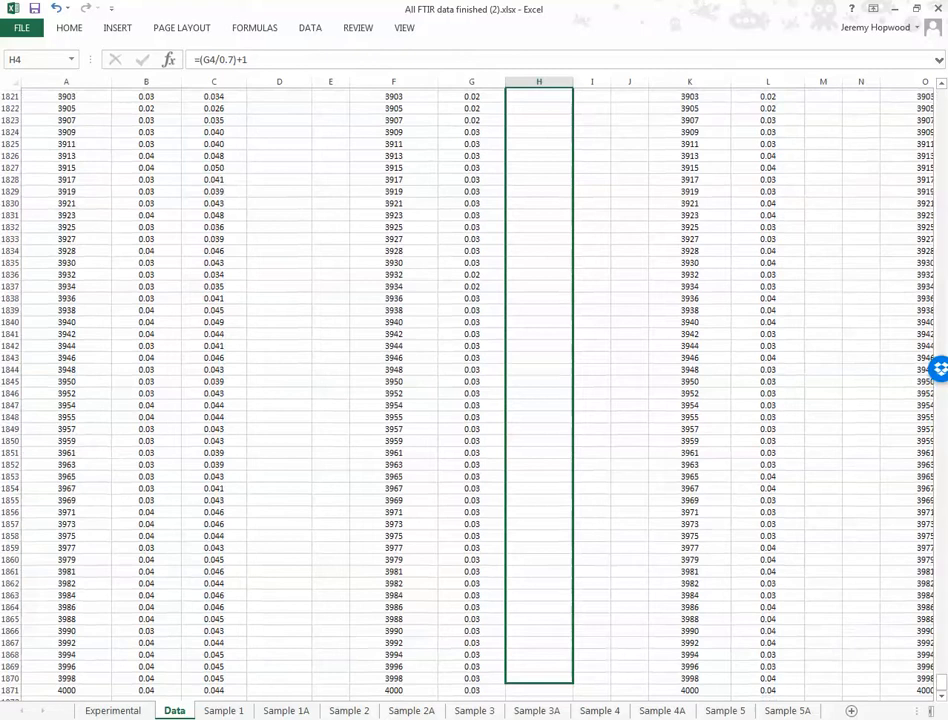
scroll("down", 3)
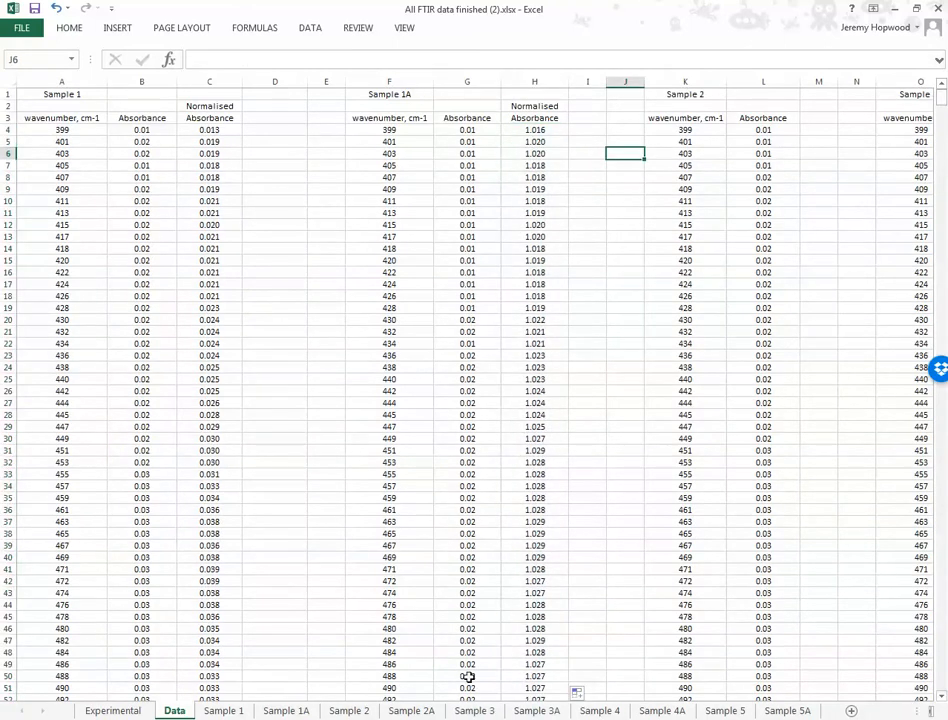
mouse_move(846, 98)
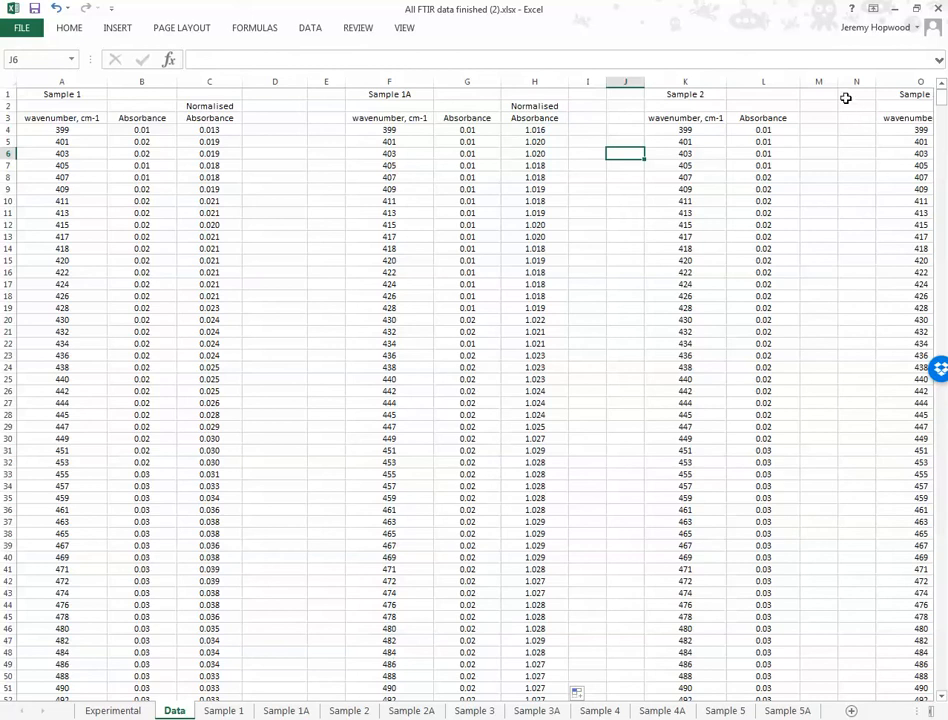
Step: Copy the Sample 1A heading and formula to column M and check Sample 2's peak height on its chart
left_click(818, 80)
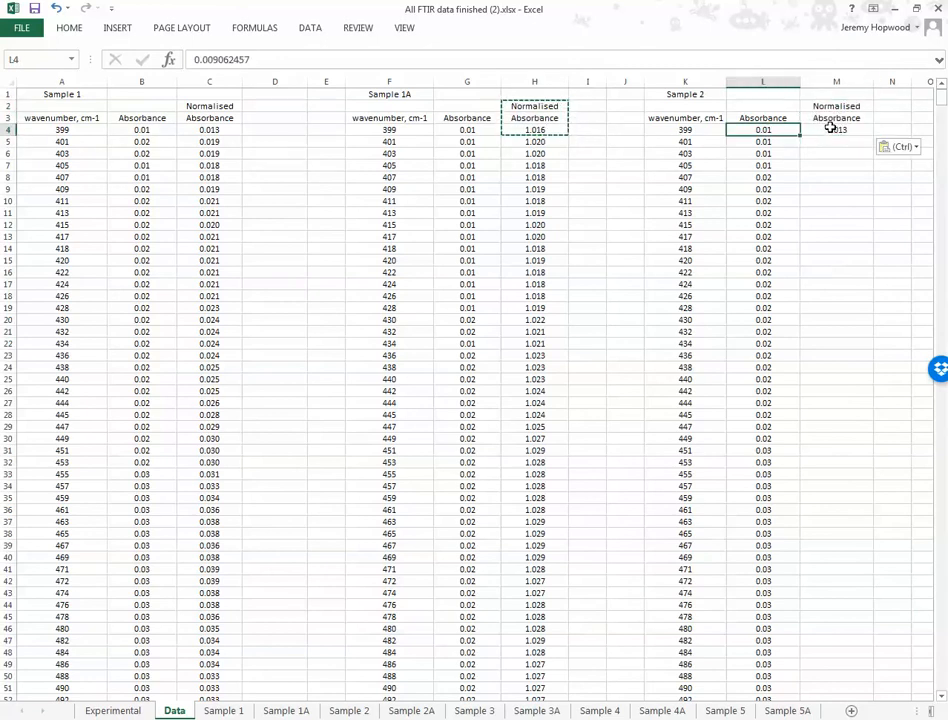
left_click(836, 130)
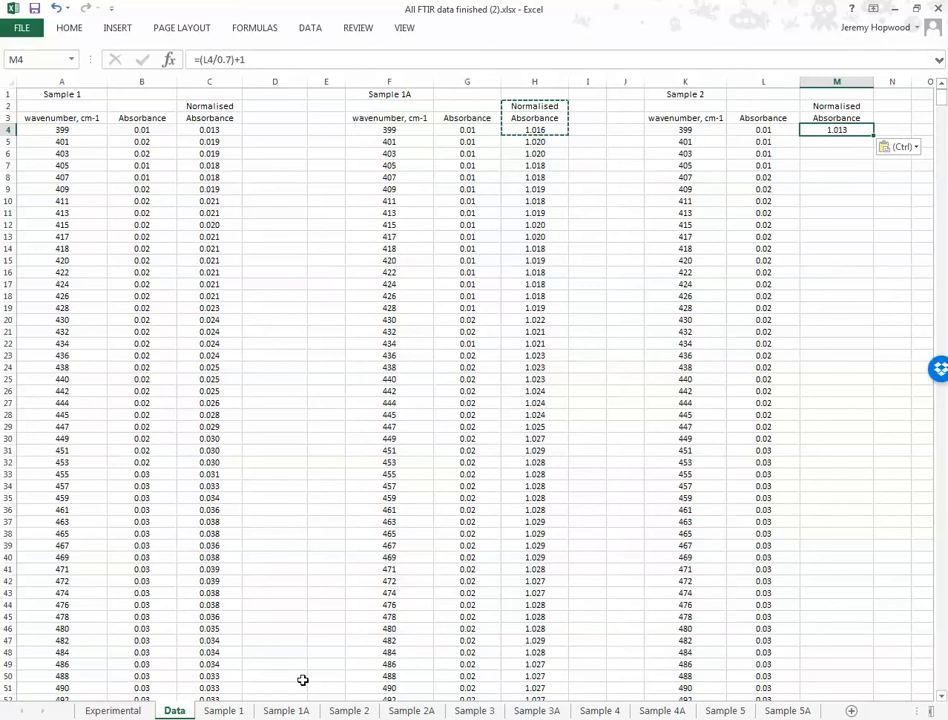
left_click(348, 712)
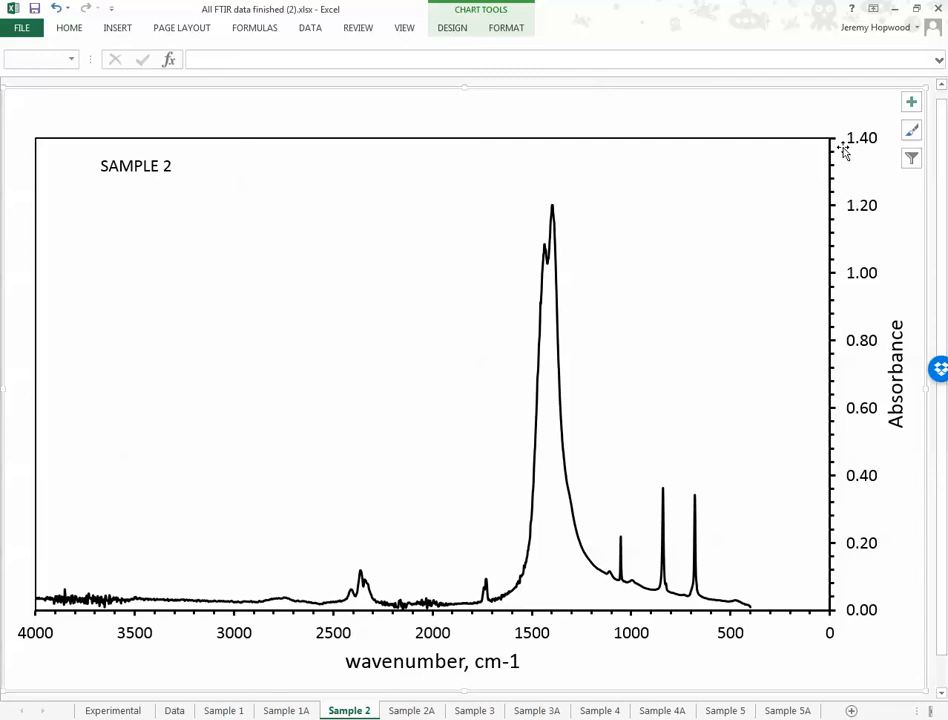
mouse_move(844, 148)
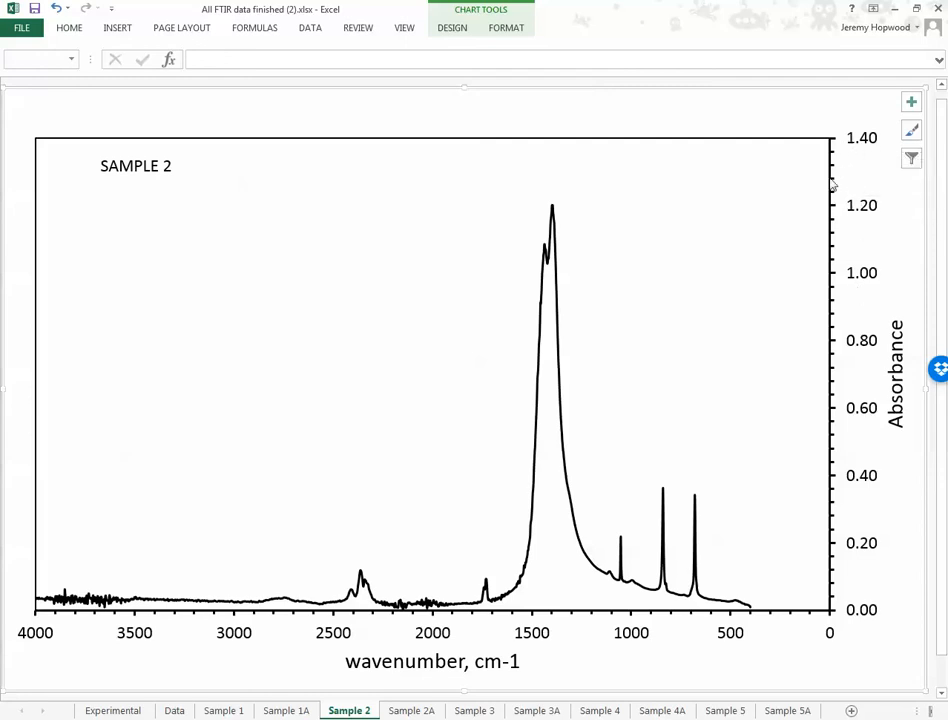
mouse_move(868, 500)
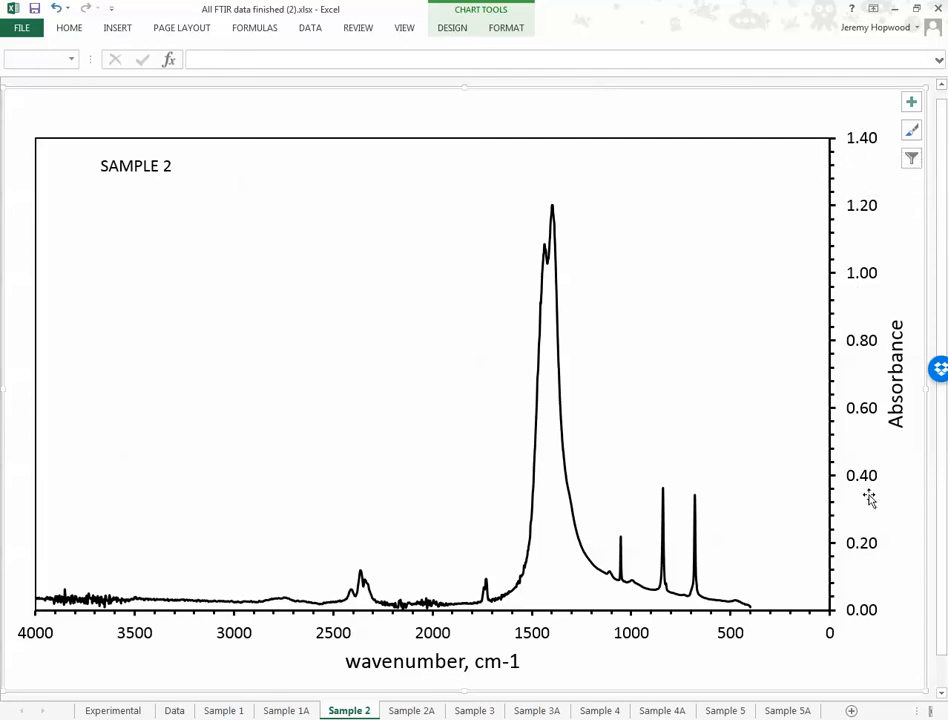
left_click(174, 710)
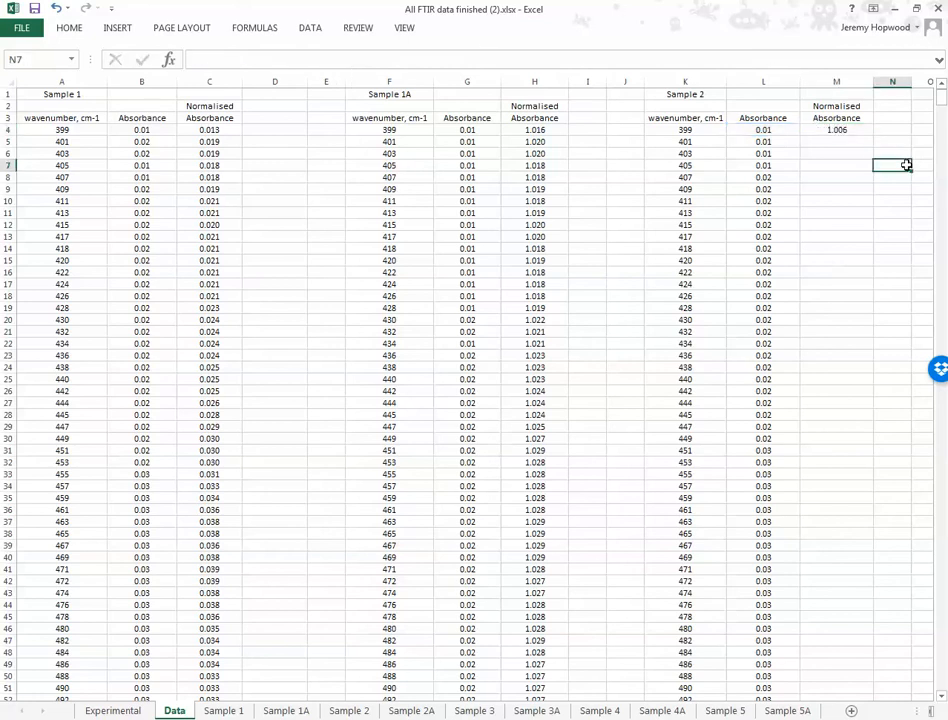
Step: Edit M4 to =(L4/1.4)+2 and fill it down all Sample 2 rows
left_click(836, 128)
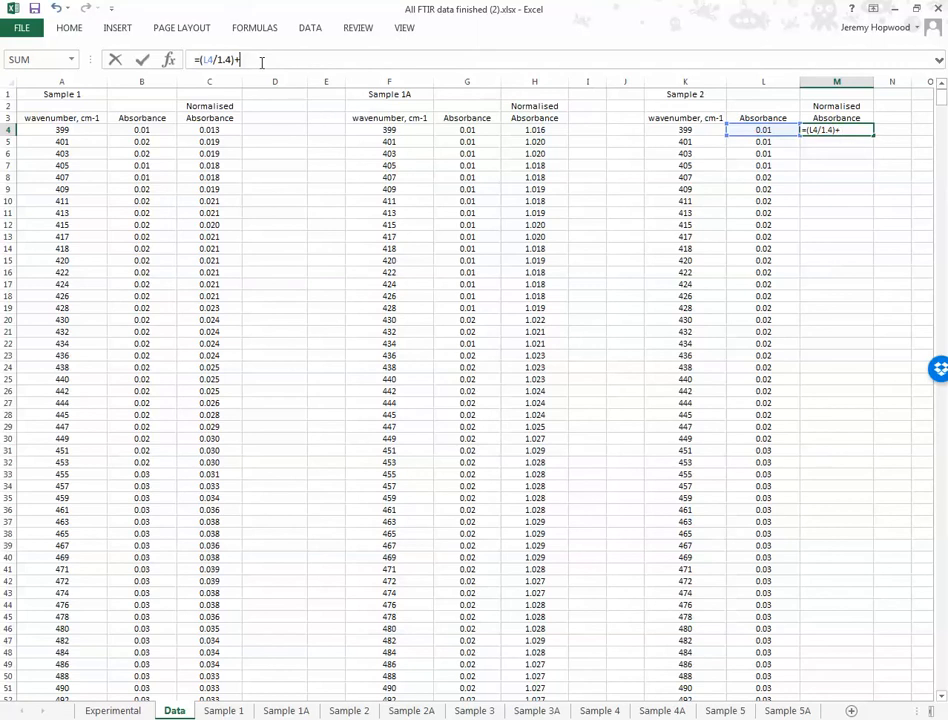
type("2.006")
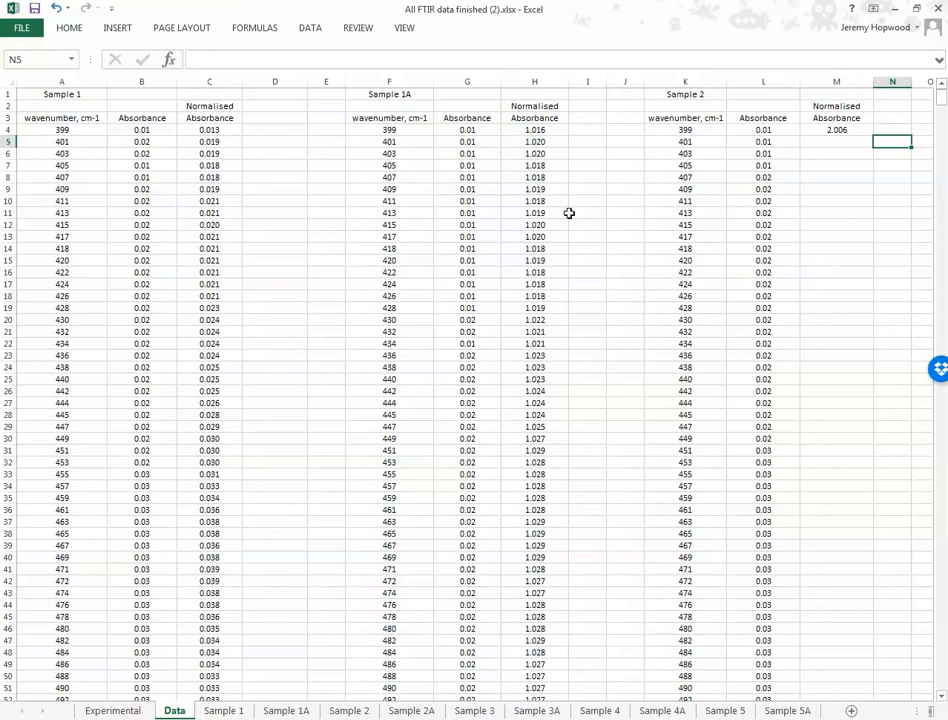
mouse_move(568, 212)
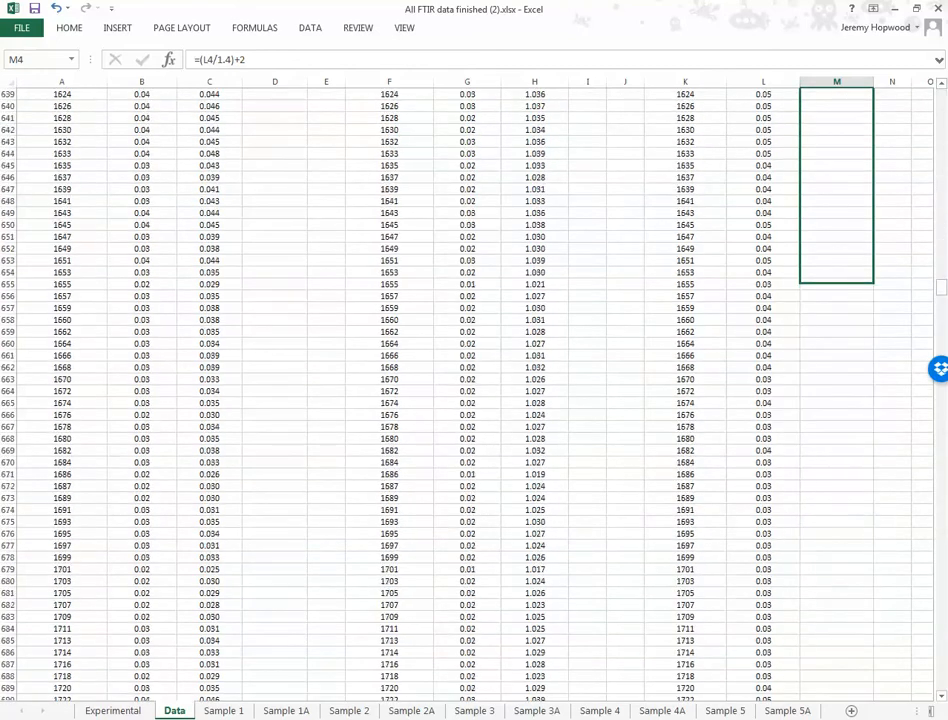
scroll("down", 3)
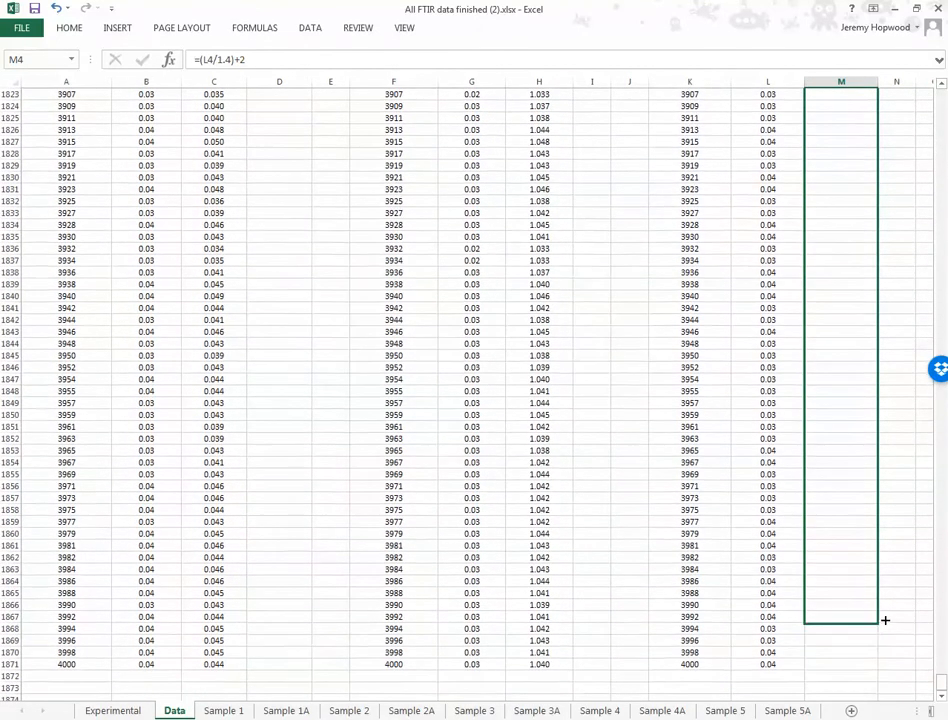
left_click_drag(884, 620, 884, 664)
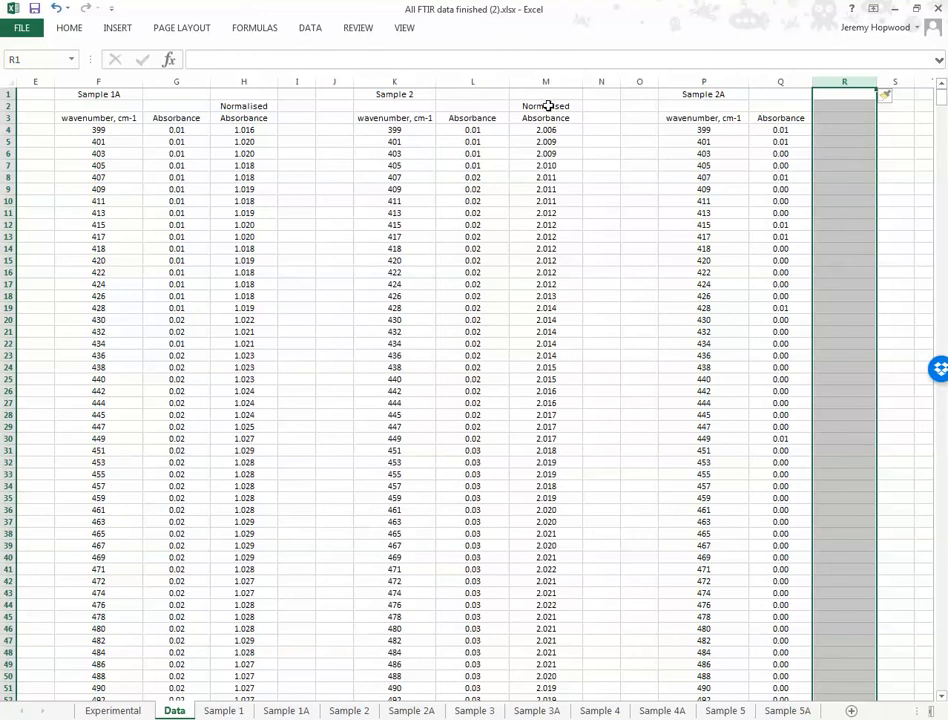
Step: Paste the heading into column R, check Sample 2A's peak, and enter =(Q4/0.7)+3 in R4
left_click(546, 106)
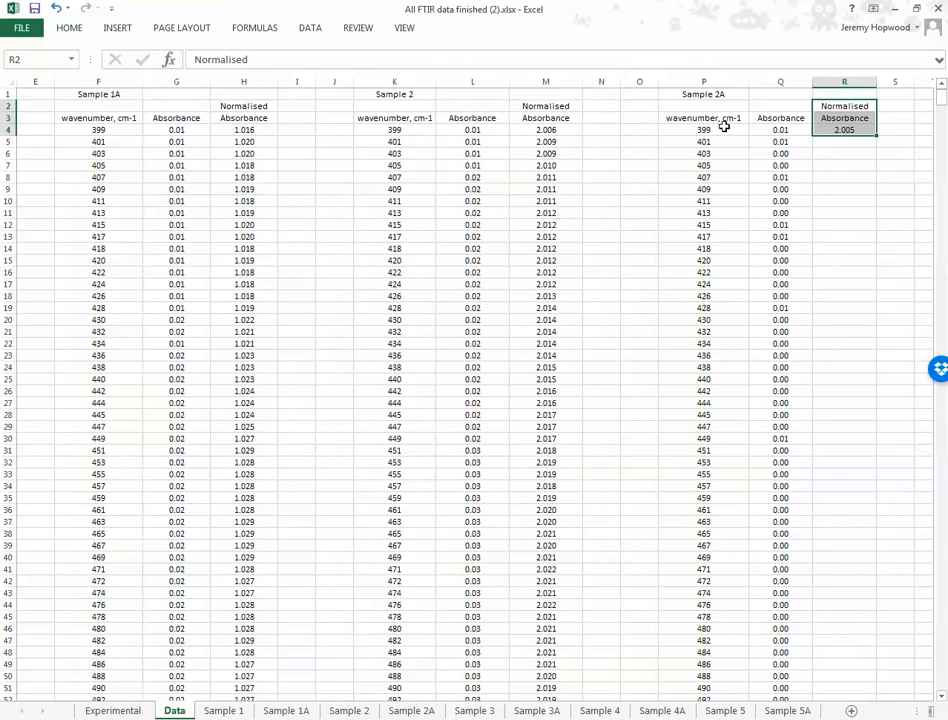
left_click(412, 710)
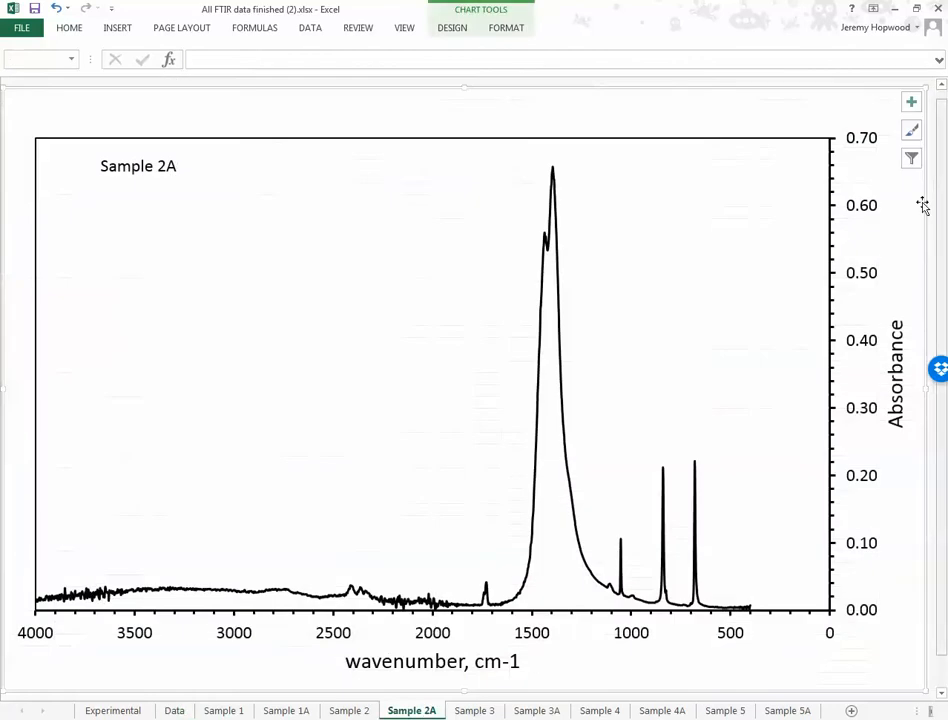
mouse_move(360, 700)
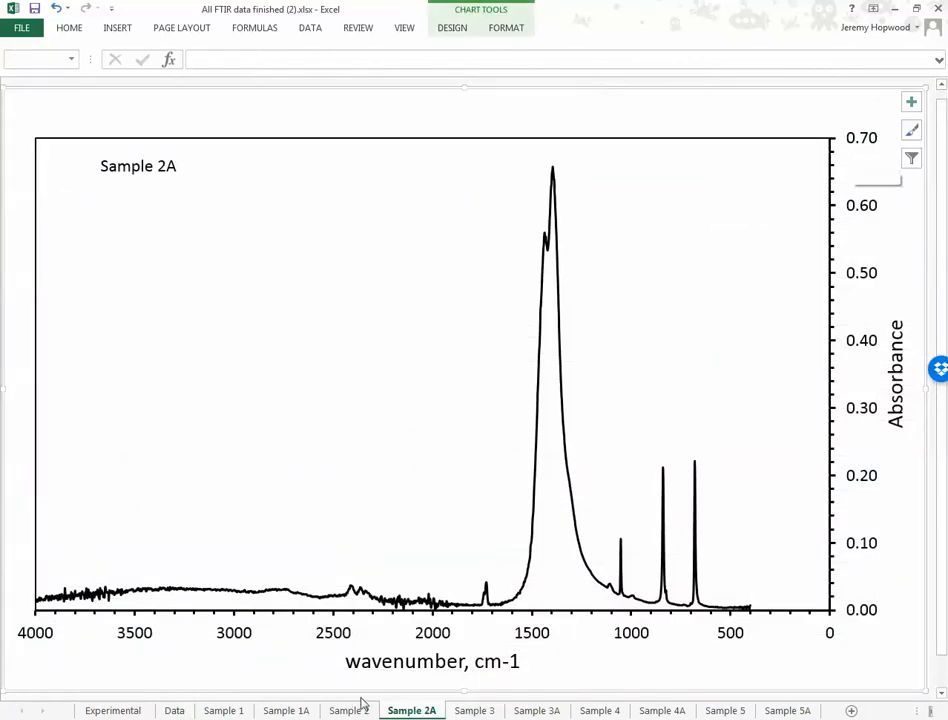
left_click(174, 710)
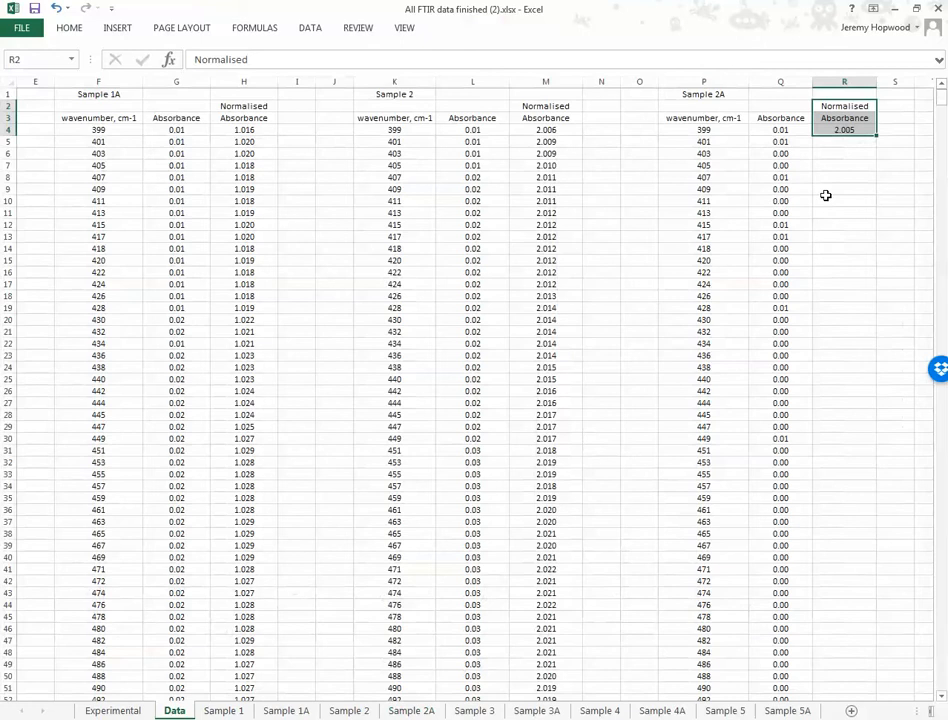
left_click(844, 130)
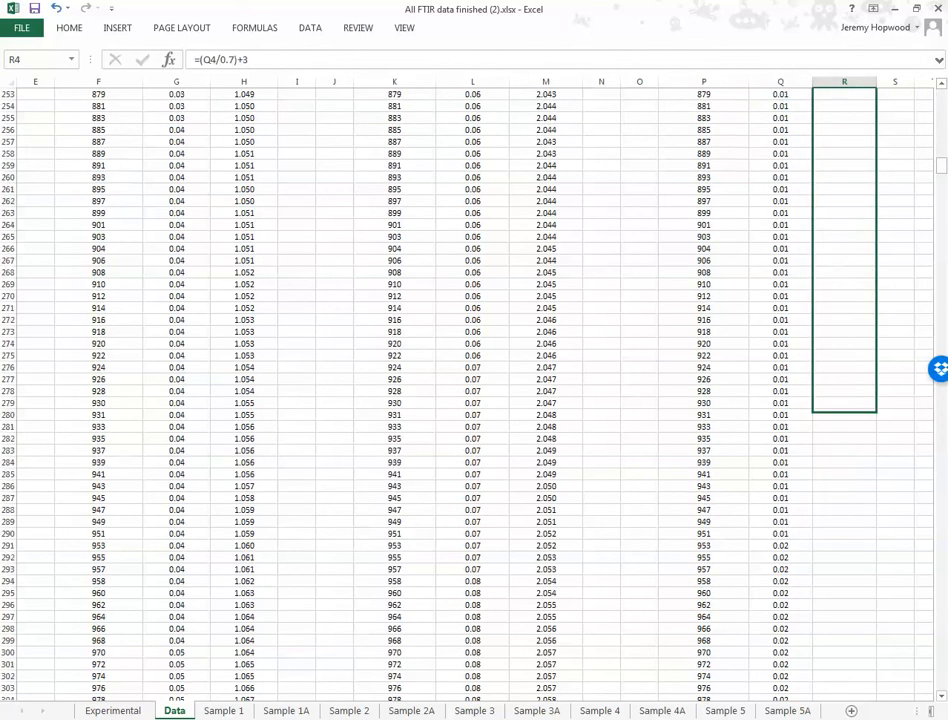
scroll("down", 3)
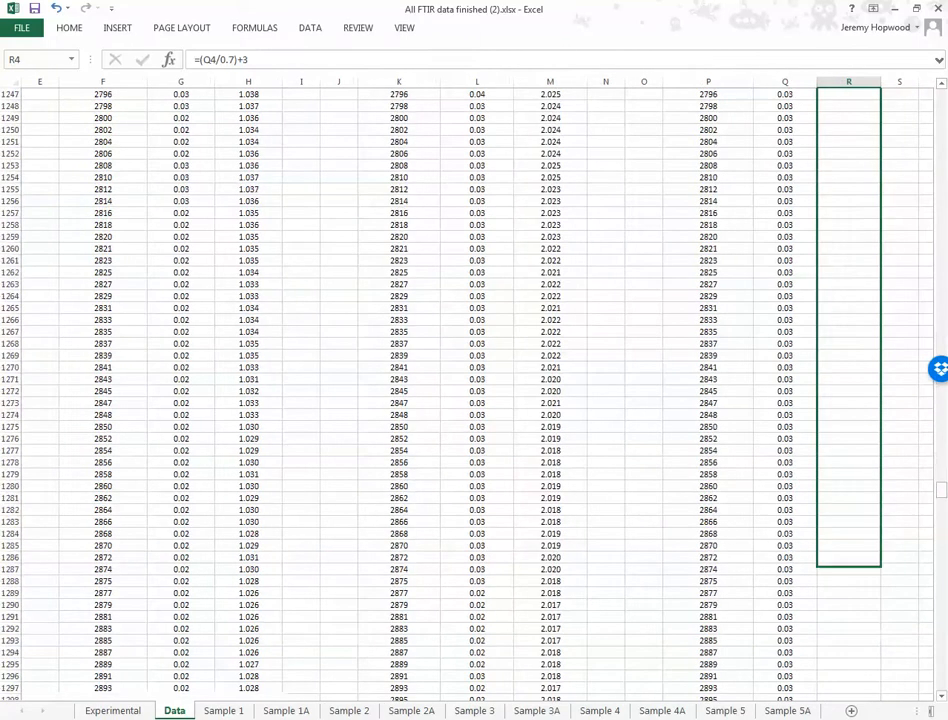
Step: Fill the Sample 2A Normalised Absorbance formula down its column and return to the top
scroll("down", 3)
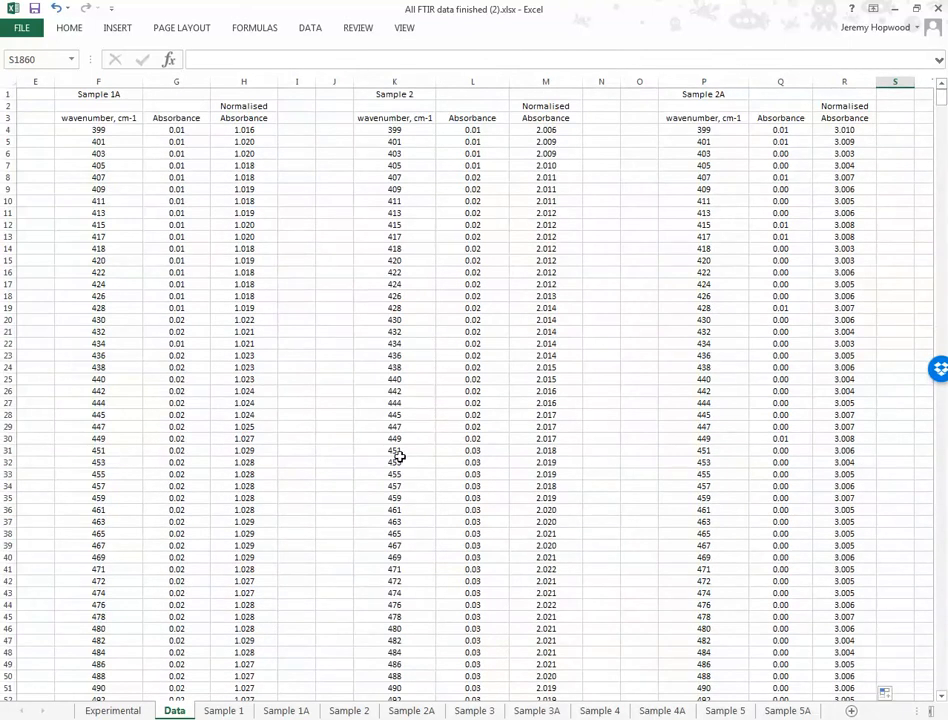
left_click(224, 710)
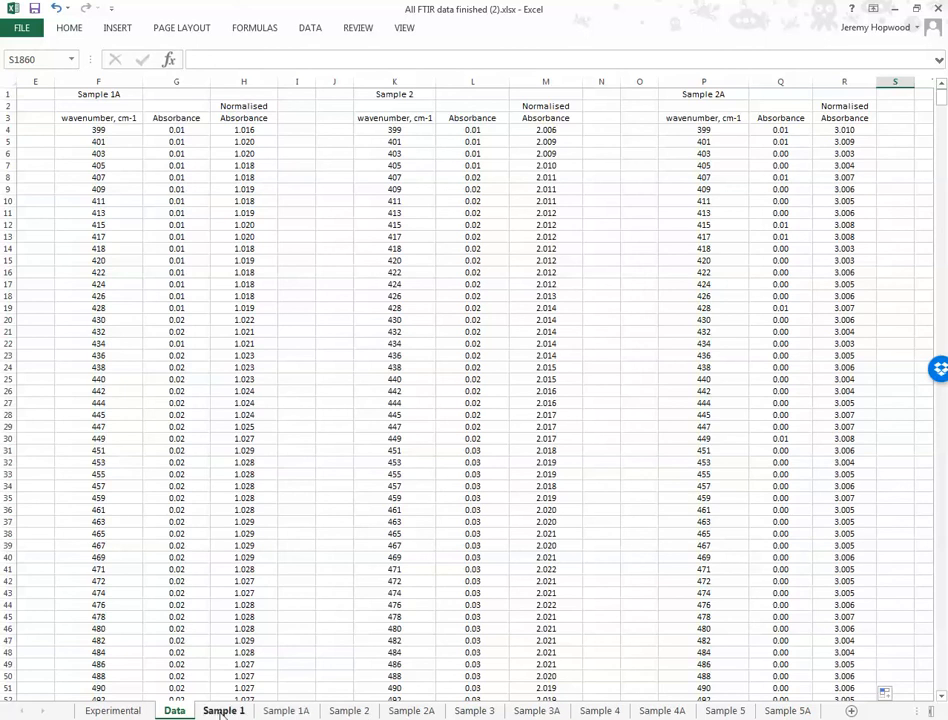
Step: Copy the Sample 1 chart sheet, keeping the original
right_click(222, 710)
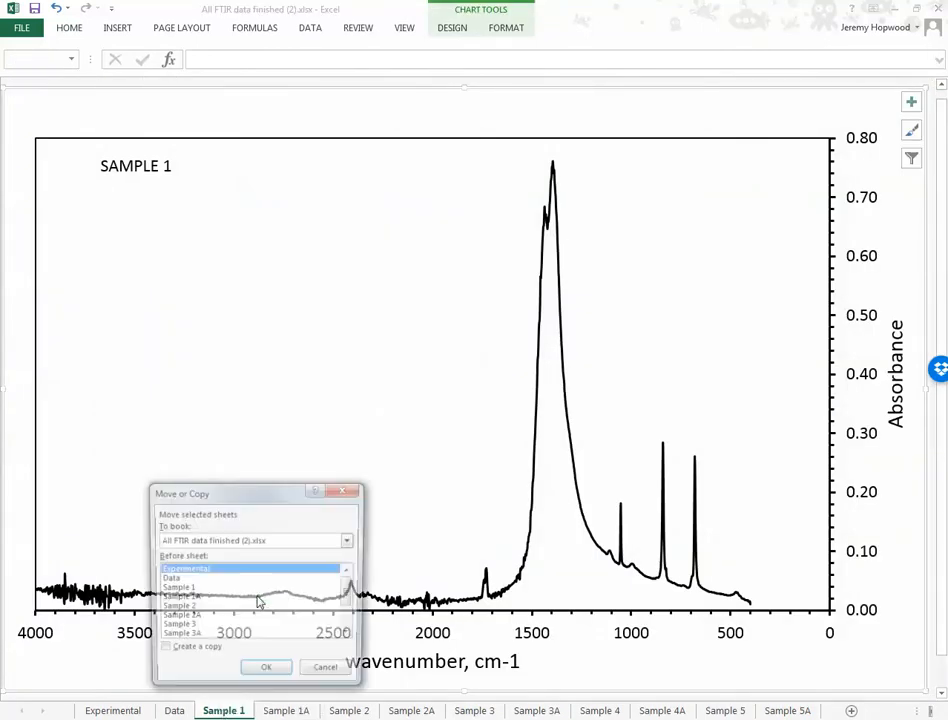
left_click(160, 652)
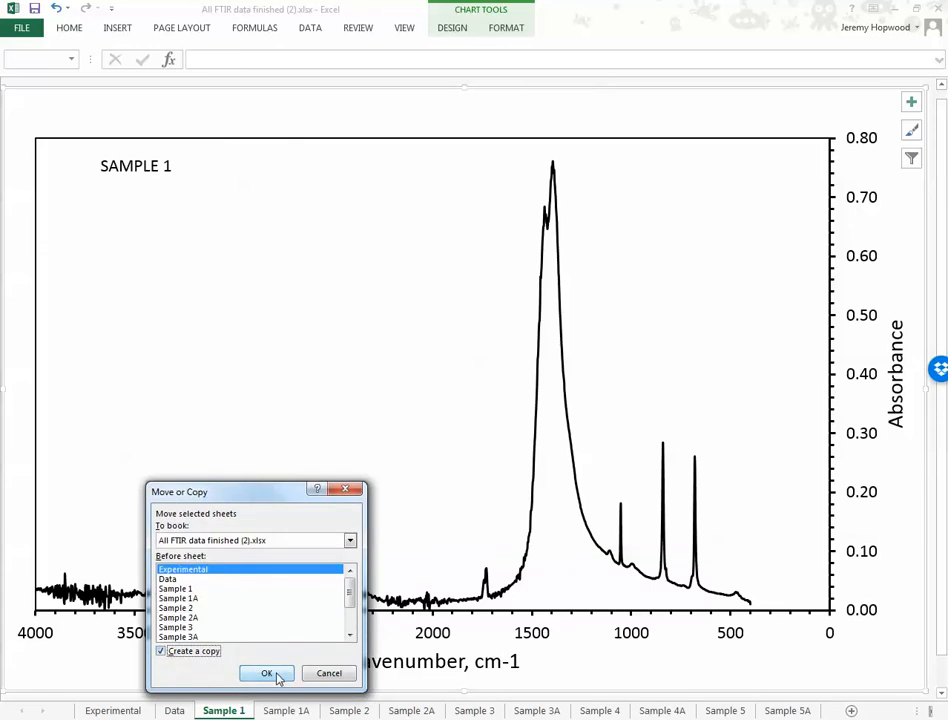
left_click(266, 672)
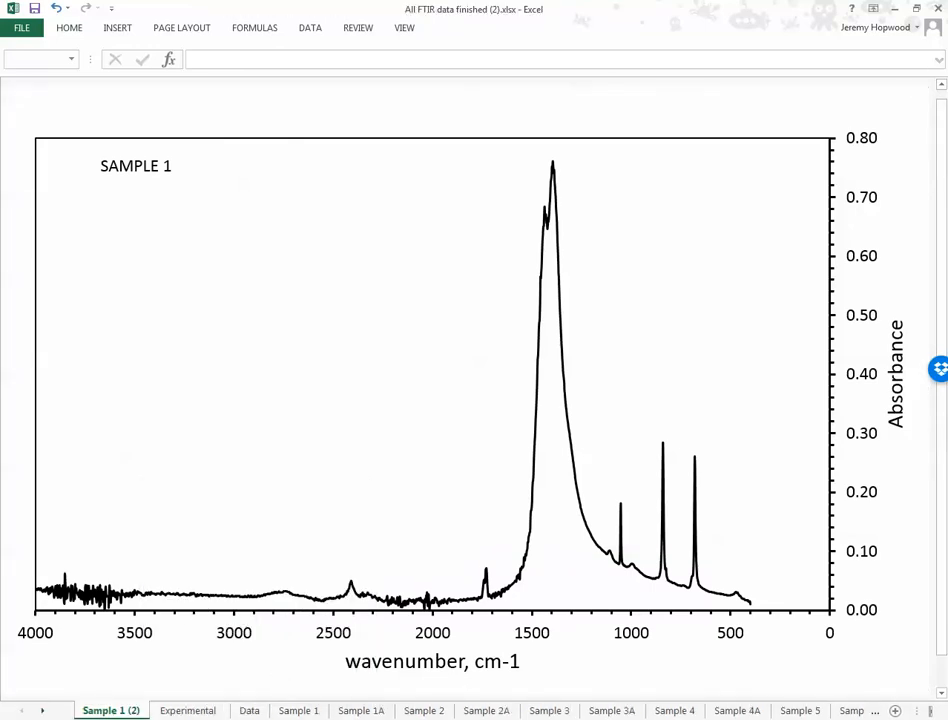
mouse_move(656, 648)
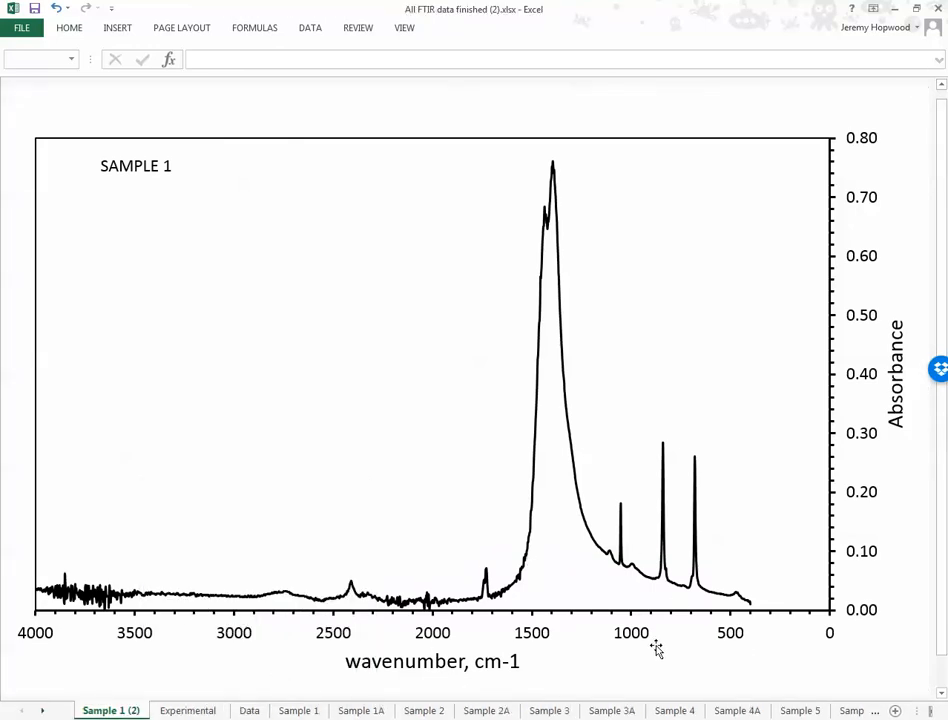
Step: Rename the copied sheet 'All' and move it after the Data sheet
right_click(108, 710)
type("All")
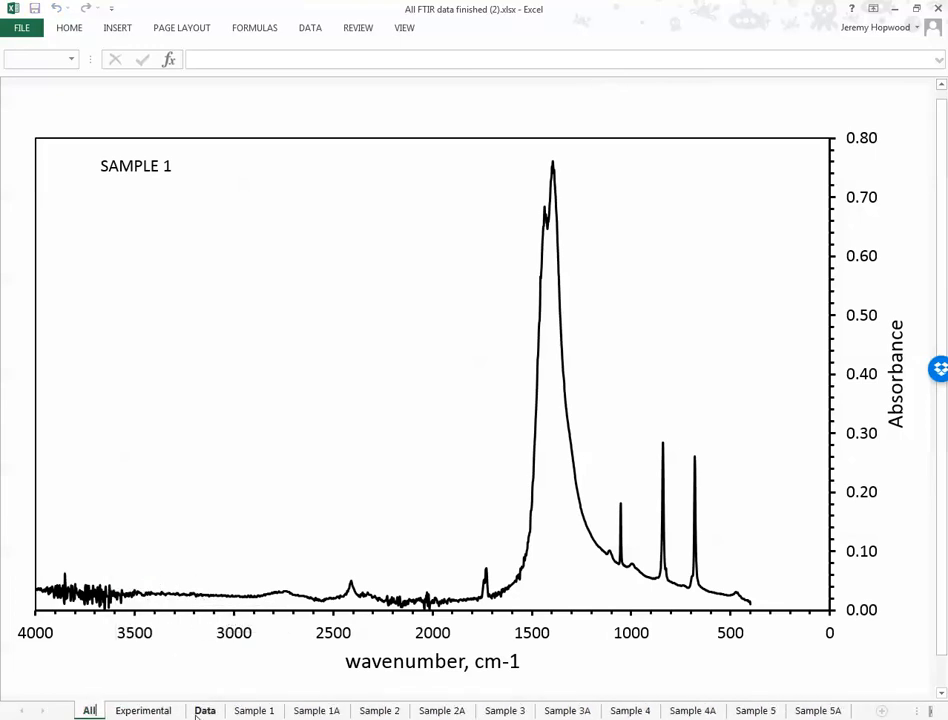
left_click(144, 710)
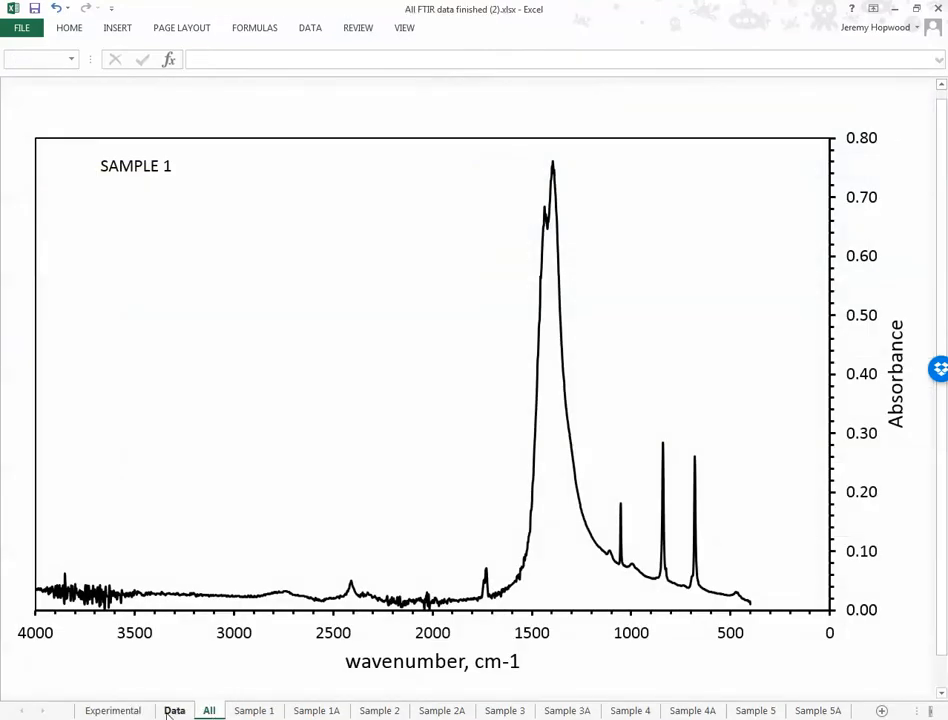
left_click(208, 710)
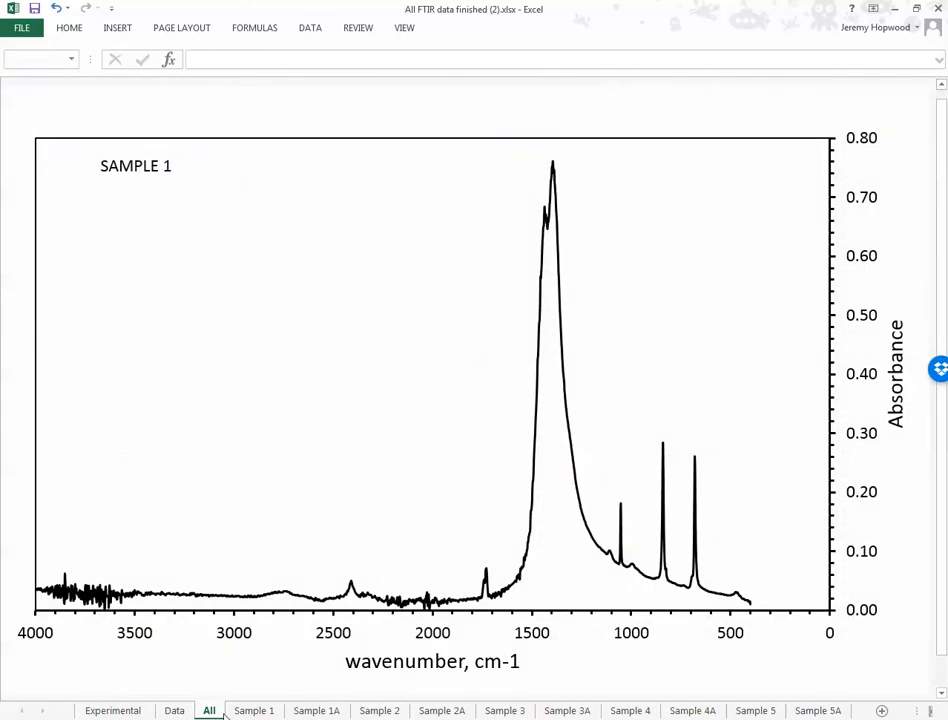
left_click(254, 712)
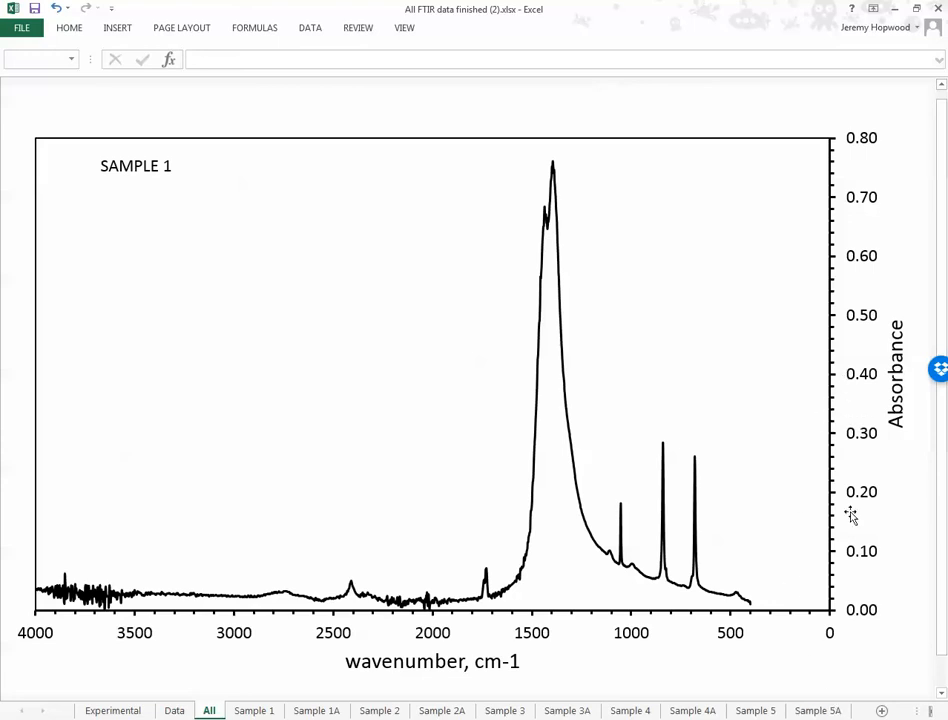
mouse_move(848, 210)
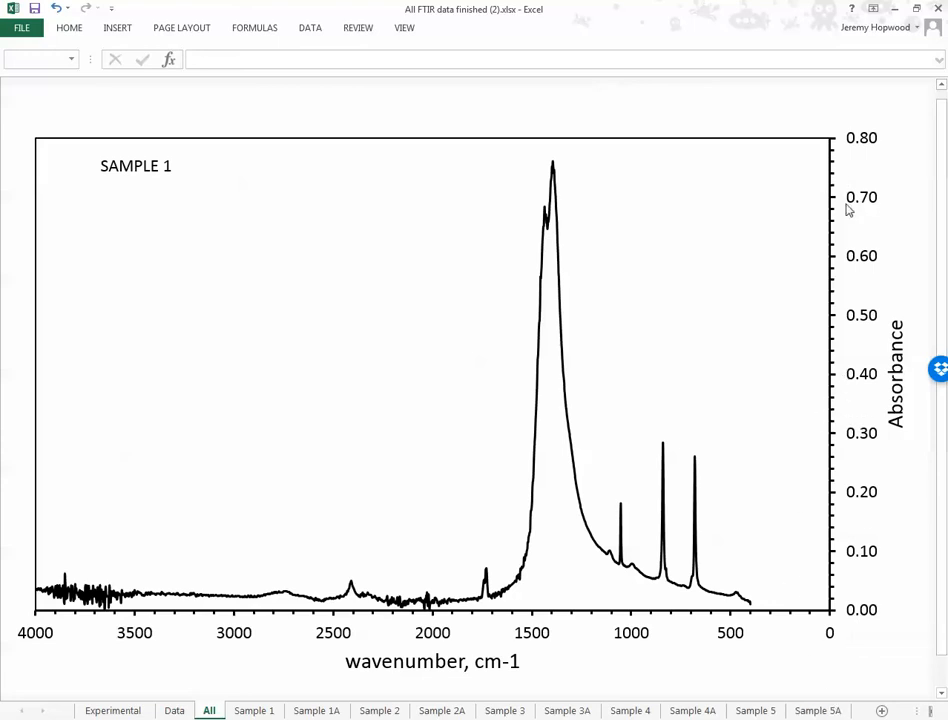
mouse_move(836, 144)
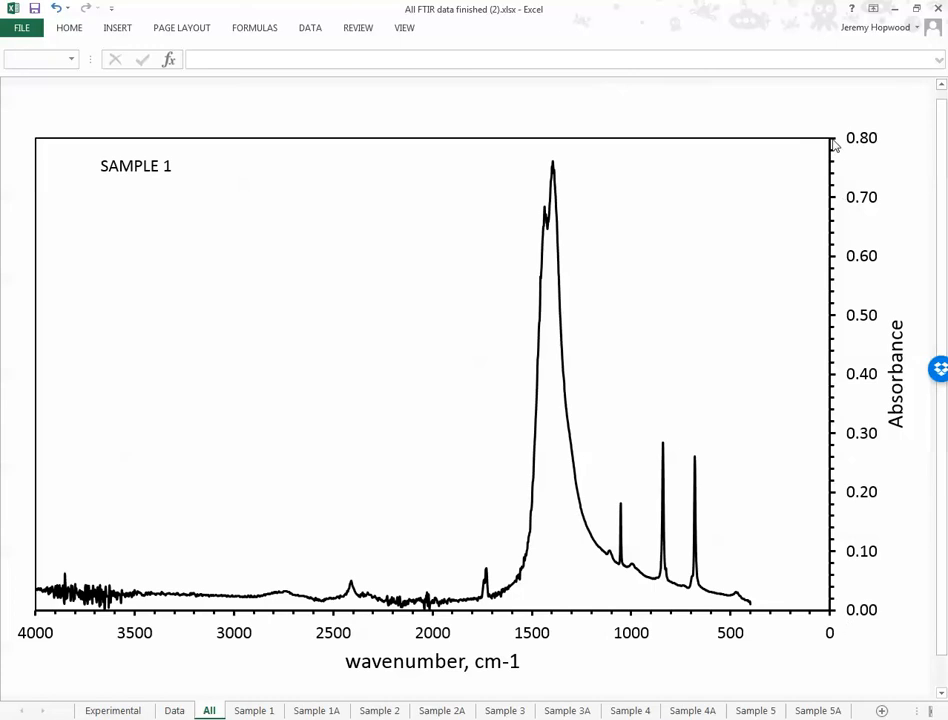
mouse_move(832, 144)
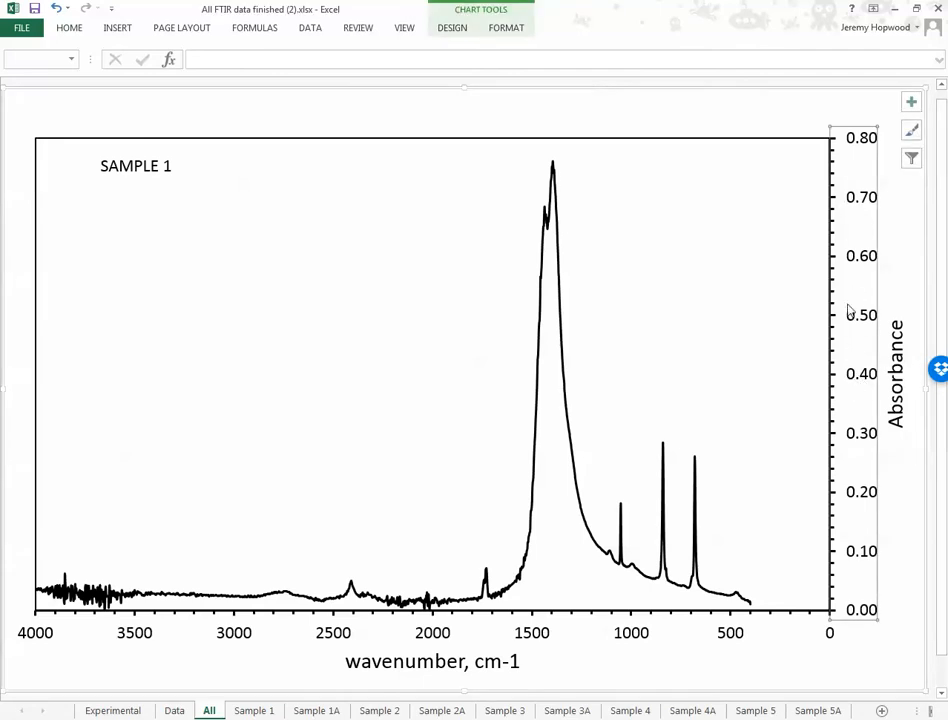
mouse_move(860, 364)
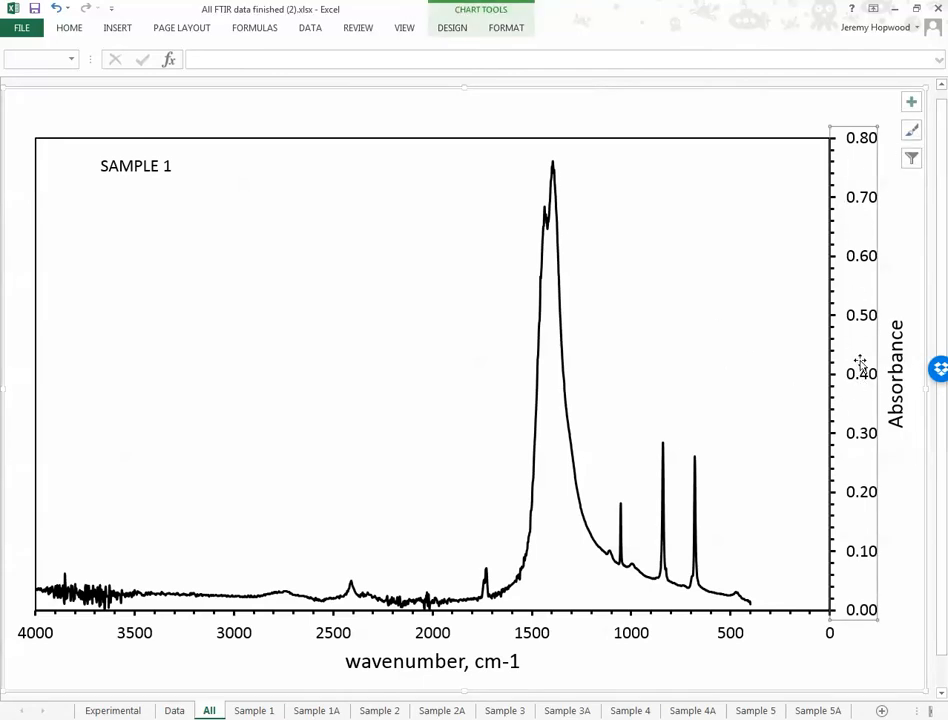
Step: Set the absorbance axis maximum to 10 with a major unit of 1
right_click(860, 364)
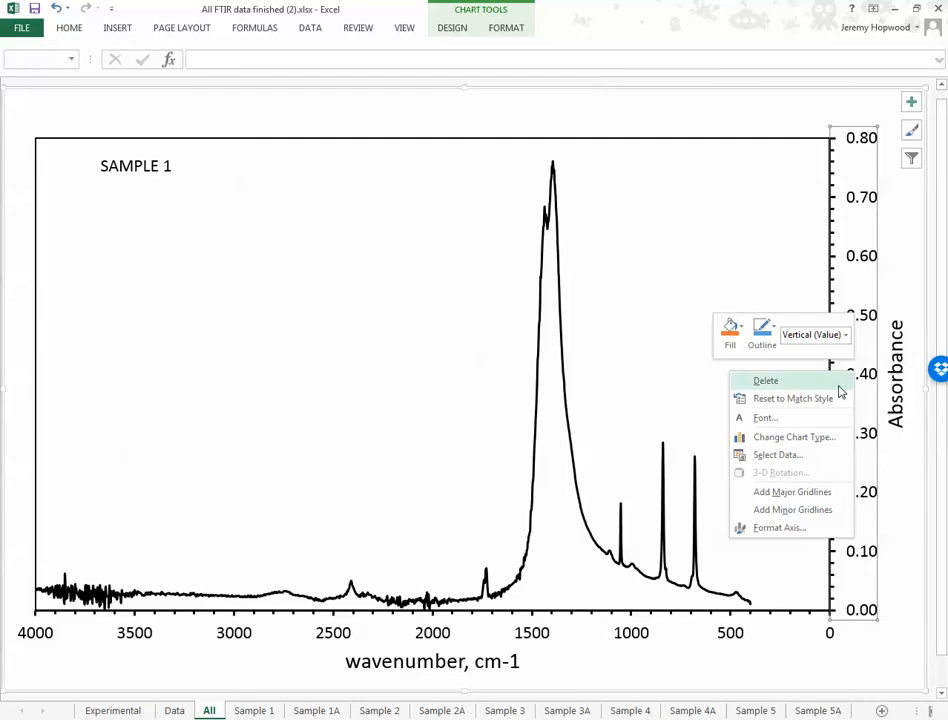
left_click(780, 528)
type("0.")
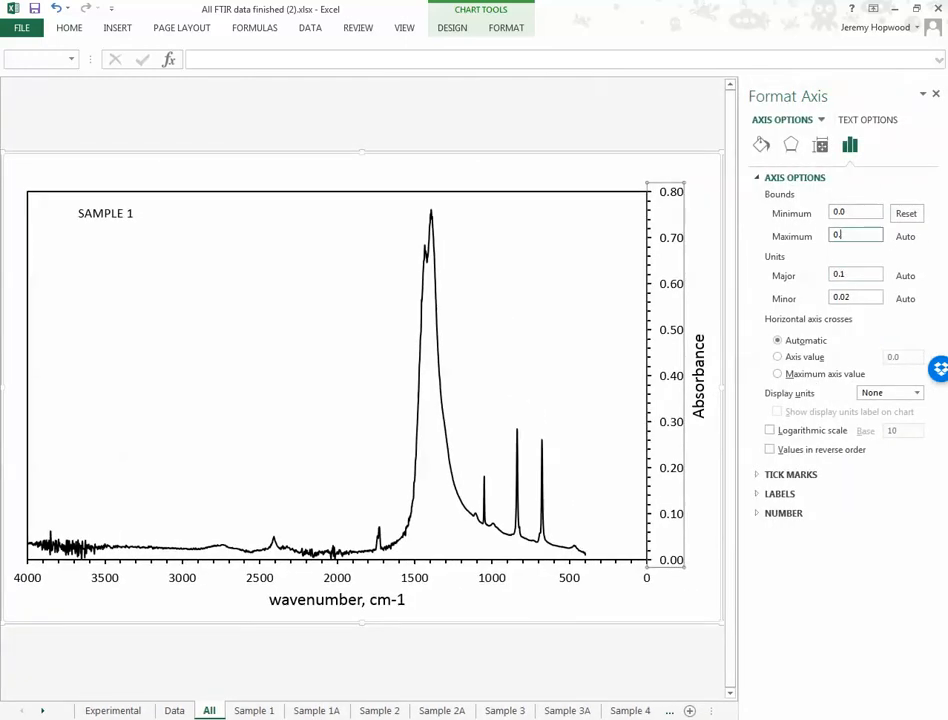
type("10")
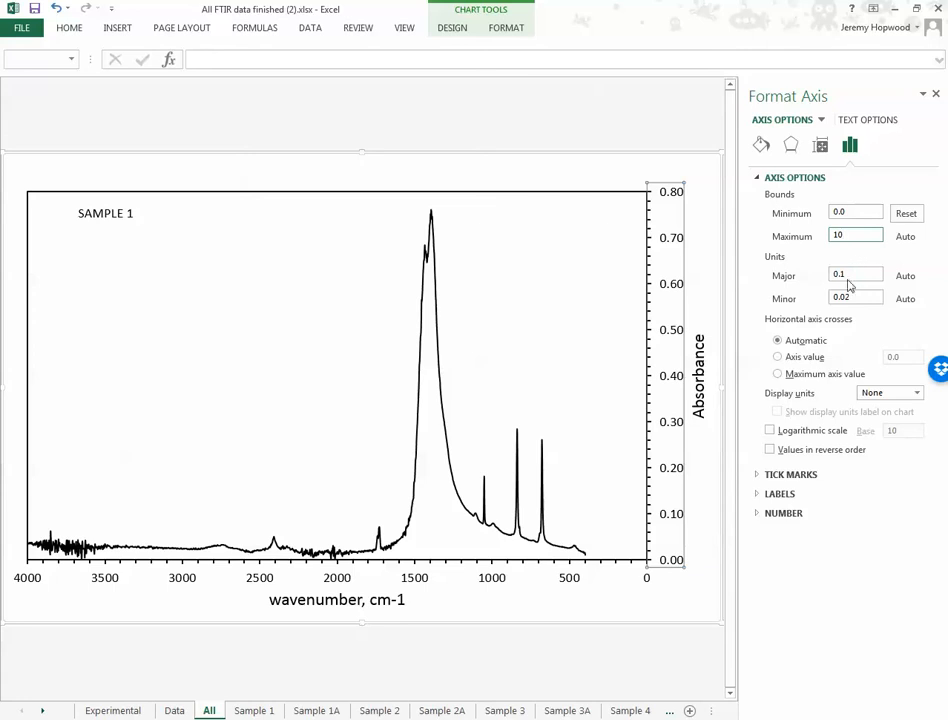
left_click(856, 236)
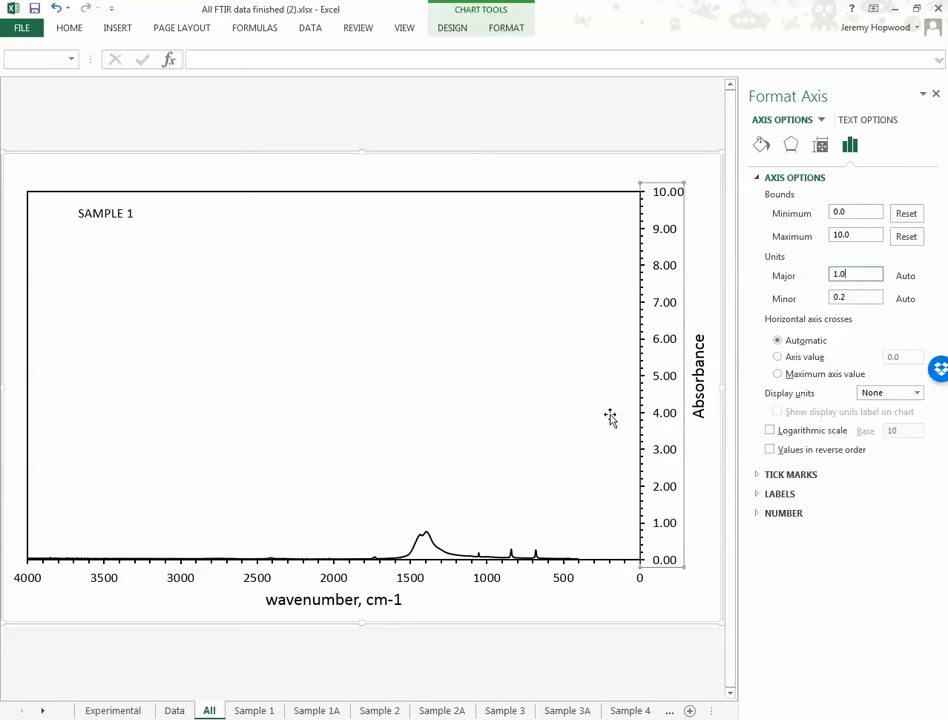
mouse_move(652, 528)
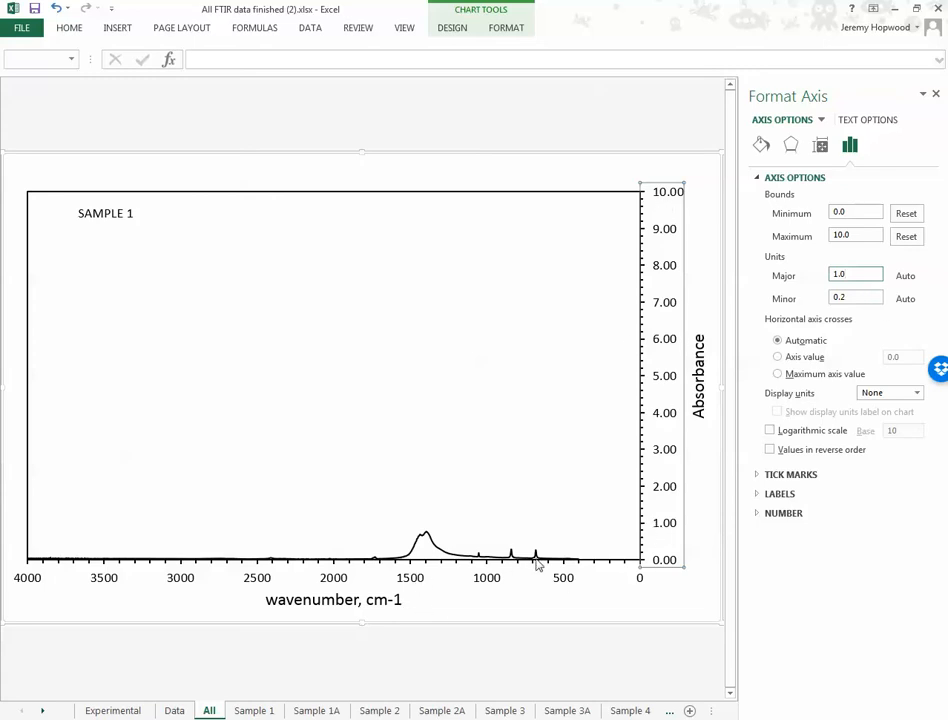
mouse_move(476, 550)
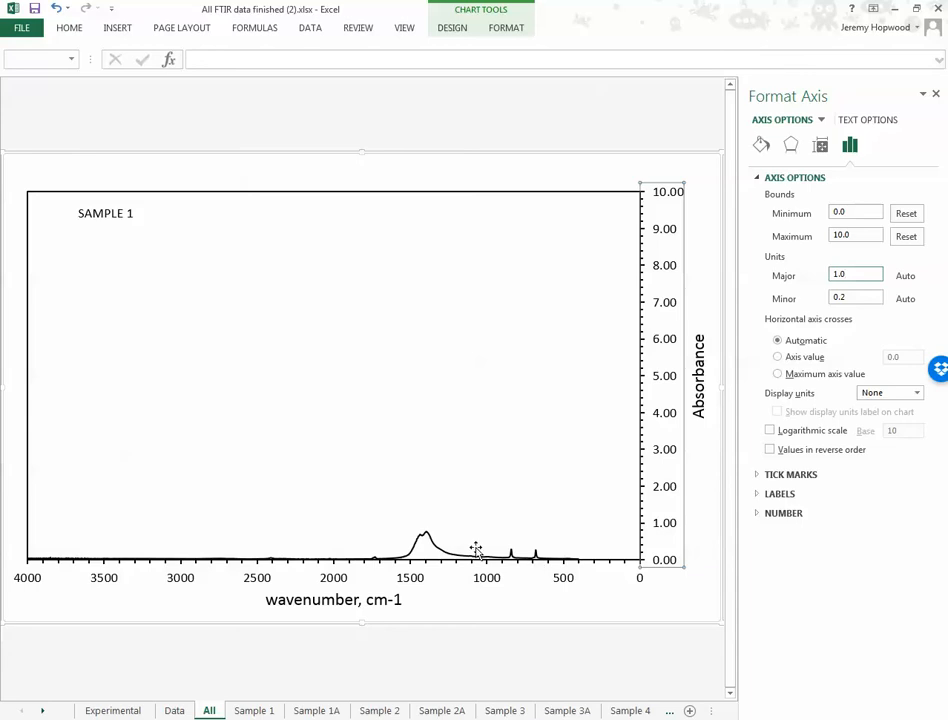
mouse_move(424, 558)
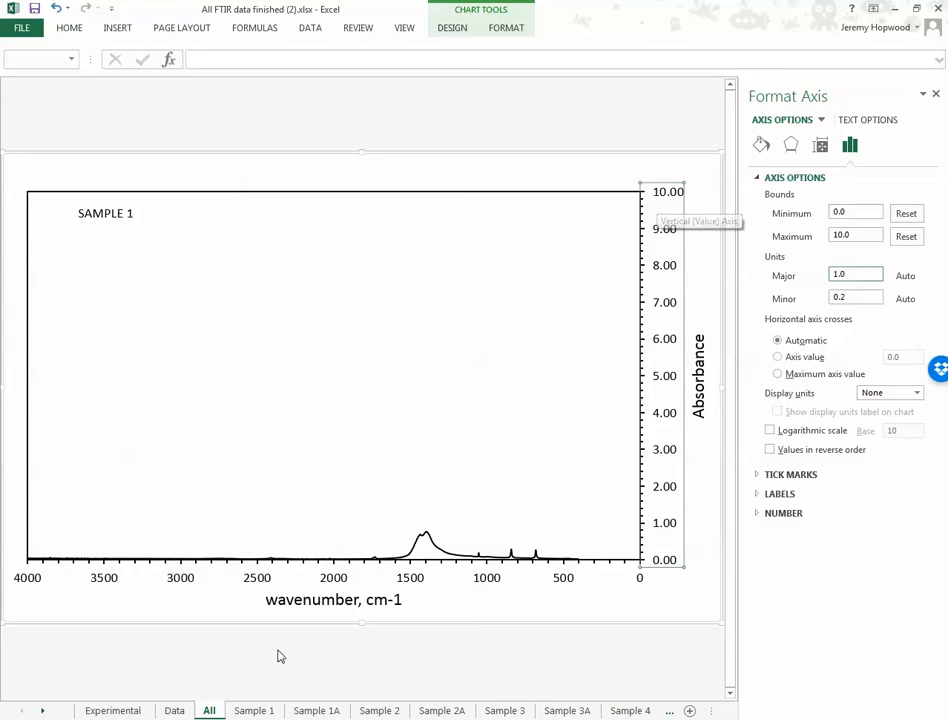
left_click(104, 212)
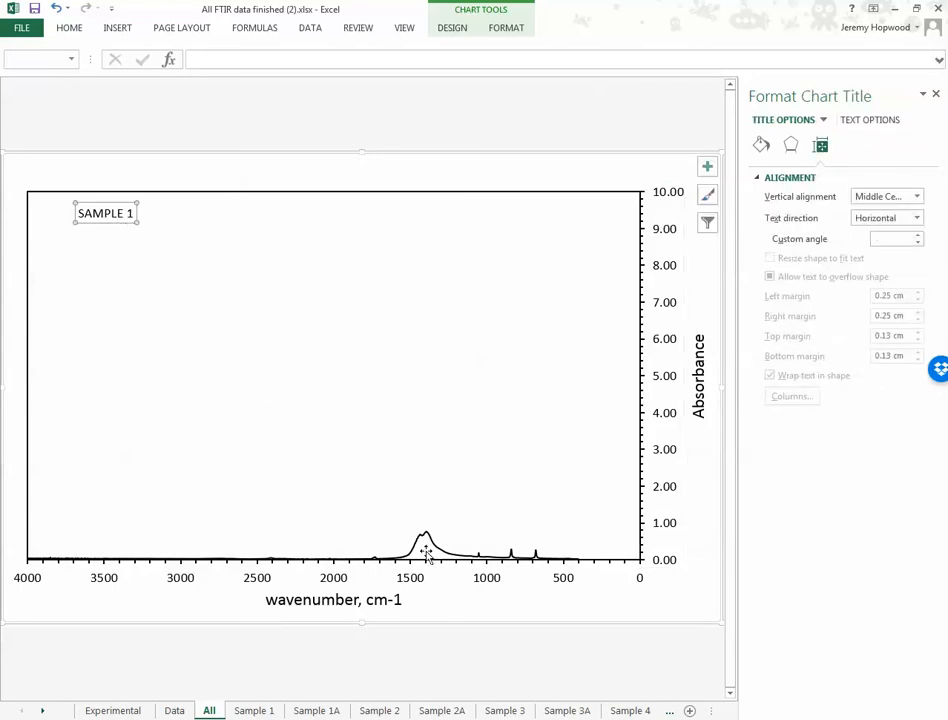
mouse_move(418, 548)
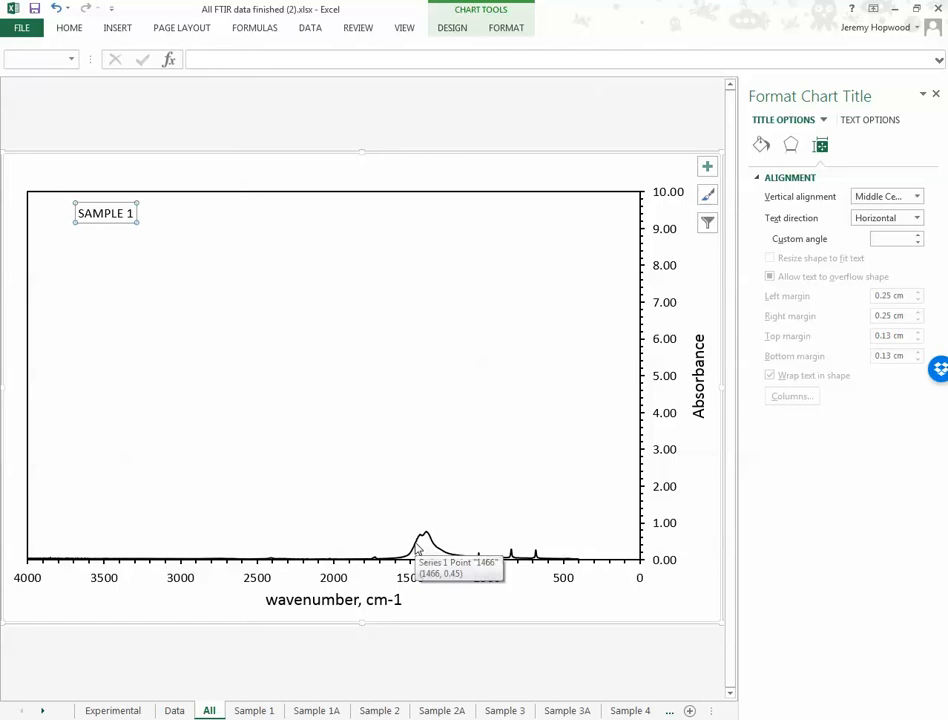
mouse_move(420, 548)
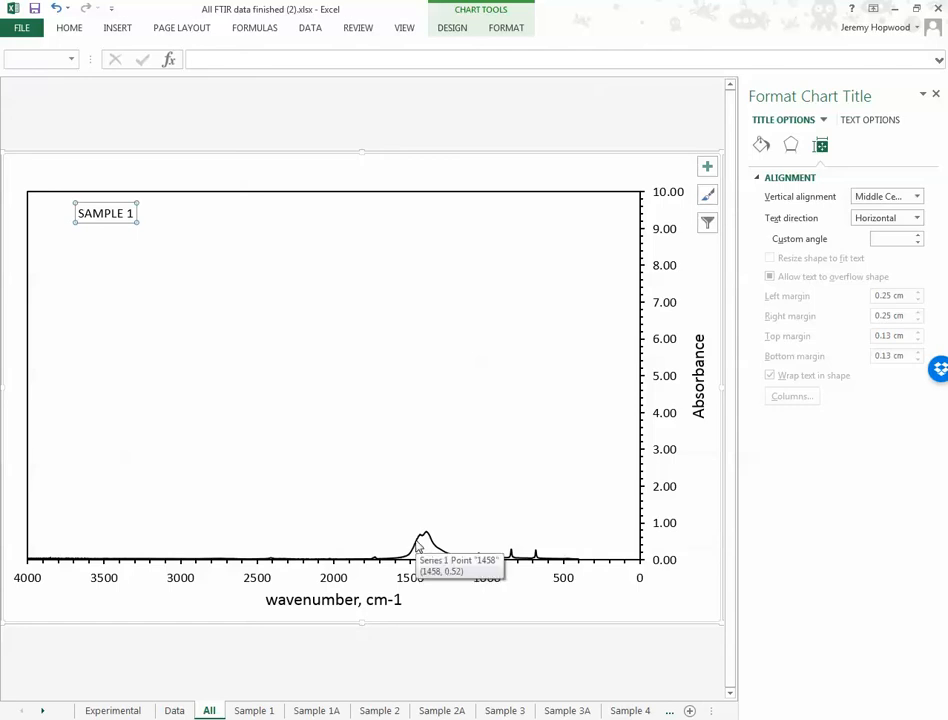
mouse_move(120, 230)
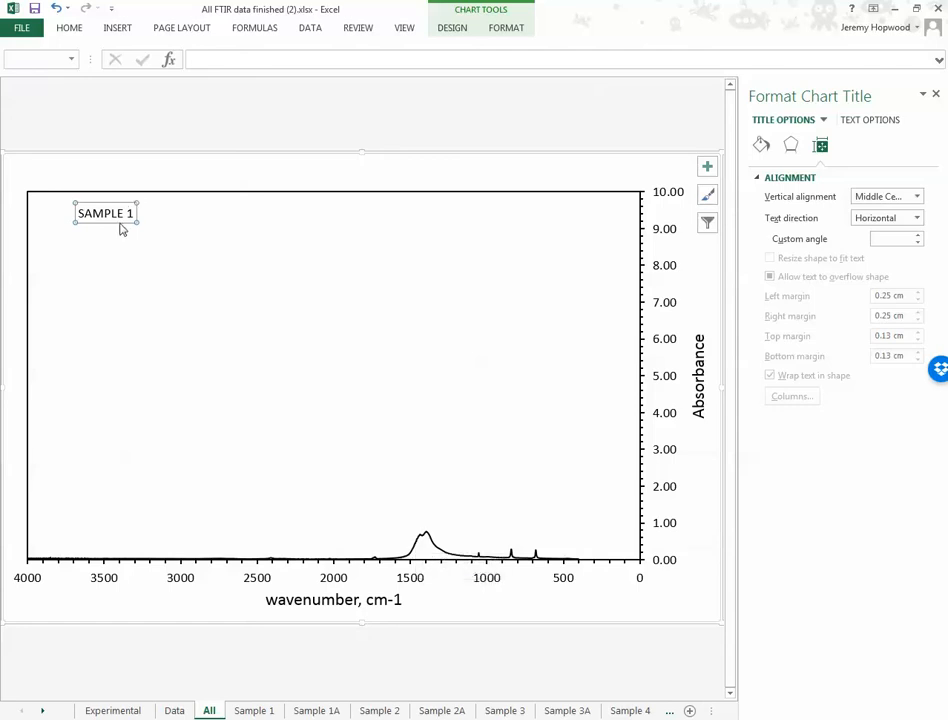
Step: Drag the SAMPLE 1 label to the lower left, just above the spectrum's baseline
left_click_drag(104, 212, 62, 528)
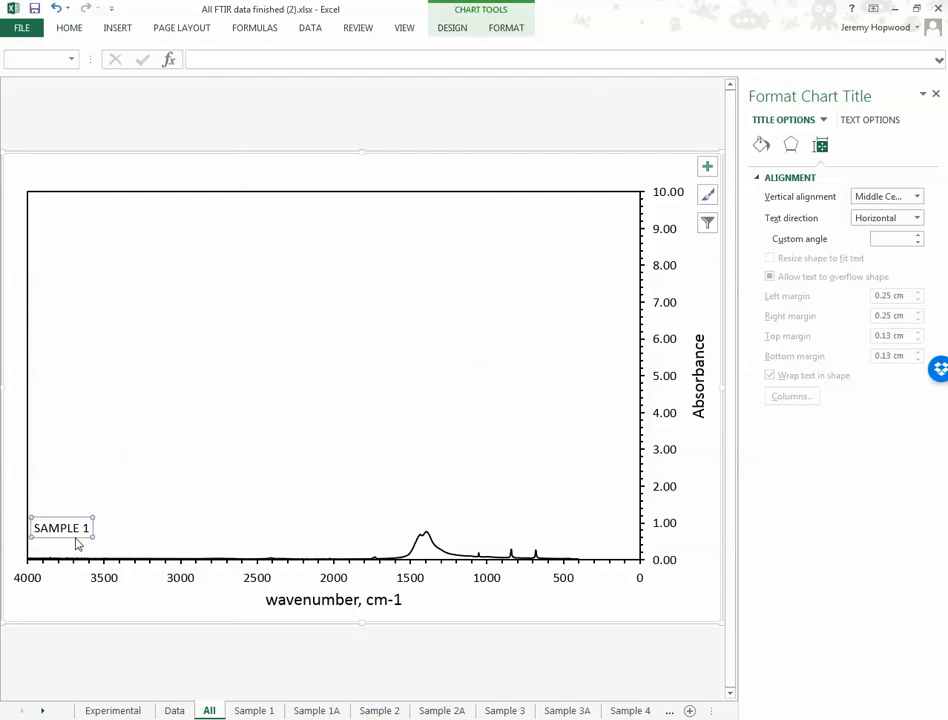
left_click_drag(62, 528, 70, 540)
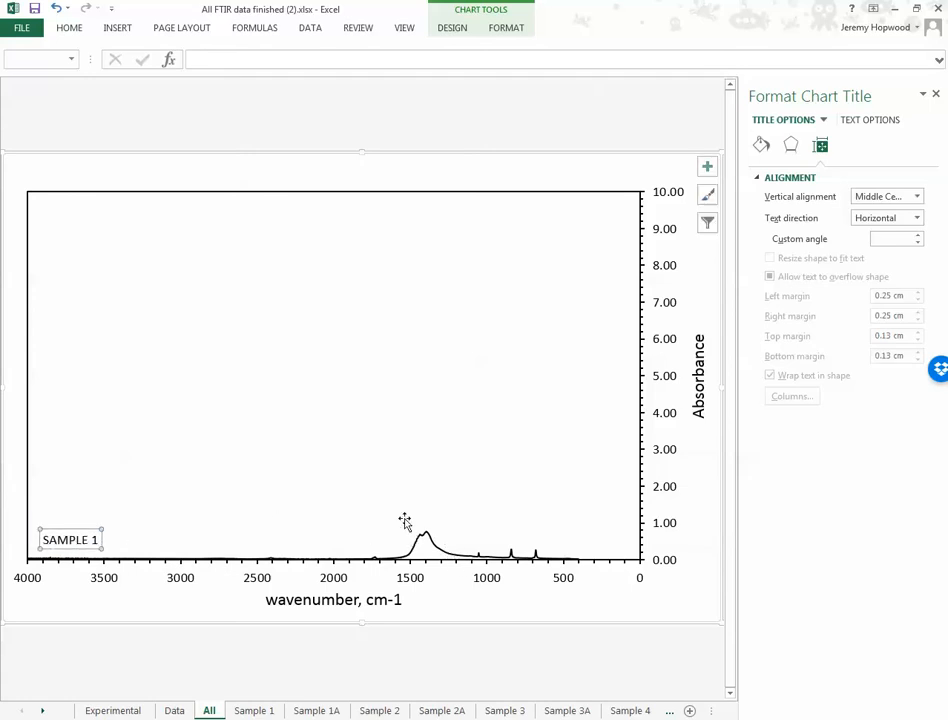
left_click(352, 330)
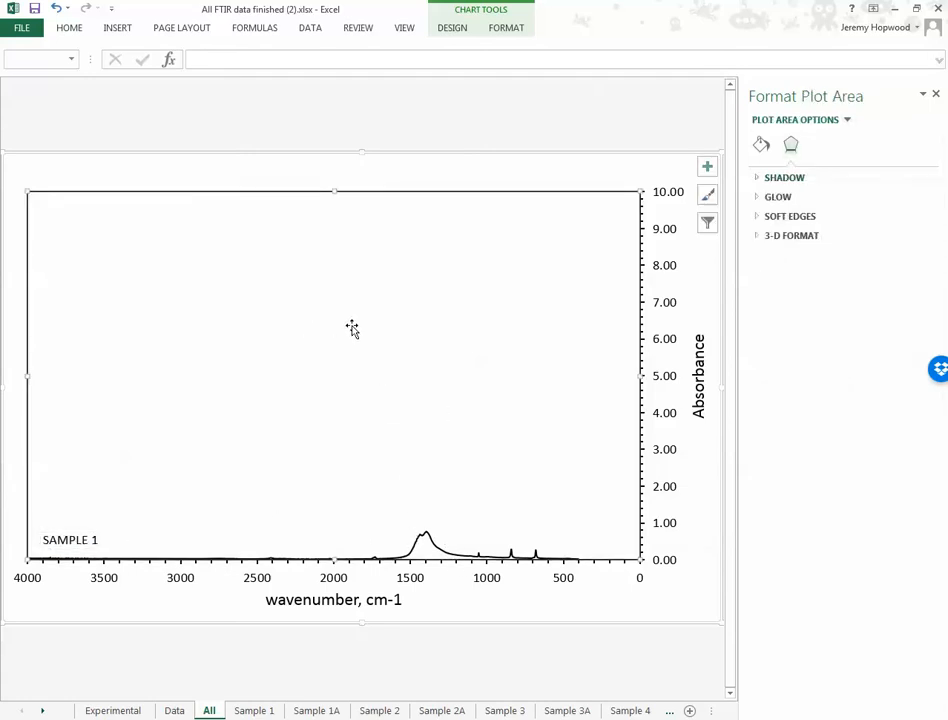
mouse_move(270, 348)
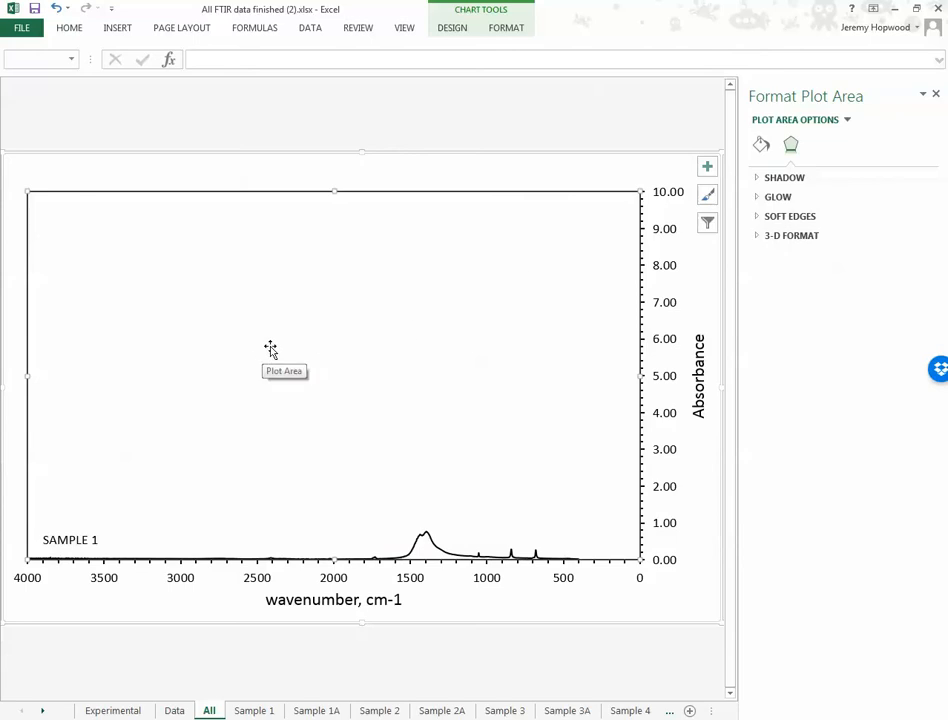
right_click(270, 348)
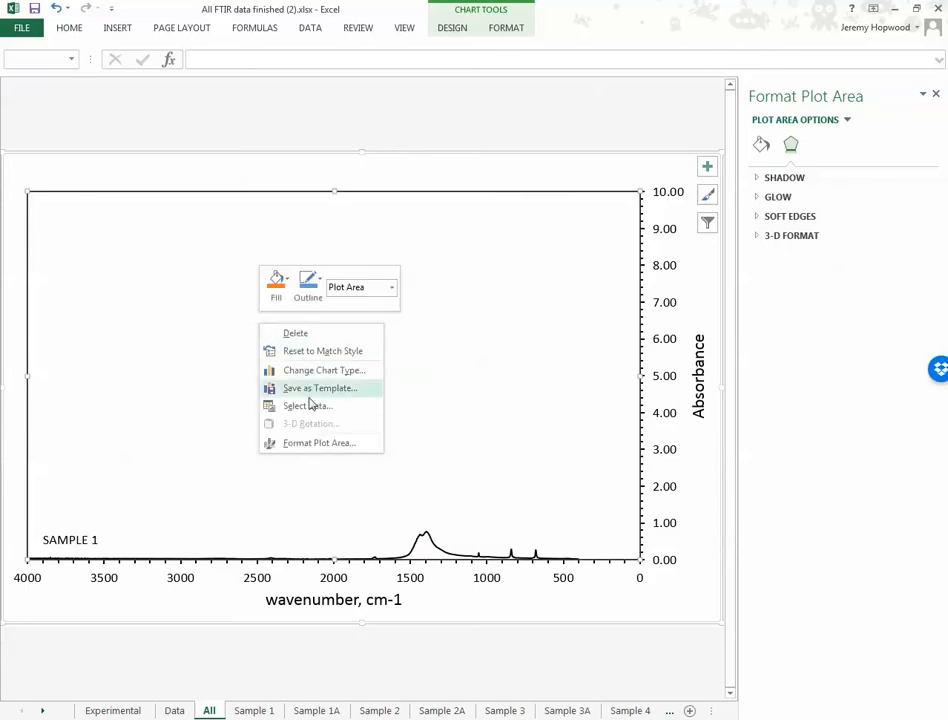
Step: Add a Sample 1A series with X from Data!F4:F1871 and Y from Data!H4:H1871
left_click(308, 404)
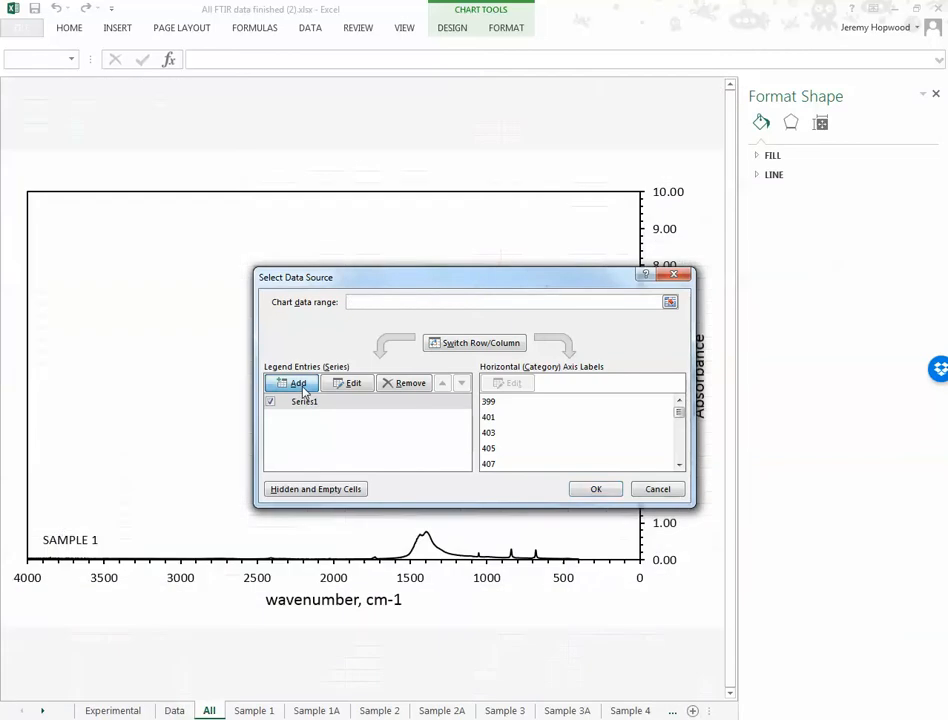
left_click(292, 384)
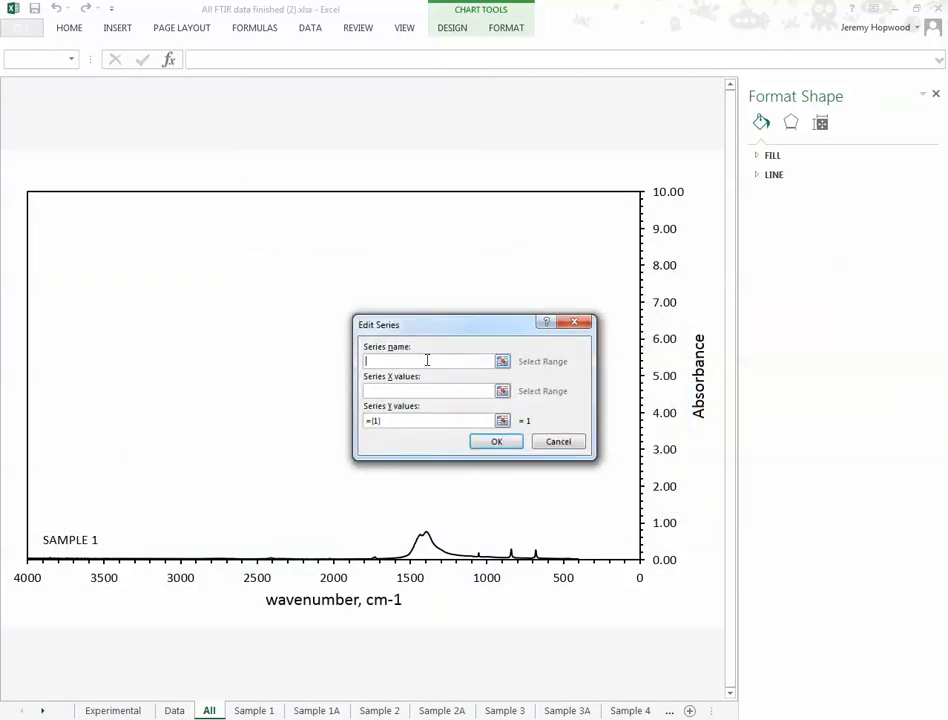
type("Sam")
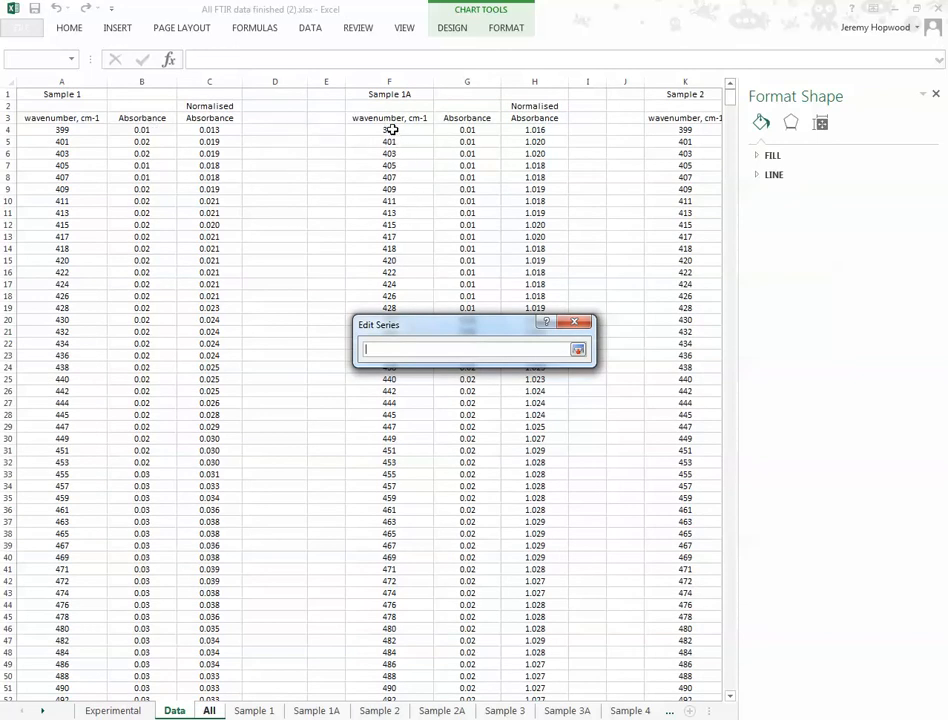
left_click_drag(388, 132, 388, 212)
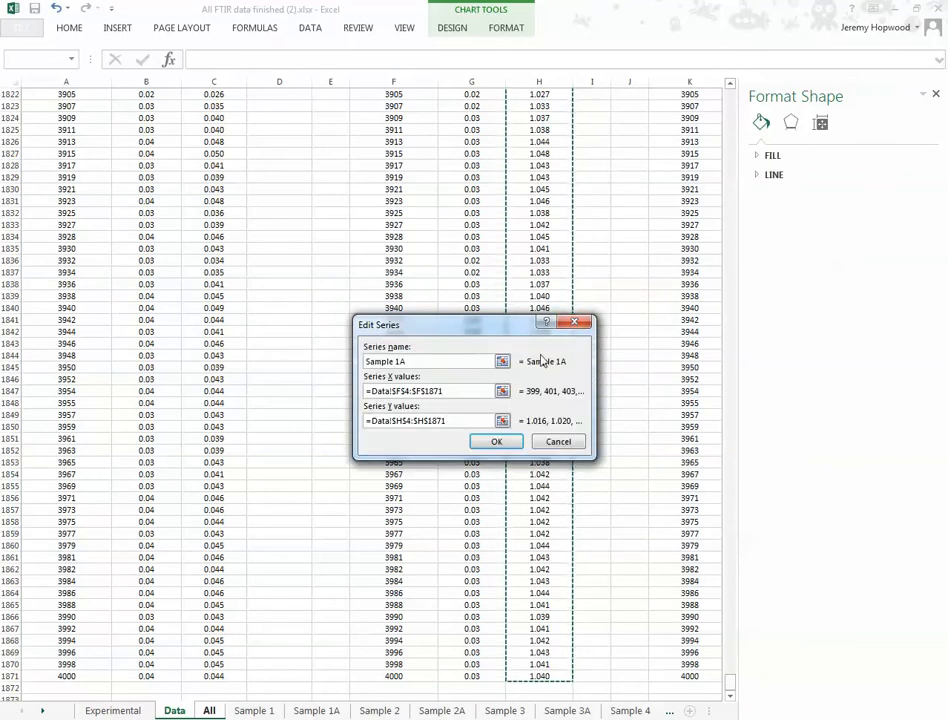
left_click(496, 442)
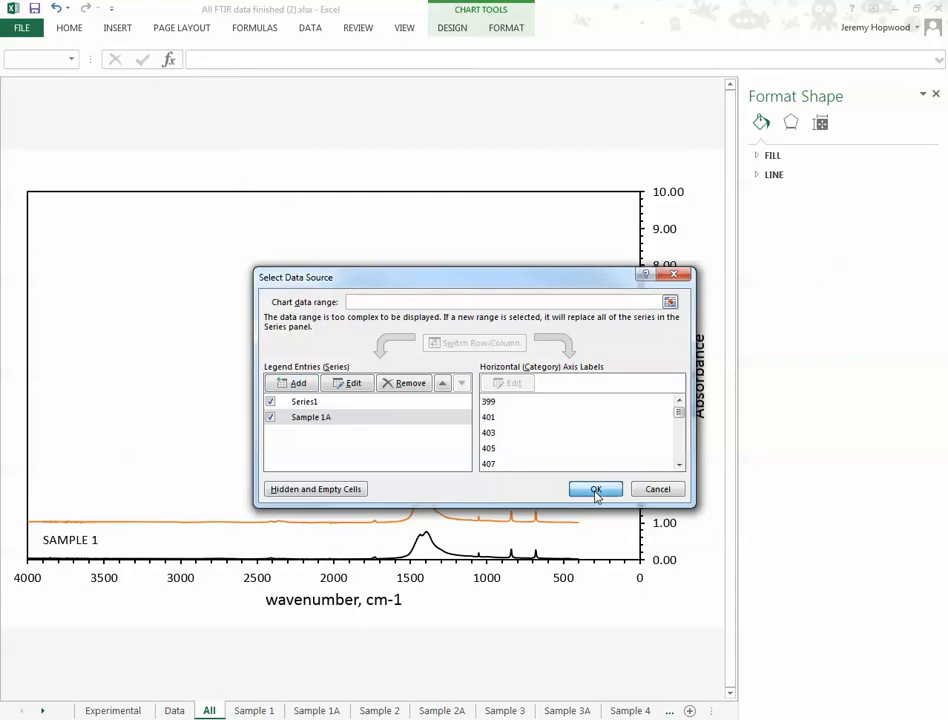
left_click(596, 488)
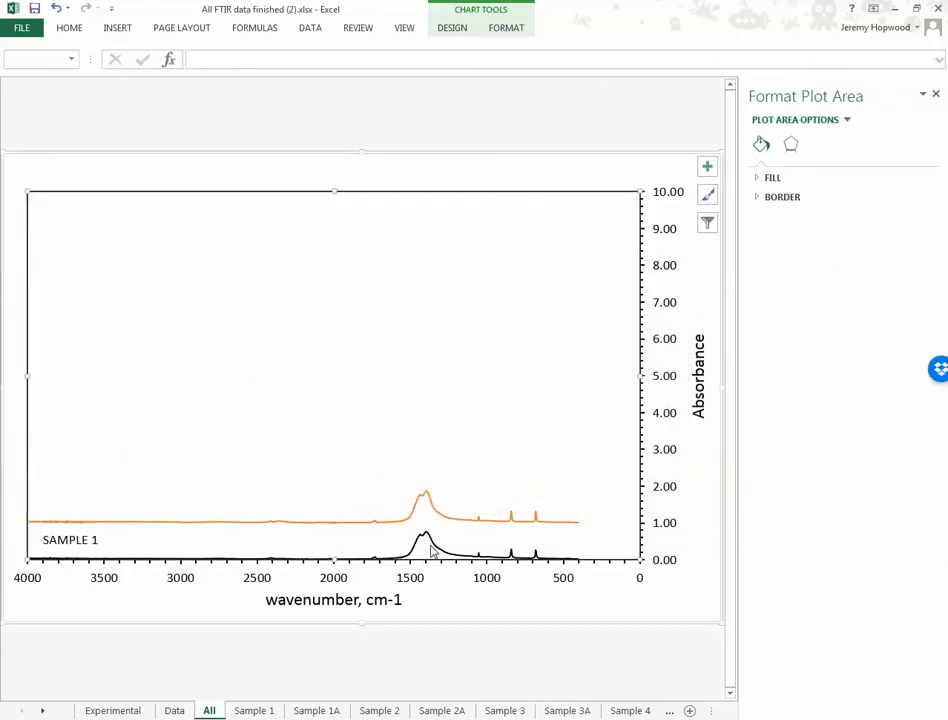
mouse_move(428, 516)
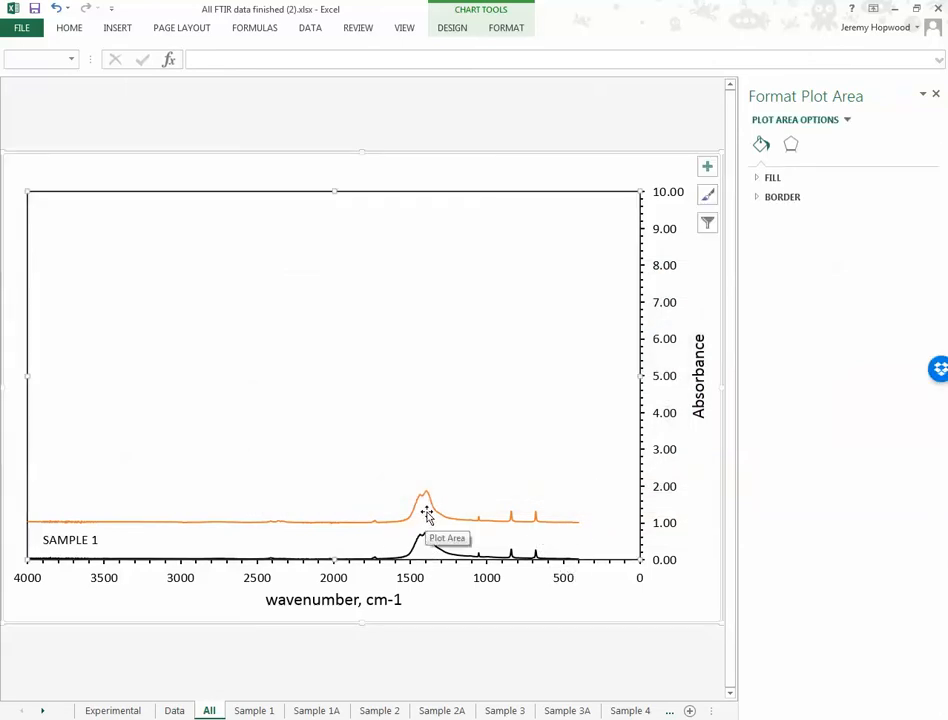
mouse_move(352, 528)
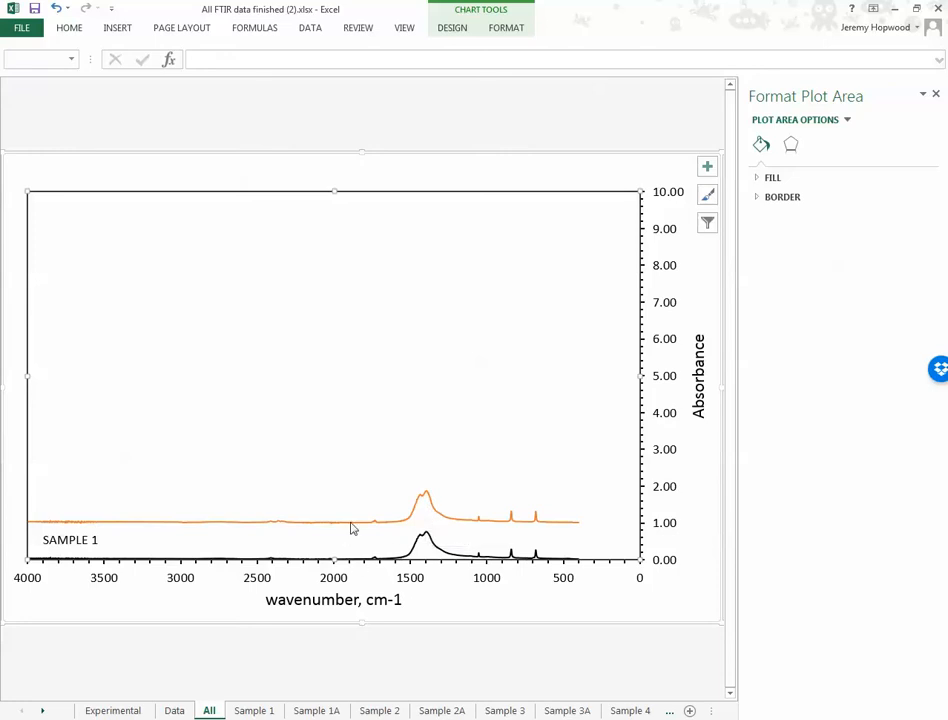
mouse_move(474, 396)
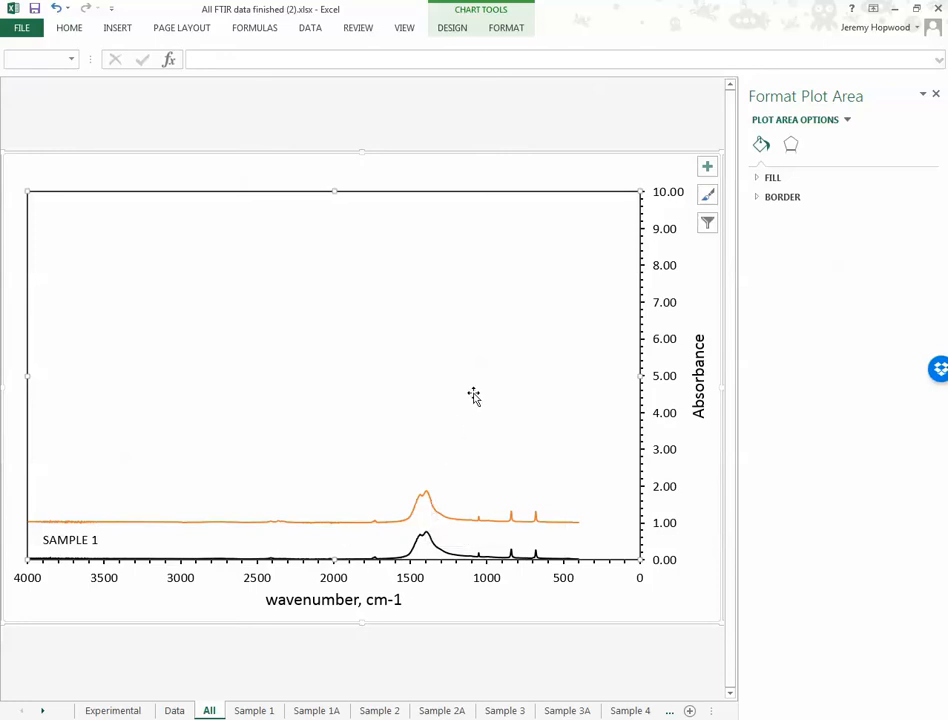
mouse_move(472, 396)
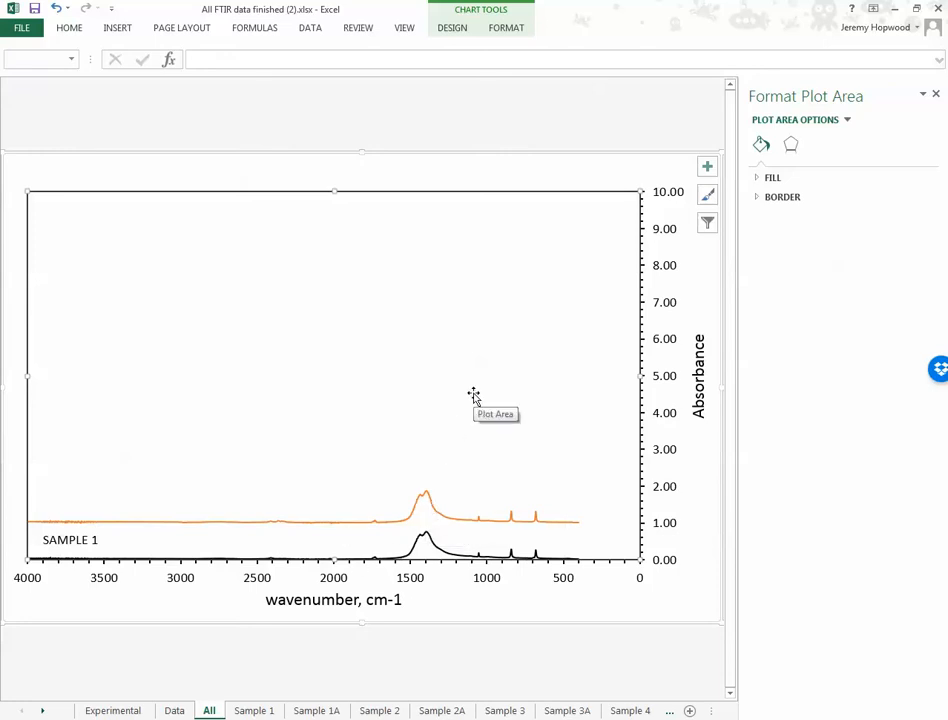
mouse_move(358, 530)
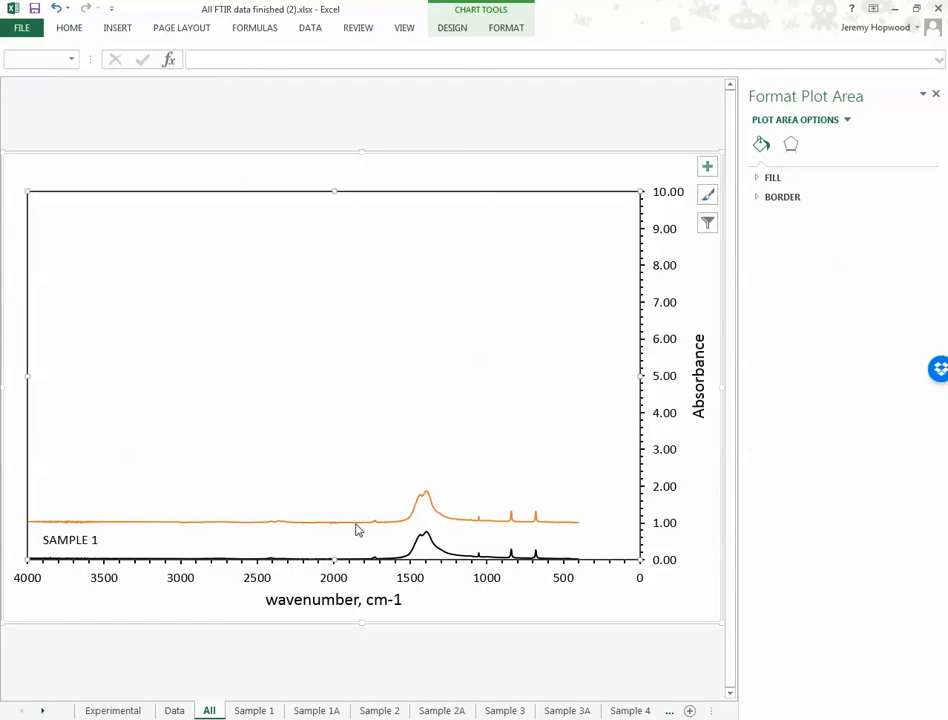
right_click(360, 520)
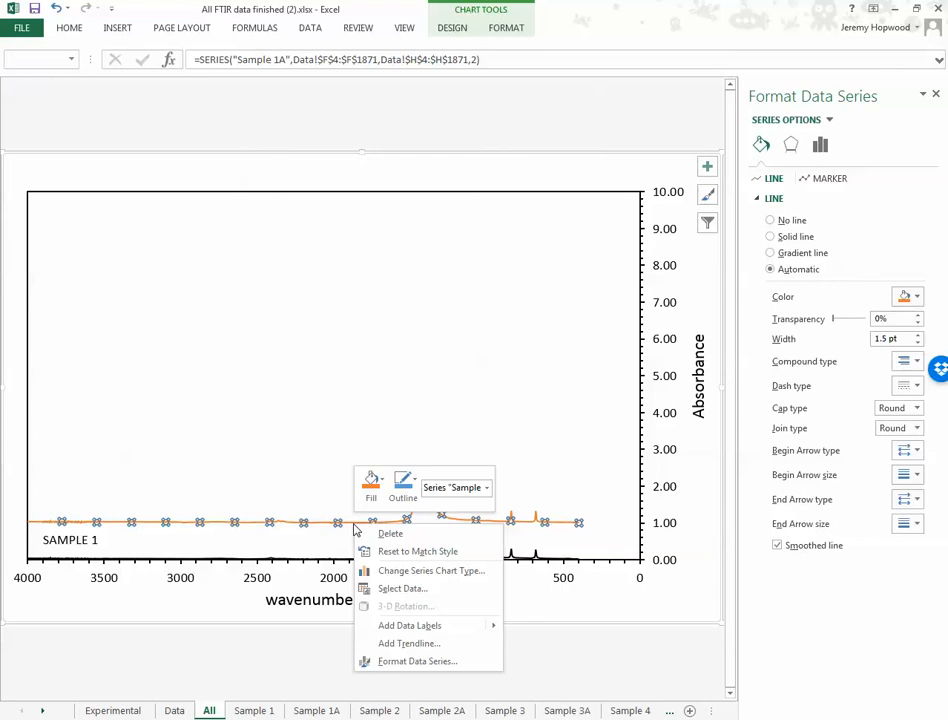
Step: Format the Sample 1A series as a plain solid black line, accepting the slow-formatting warning
left_click(404, 588)
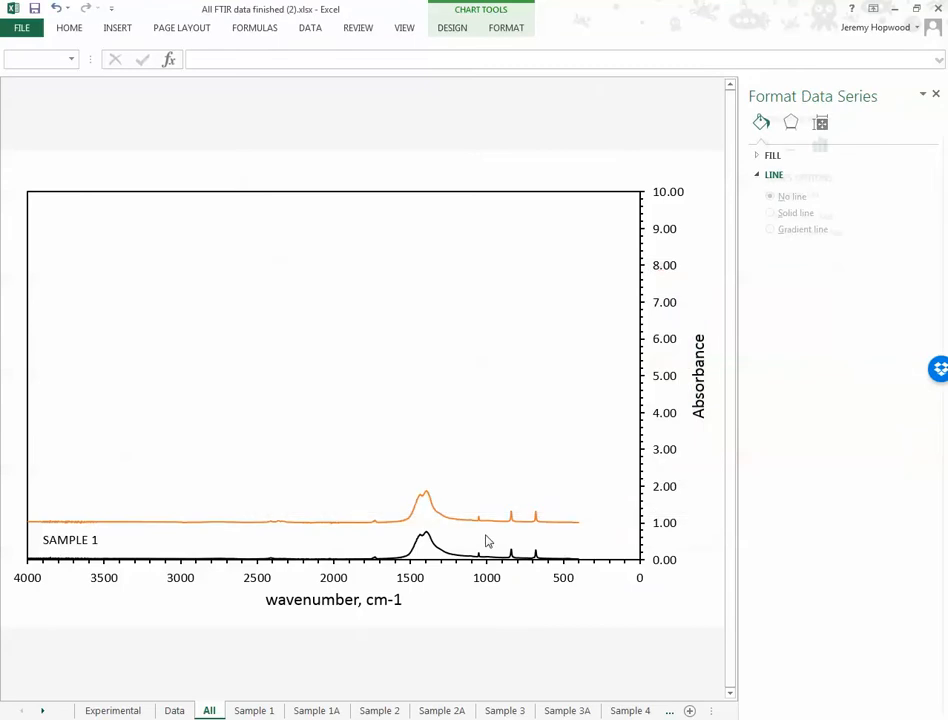
left_click(490, 520)
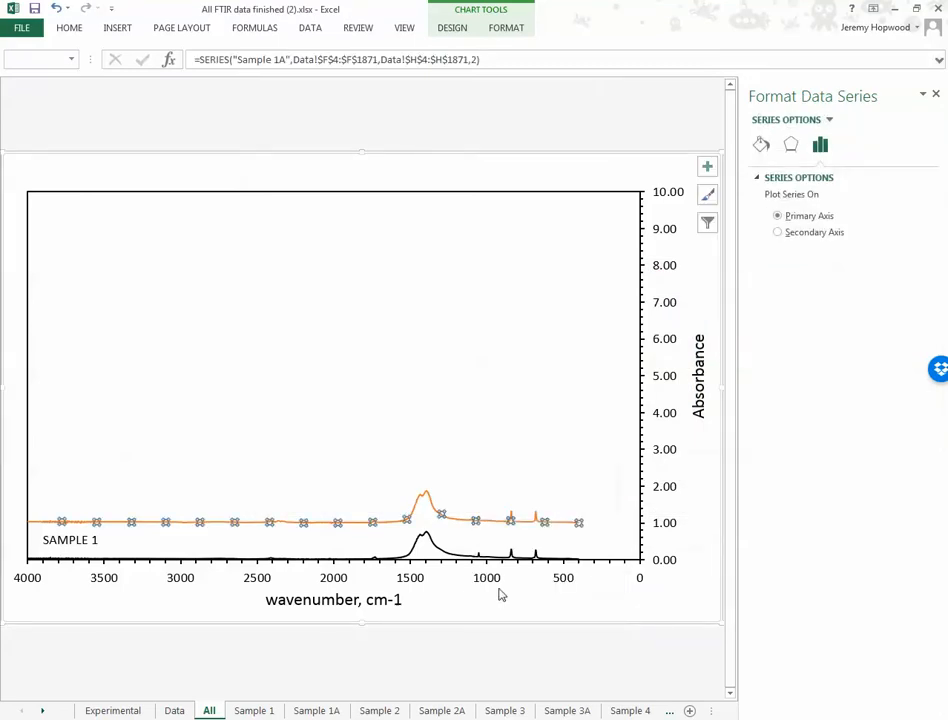
mouse_move(768, 234)
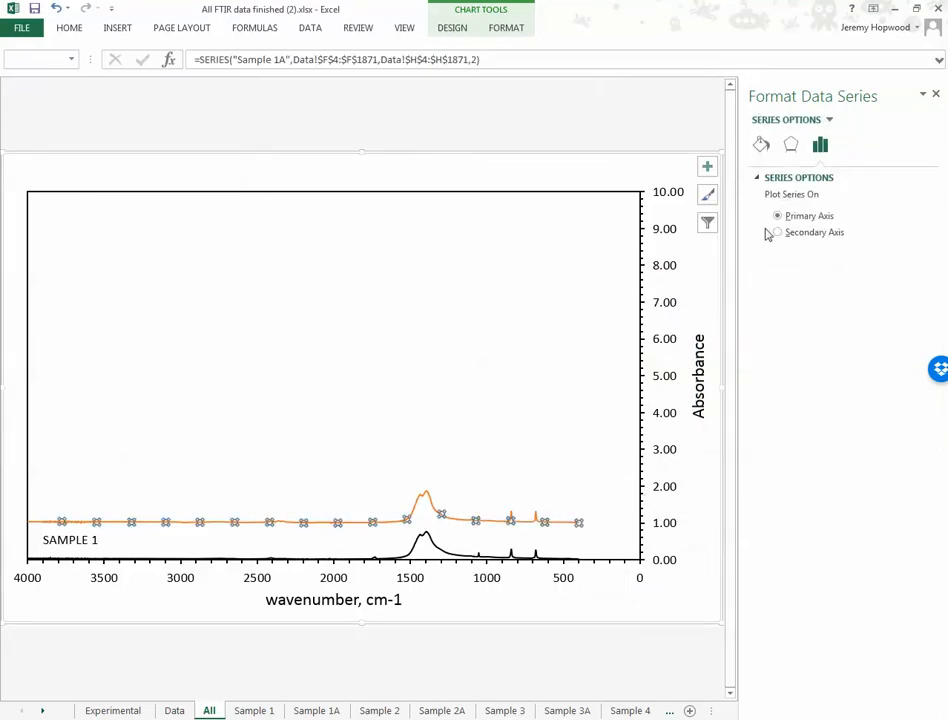
left_click(760, 144)
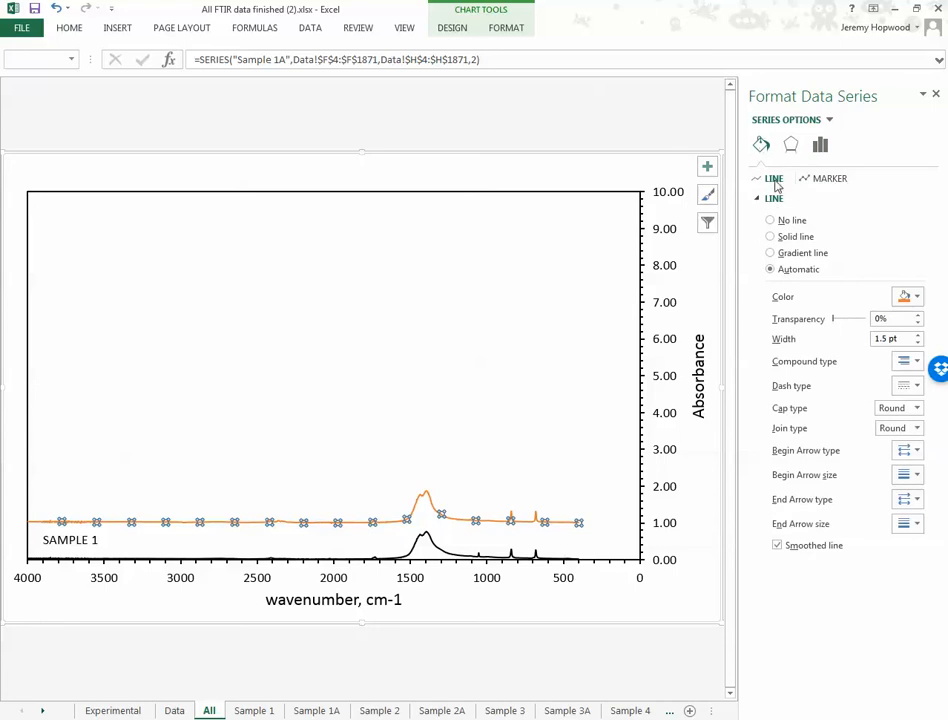
left_click(768, 236)
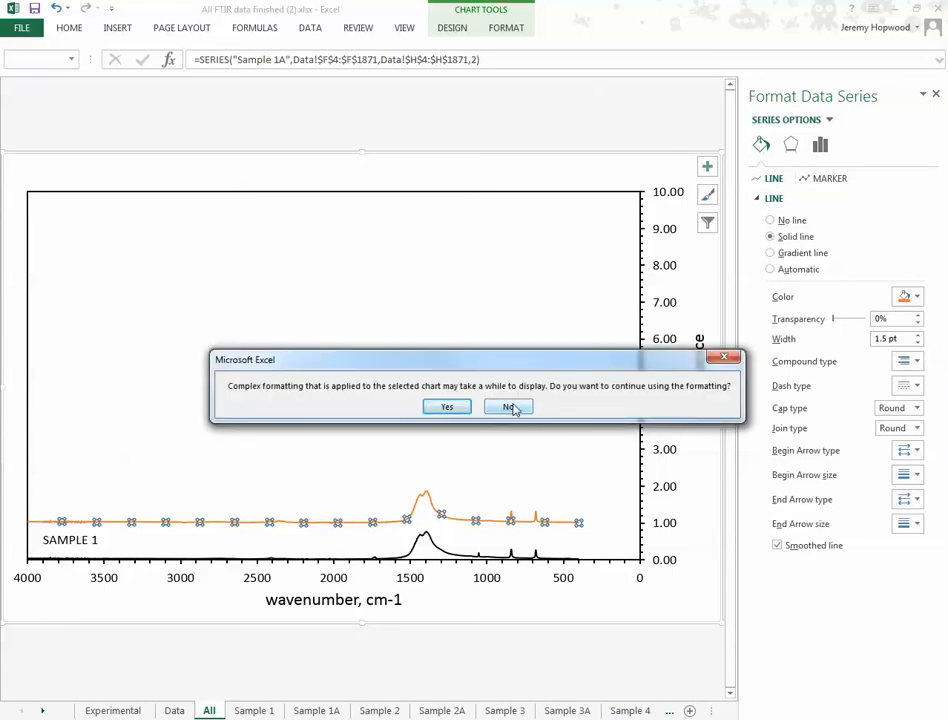
left_click(510, 408)
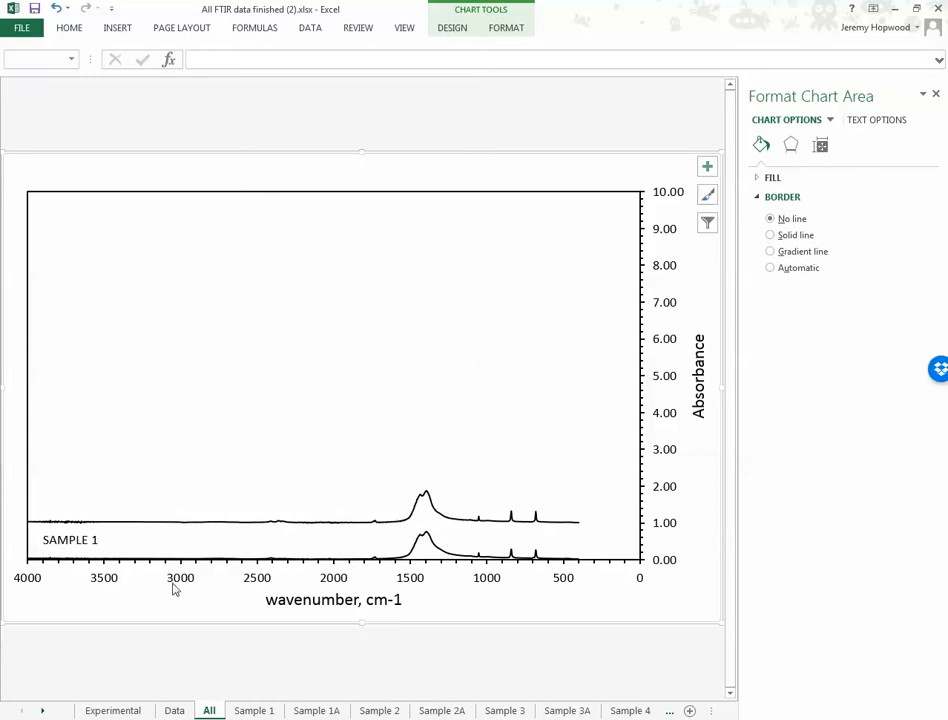
mouse_move(638, 588)
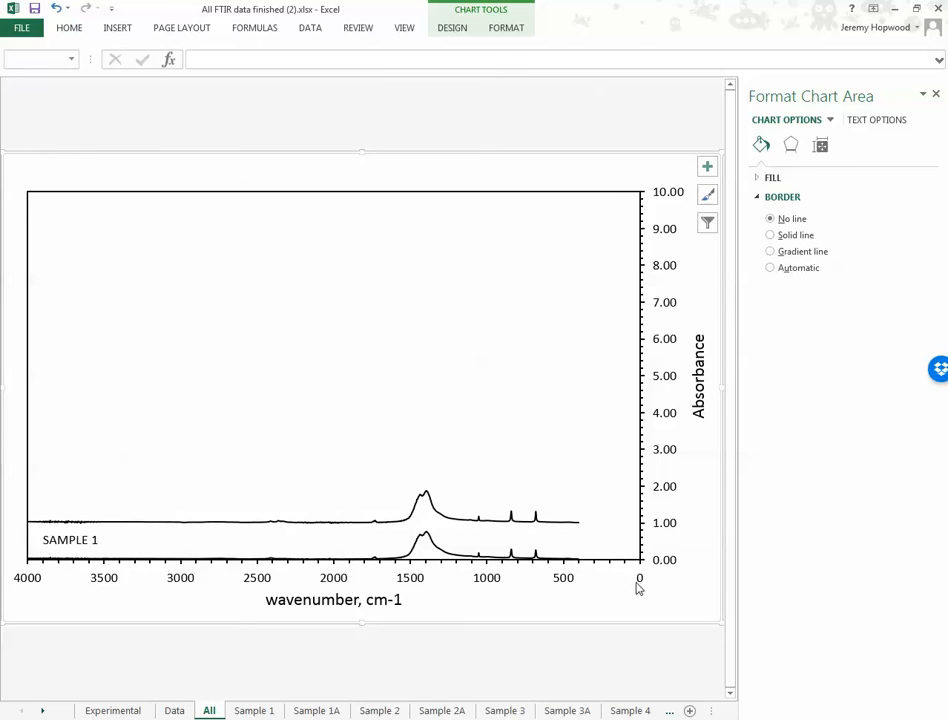
mouse_move(16, 600)
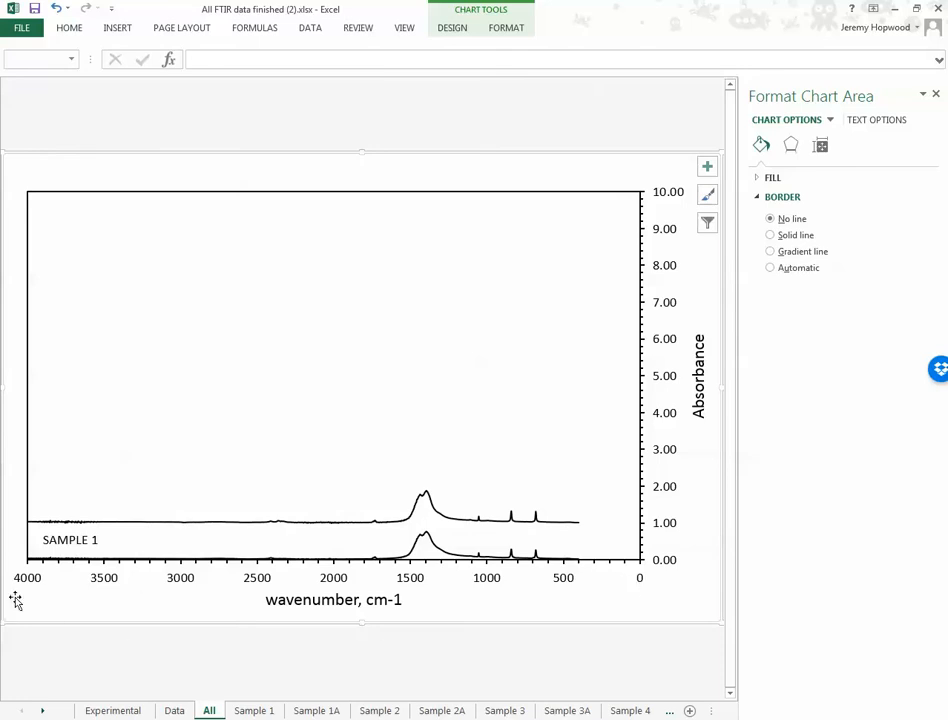
mouse_move(38, 584)
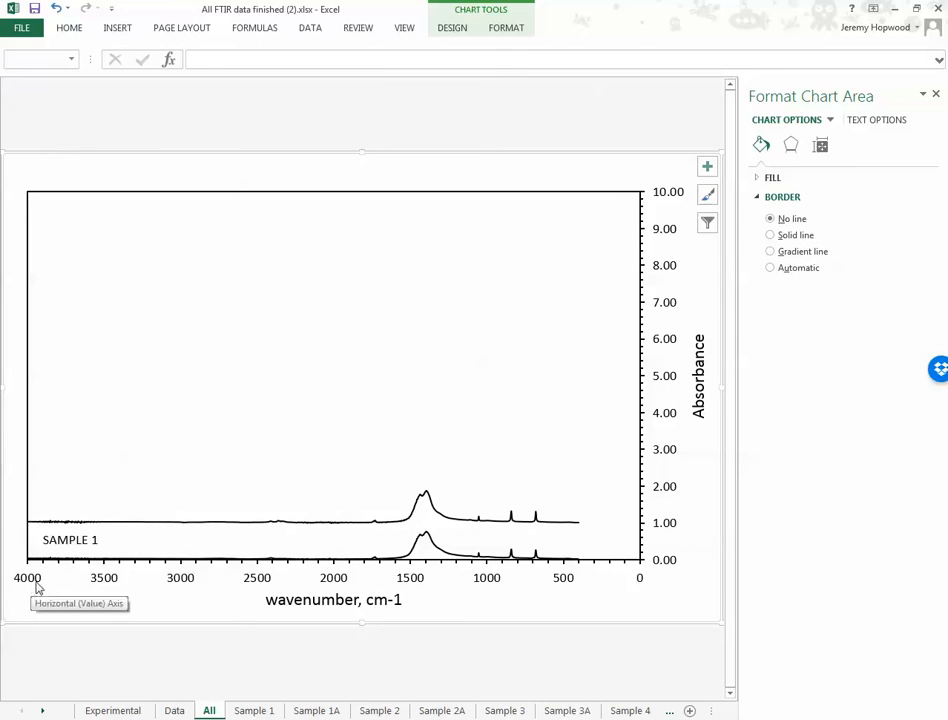
mouse_move(568, 592)
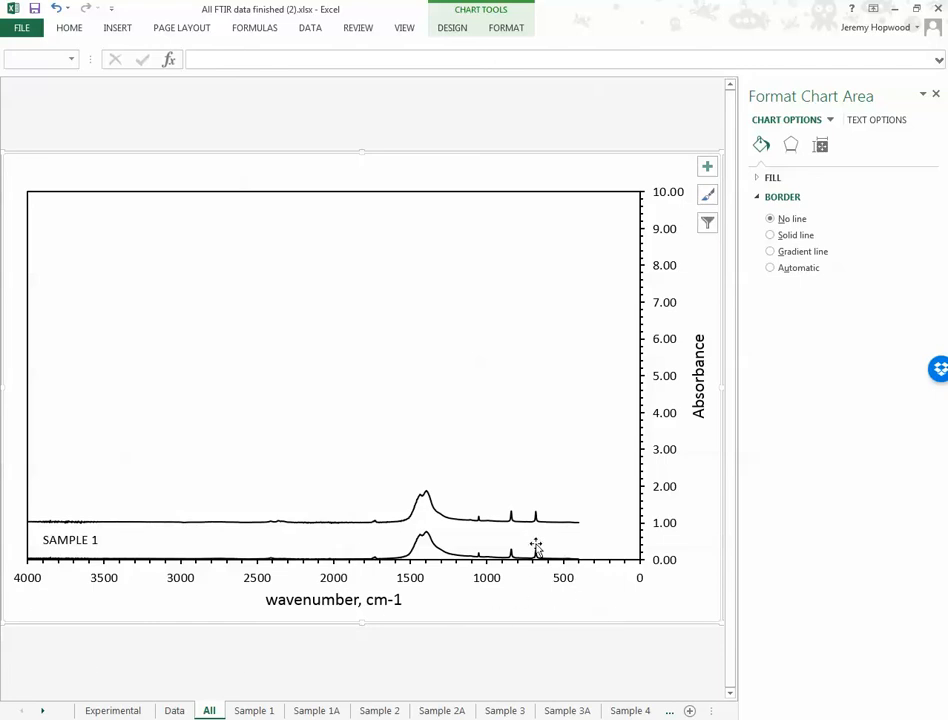
mouse_move(548, 552)
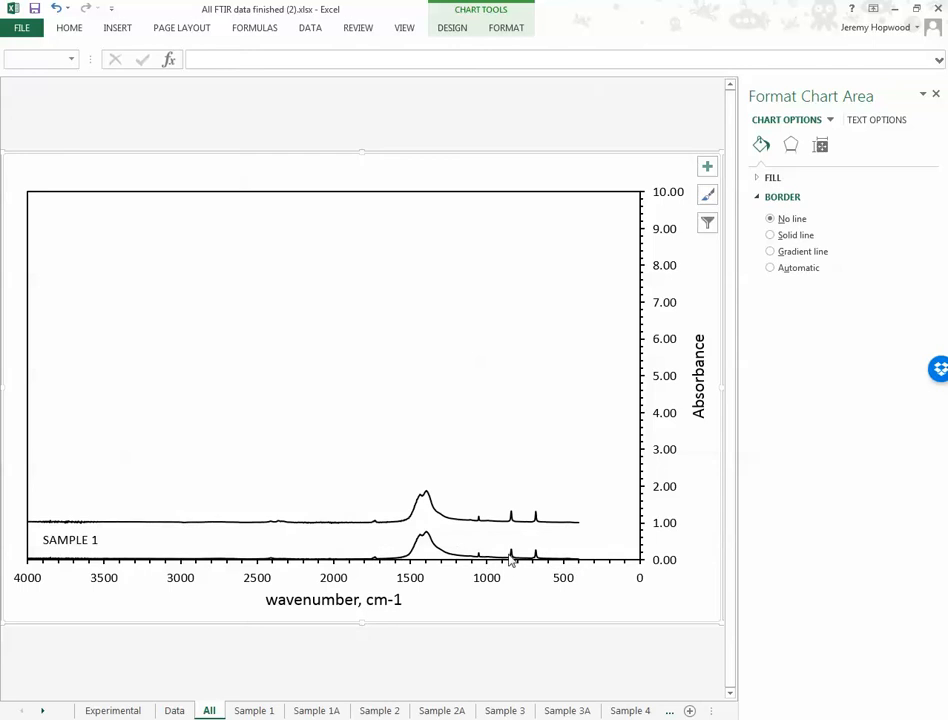
mouse_move(528, 444)
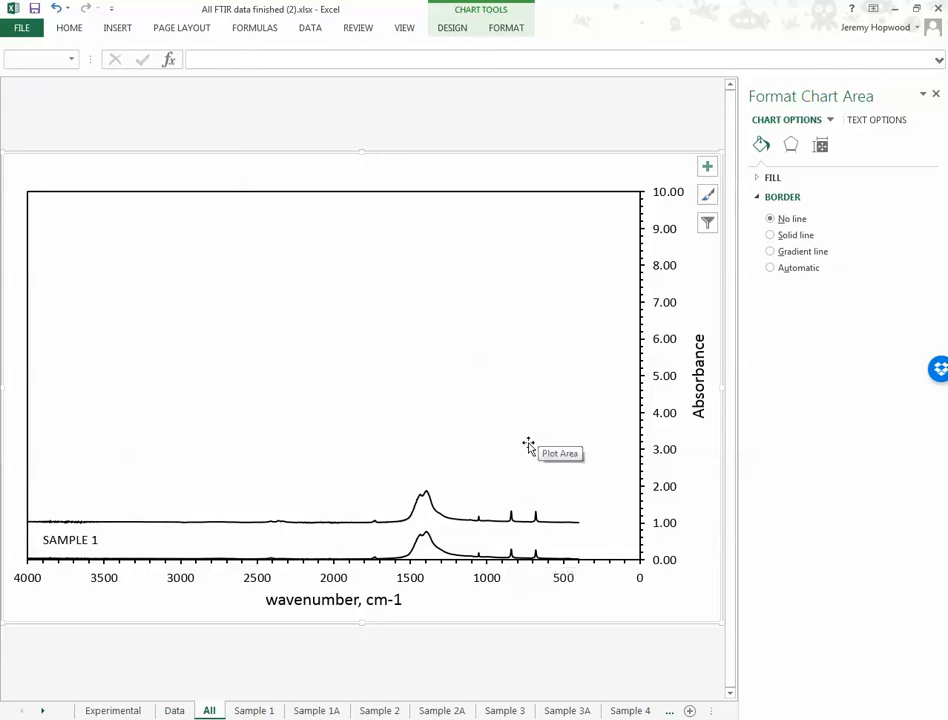
Step: Close the Format pane so the chart of two stacked black spectra fills the sheet
left_click(70, 540)
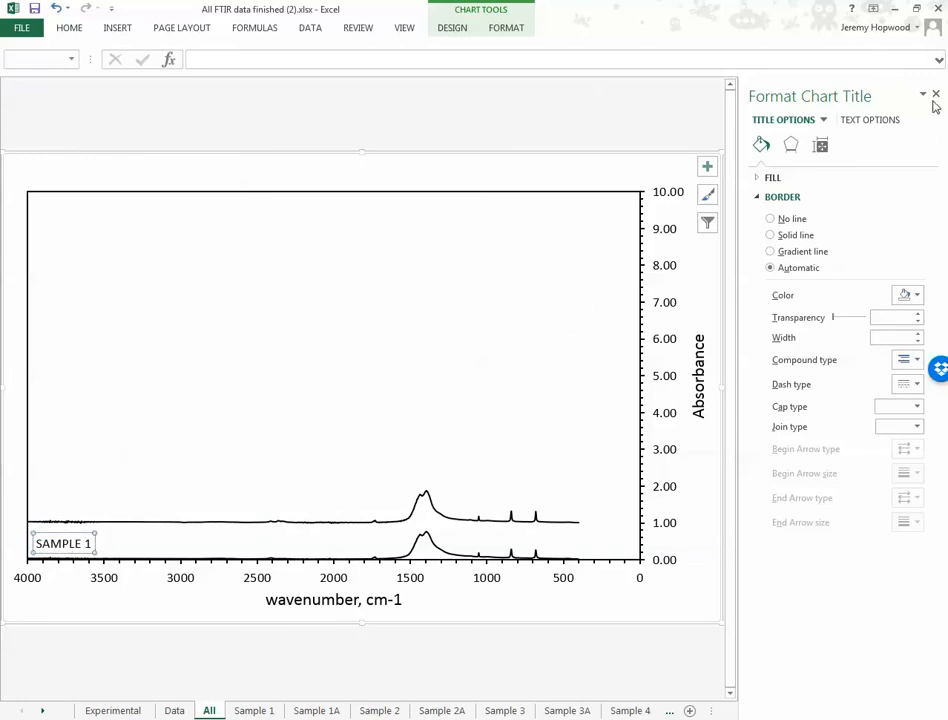
left_click(936, 94)
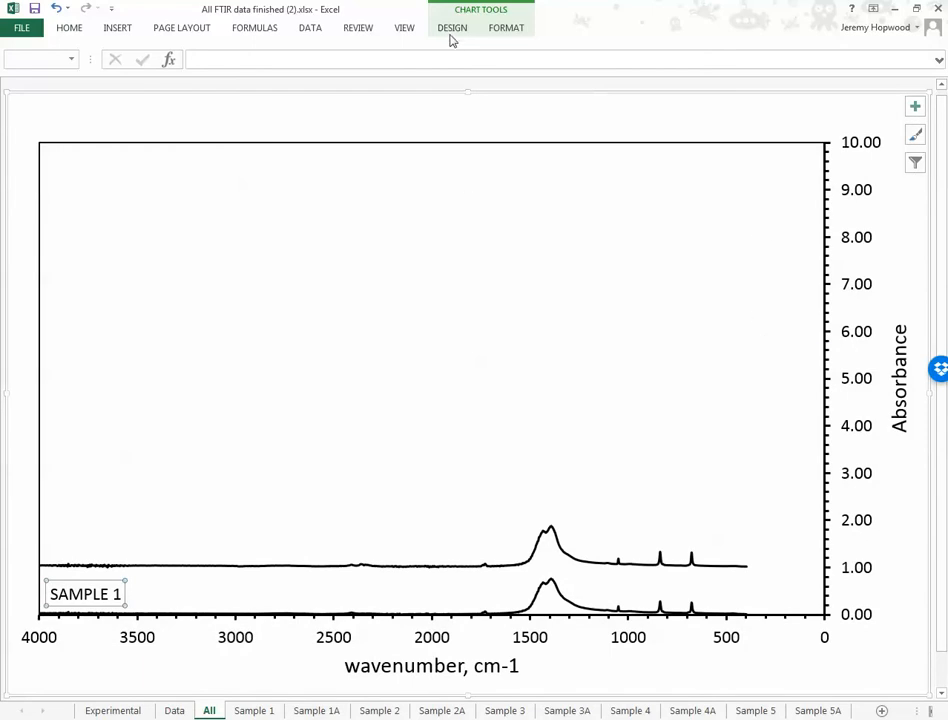
Step: Browse the ribbon tabs and bring up Add Chart Element on Chart Tools Design
left_click(506, 28)
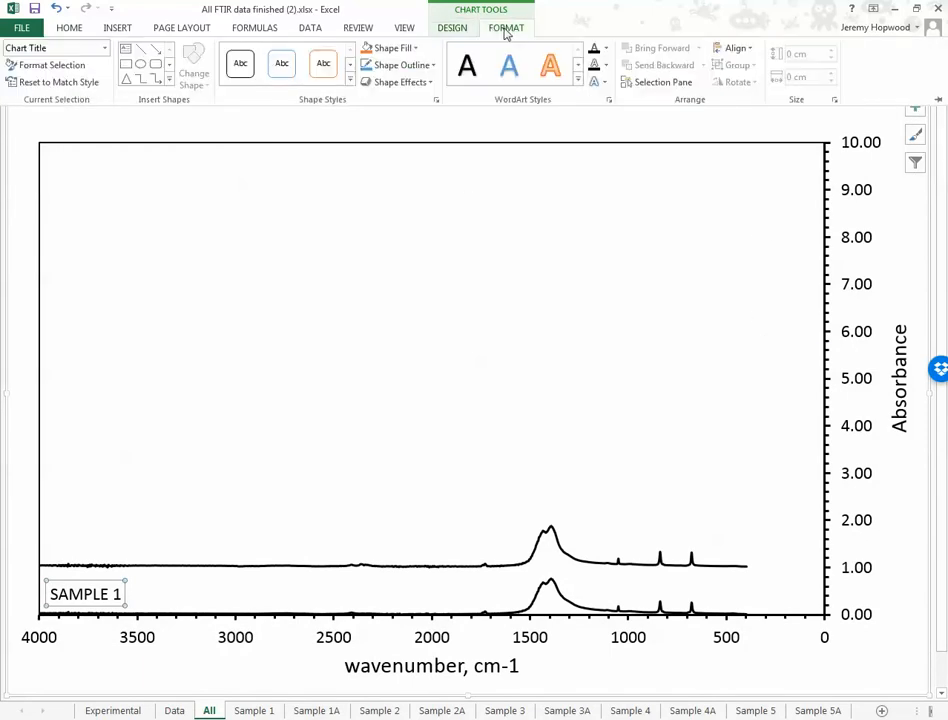
left_click(452, 28)
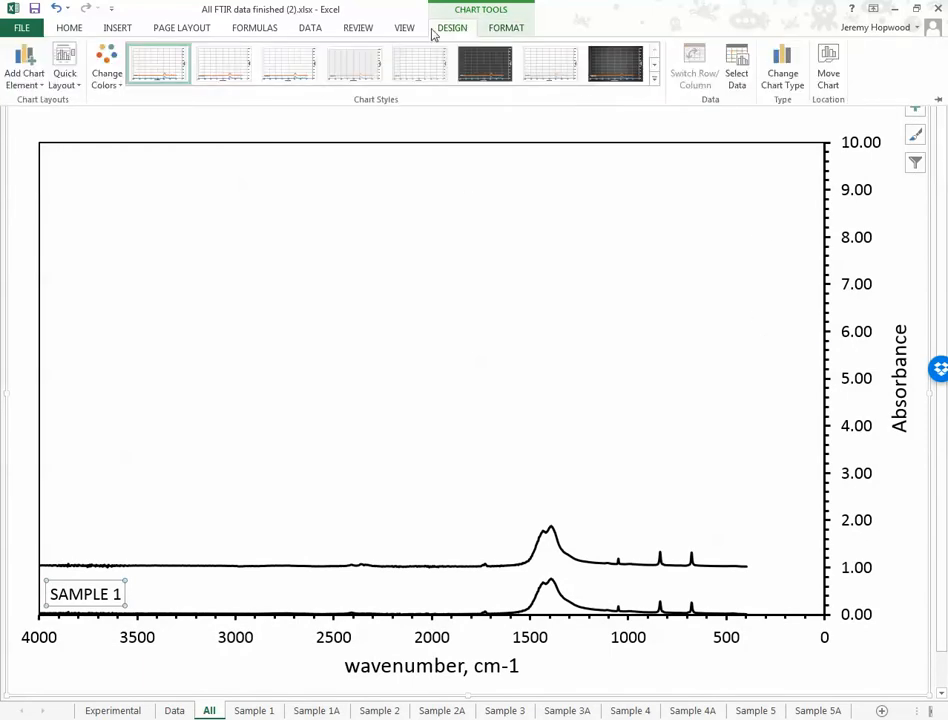
left_click(404, 28)
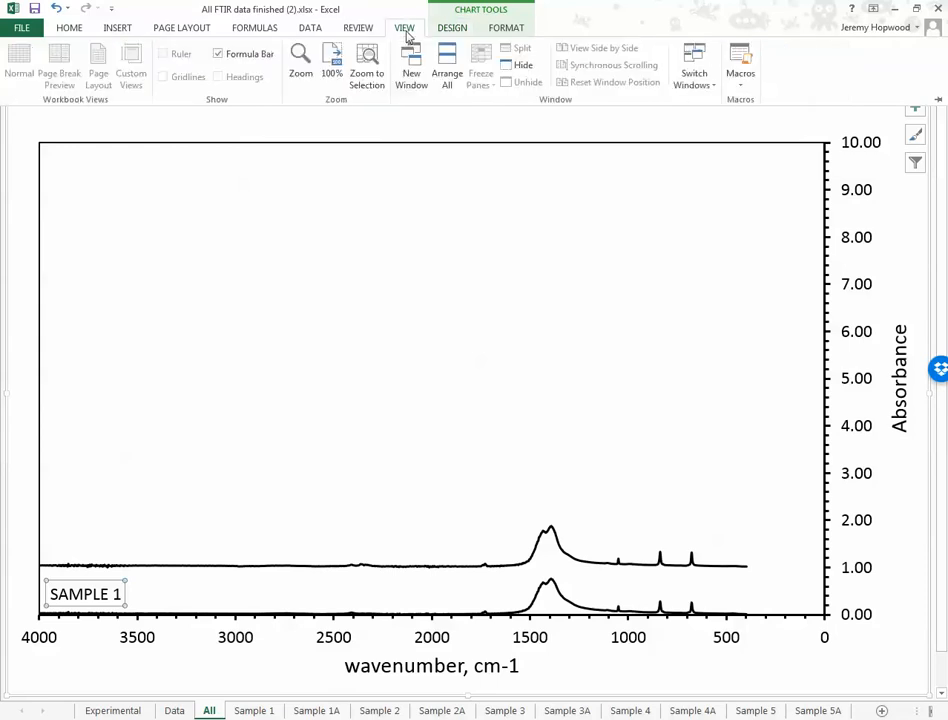
left_click(452, 28)
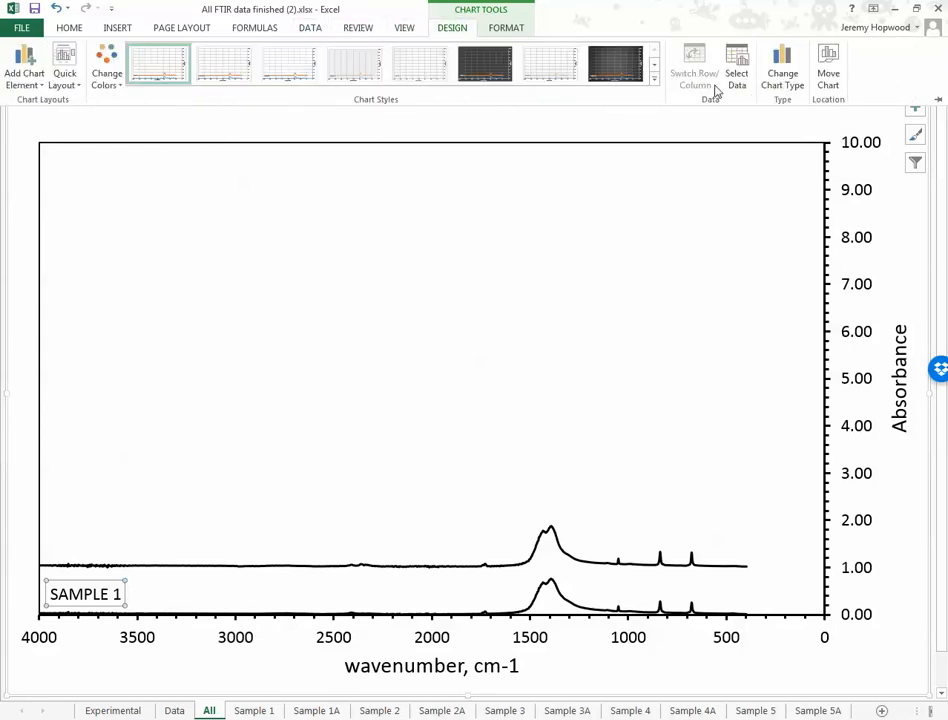
mouse_move(694, 70)
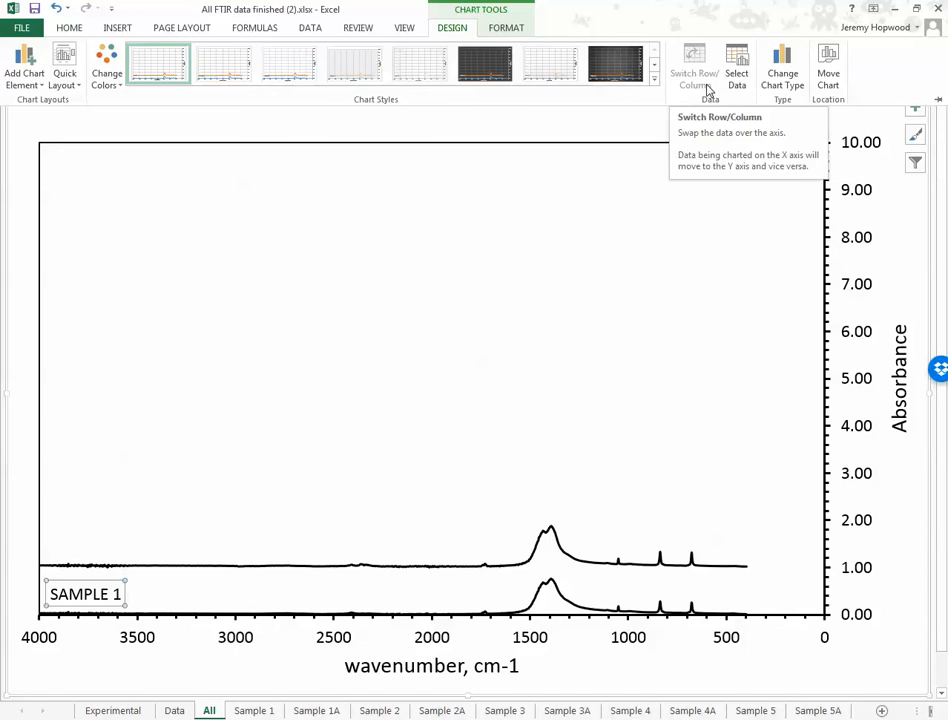
mouse_move(736, 62)
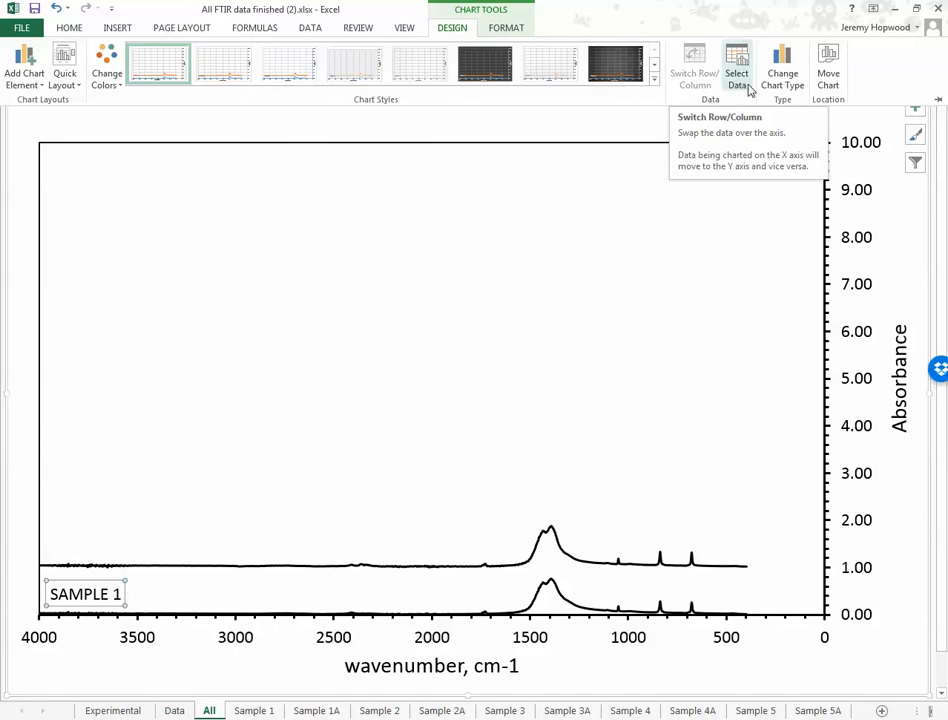
left_click(24, 64)
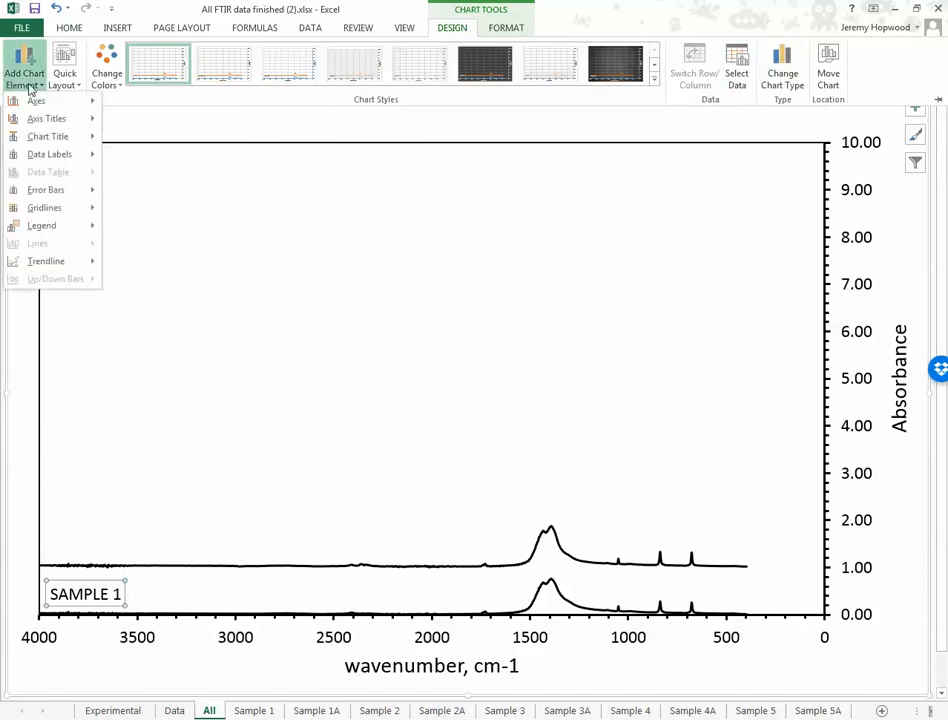
Step: Try placing a legend at the chart's right
left_click(42, 224)
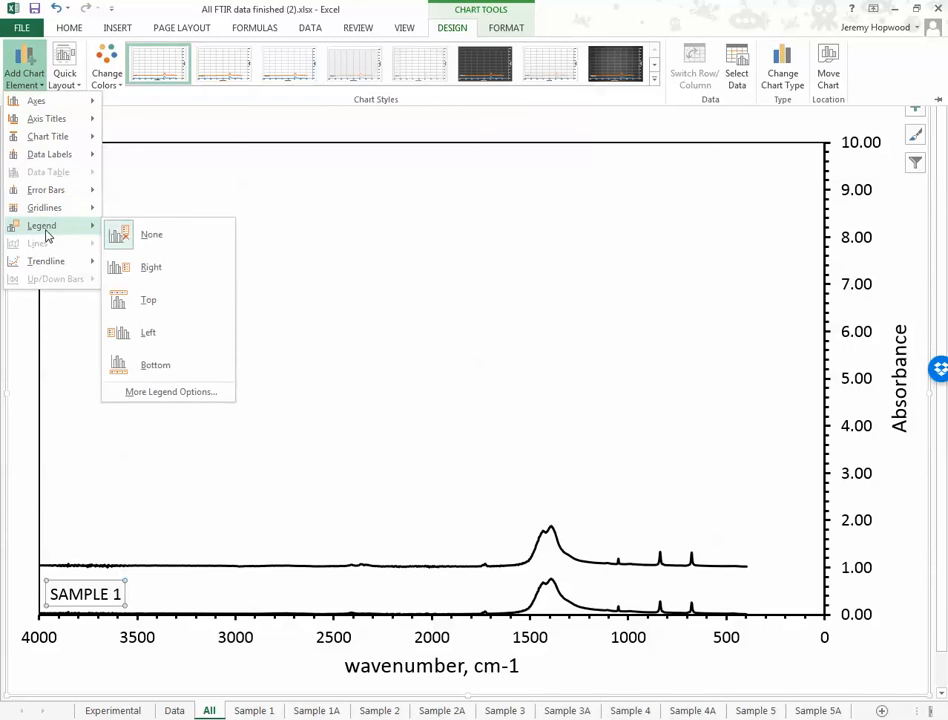
left_click(150, 268)
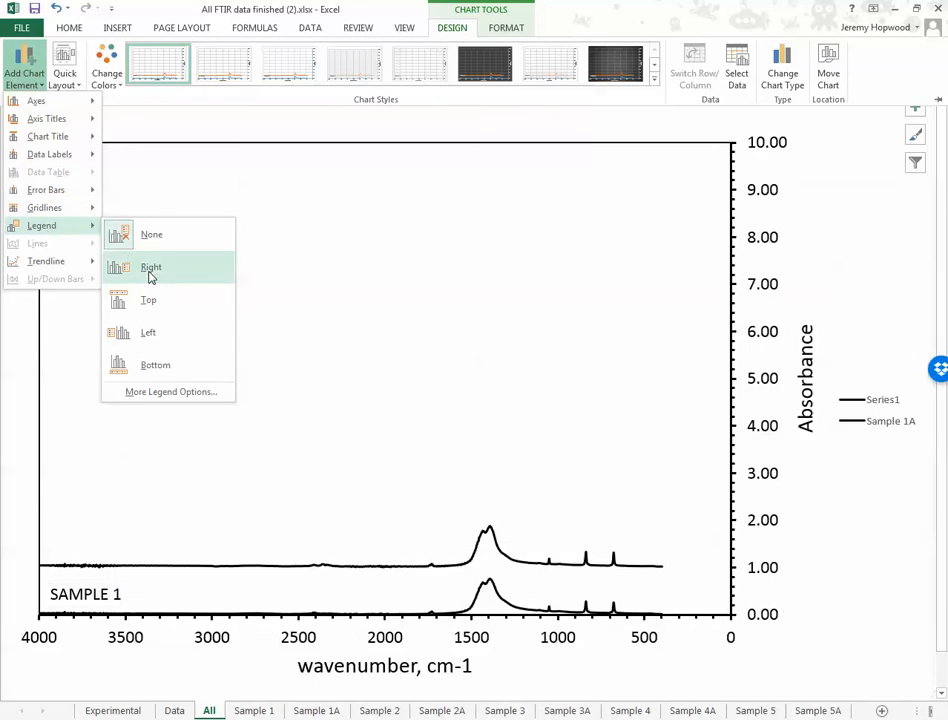
mouse_move(150, 300)
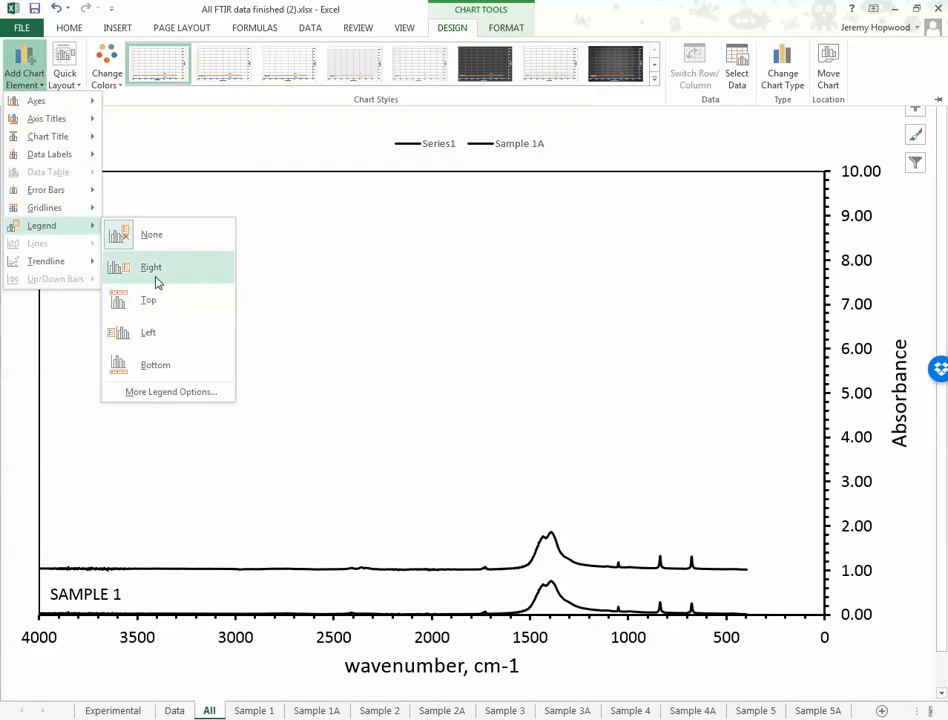
mouse_move(148, 300)
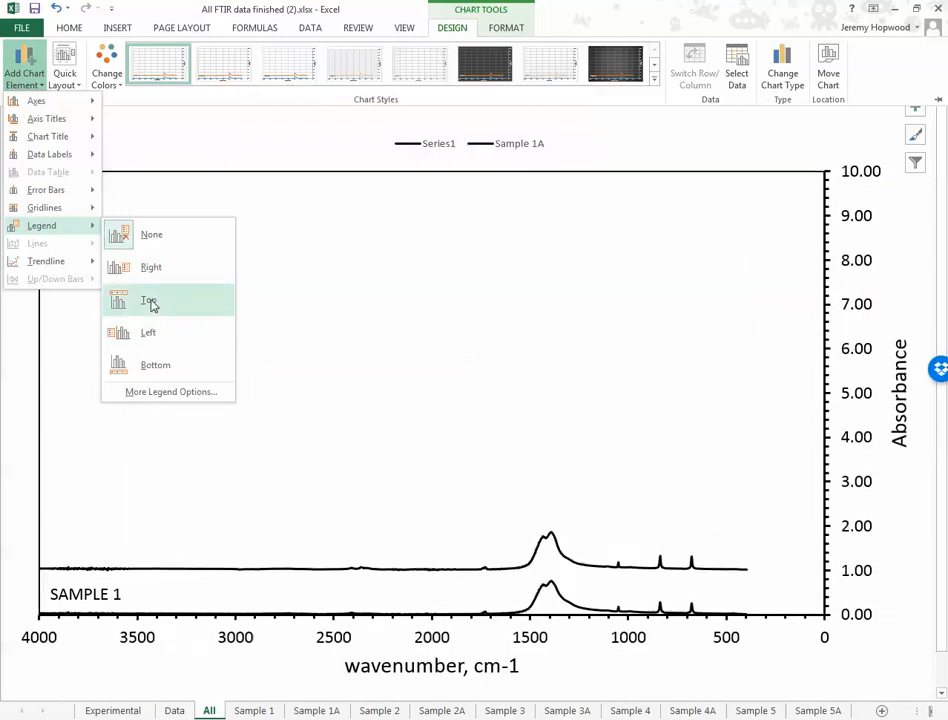
left_click(150, 268)
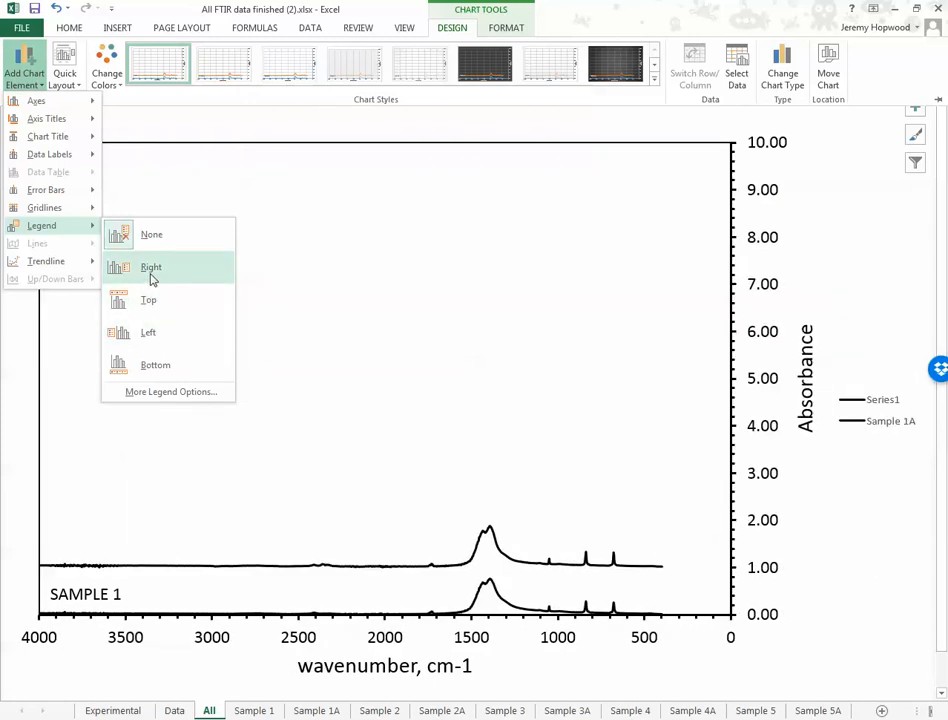
left_click(152, 268)
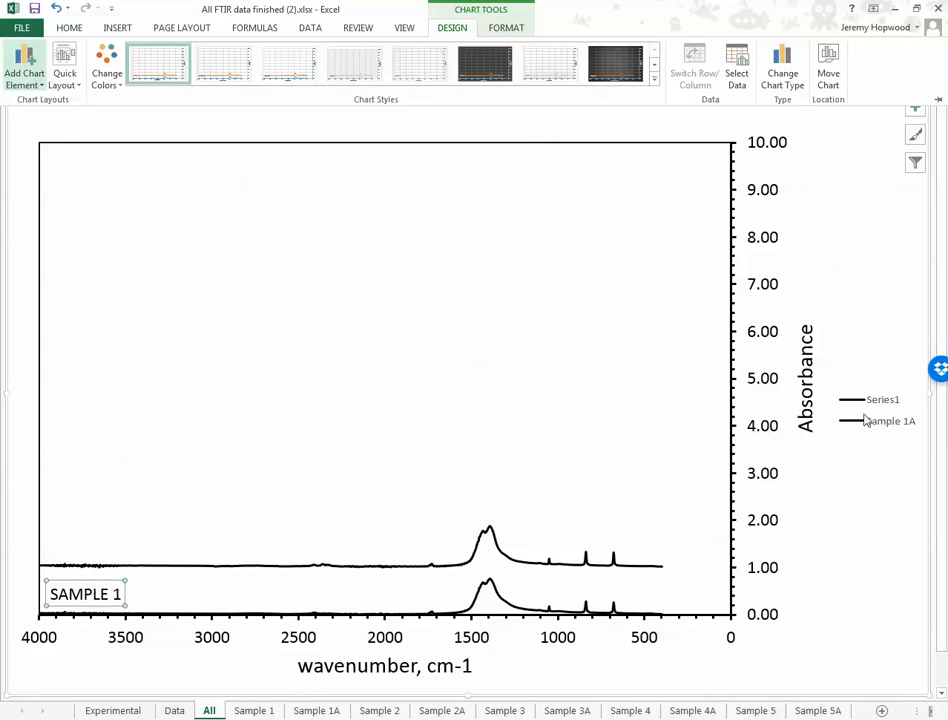
mouse_move(508, 612)
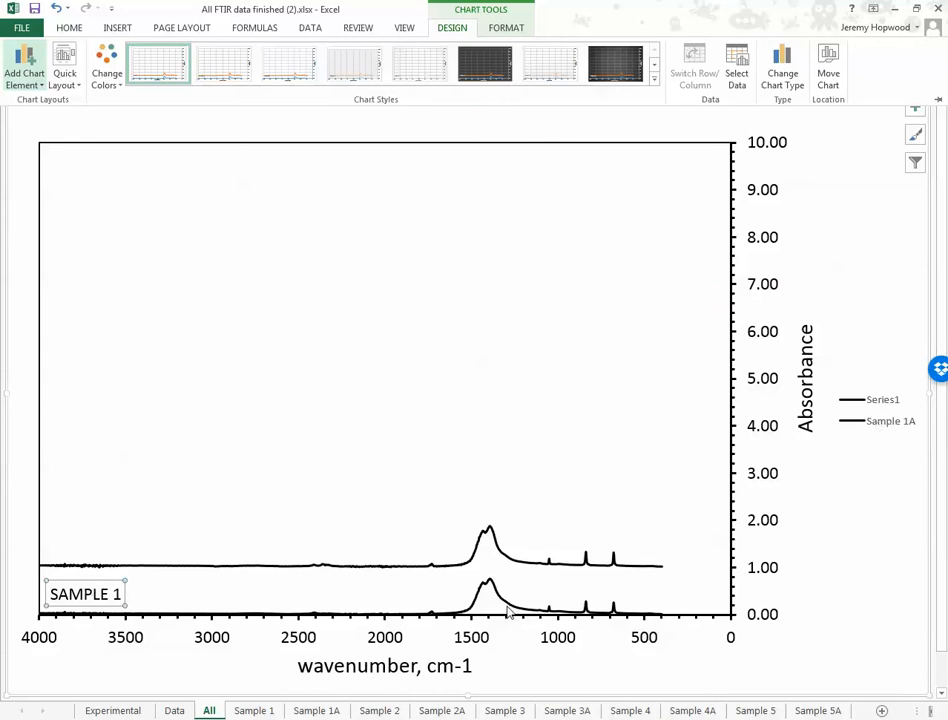
mouse_move(744, 486)
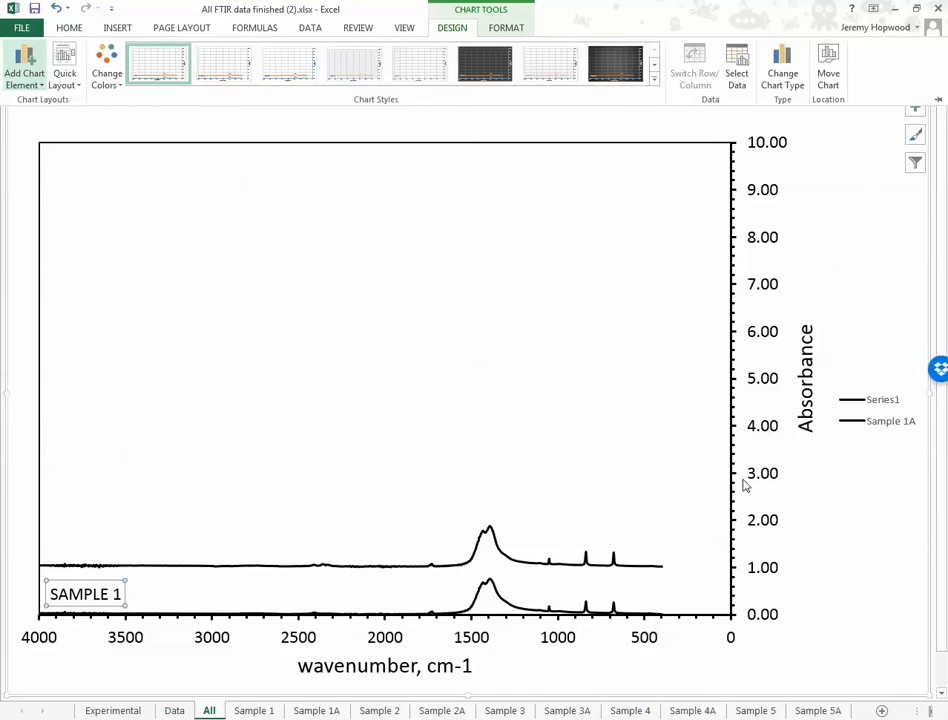
mouse_move(872, 418)
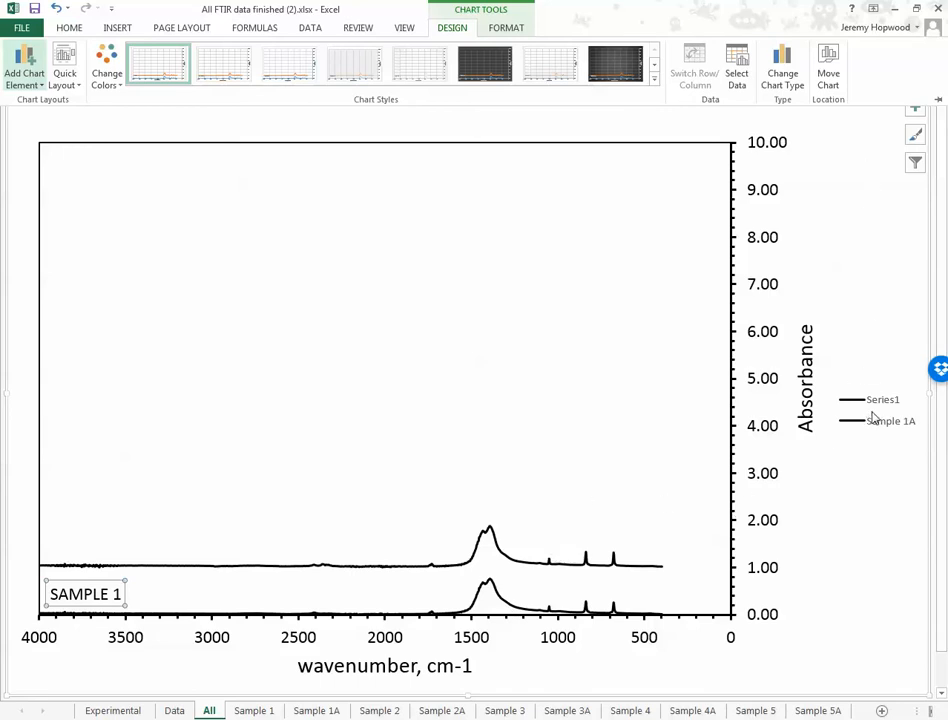
mouse_move(532, 544)
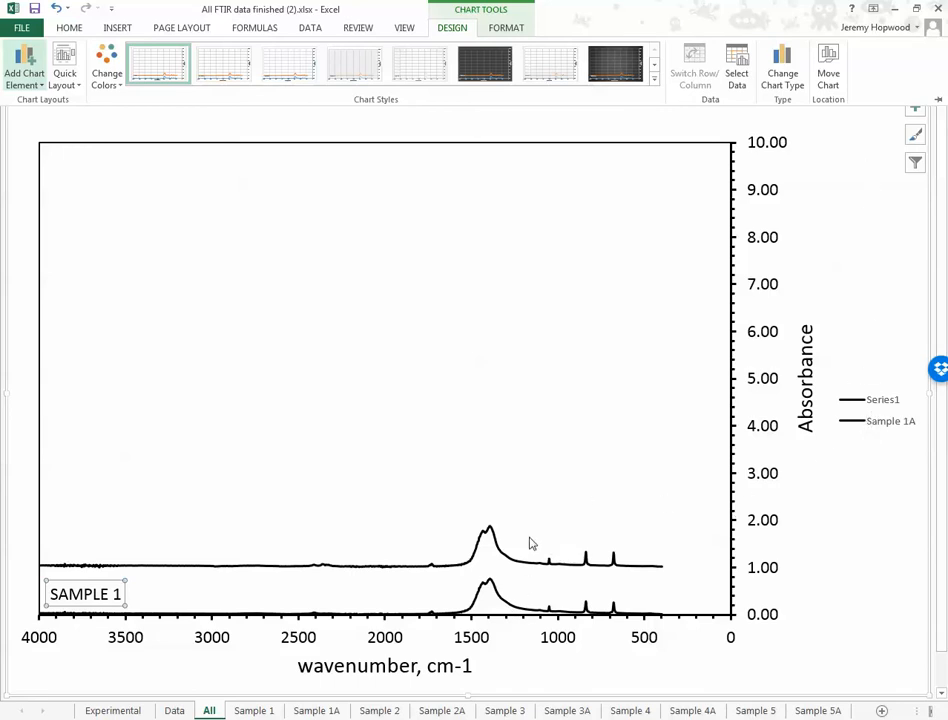
mouse_move(436, 644)
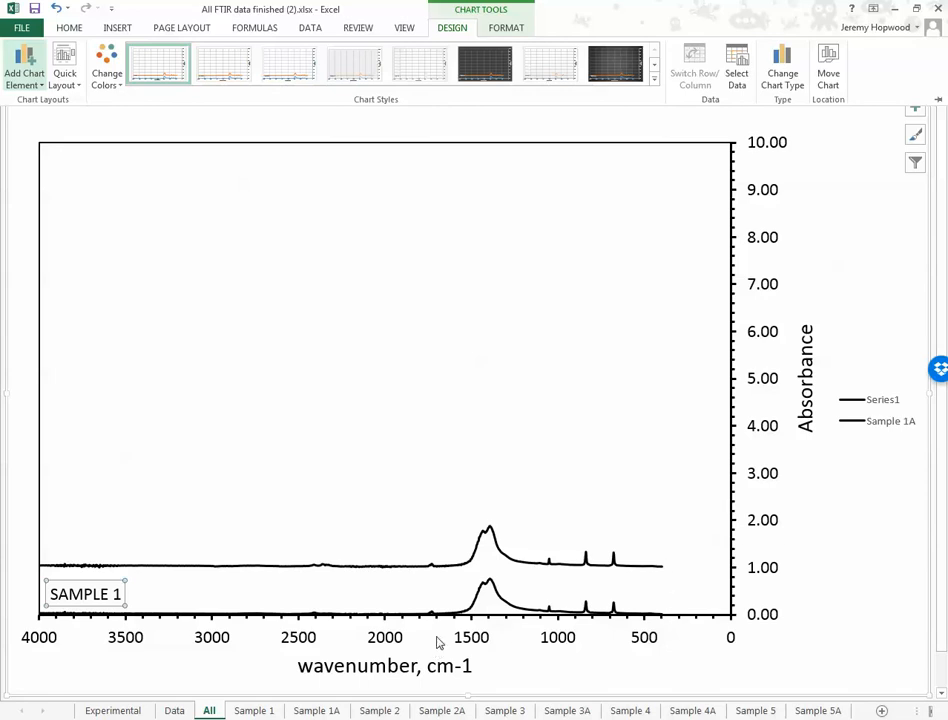
Step: Set the legend to None, removing it from the chart
left_click(24, 62)
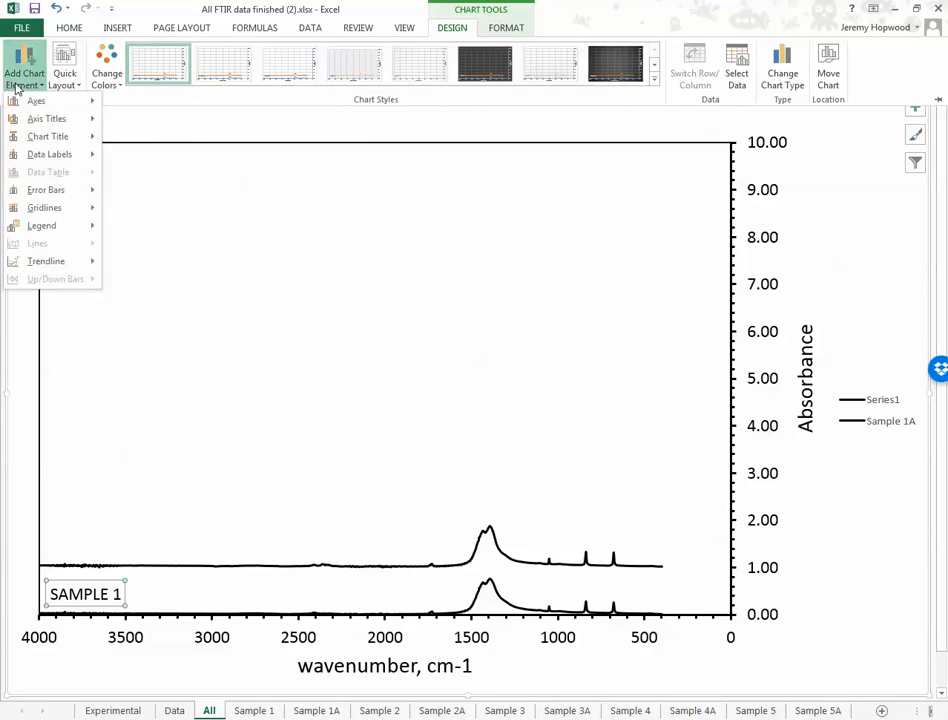
left_click(42, 224)
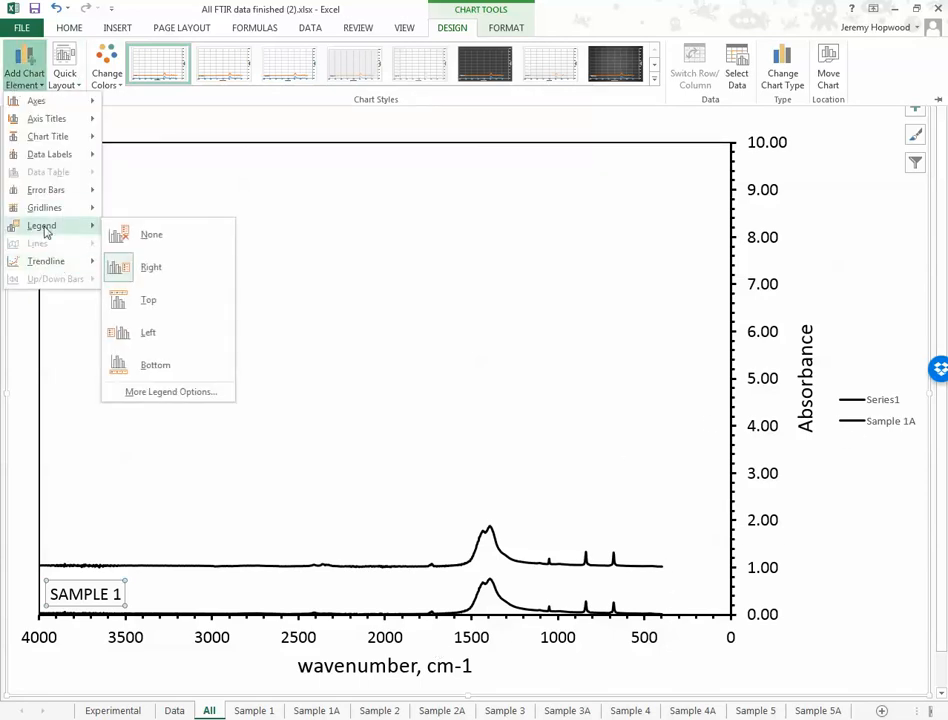
left_click(152, 234)
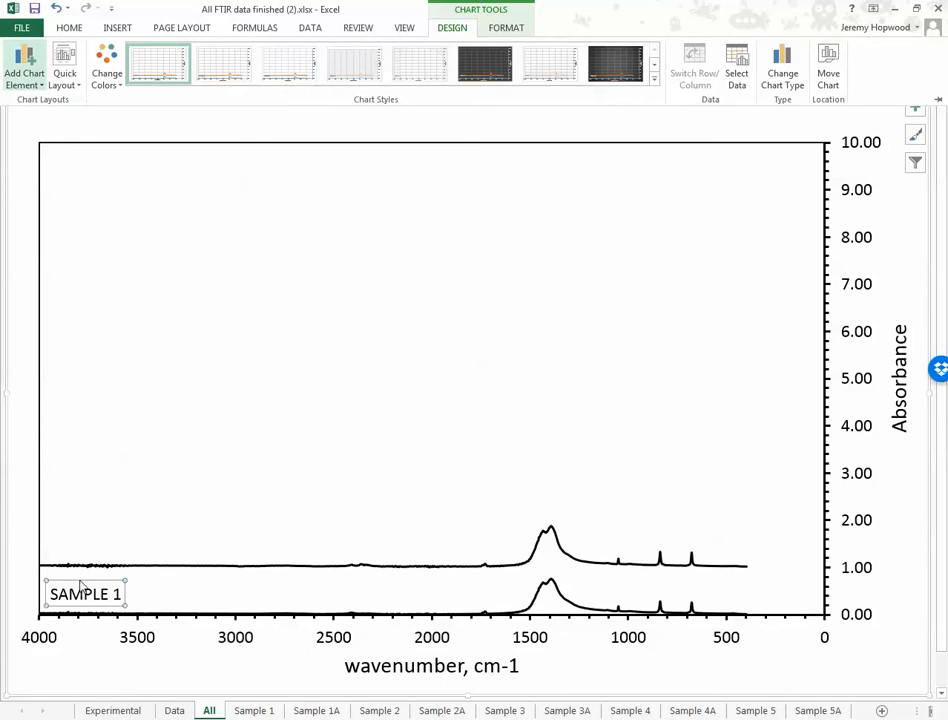
Step: Collapse the ribbon for more chart room and try the SAMPLE 1 label further right
double_click(84, 592)
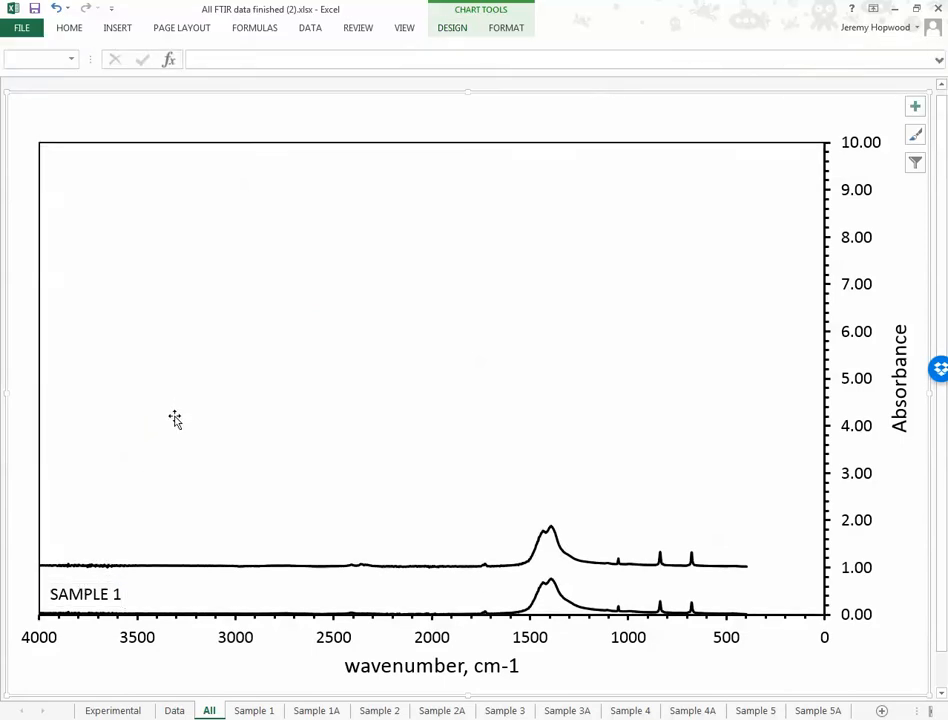
left_click(84, 592)
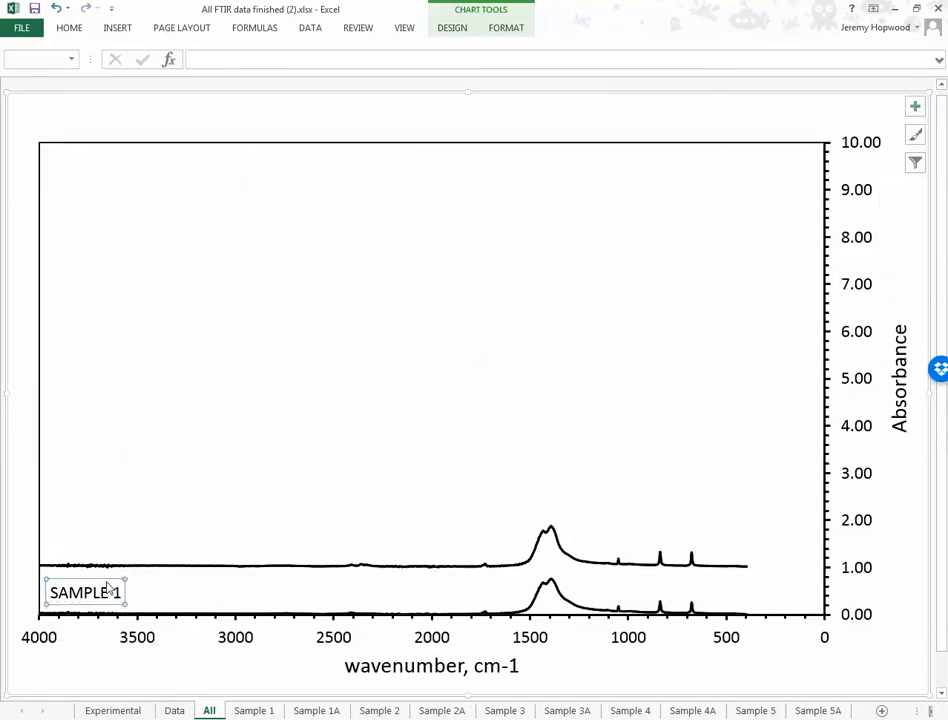
left_click_drag(84, 592, 140, 592)
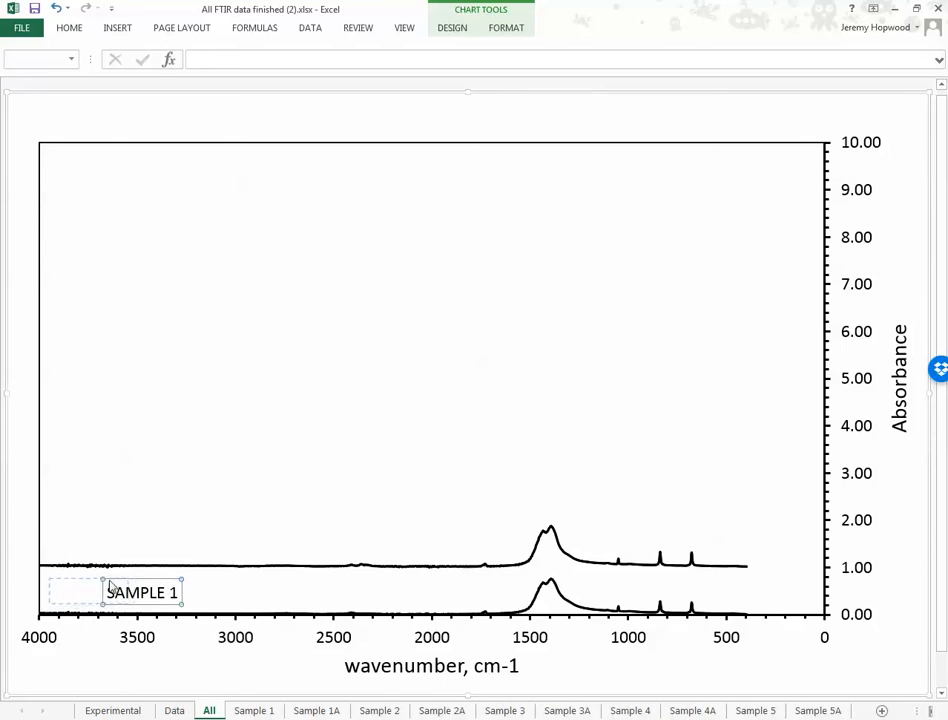
right_click(140, 592)
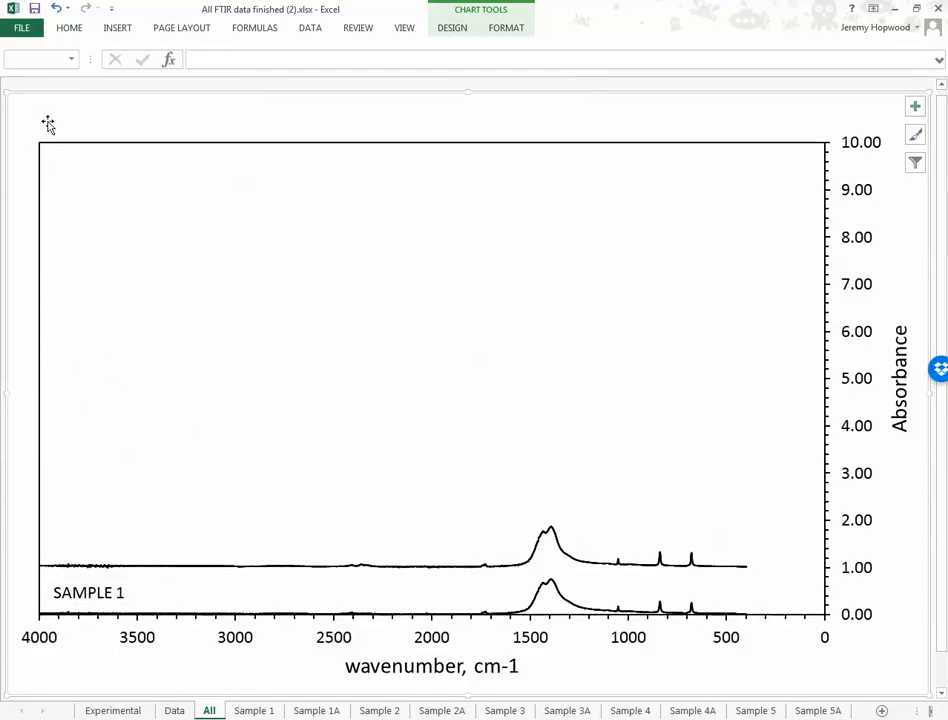
Step: Return the SAMPLE 1 label to the bottom left after trying it higher
left_click(88, 592)
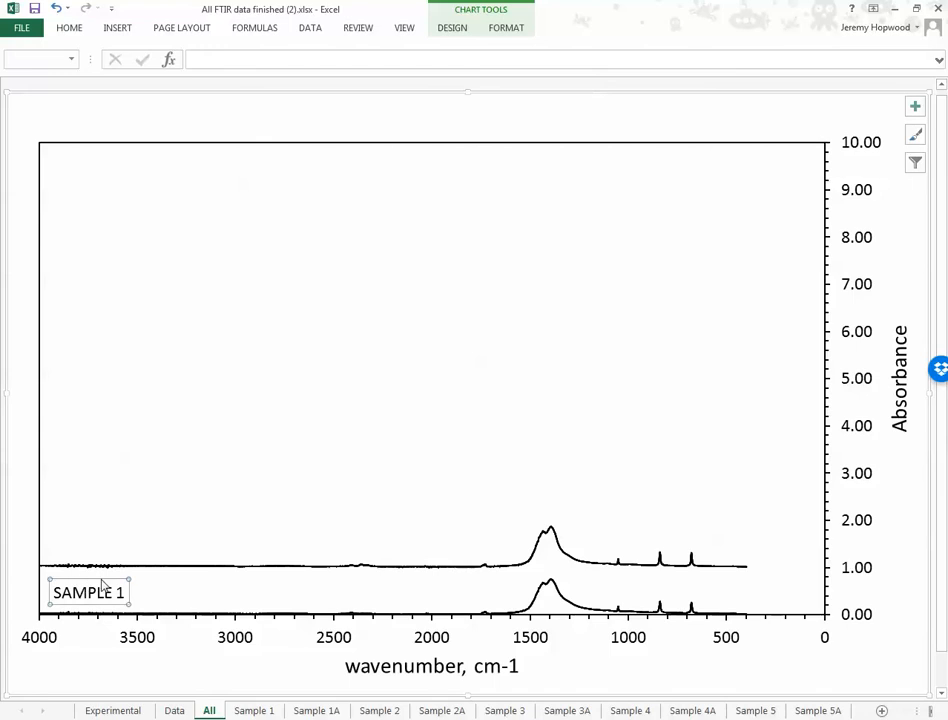
mouse_move(108, 588)
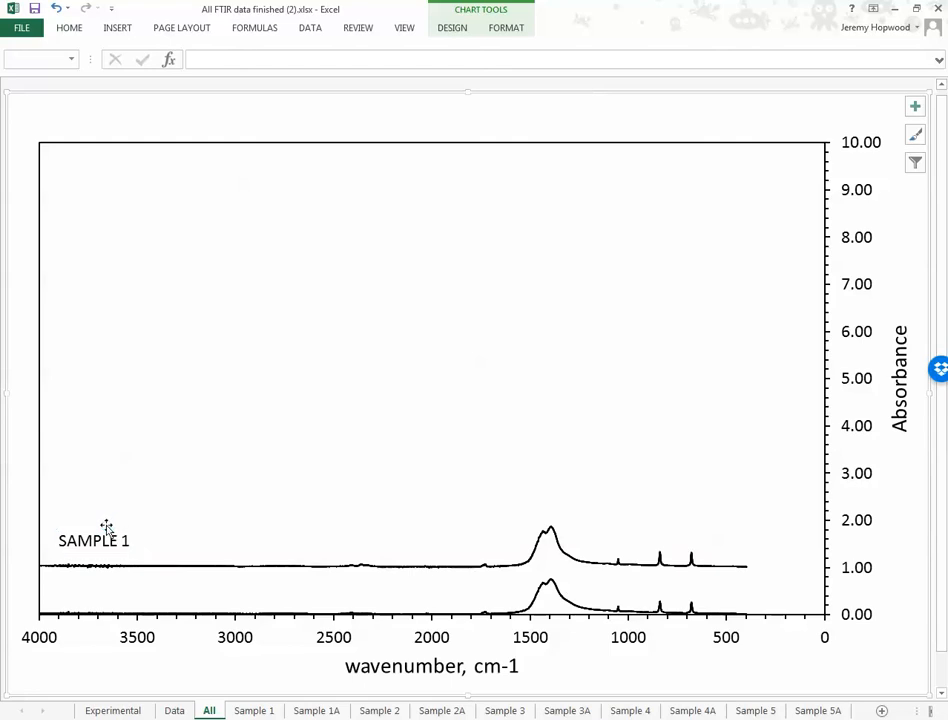
left_click(92, 540)
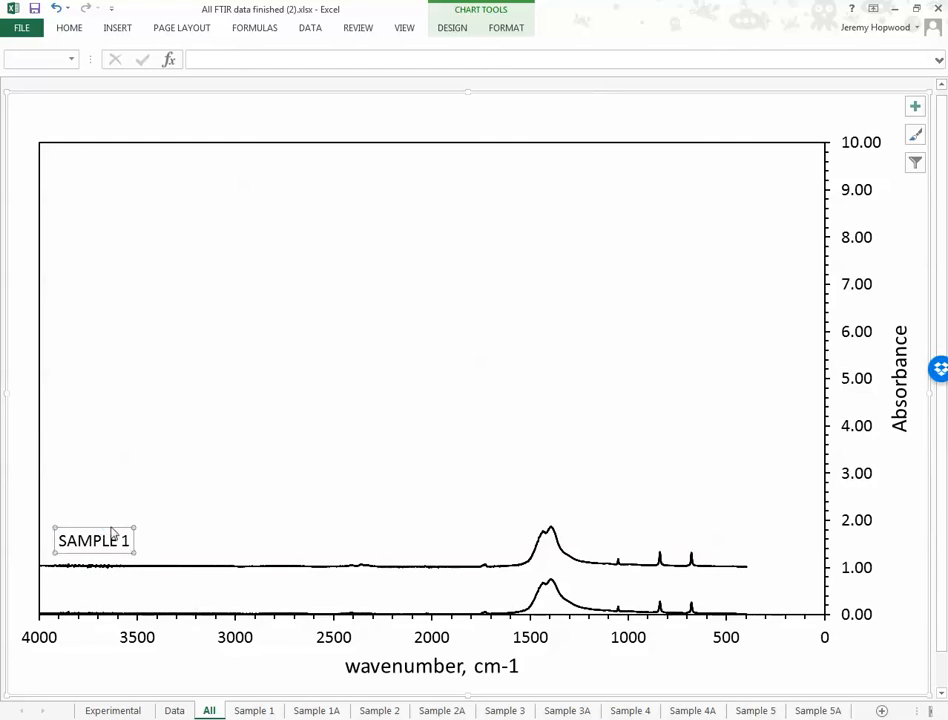
left_click_drag(92, 540, 84, 592)
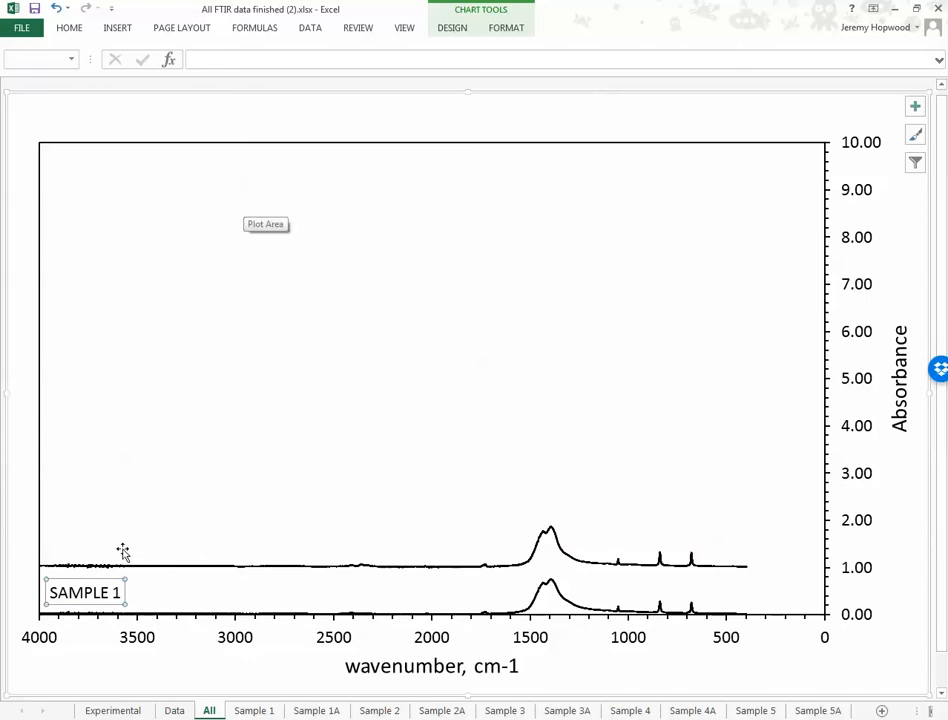
mouse_move(184, 512)
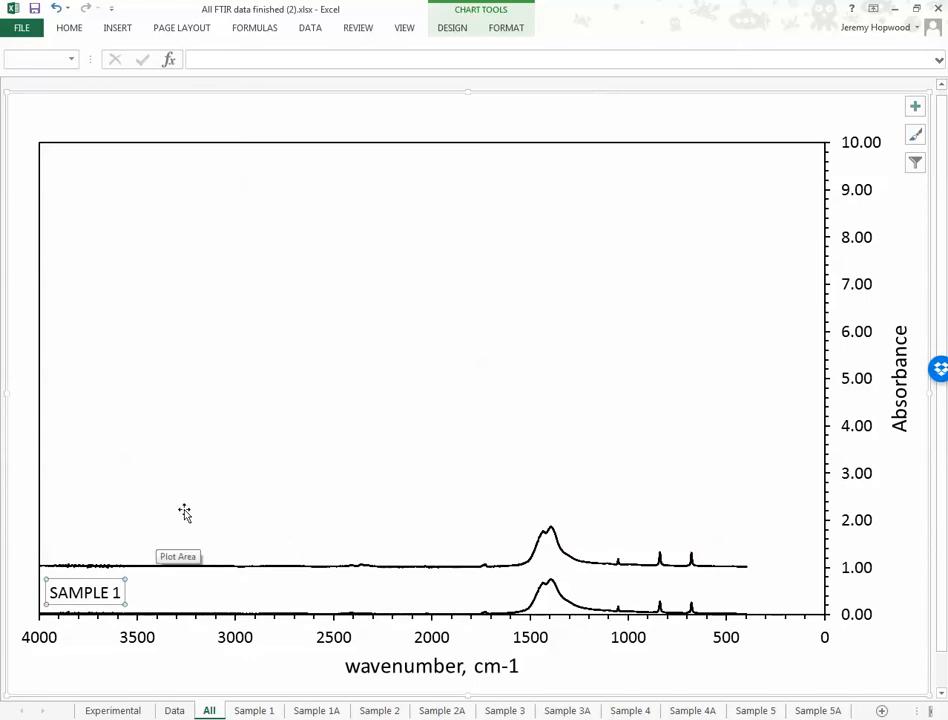
mouse_move(738, 480)
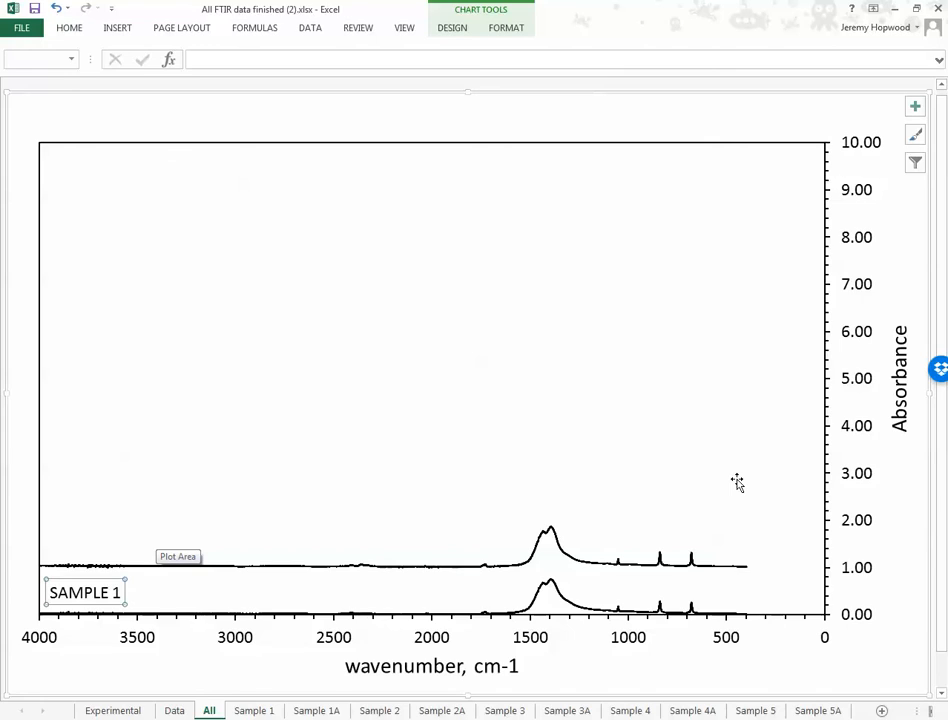
mouse_move(514, 308)
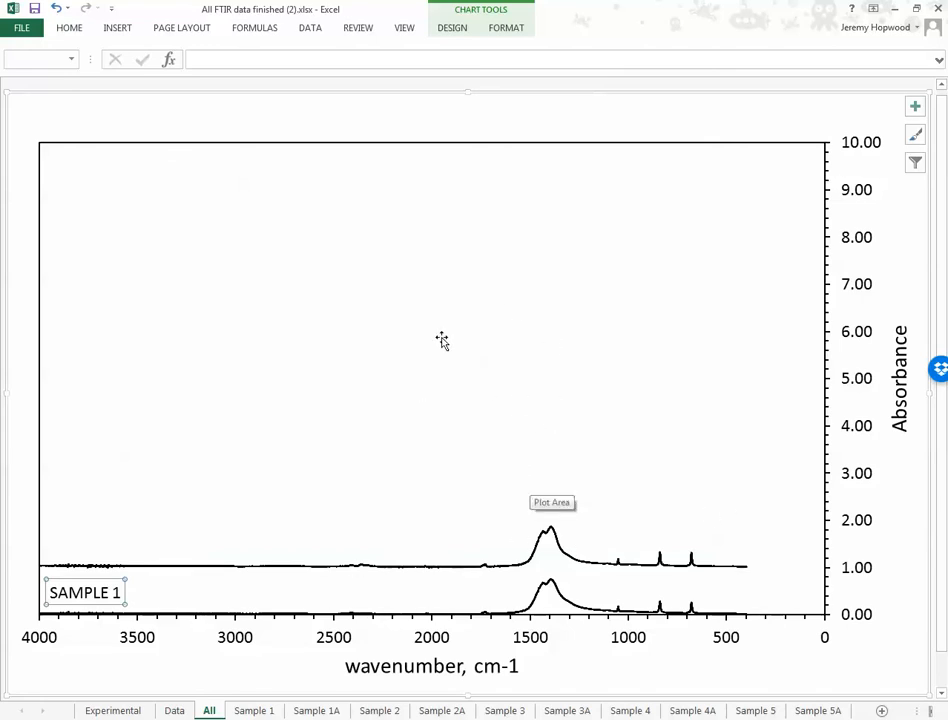
Step: Start a new chart series named 'Sample 2' via Select Data
right_click(444, 340)
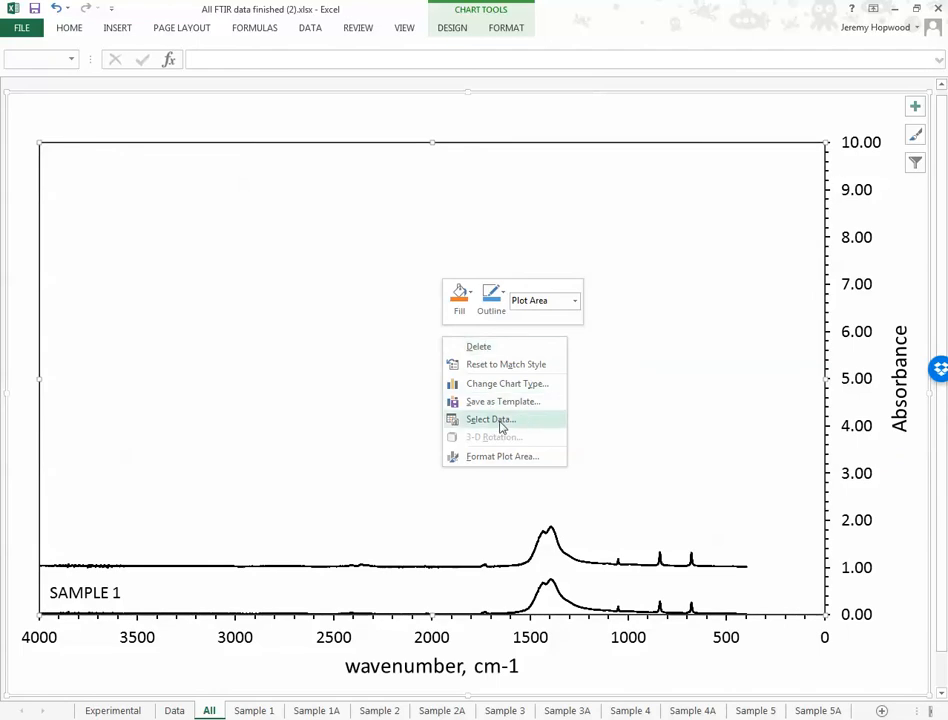
left_click(490, 420)
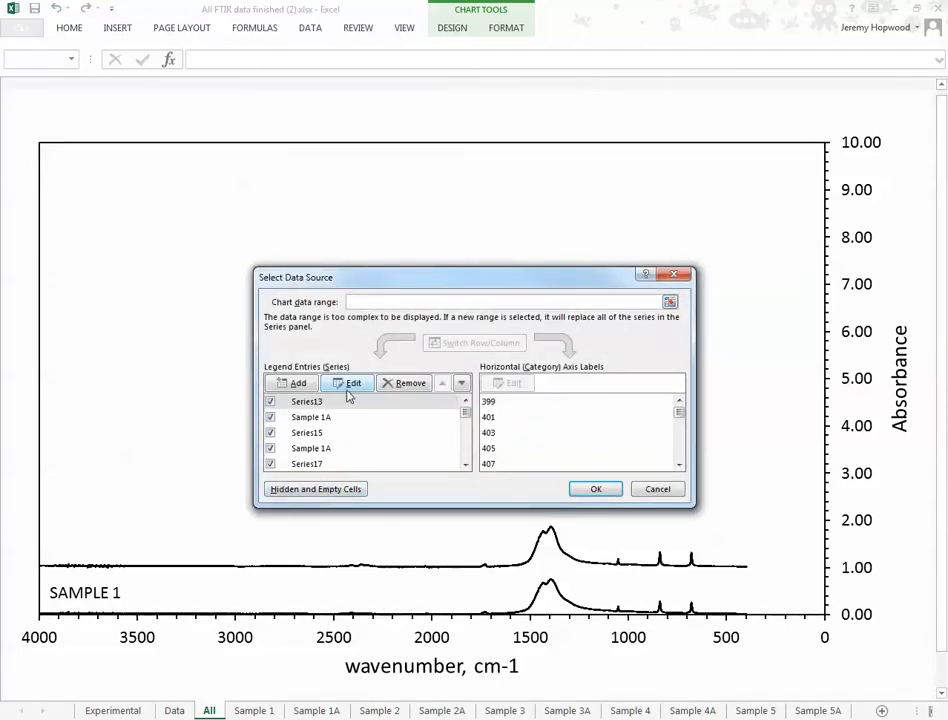
left_click(352, 384)
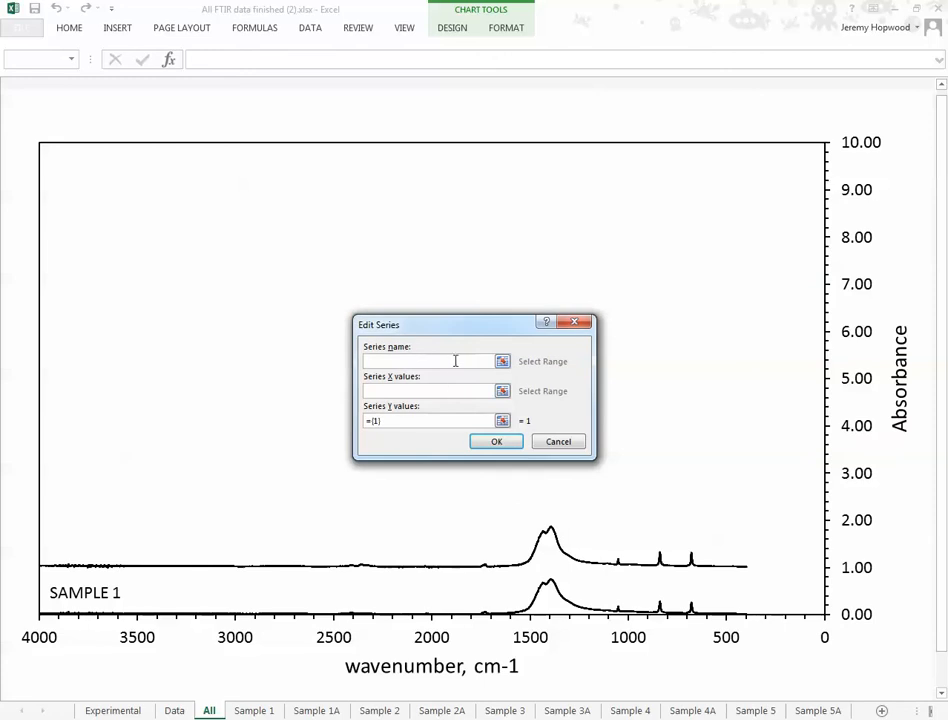
type("Sample 2")
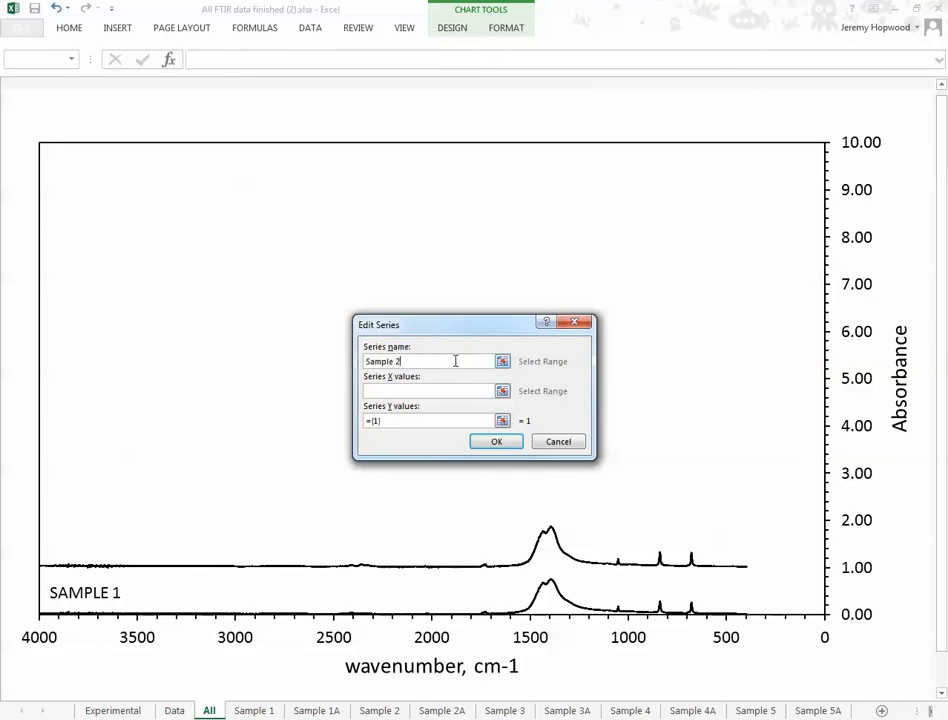
Step: Point the Sample 2 series at its normalised range on the Data sheet and apply, adding a third trace near 2.00
left_click(502, 390)
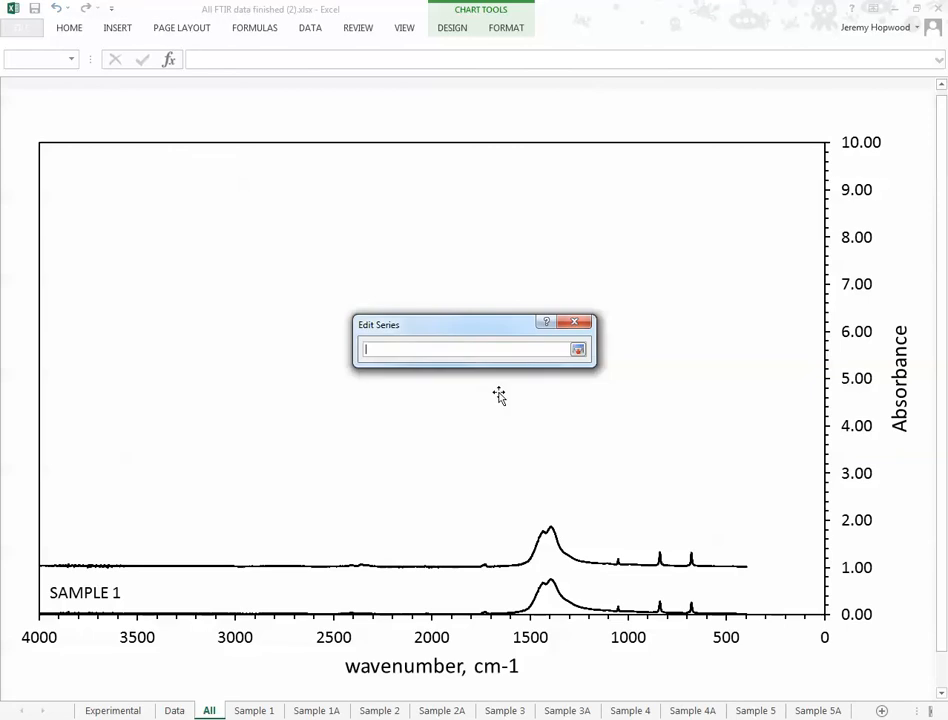
mouse_move(316, 400)
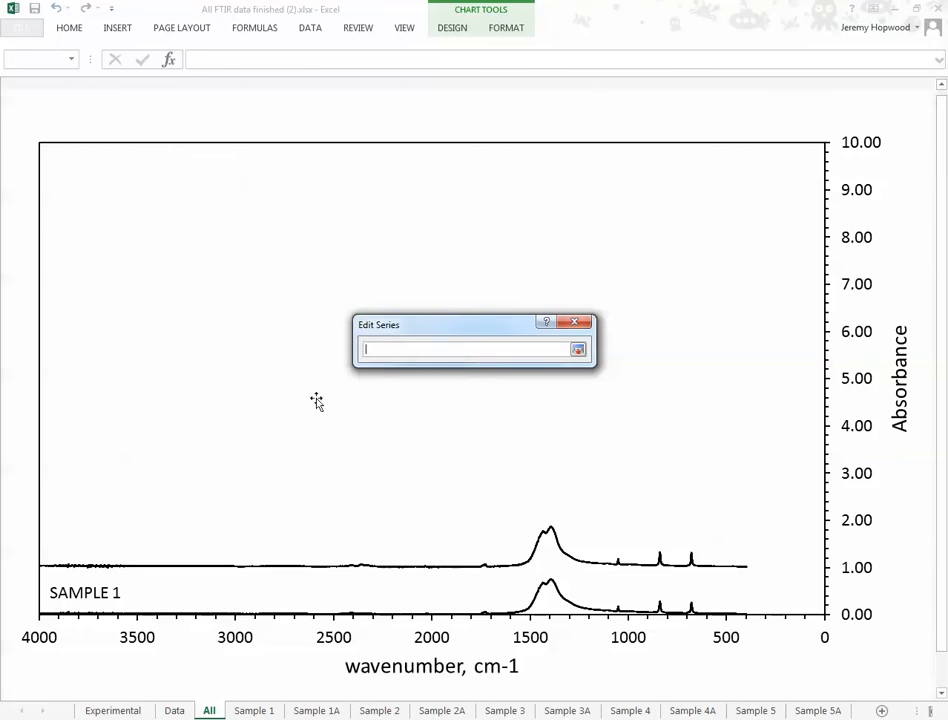
left_click(172, 710)
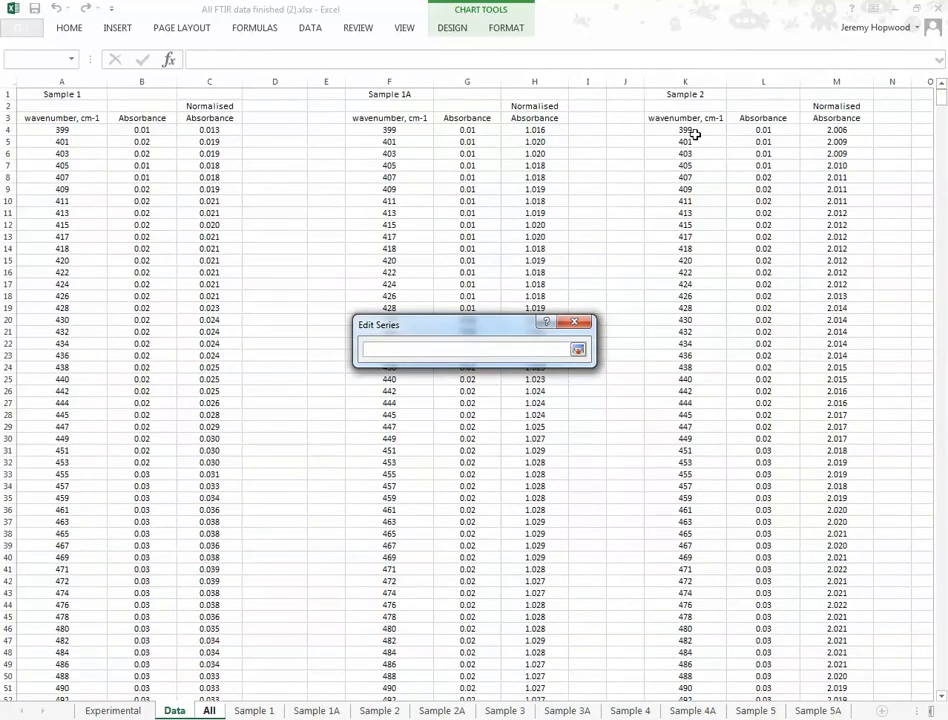
left_click_drag(684, 130, 684, 580)
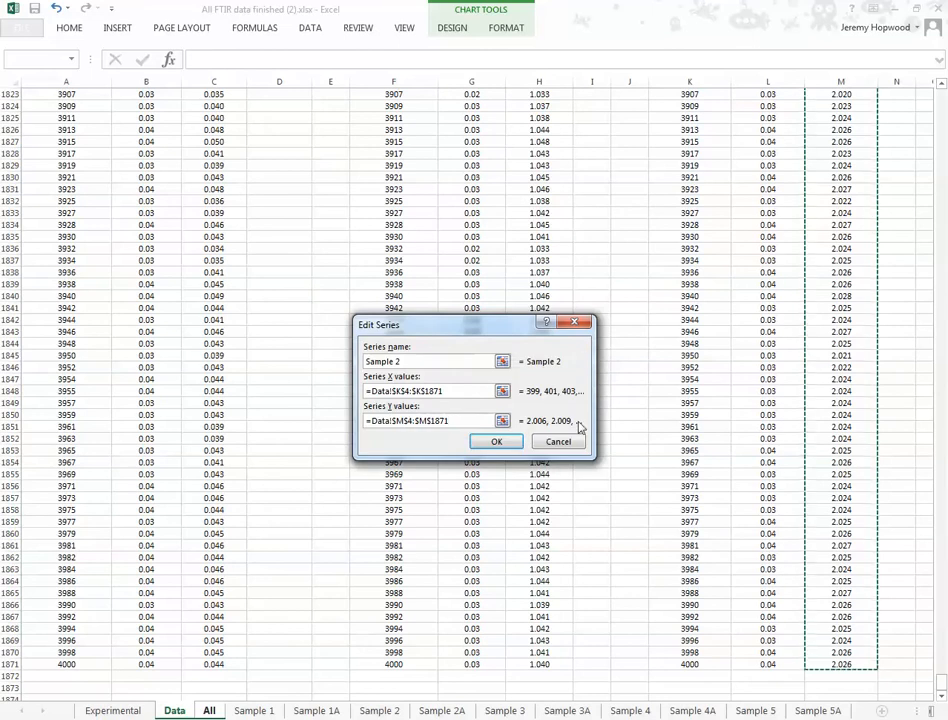
left_click(496, 442)
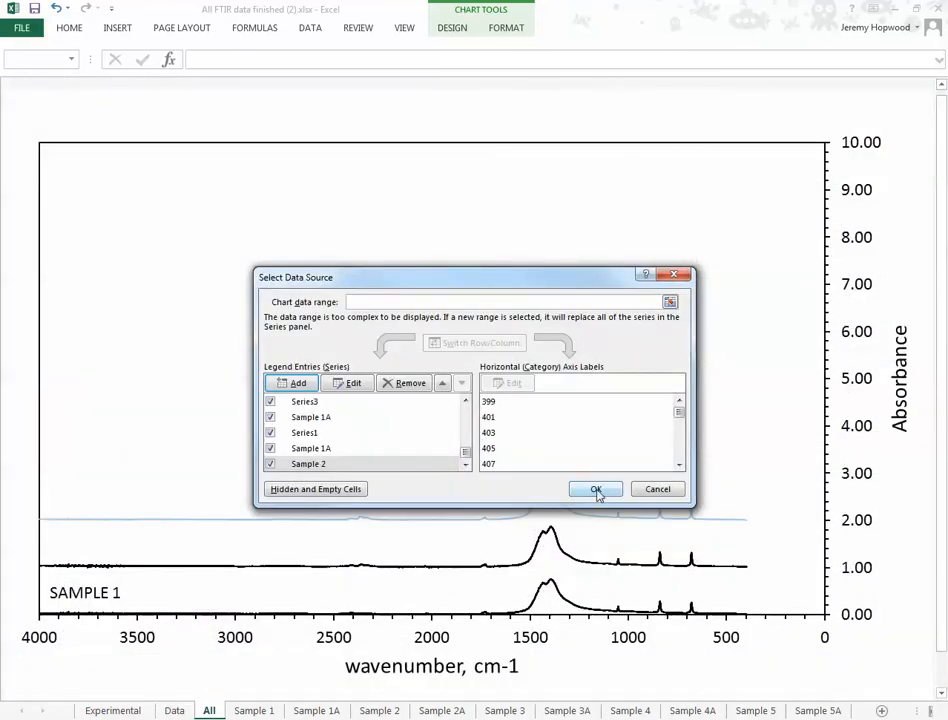
left_click(596, 488)
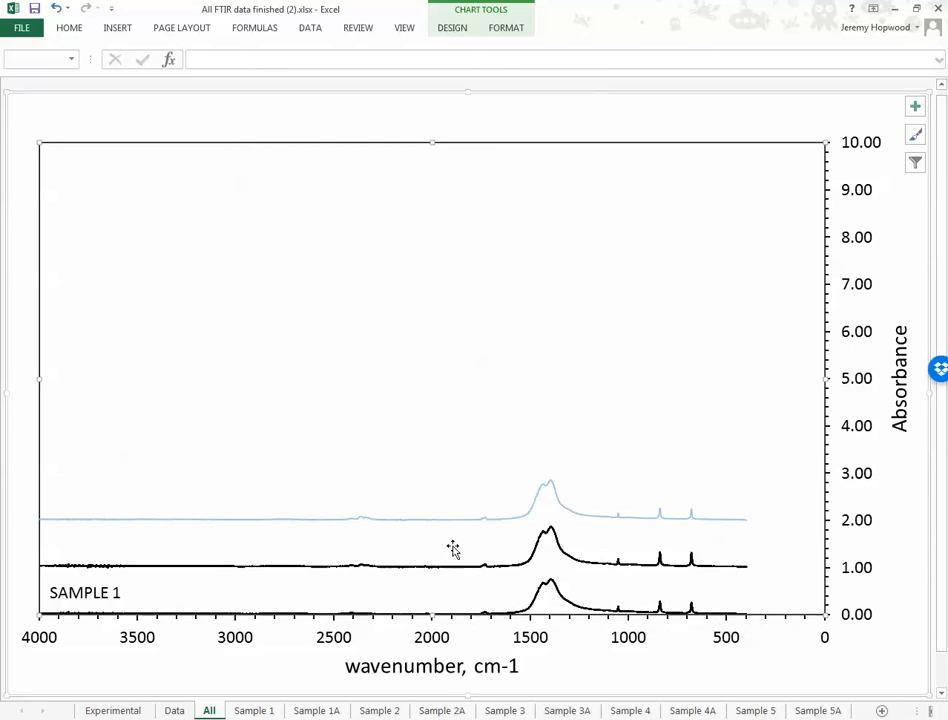
mouse_move(692, 532)
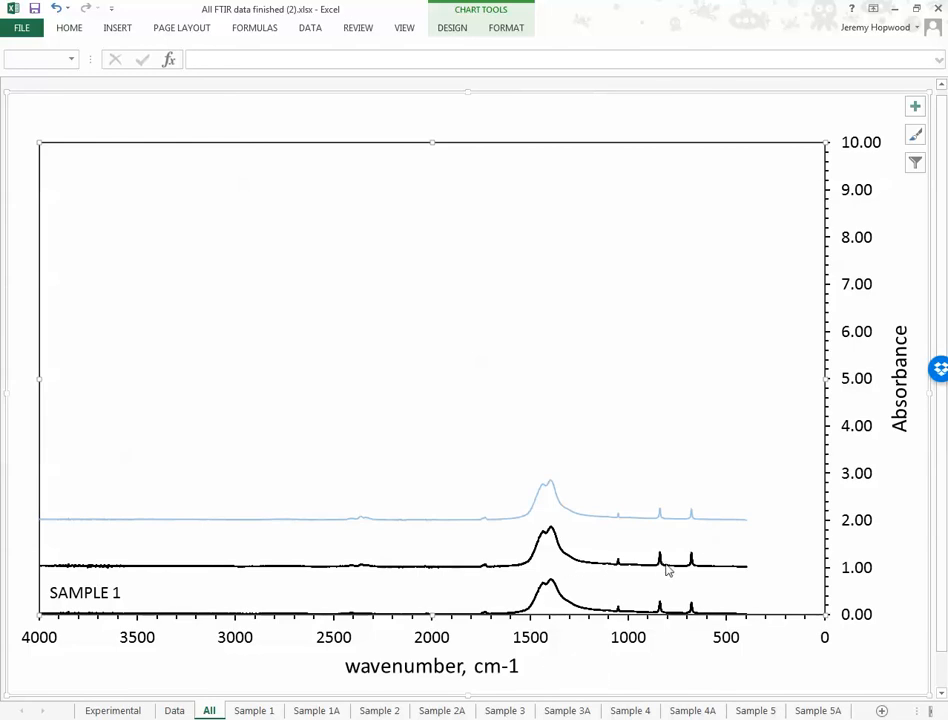
mouse_move(552, 590)
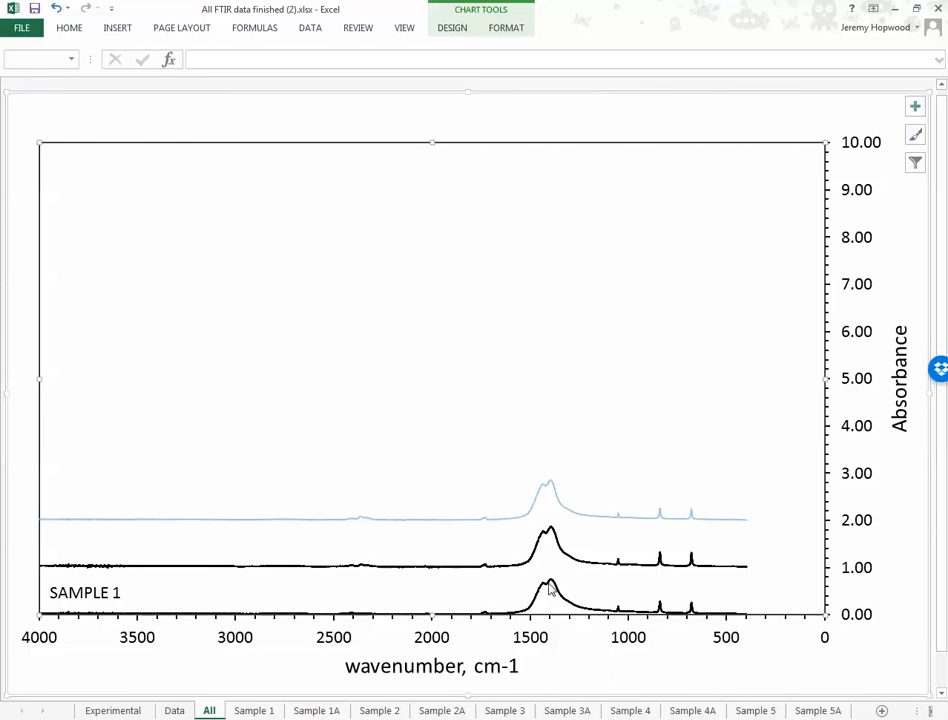
mouse_move(552, 578)
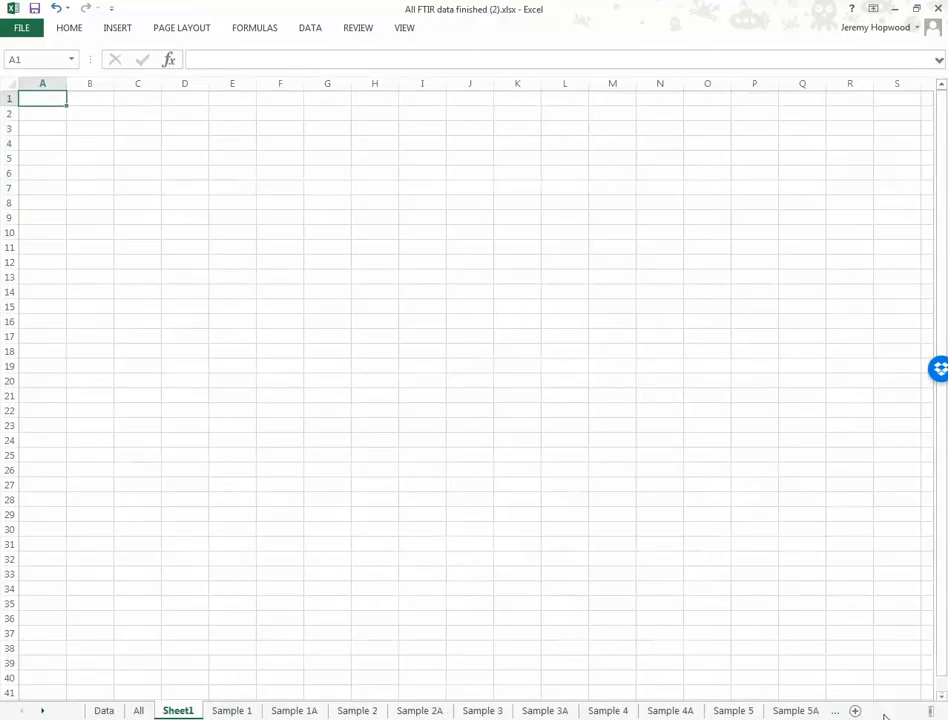
Step: Browse the sheet tabs, adding blank sheets, and return to the All chart
left_click(796, 710)
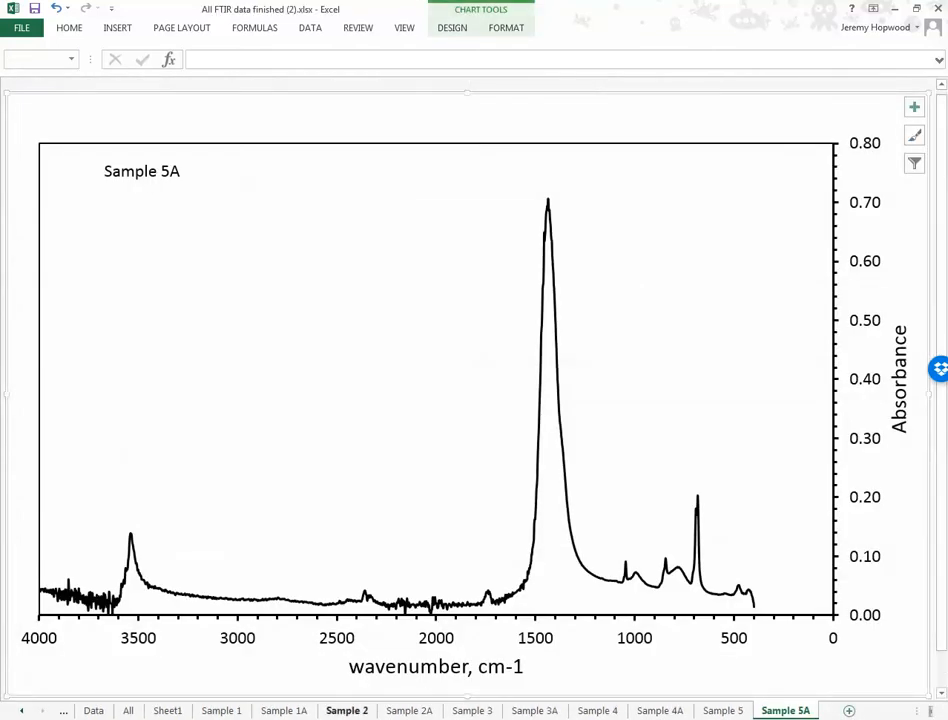
left_click(128, 712)
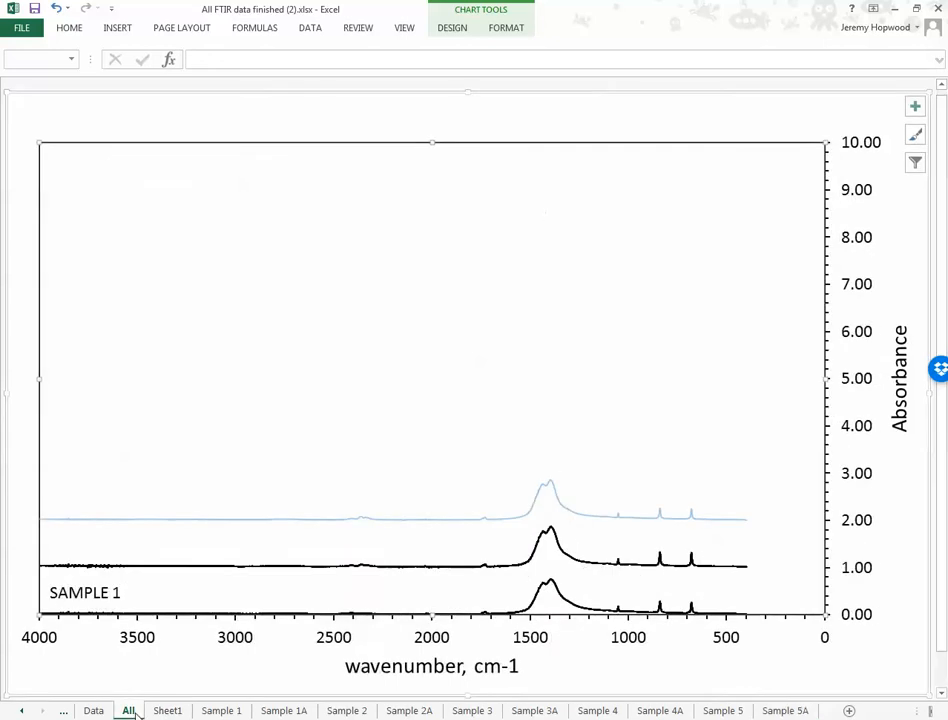
left_click(168, 710)
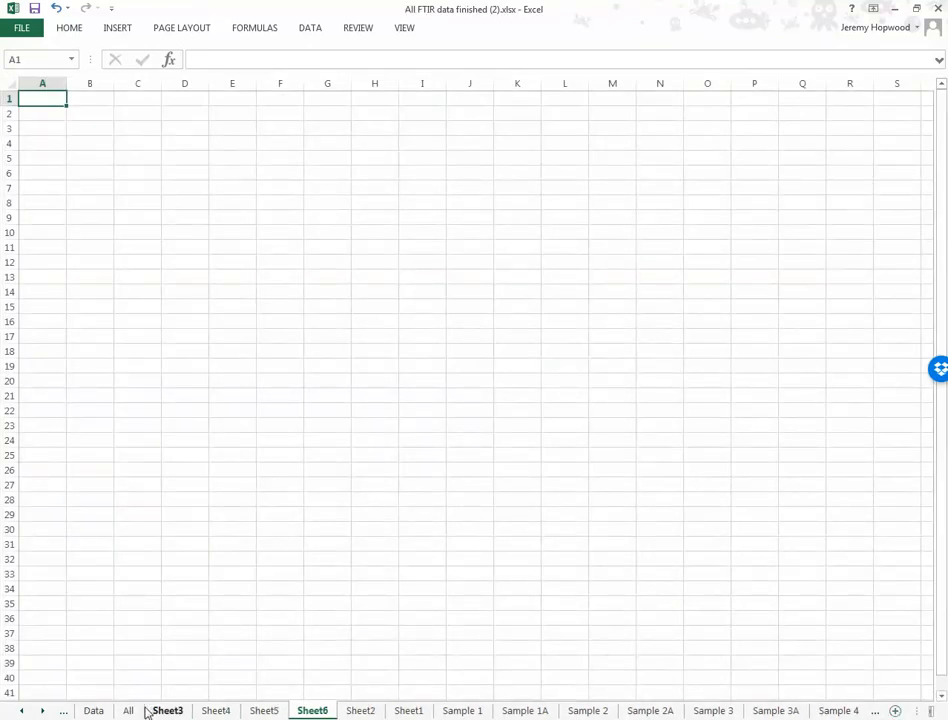
left_click(128, 710)
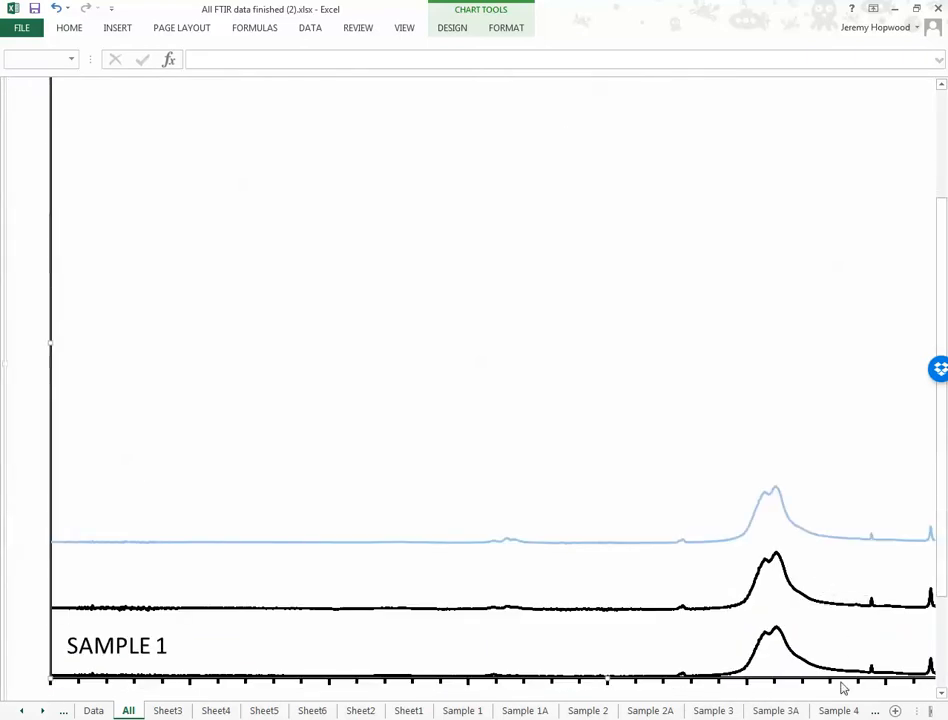
mouse_move(816, 664)
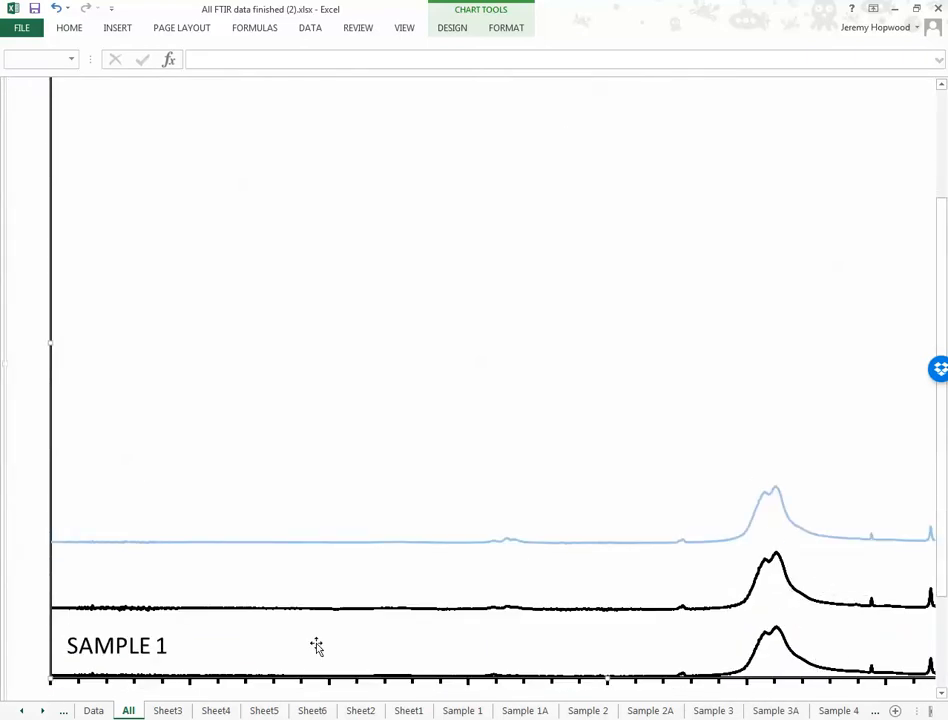
Step: Format the Sample 2 series as a solid black line, settling the width at 1.5 pt
right_click(776, 540)
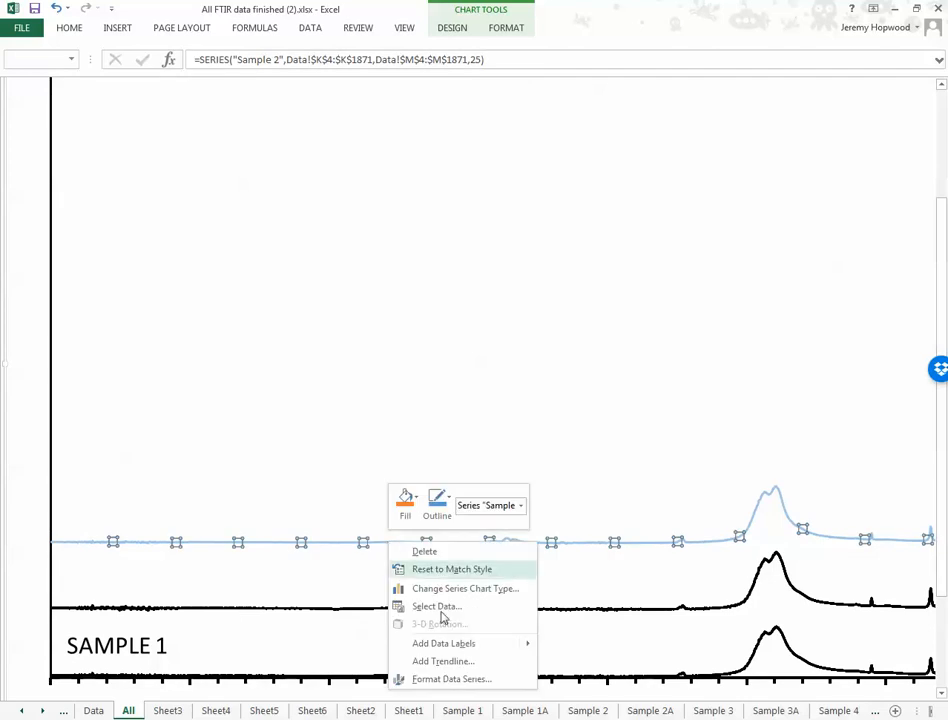
left_click(452, 680)
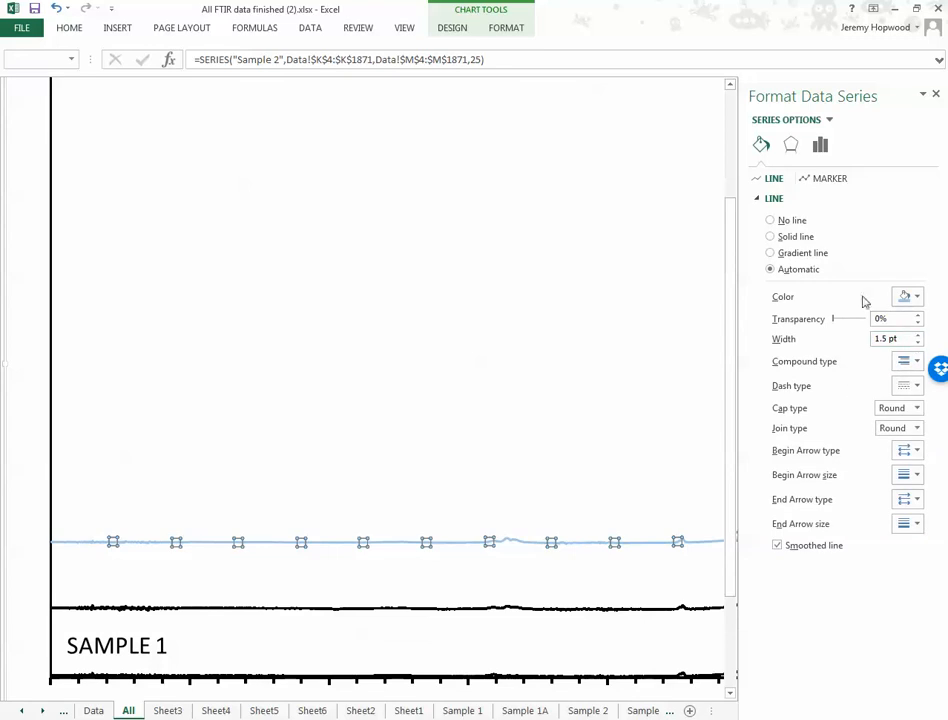
left_click(770, 236)
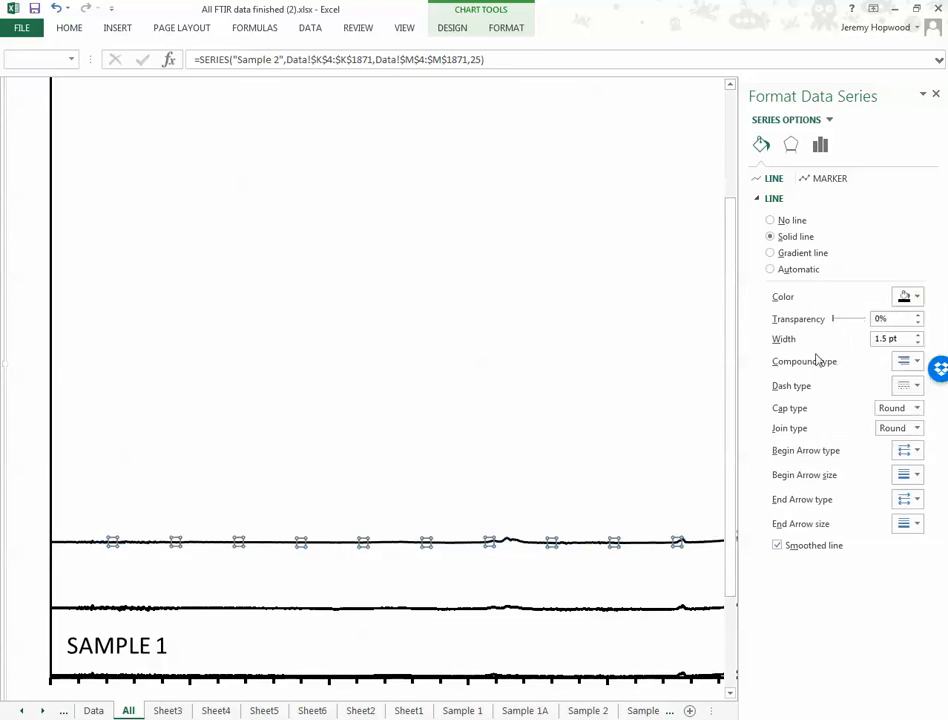
left_click(916, 344)
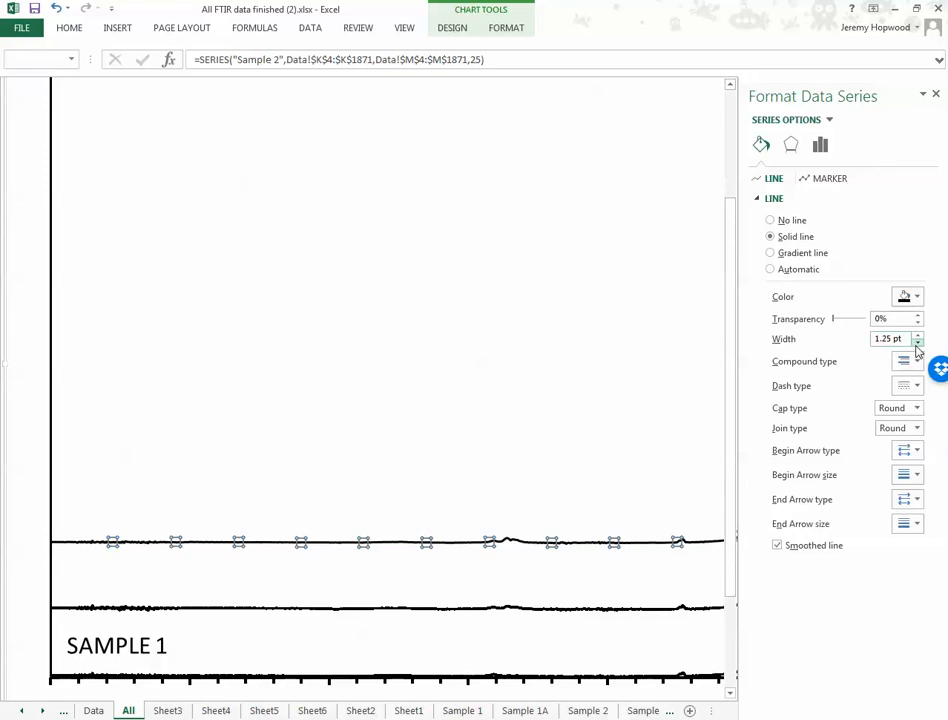
left_click(916, 344)
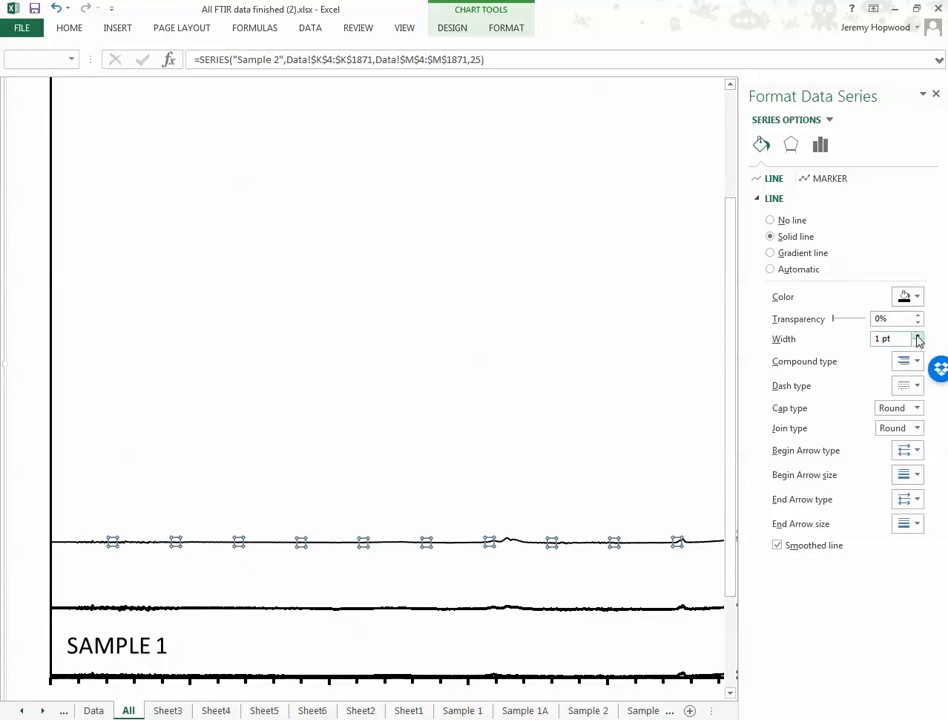
left_click(916, 334)
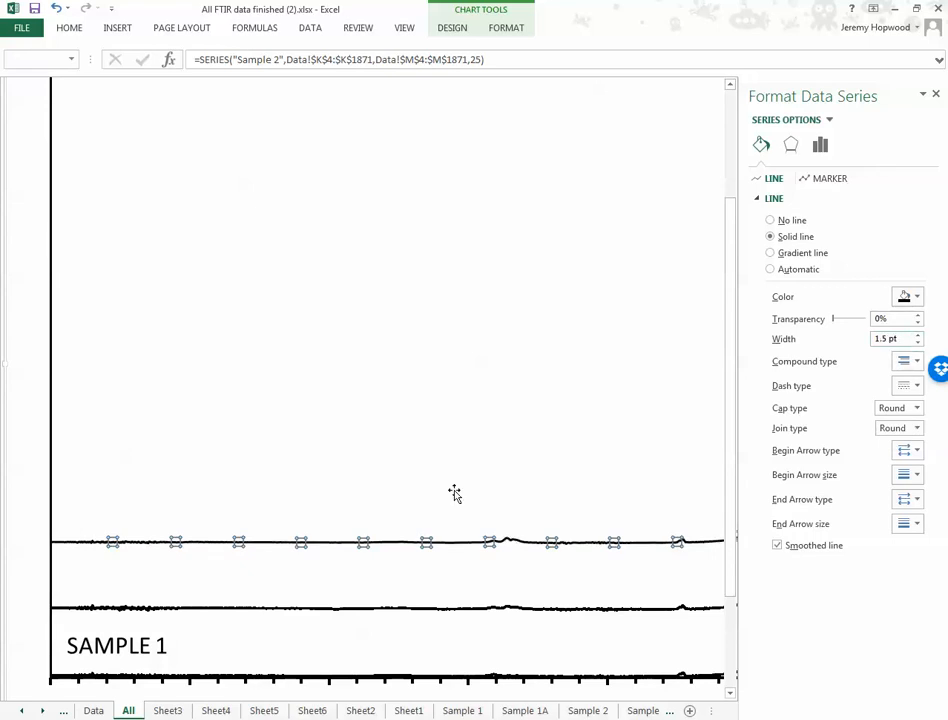
left_click(936, 94)
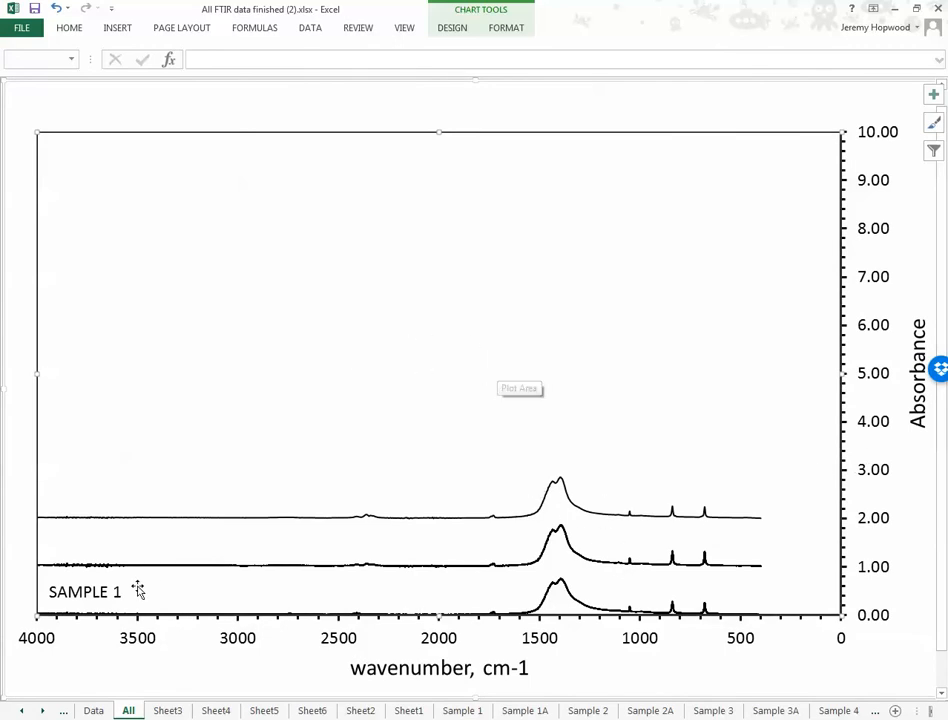
Step: Add a fourth series named Sample 2A with its values from the Data sheet, plotting near 3.00
right_click(520, 388)
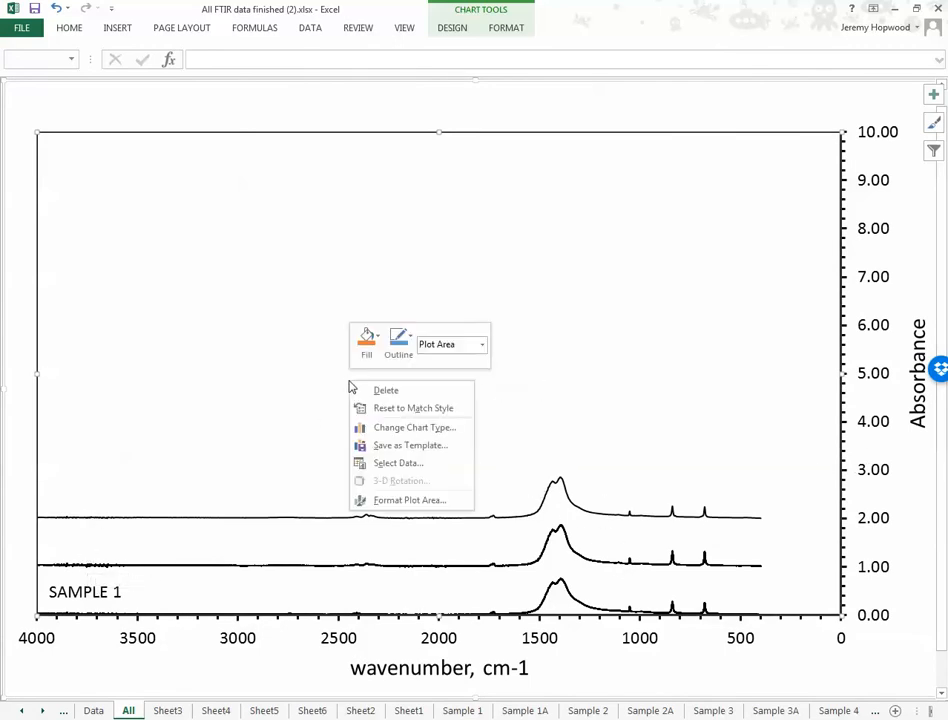
left_click(398, 462)
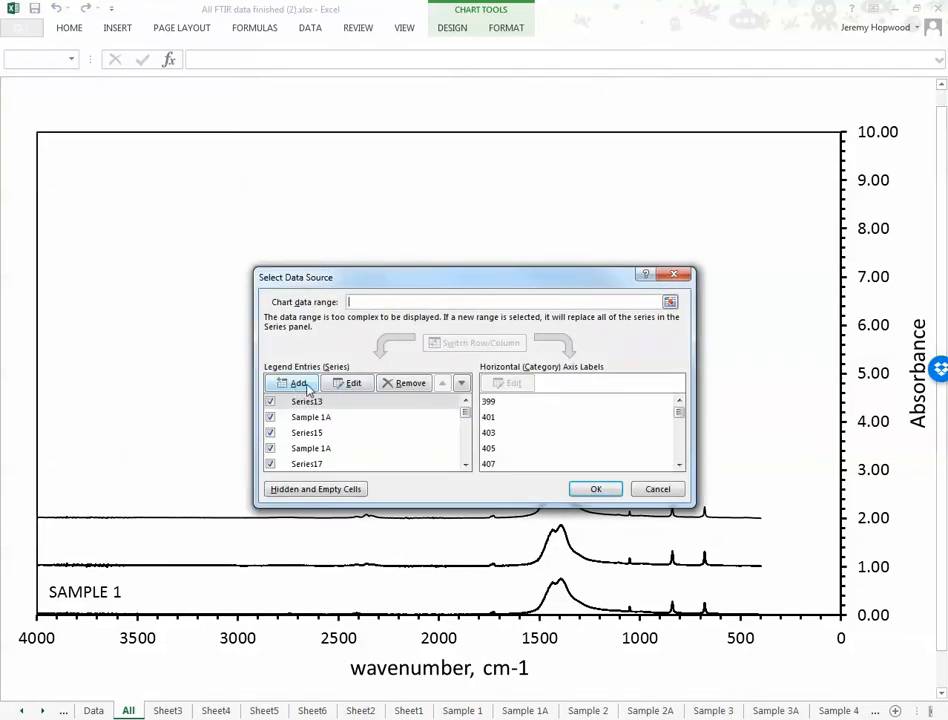
left_click(292, 384)
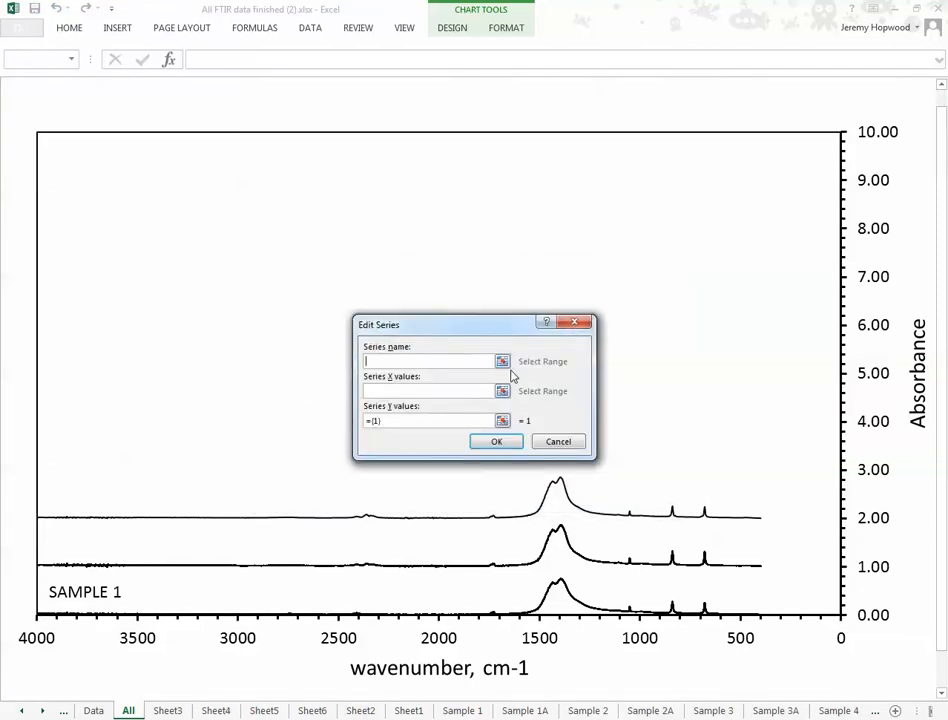
type("Sam")
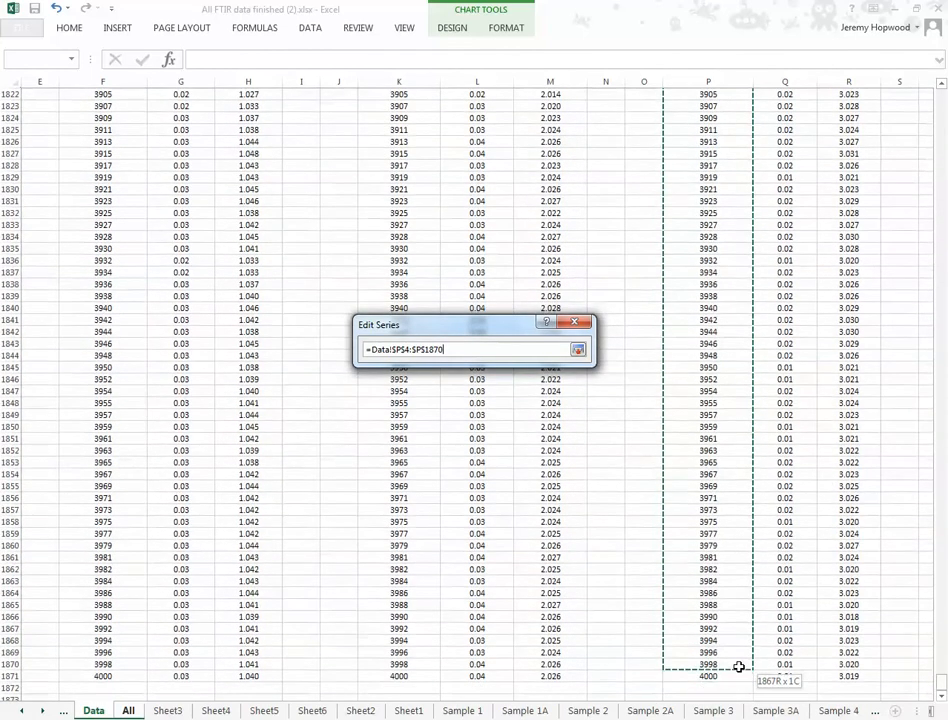
left_click(578, 348)
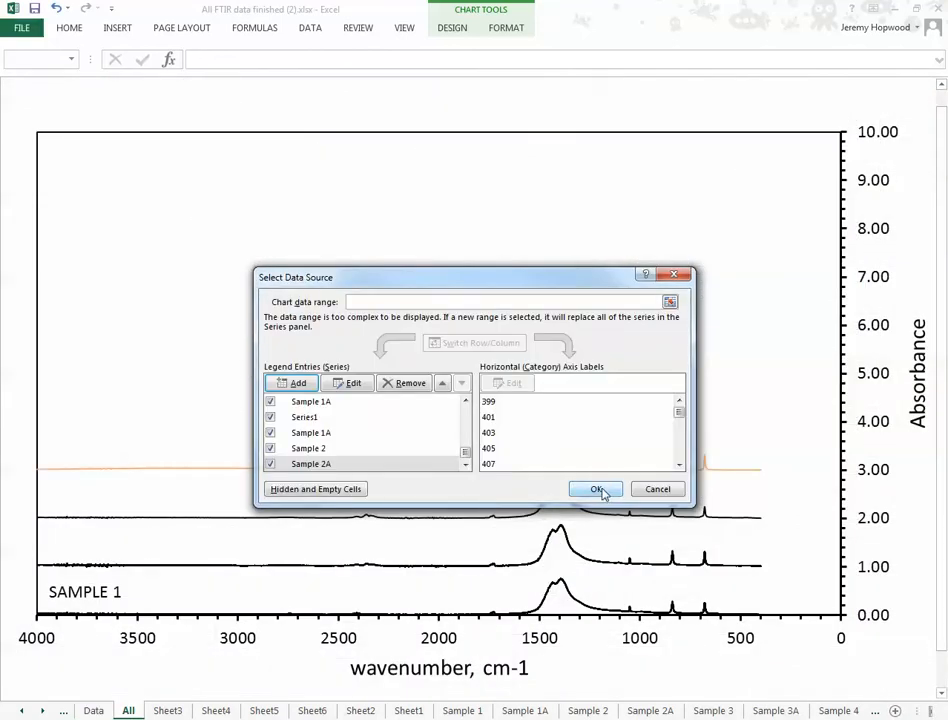
left_click(596, 488)
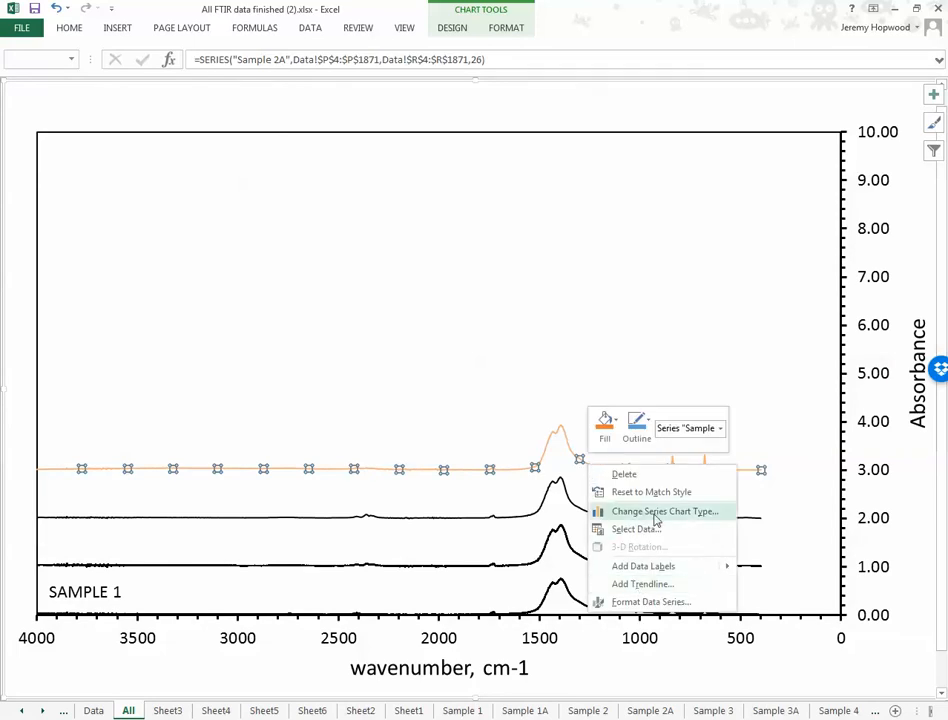
Step: Format the Sample 2A series as a solid black line matching the others
left_click(648, 600)
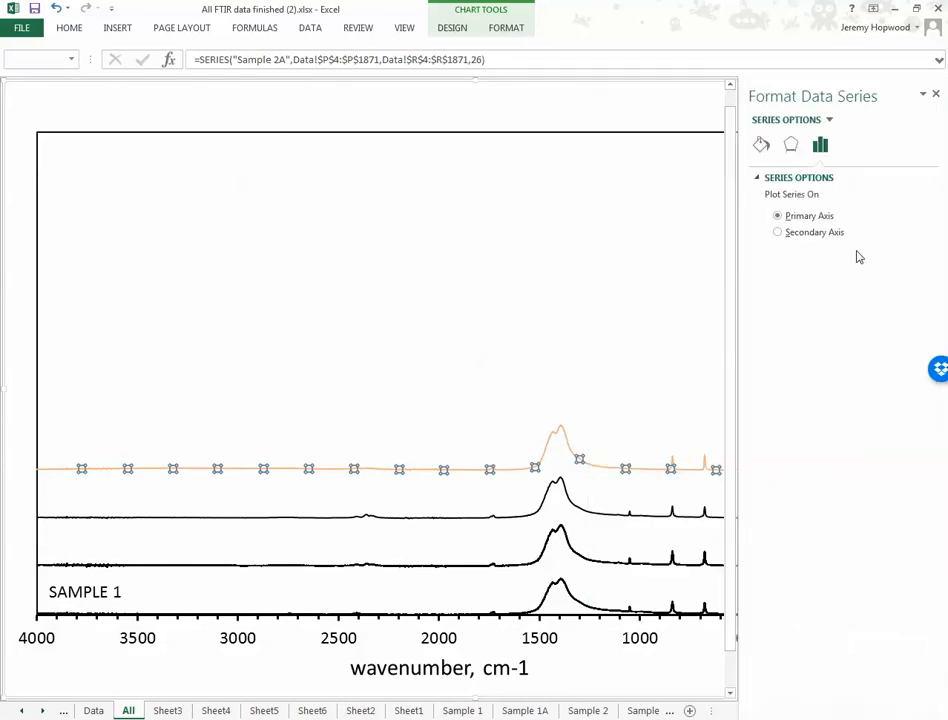
left_click(760, 144)
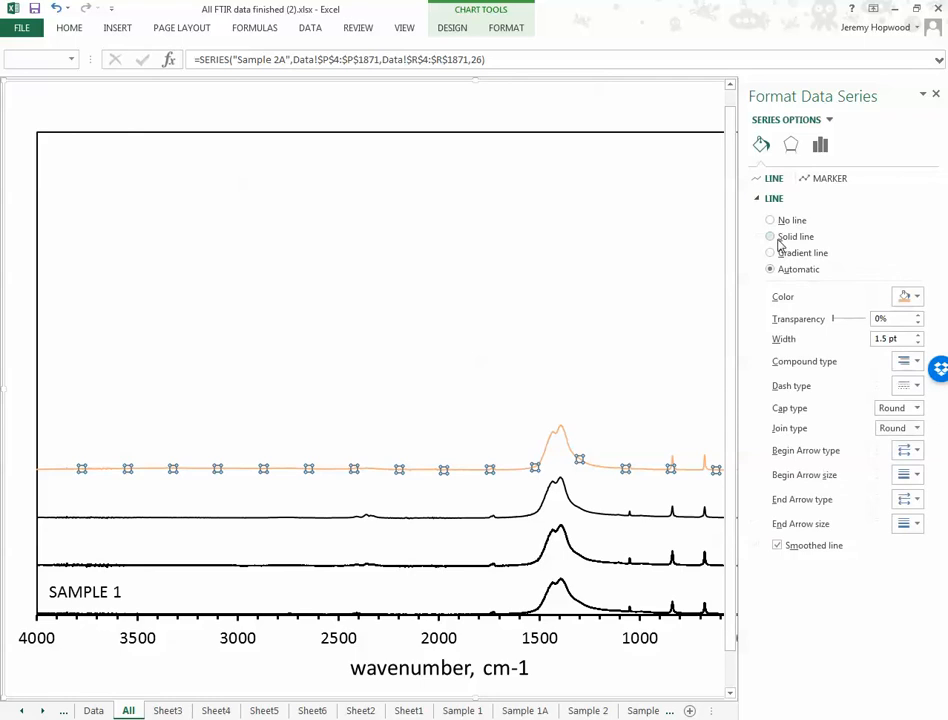
left_click(770, 236)
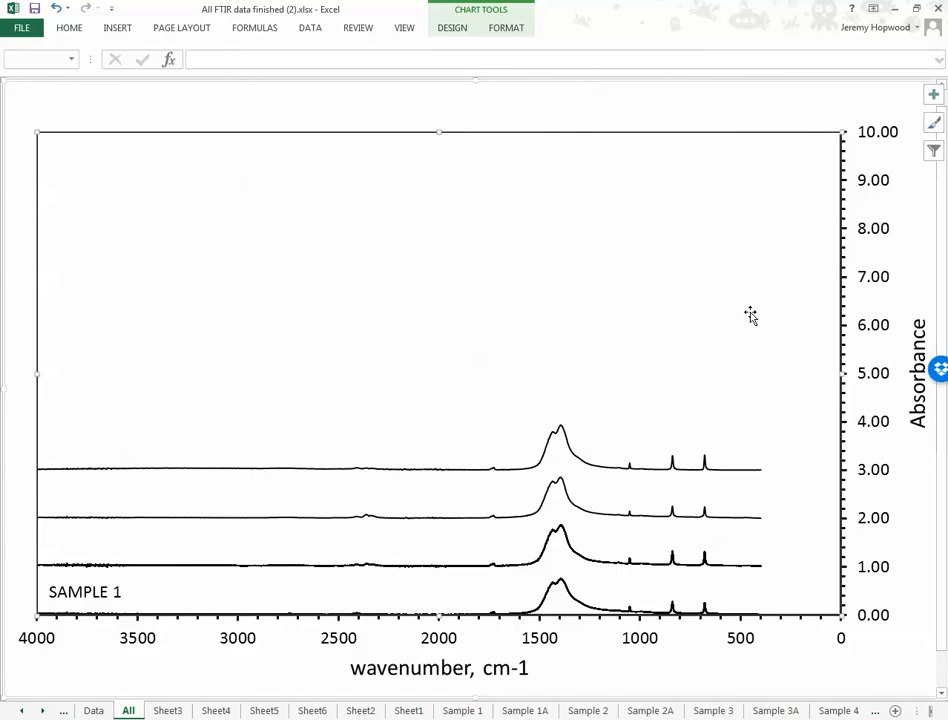
mouse_move(118, 32)
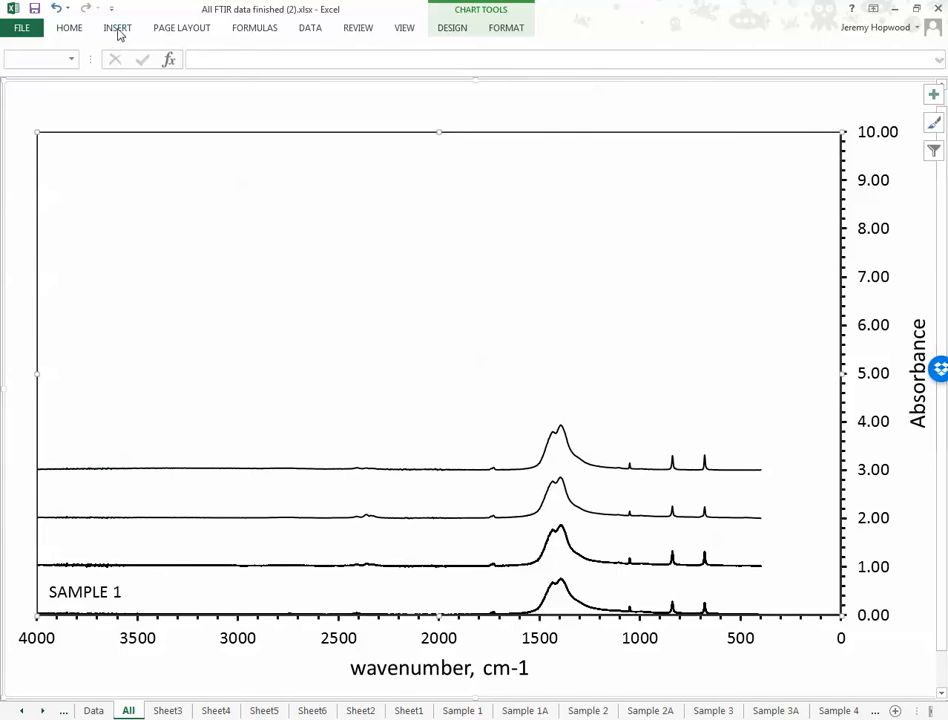
Step: Insert text-box labels Sample 1, Sample 1A and Sample 2 and place them above their spectra
left_click(116, 28)
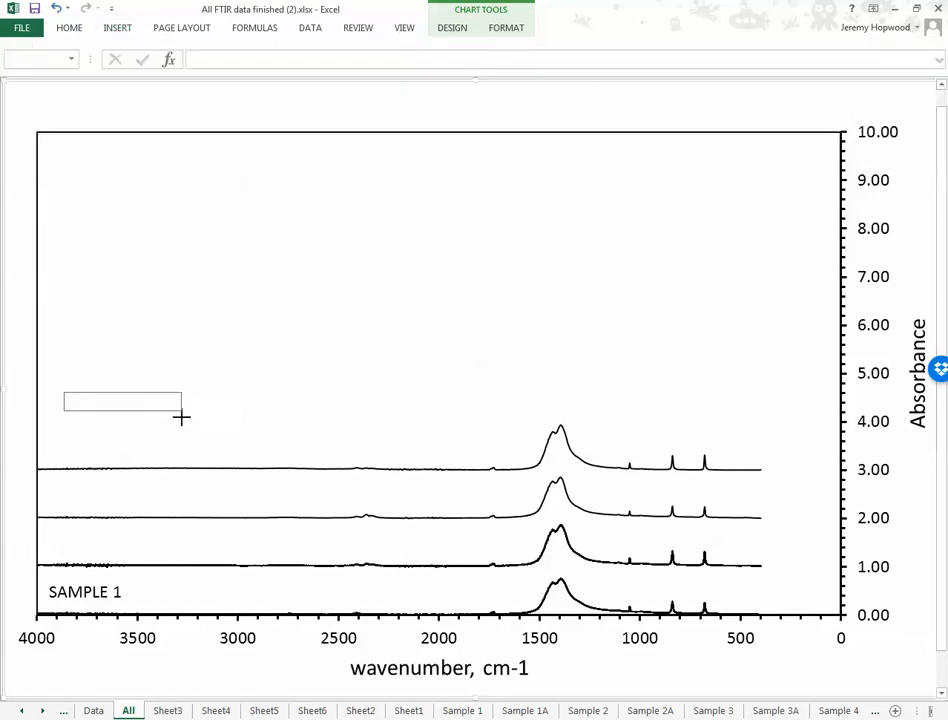
type("Sample 1A")
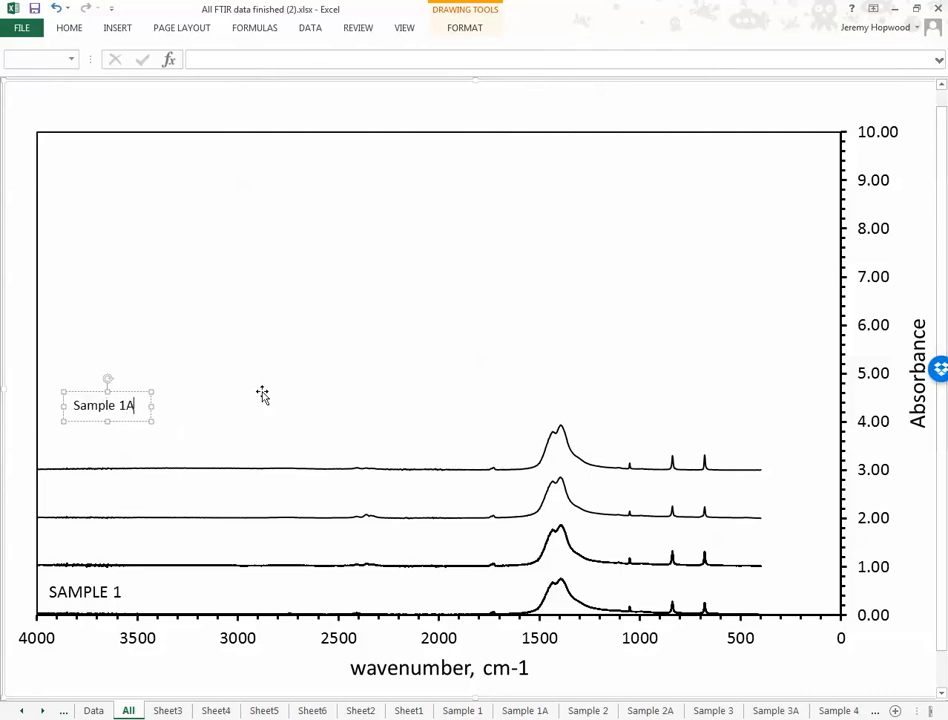
left_click_drag(108, 404, 78, 538)
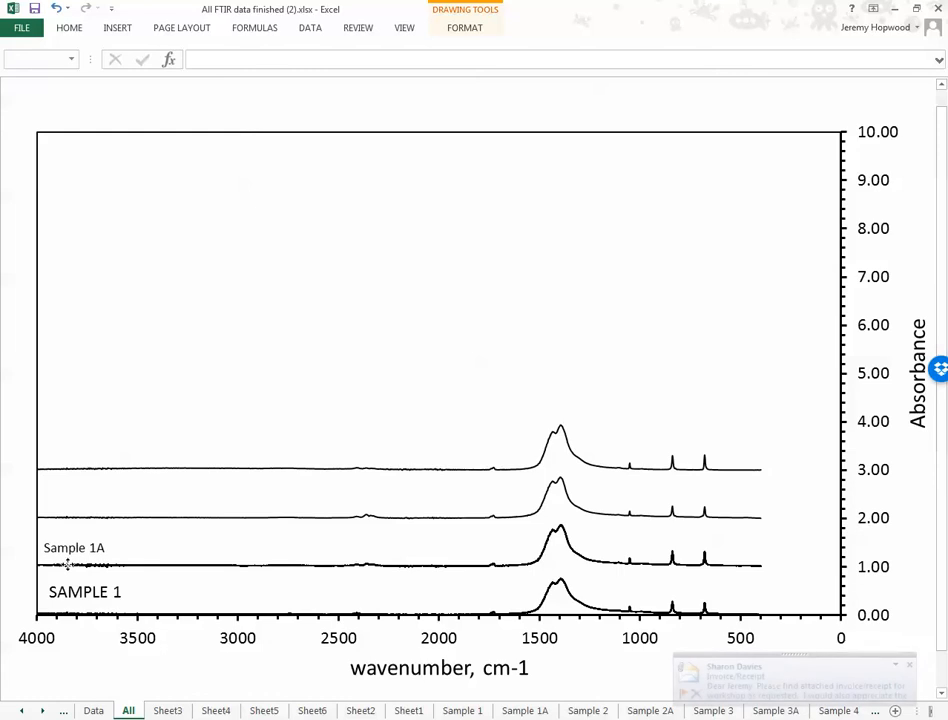
left_click(84, 592)
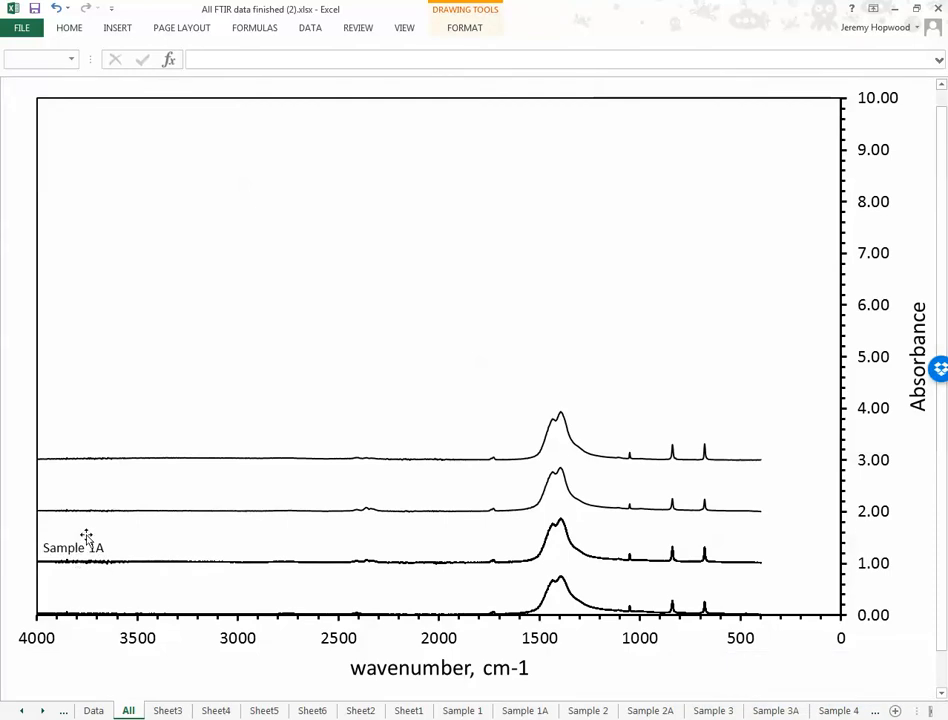
left_click_drag(72, 548, 50, 100)
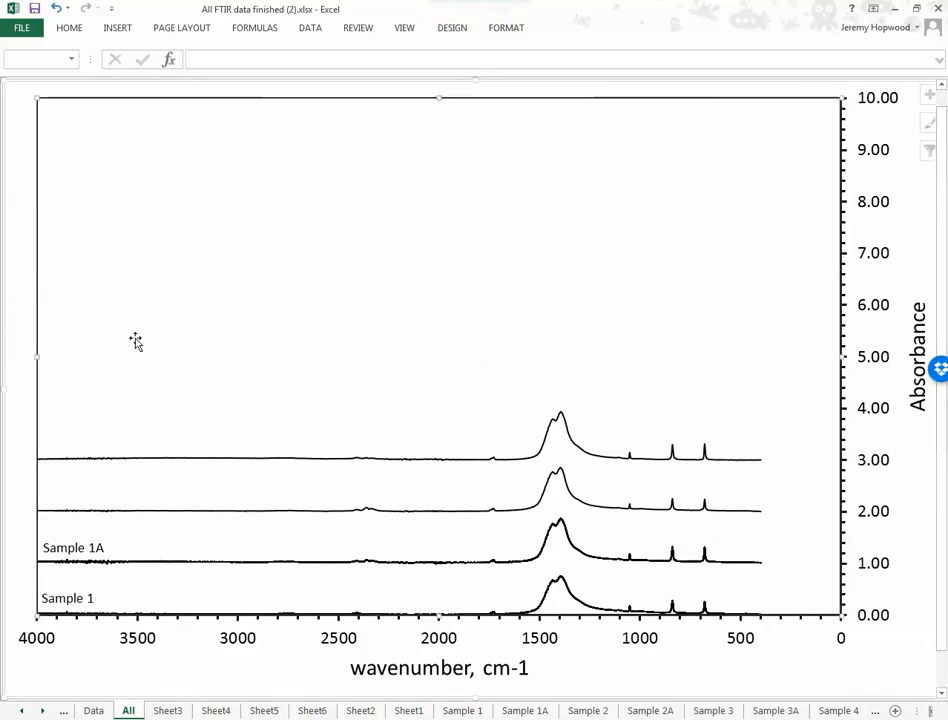
Step: Copy a label, position it beside the top spectrum and begin editing it to Sample 2A
left_click(48, 100)
type("Sample 2")
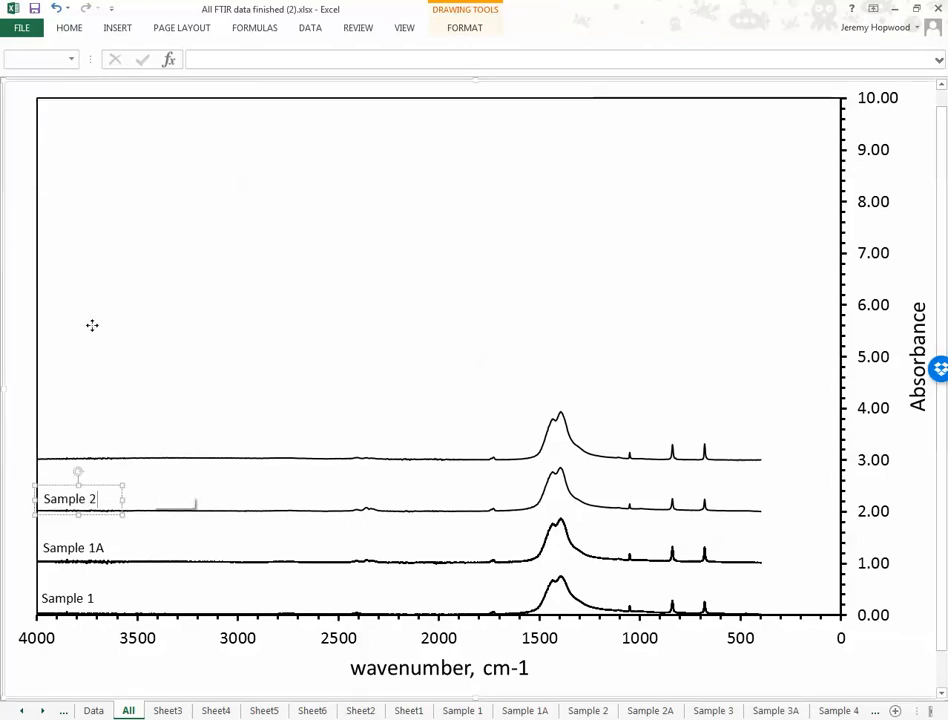
left_click_drag(80, 498, 48, 100)
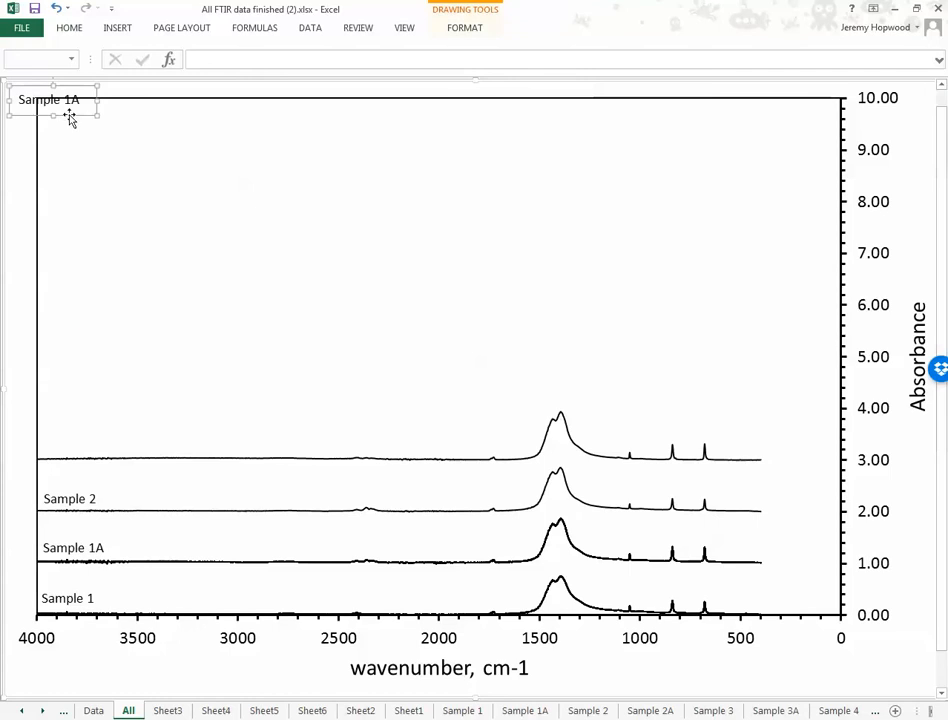
left_click_drag(56, 100, 76, 444)
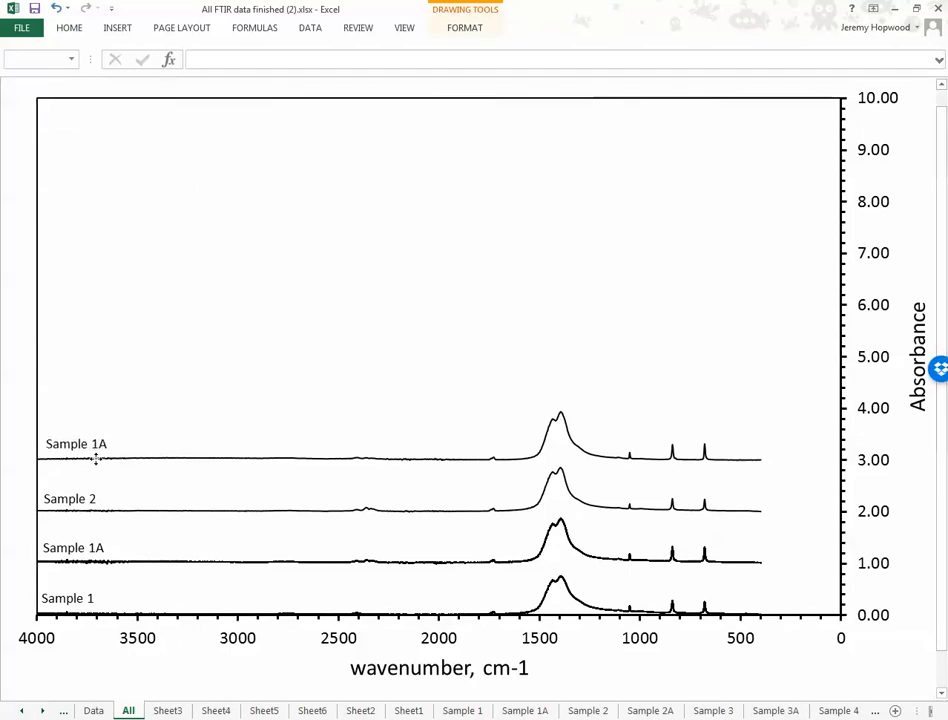
left_click(76, 444)
type("2")
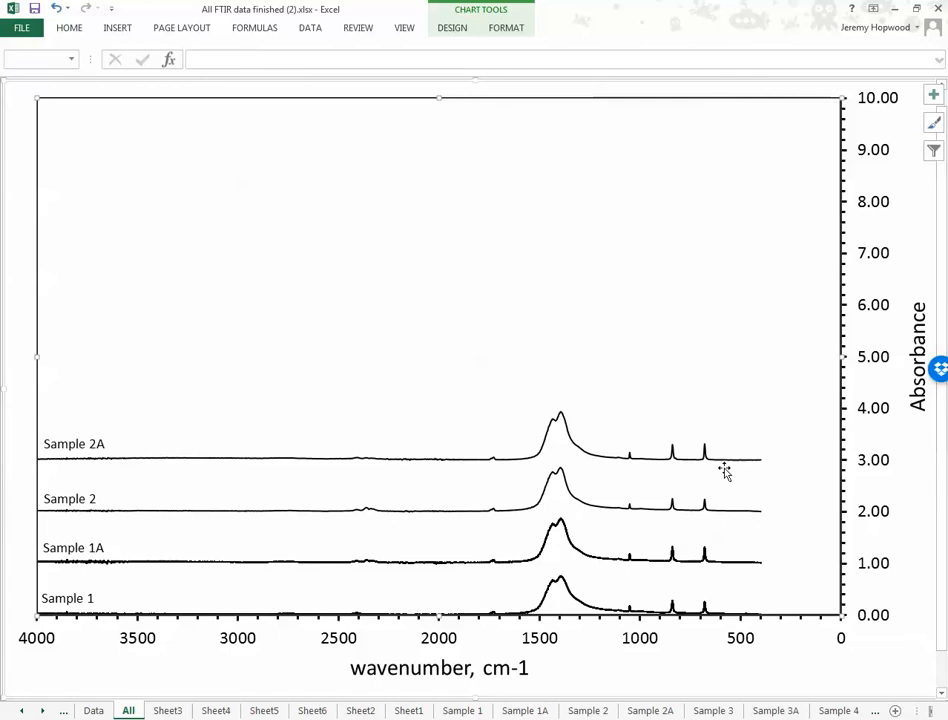
mouse_move(892, 168)
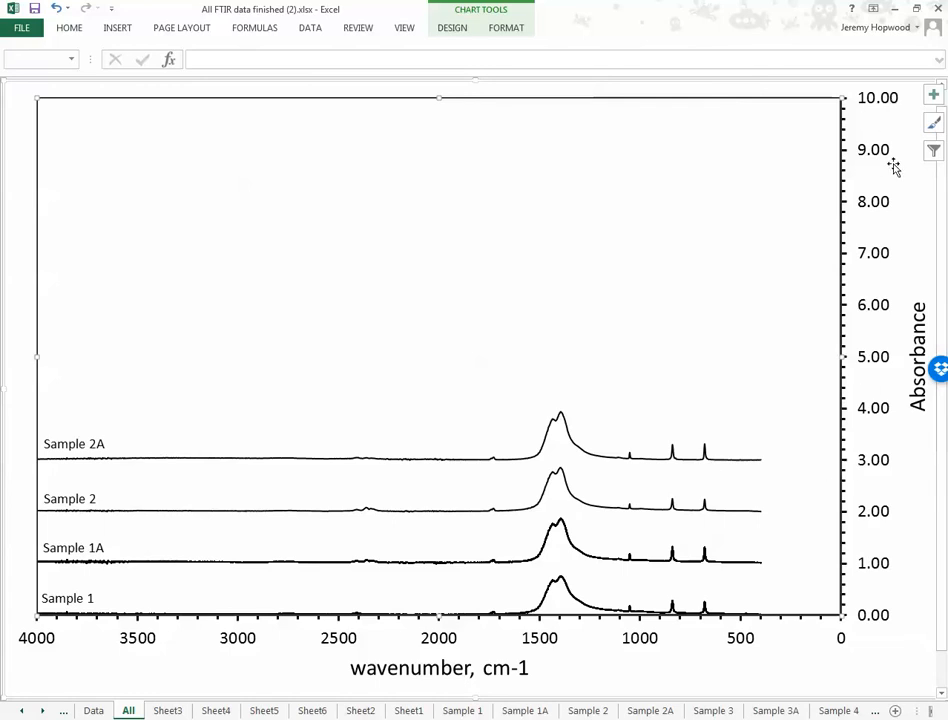
mouse_move(928, 210)
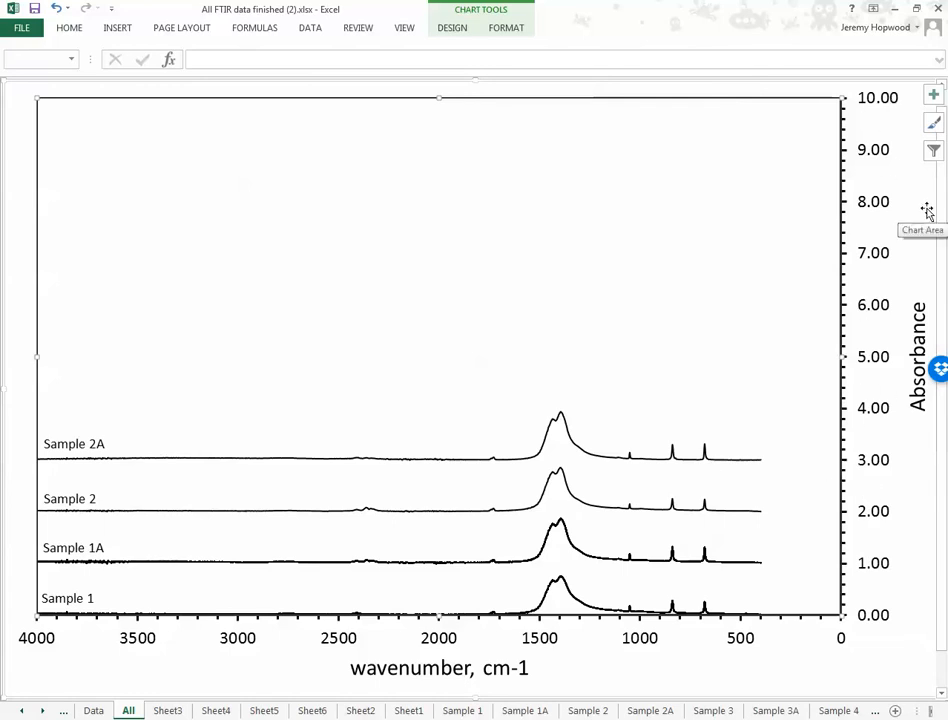
mouse_move(632, 408)
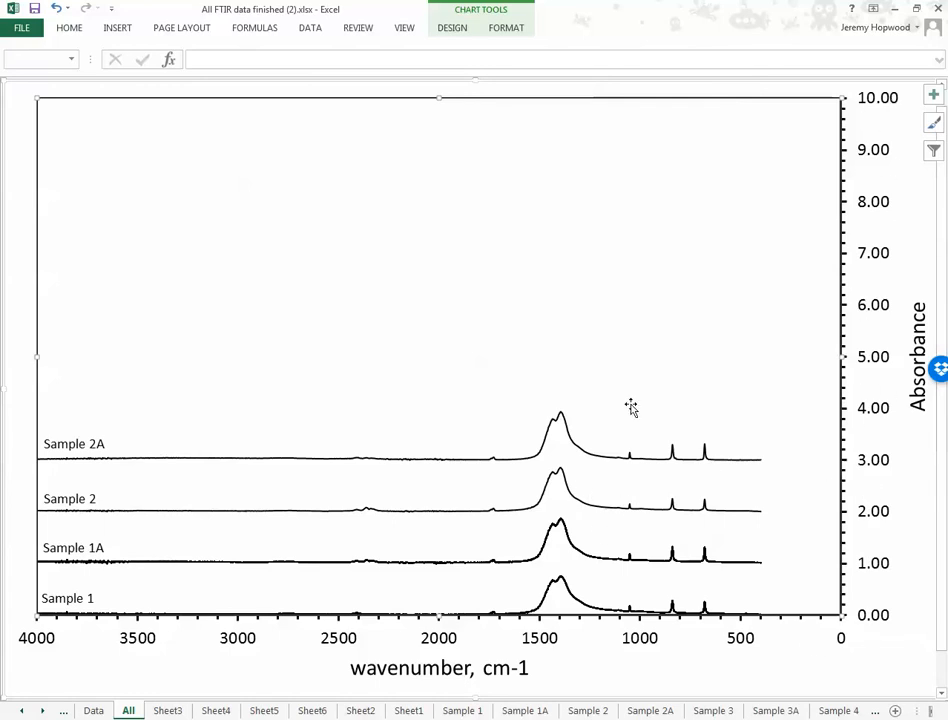
mouse_move(856, 202)
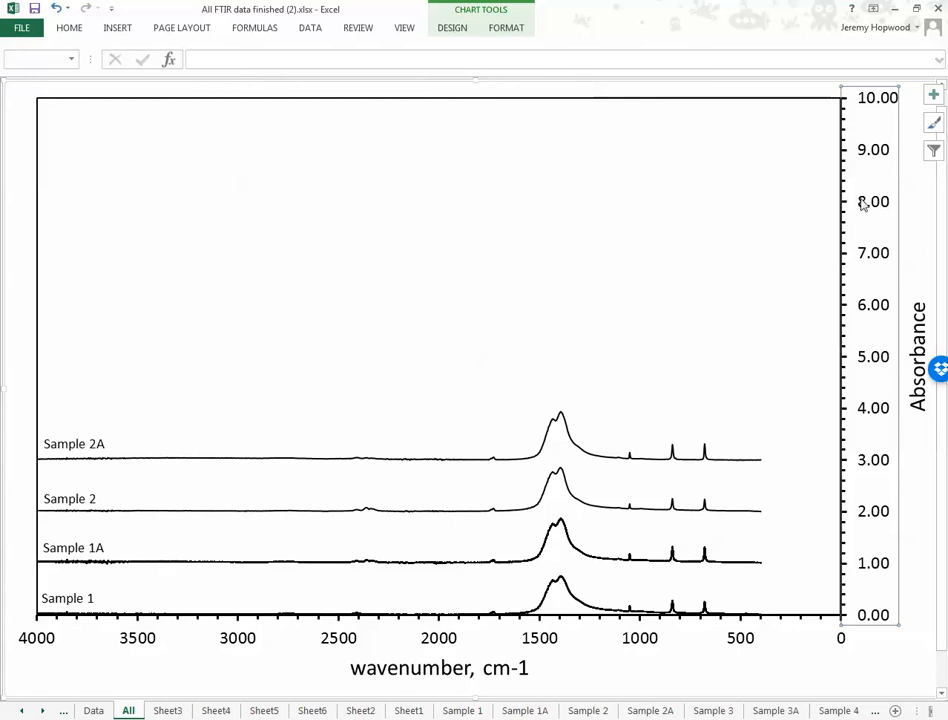
Step: Browse the vertical axis's text options in Format Axis, then close the pane unchanged
right_click(876, 200)
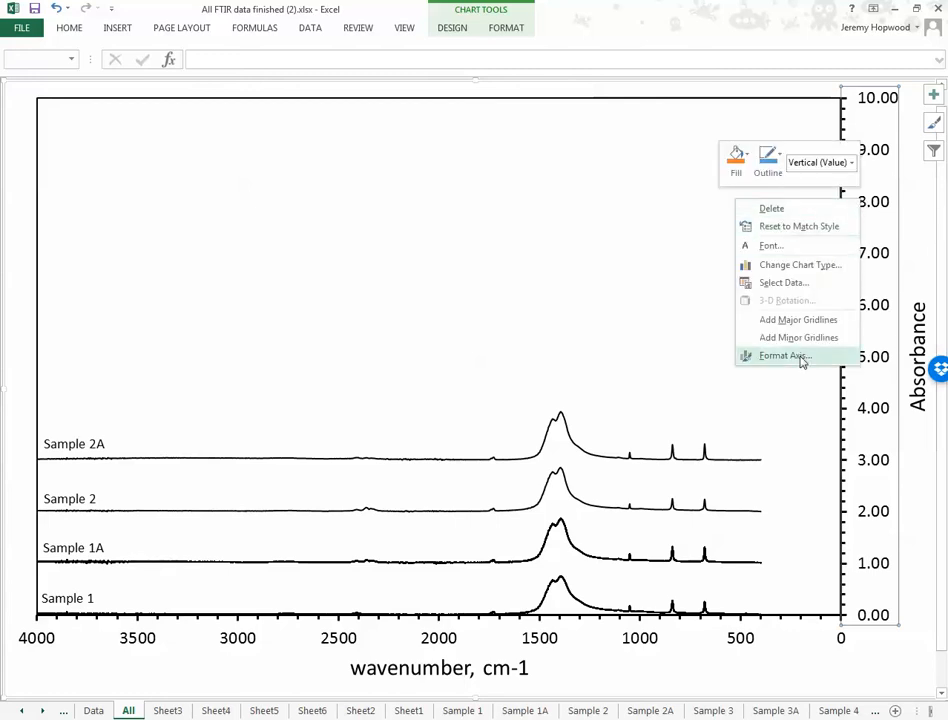
left_click(784, 356)
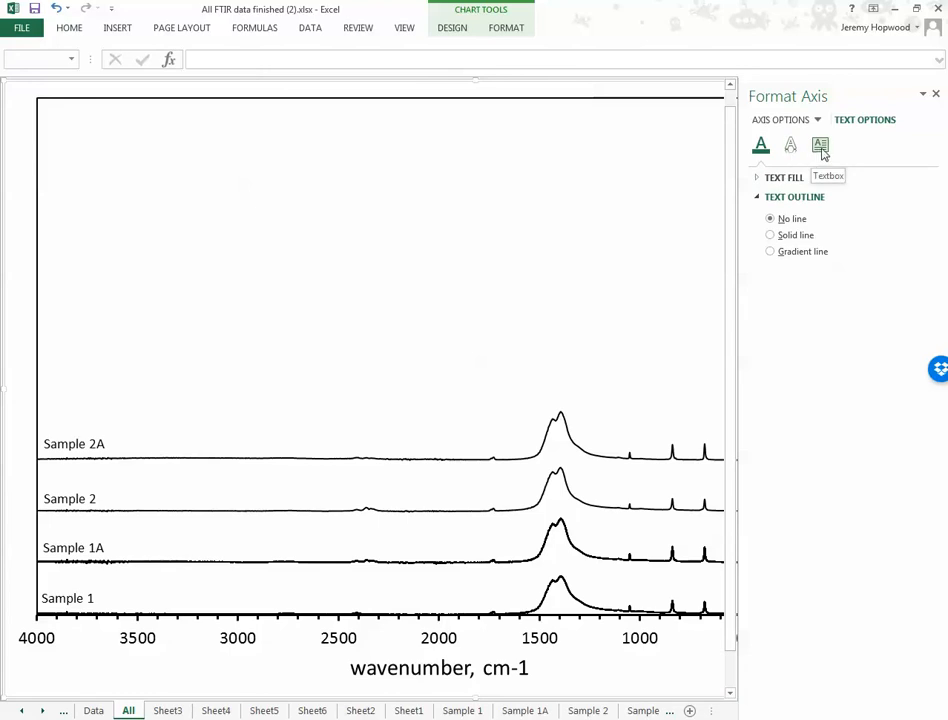
left_click(820, 146)
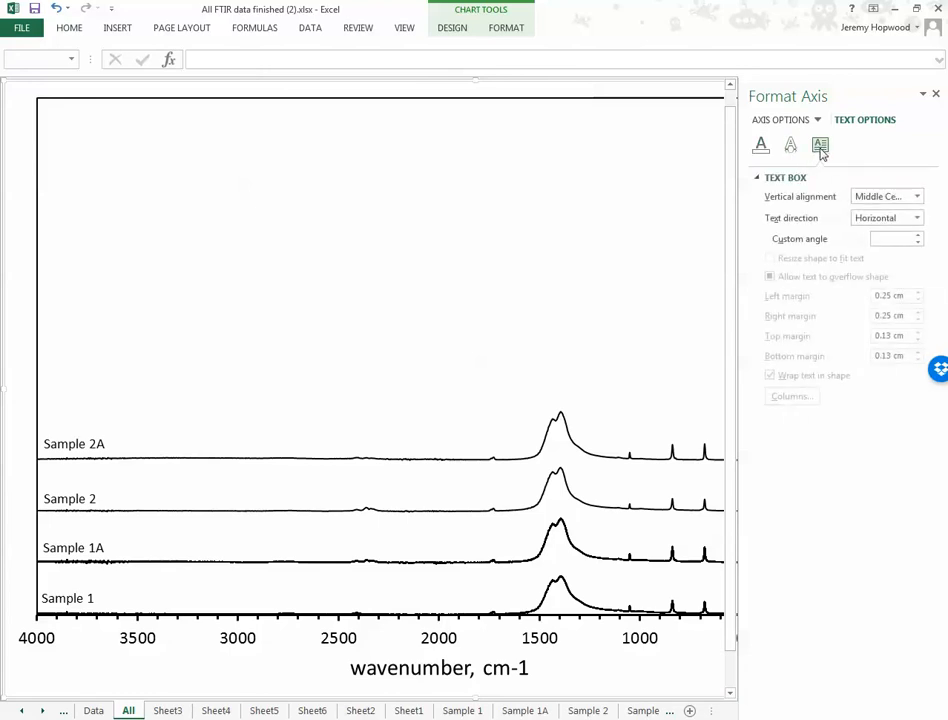
left_click(760, 146)
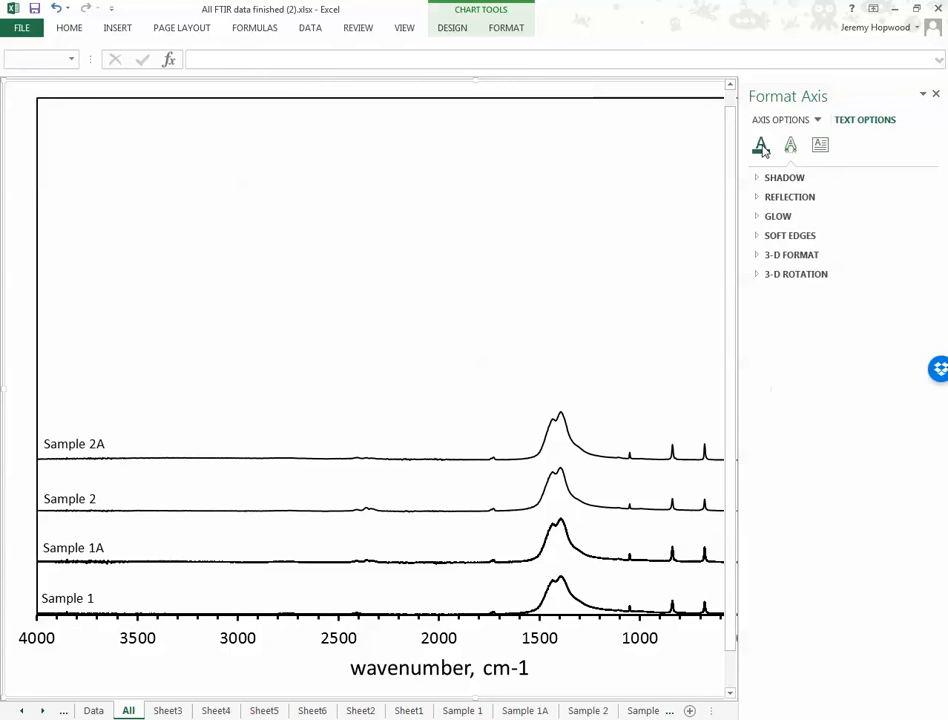
left_click(760, 144)
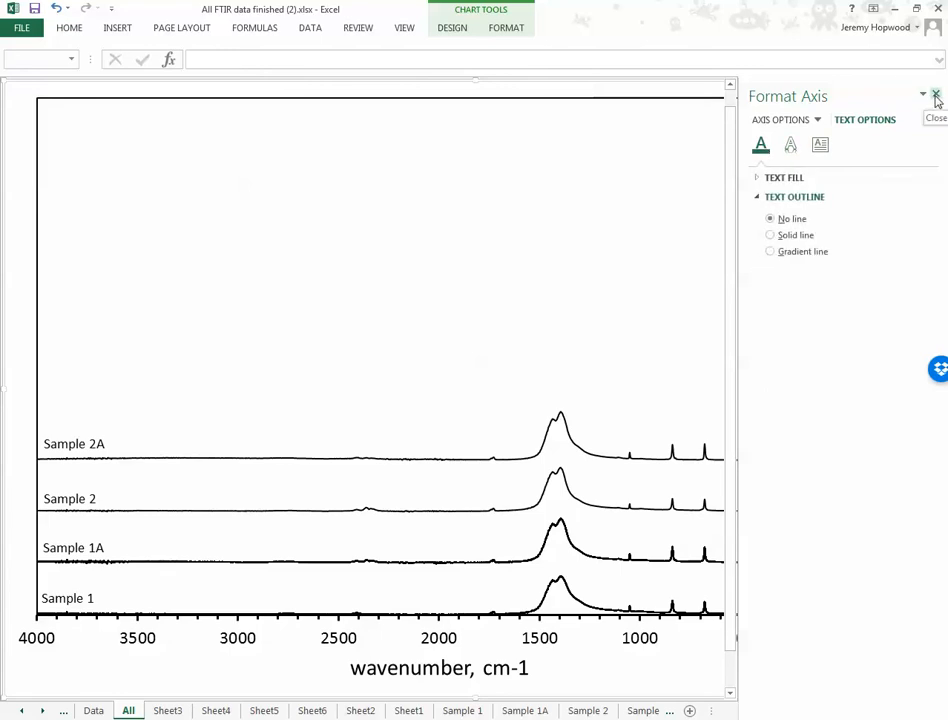
left_click(936, 94)
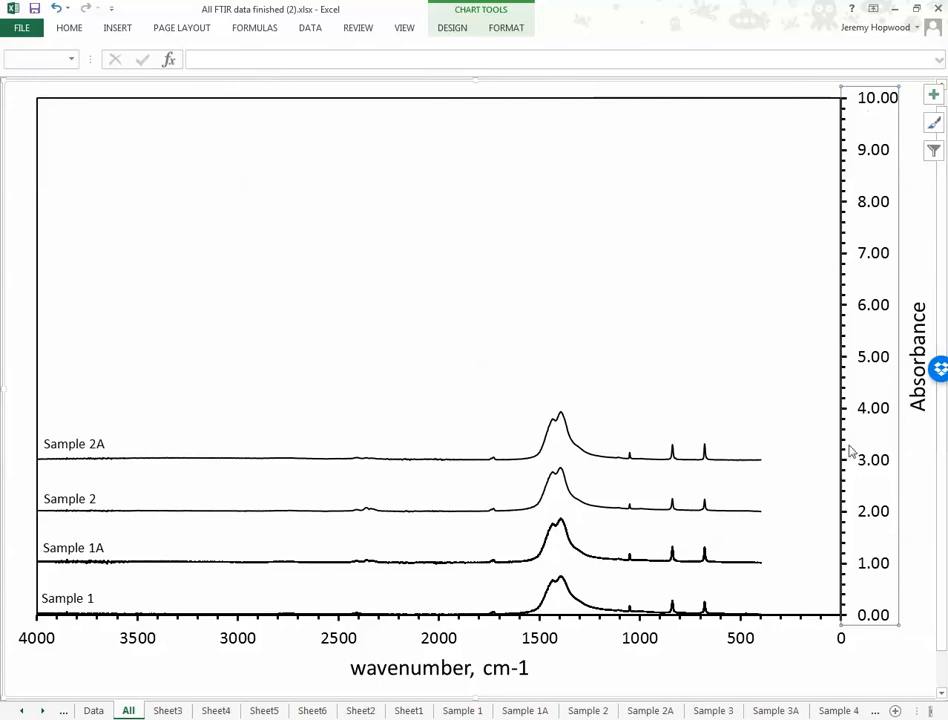
mouse_move(888, 548)
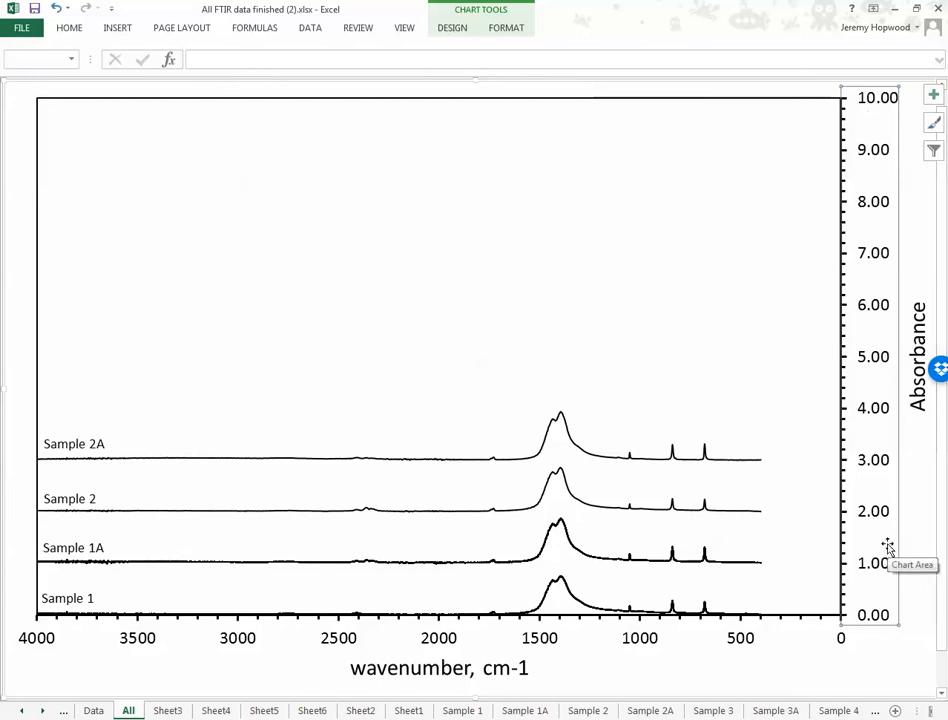
mouse_move(824, 560)
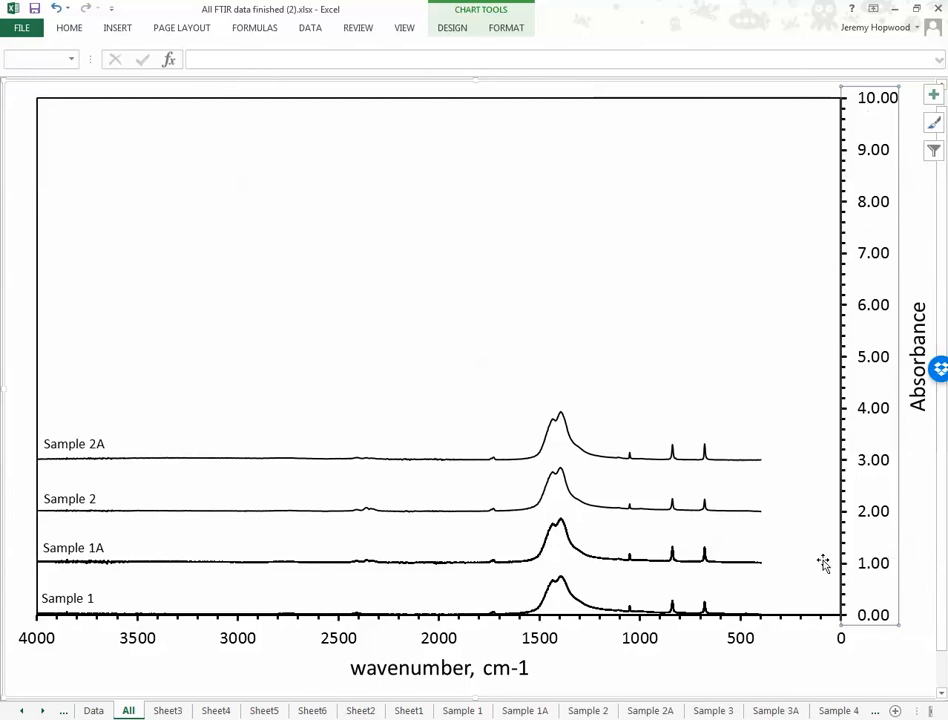
mouse_move(860, 342)
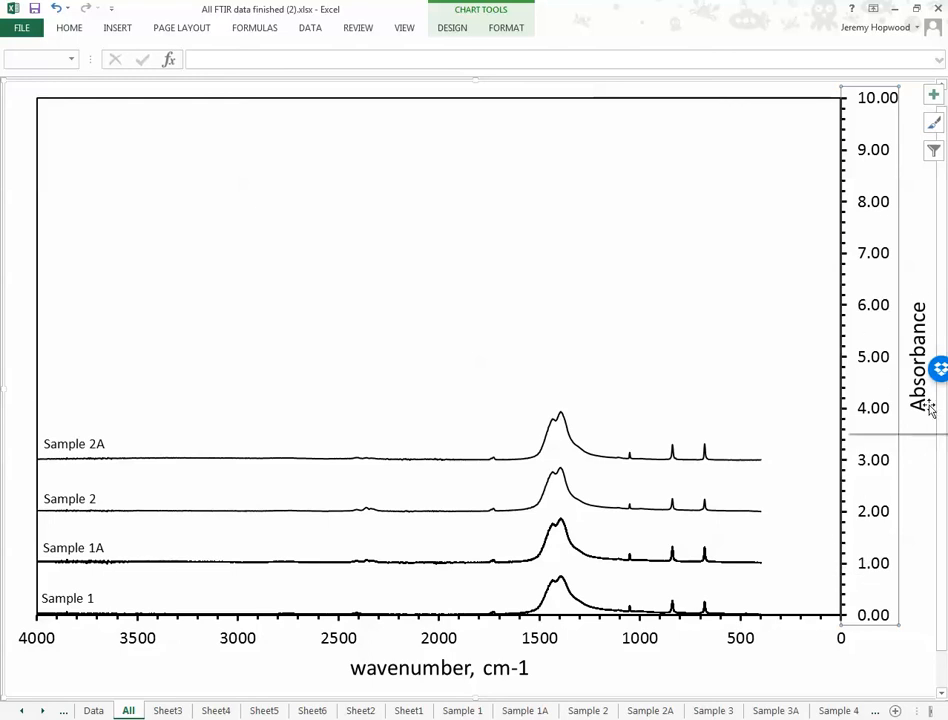
mouse_move(830, 200)
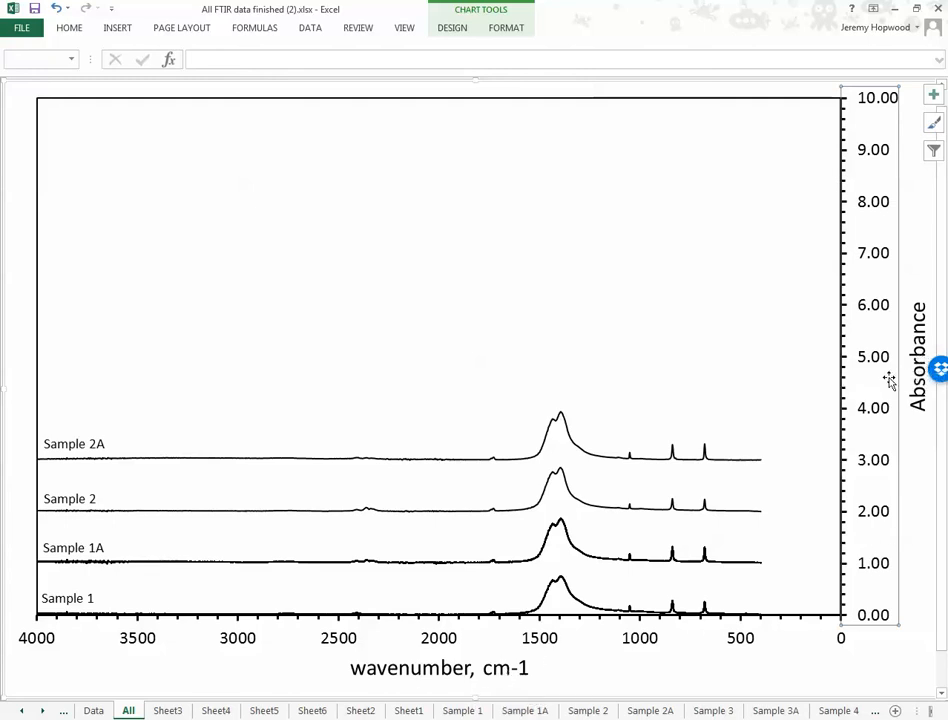
mouse_move(880, 470)
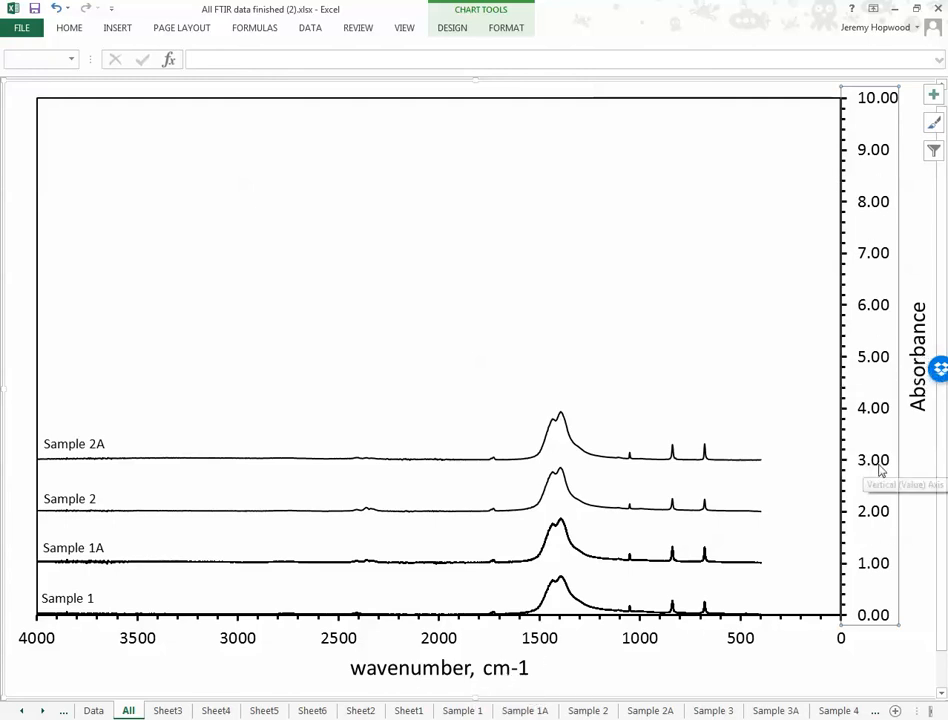
mouse_move(880, 470)
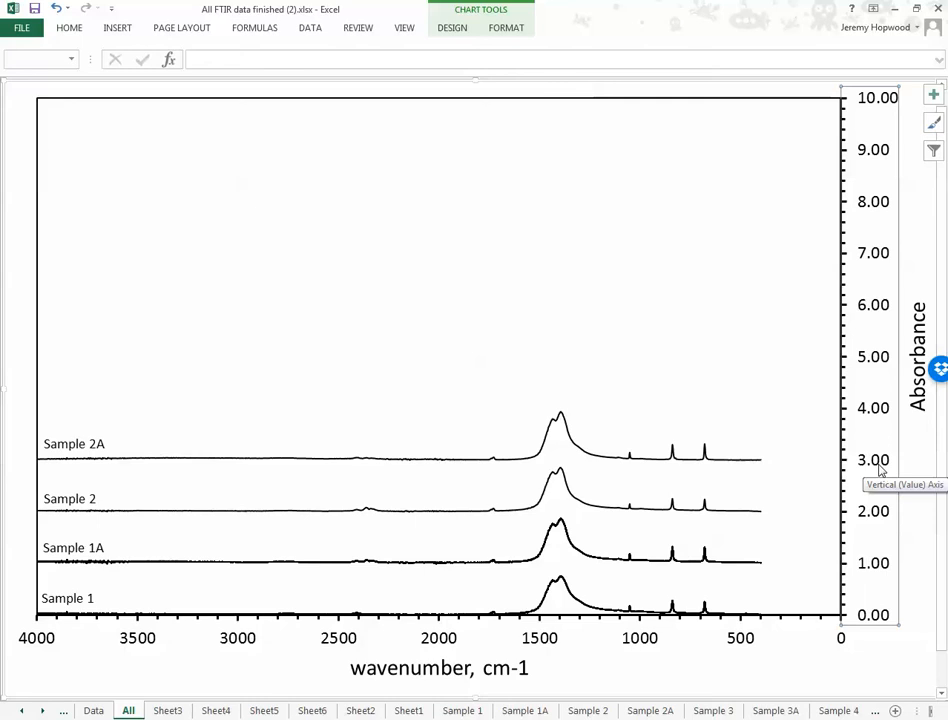
mouse_move(718, 562)
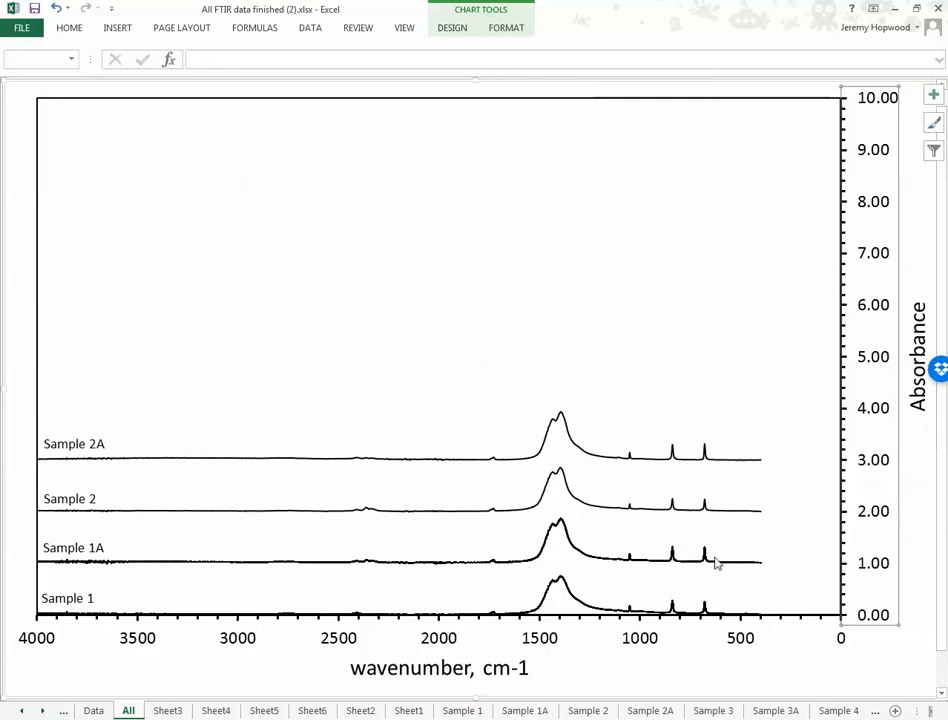
mouse_move(850, 496)
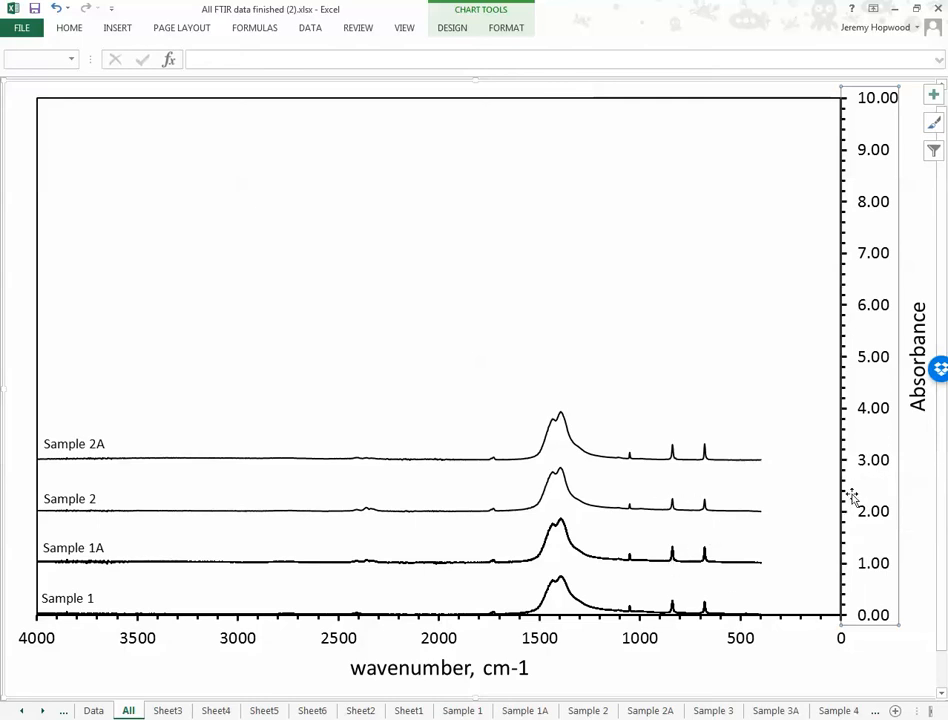
mouse_move(256, 442)
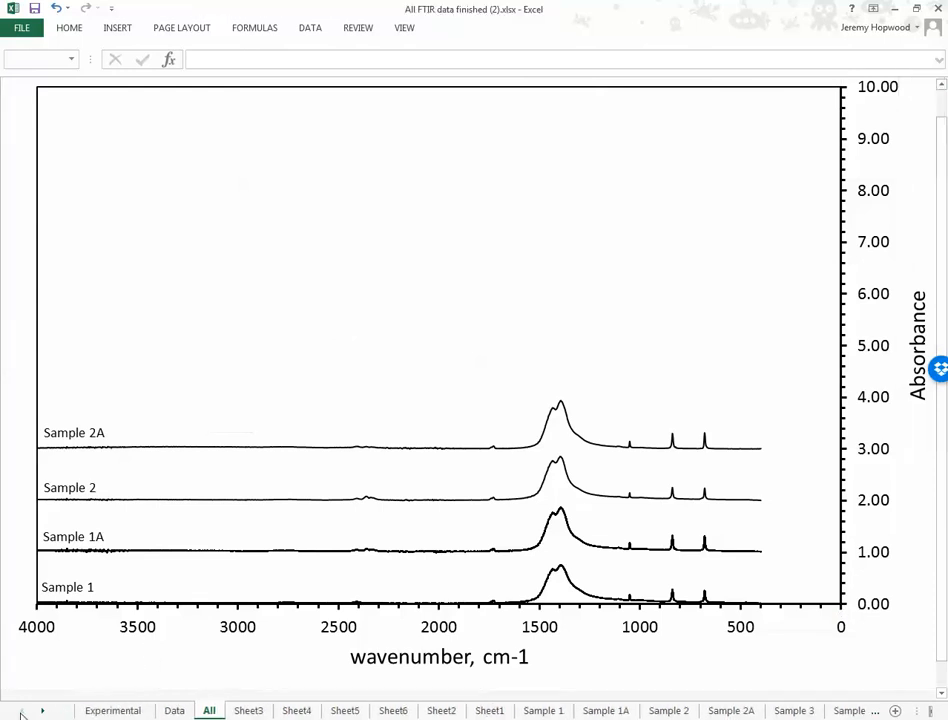
Step: View the Sample 1A, Sample 2 and Sample 2A sheets' single-spectrum charts in turn
left_click(248, 710)
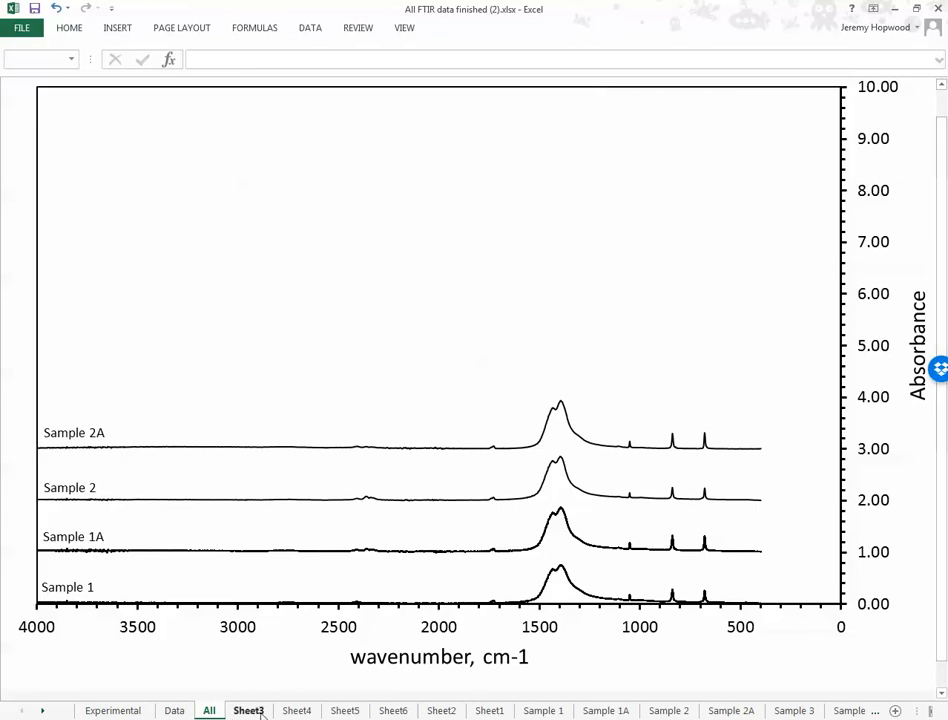
left_click(440, 710)
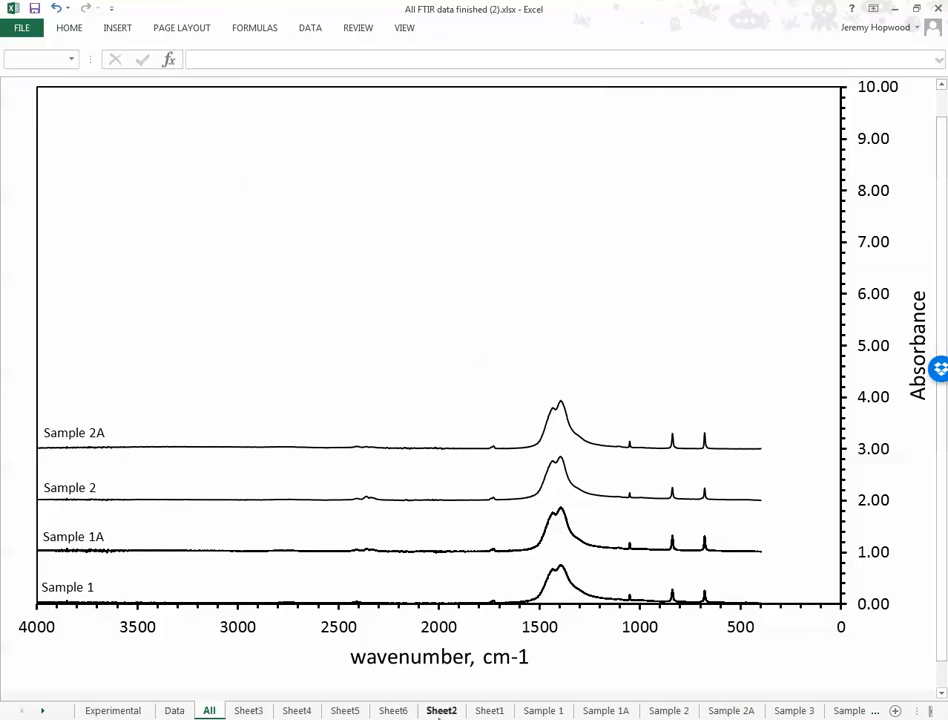
left_click(604, 710)
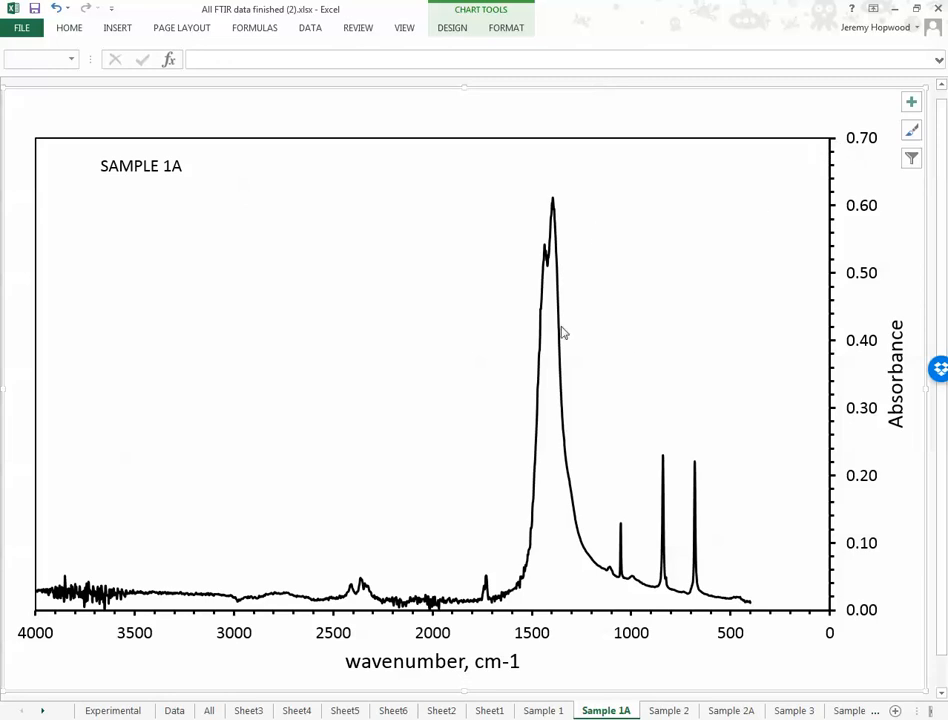
mouse_move(590, 228)
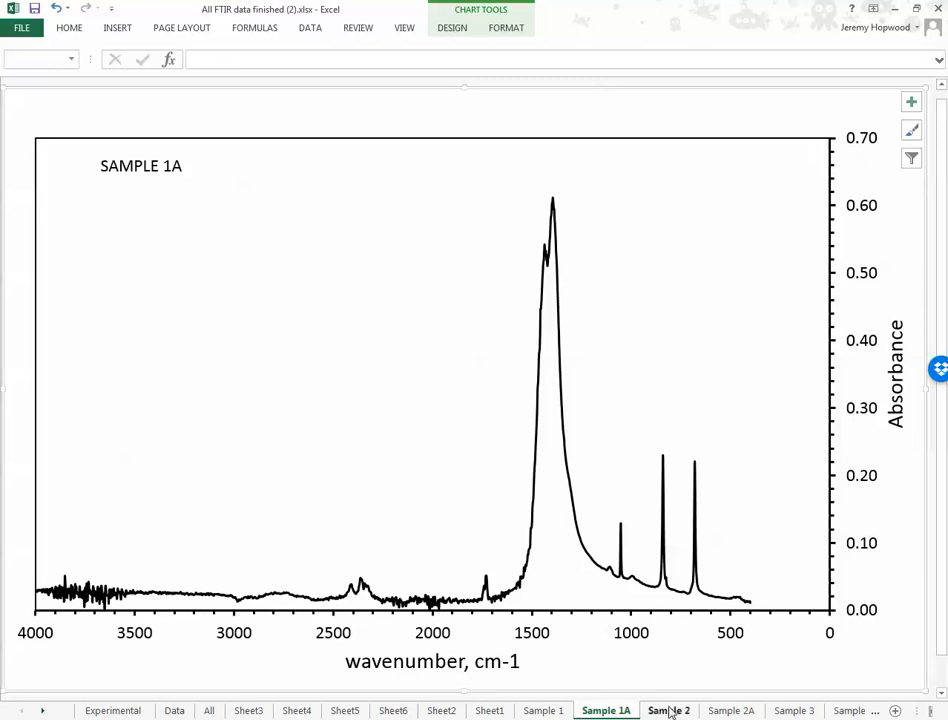
left_click(668, 710)
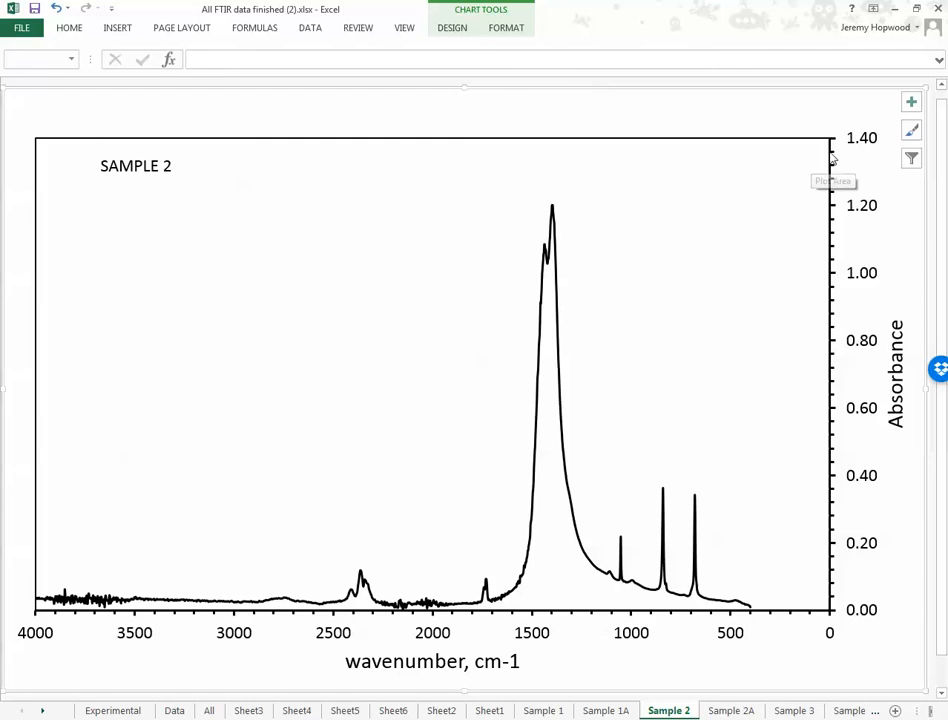
mouse_move(868, 156)
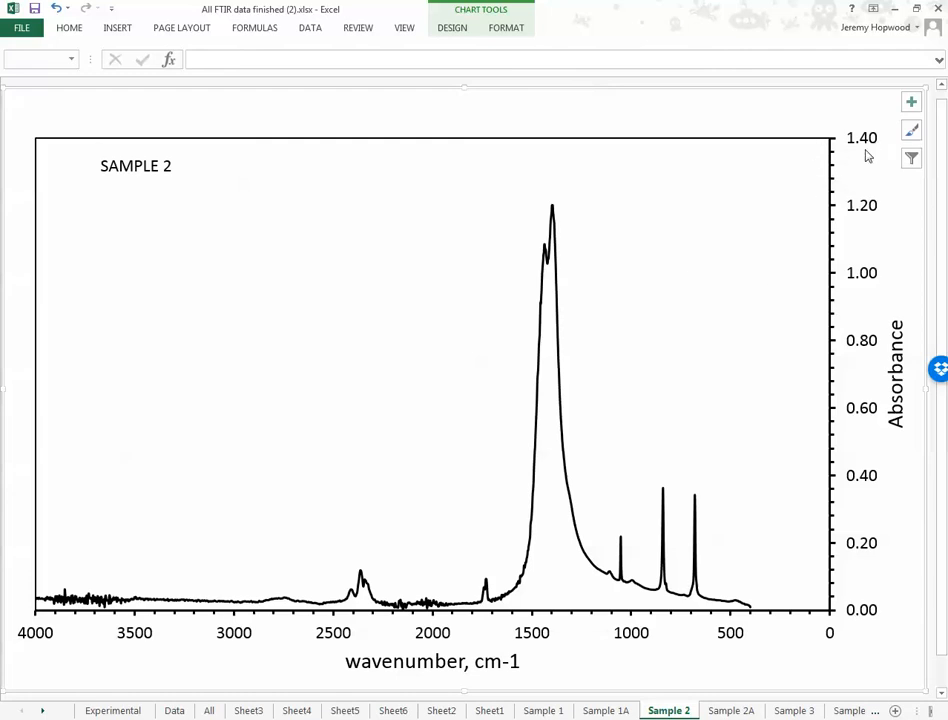
mouse_move(704, 312)
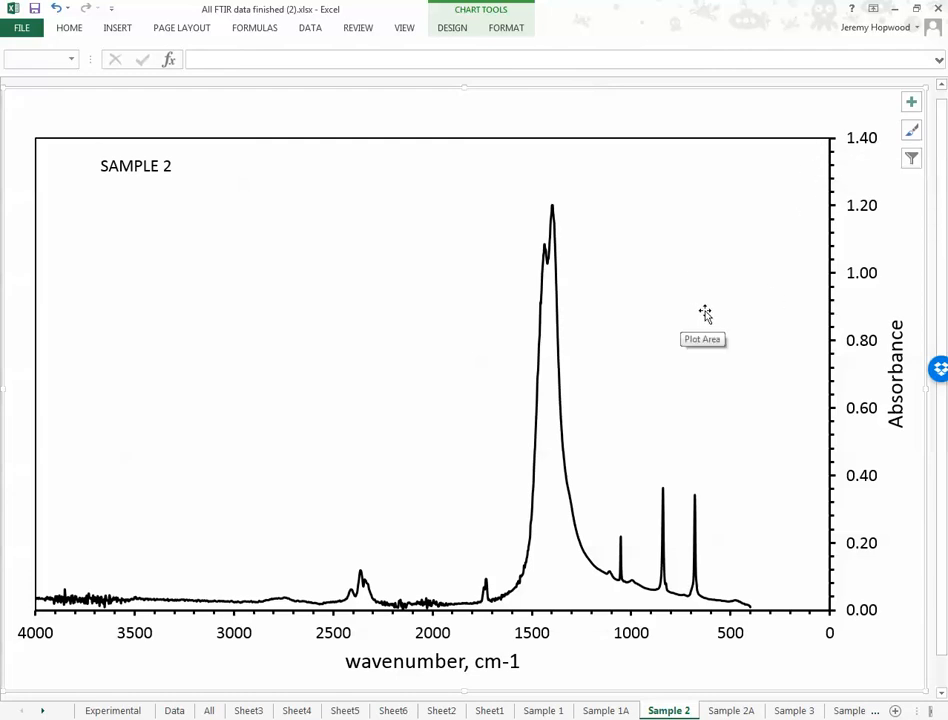
left_click(732, 710)
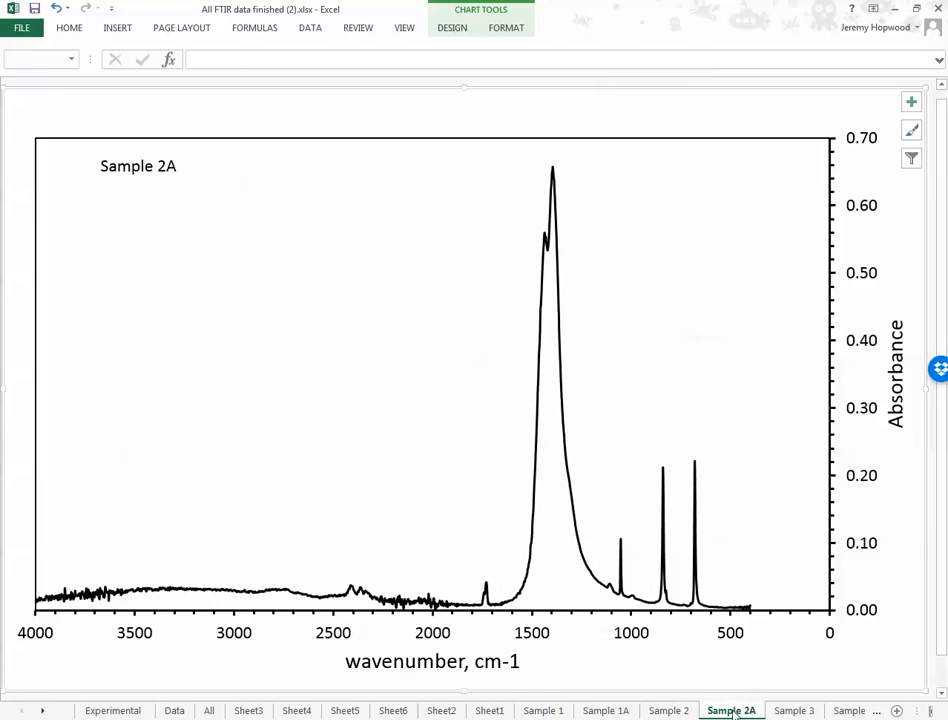
mouse_move(858, 158)
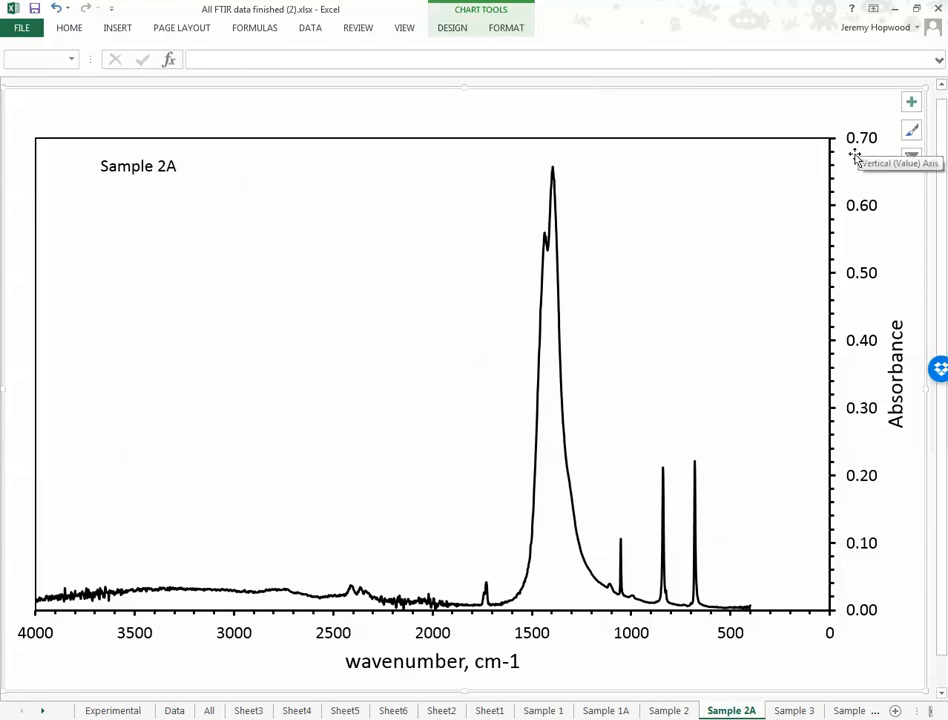
mouse_move(856, 158)
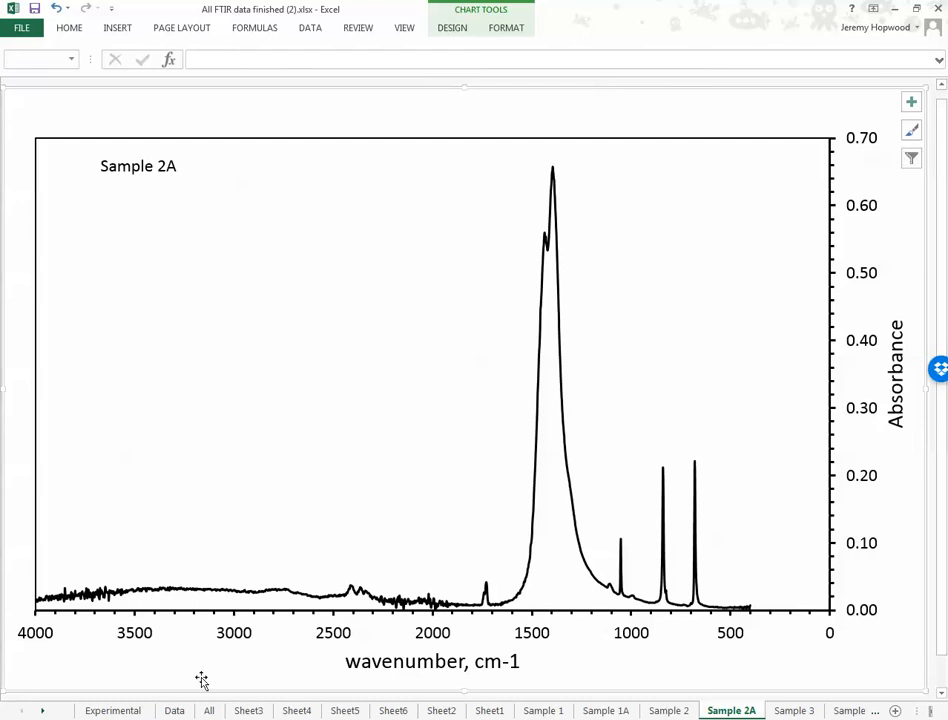
mouse_move(208, 710)
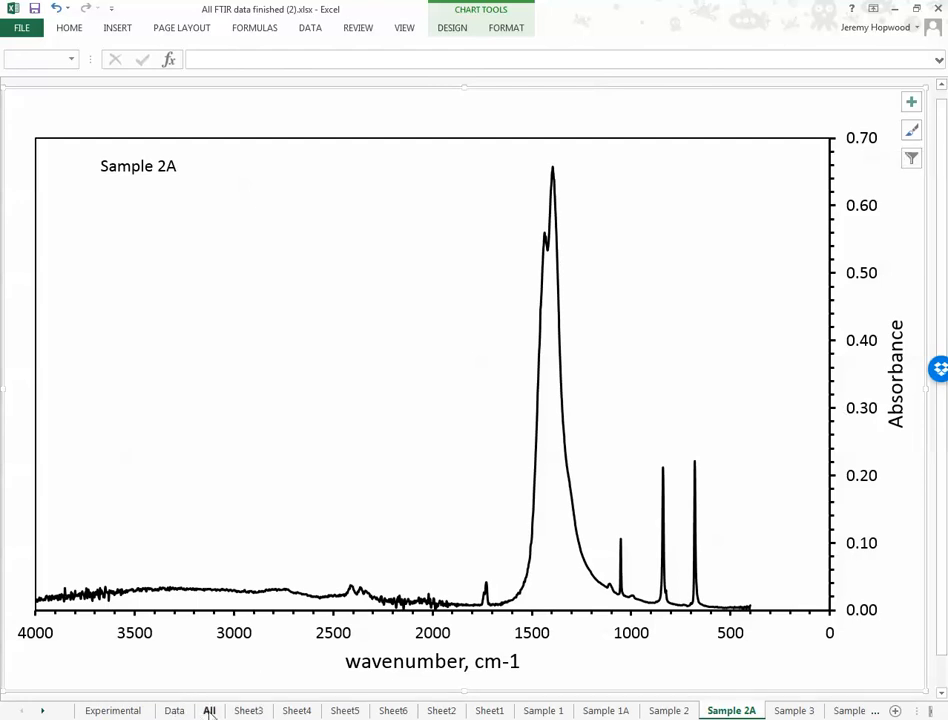
Step: Return to the All sheet's four-spectrum stacked chart
left_click(208, 710)
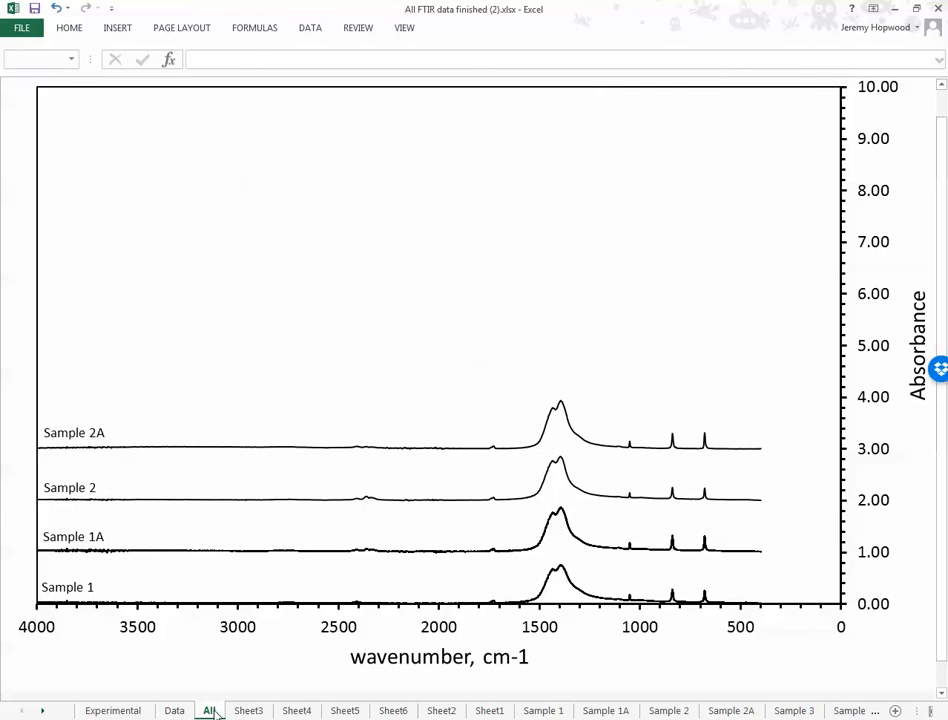
mouse_move(600, 492)
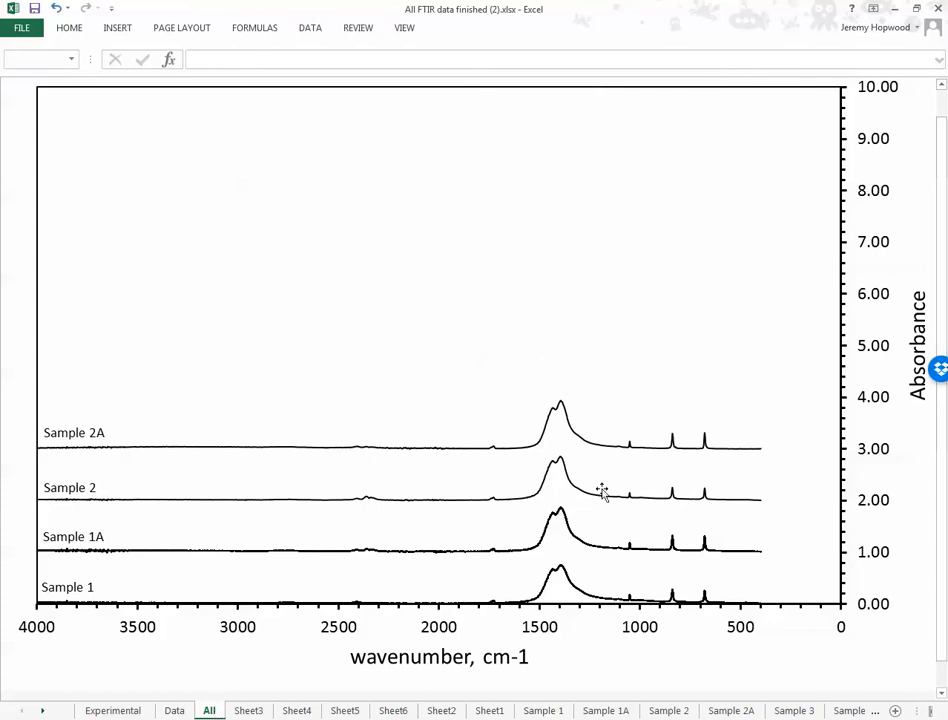
mouse_move(704, 560)
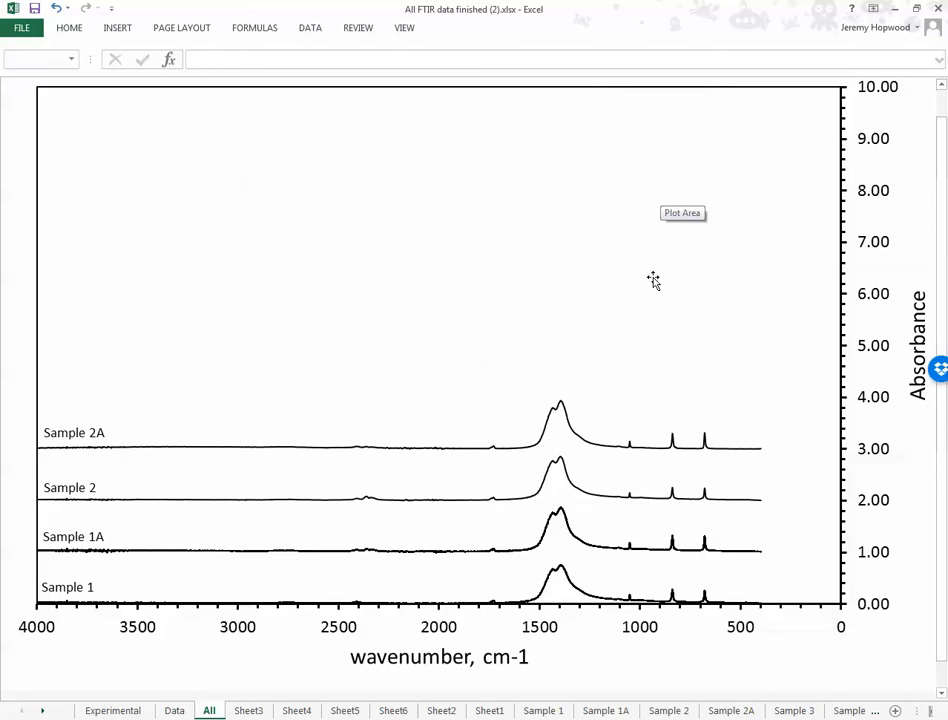
mouse_move(604, 312)
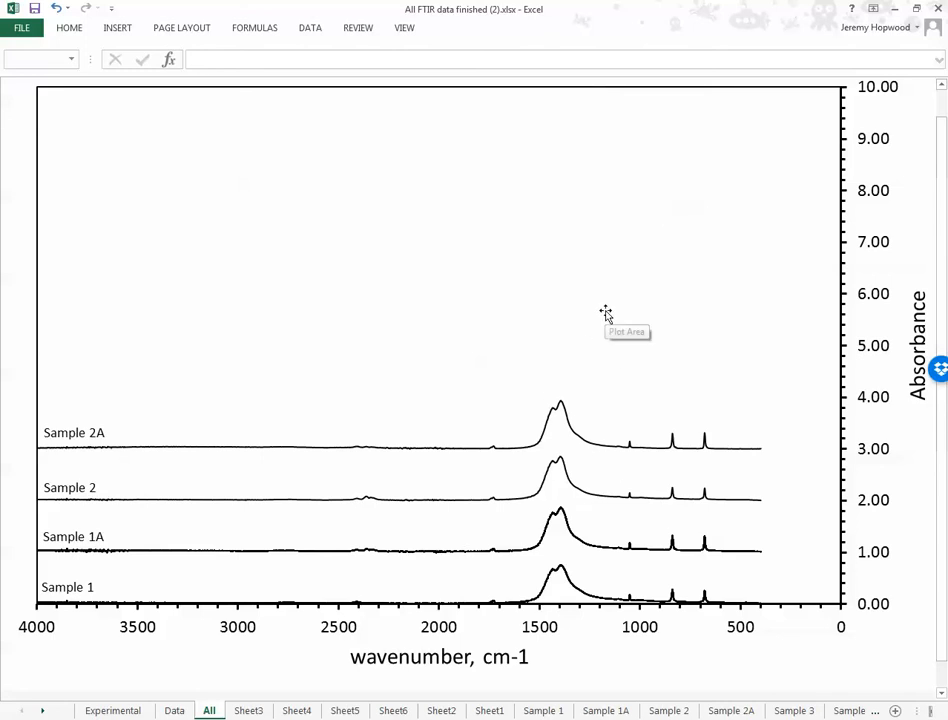